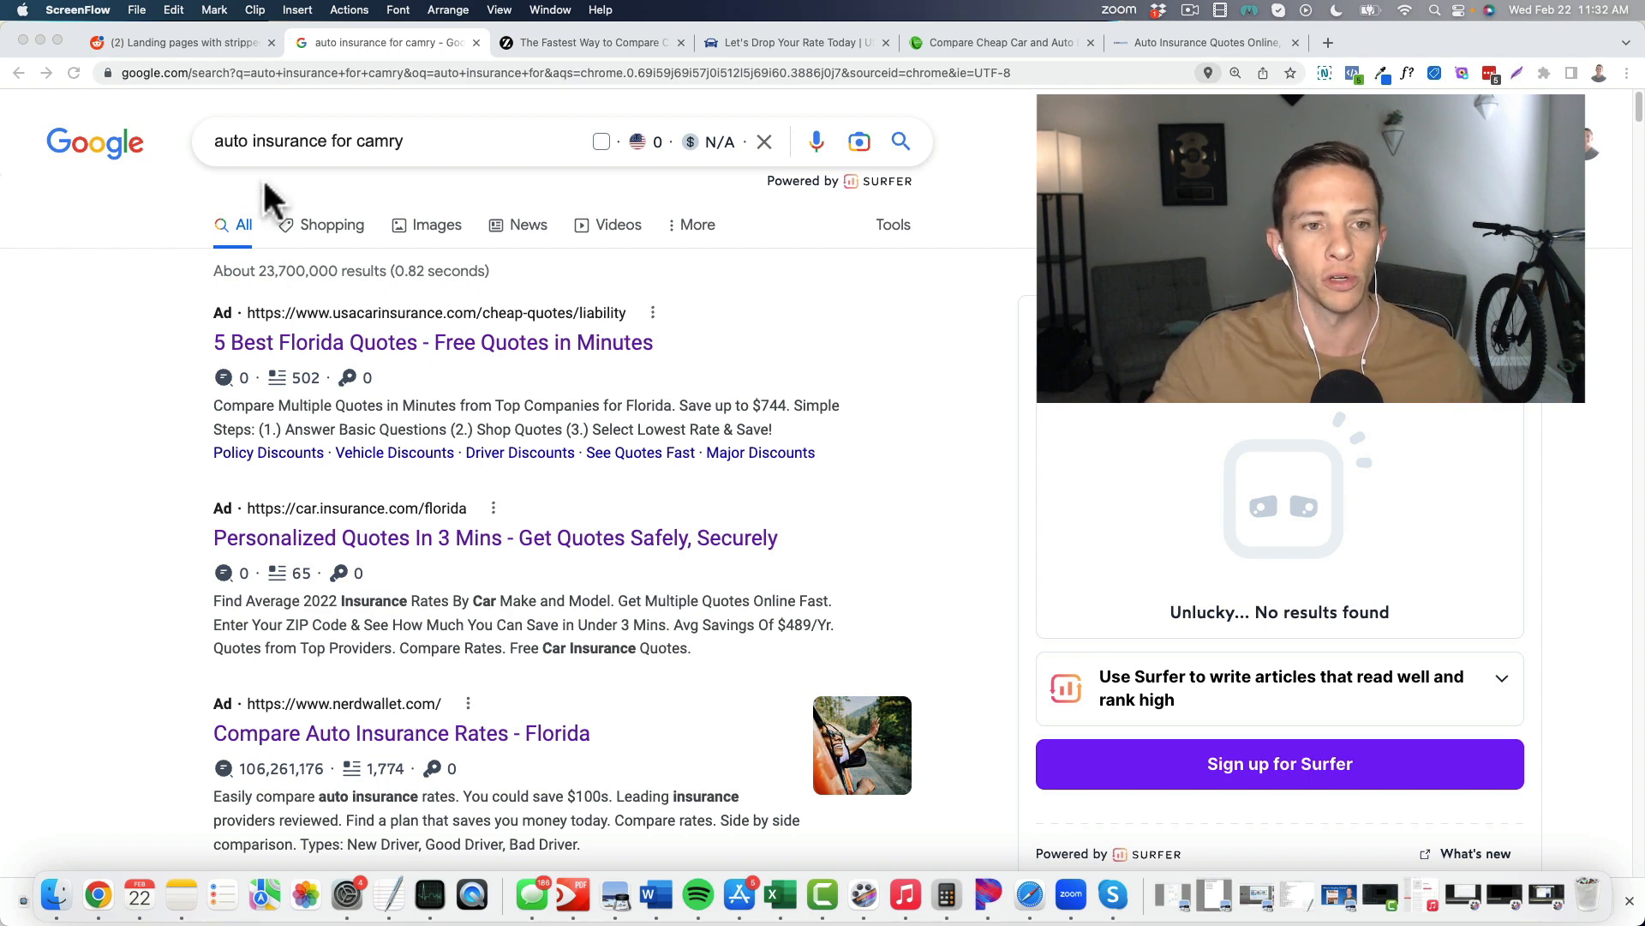
mouse_move(389, 178)
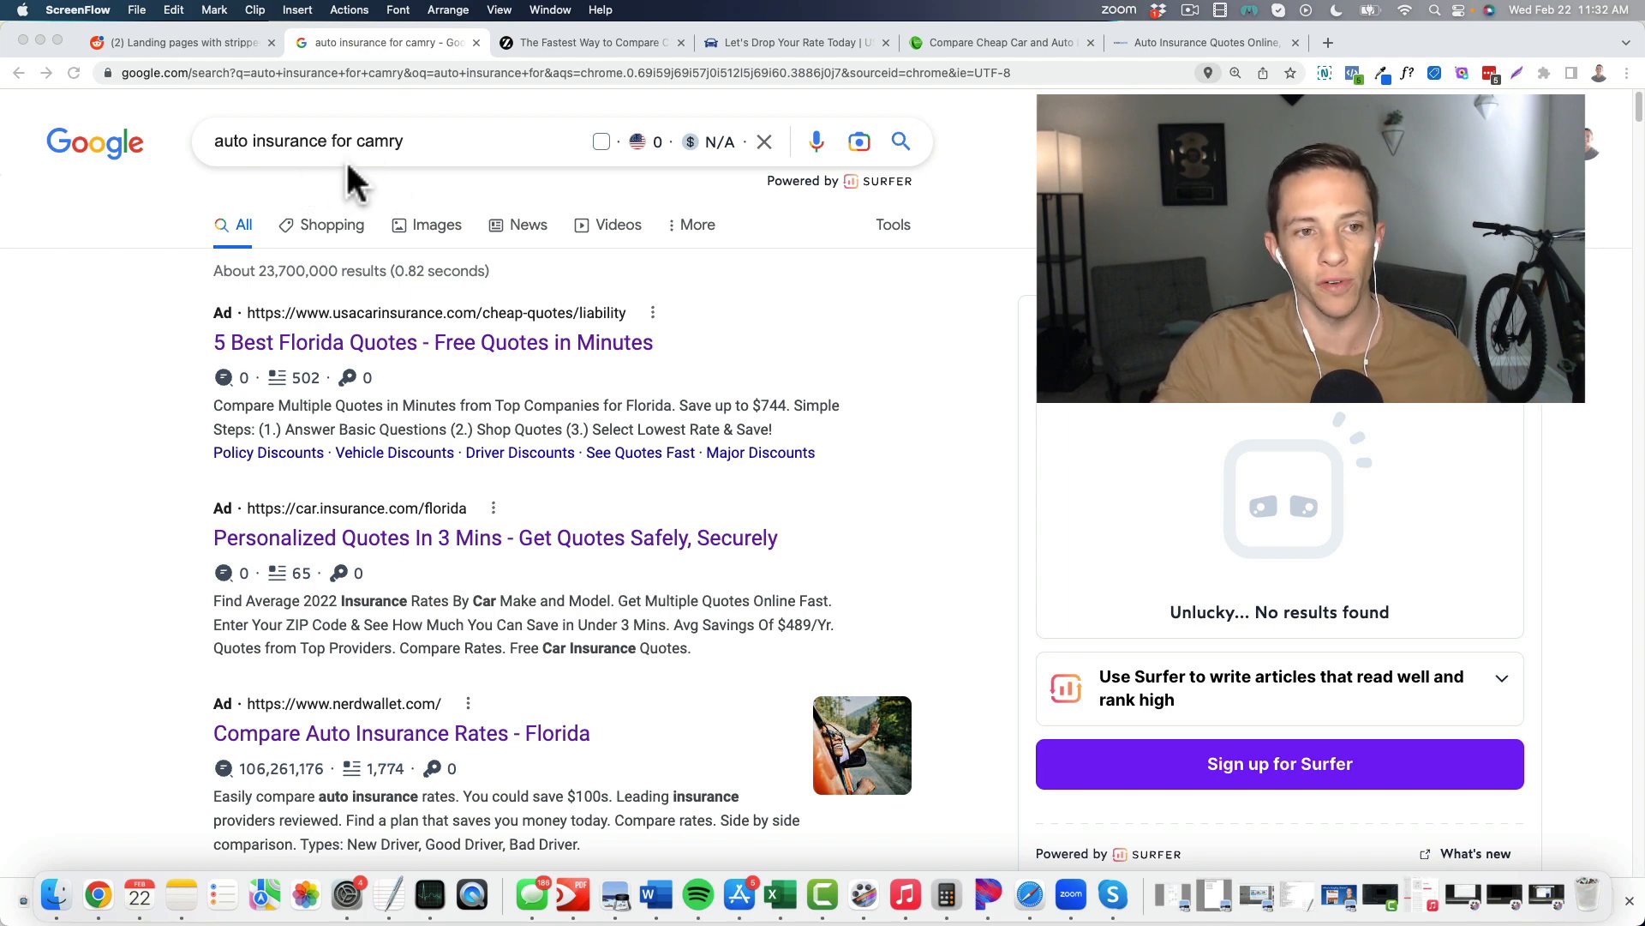
mouse_move(371, 436)
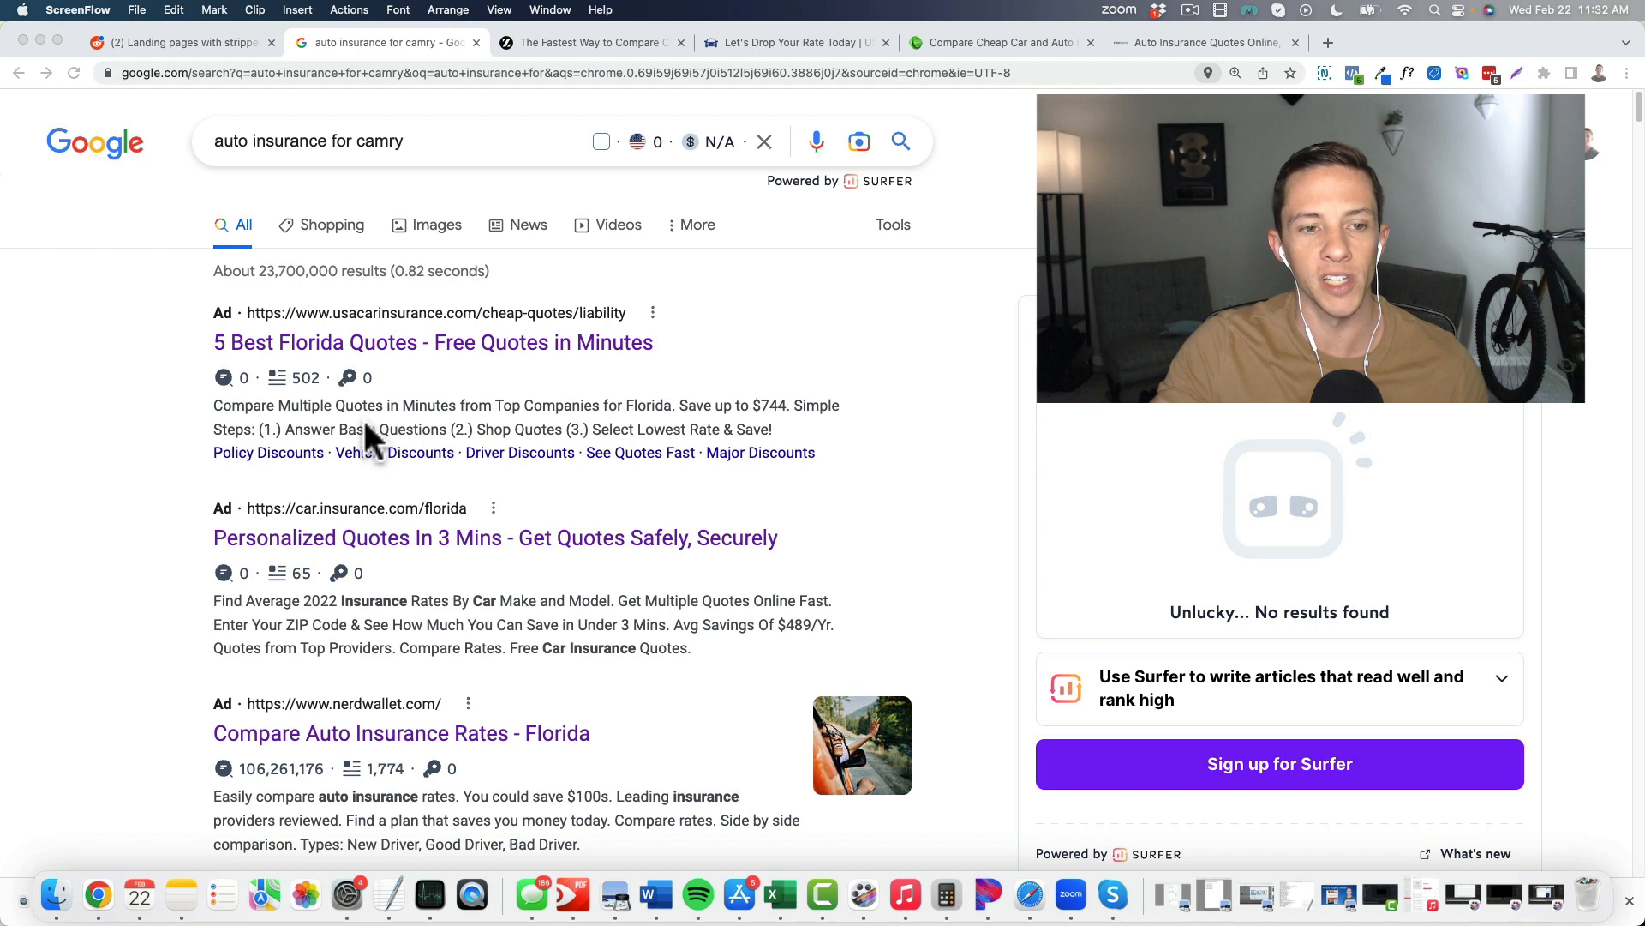
mouse_move(371, 473)
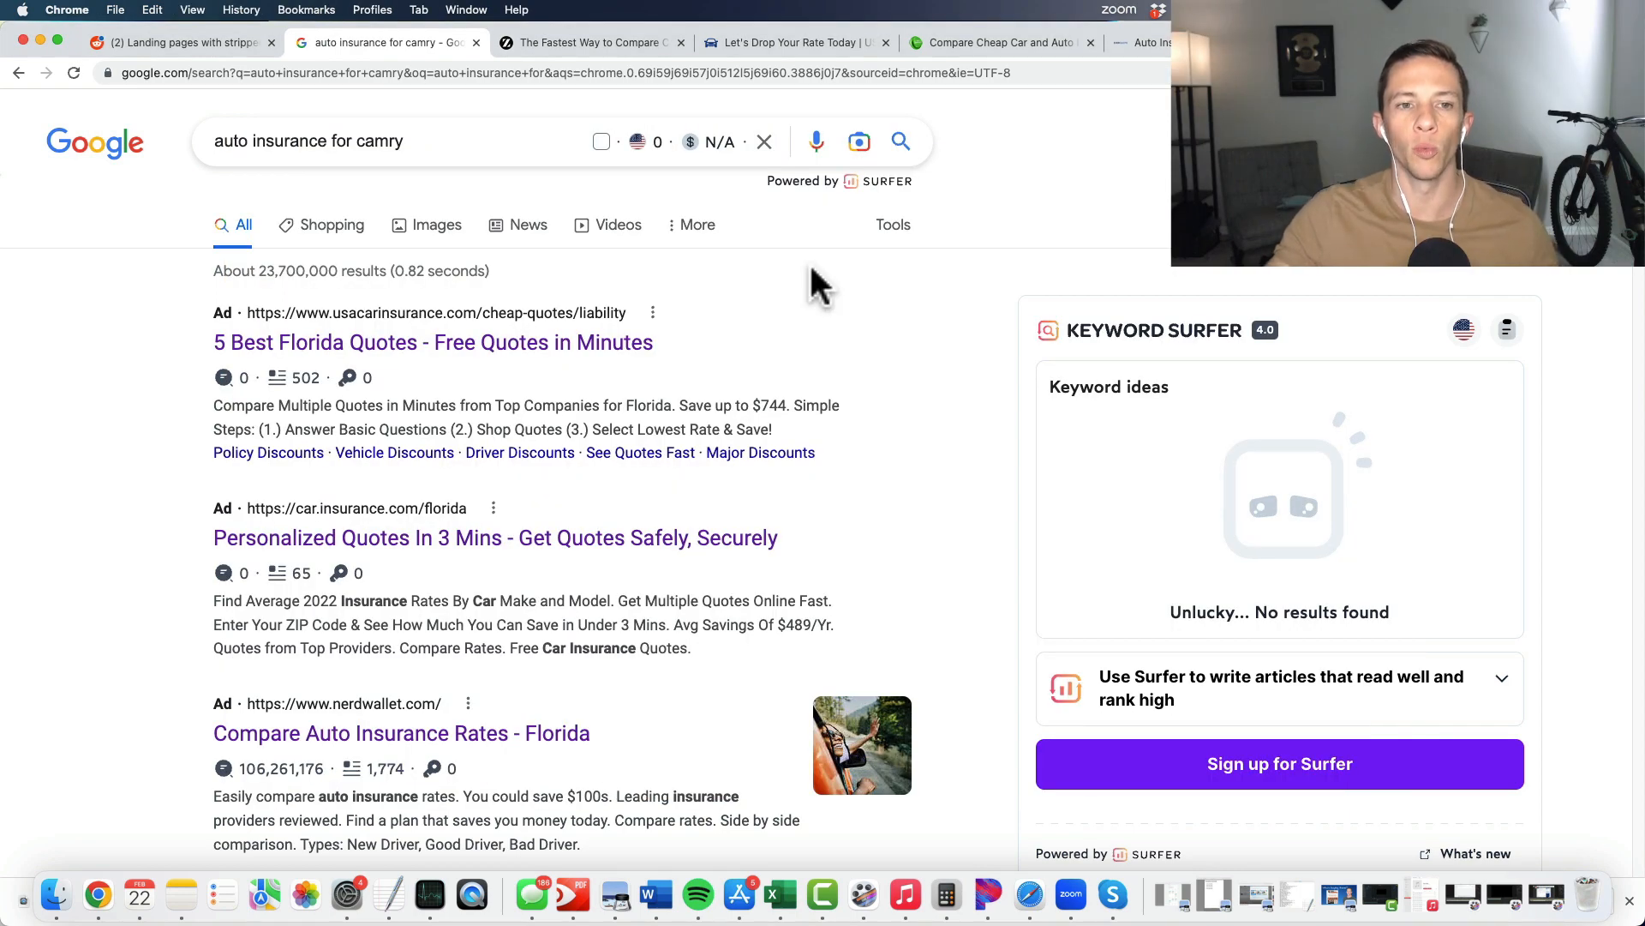
Step: Switch to The Zebra auto and home quote comparison page with ZIP 33928 filled in
left_click(588, 42)
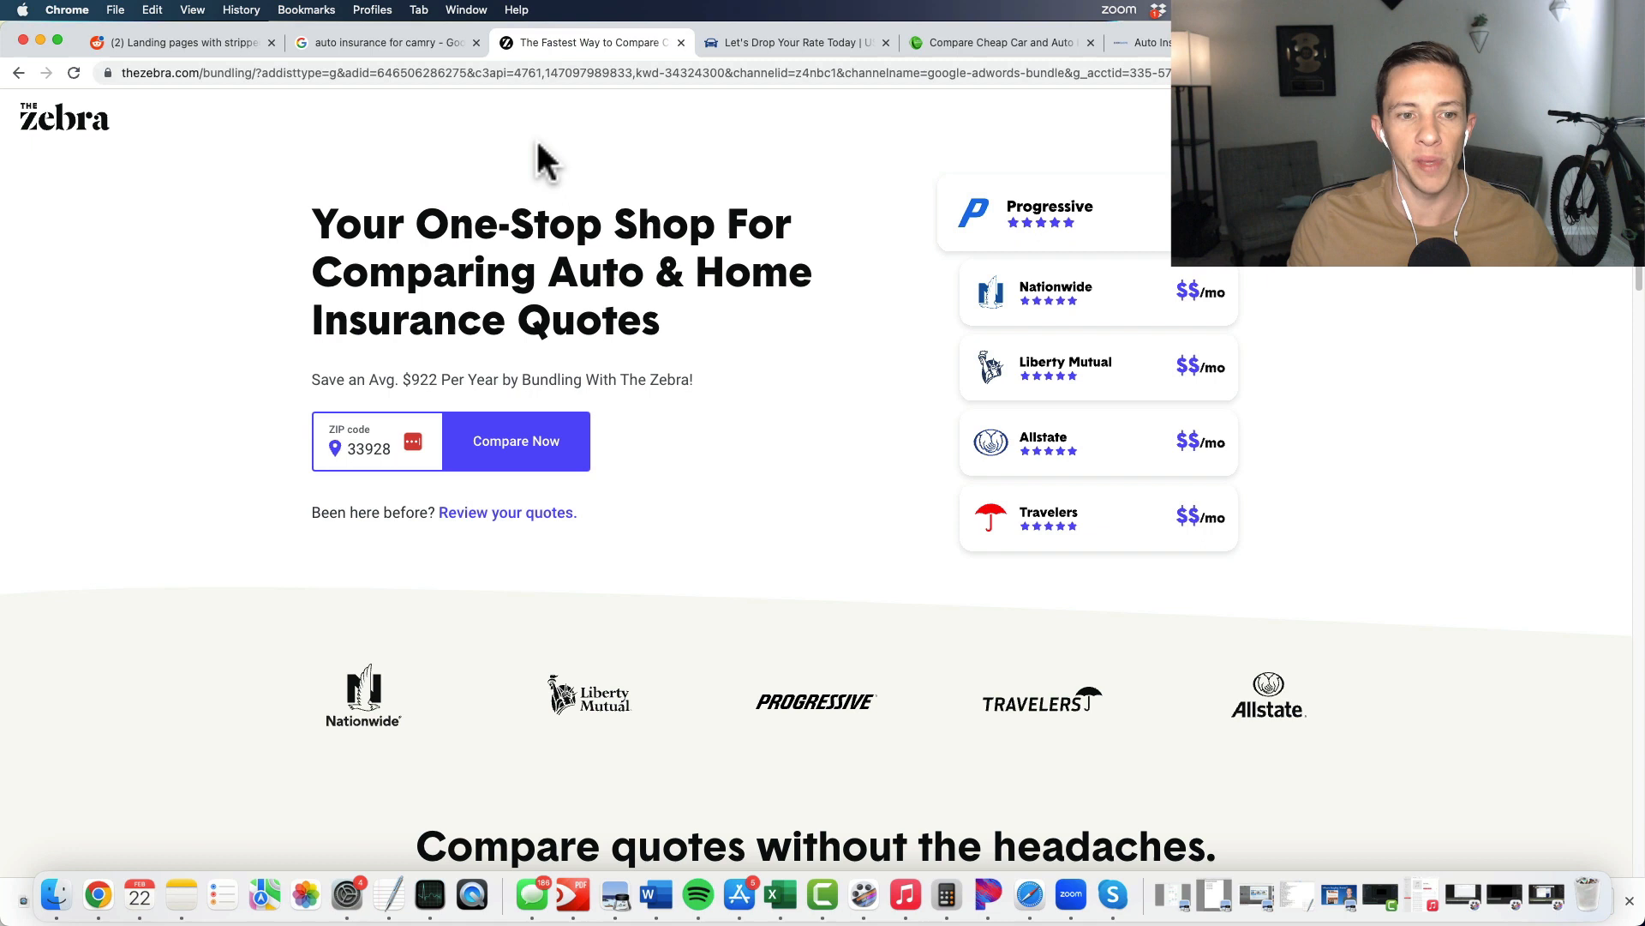
mouse_move(546, 189)
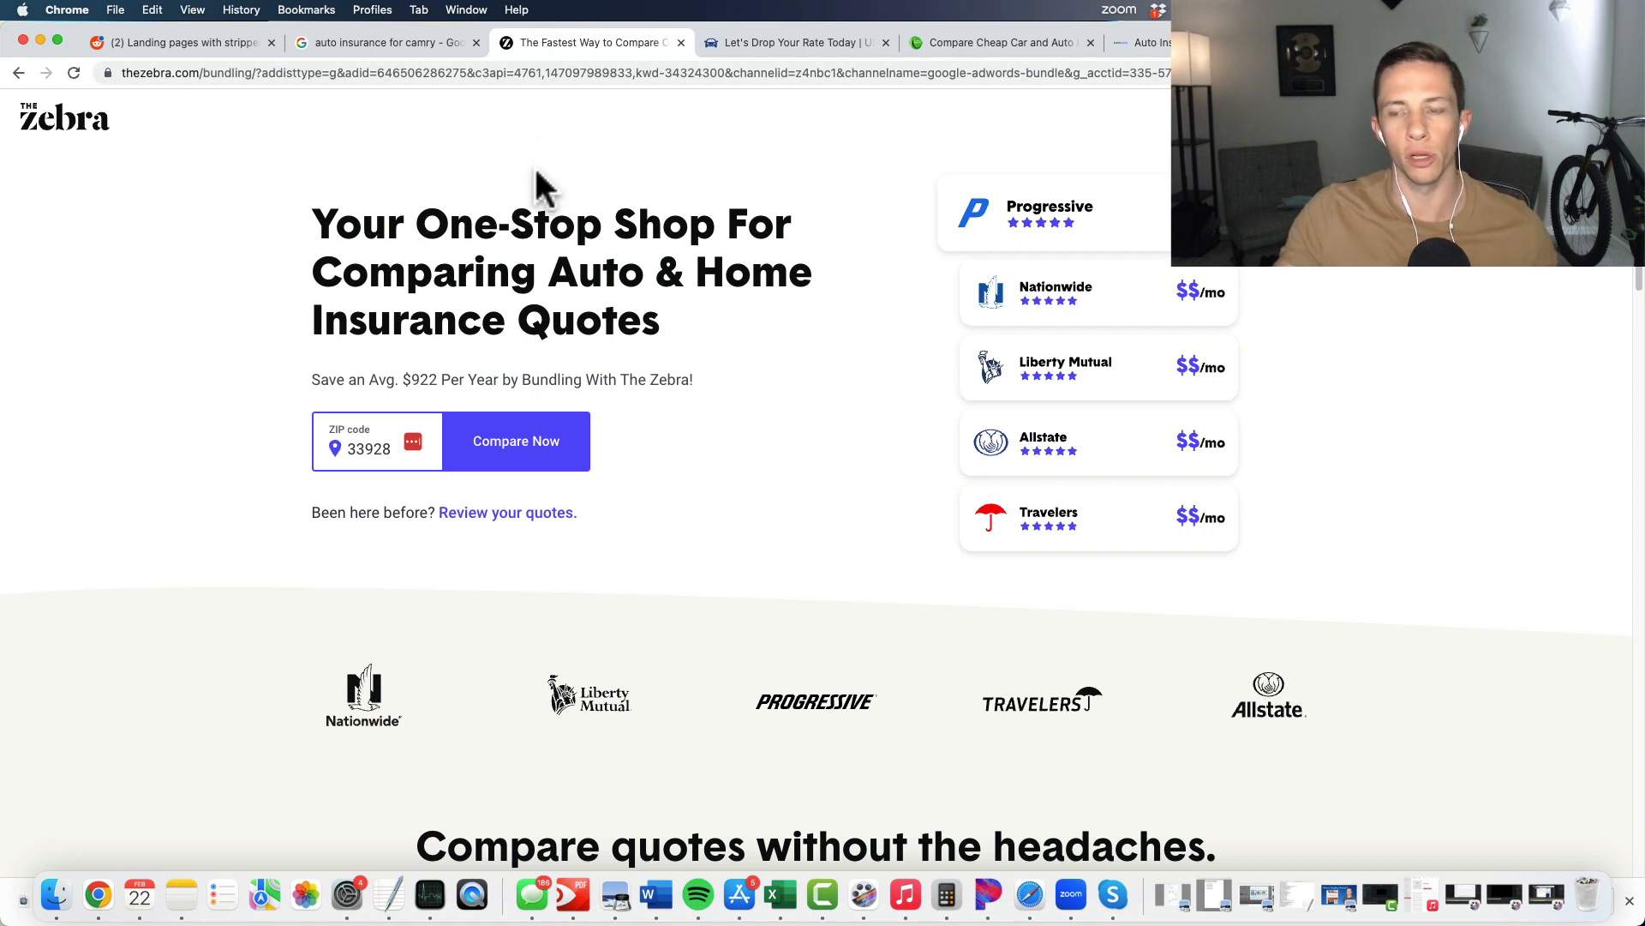
mouse_move(871, 293)
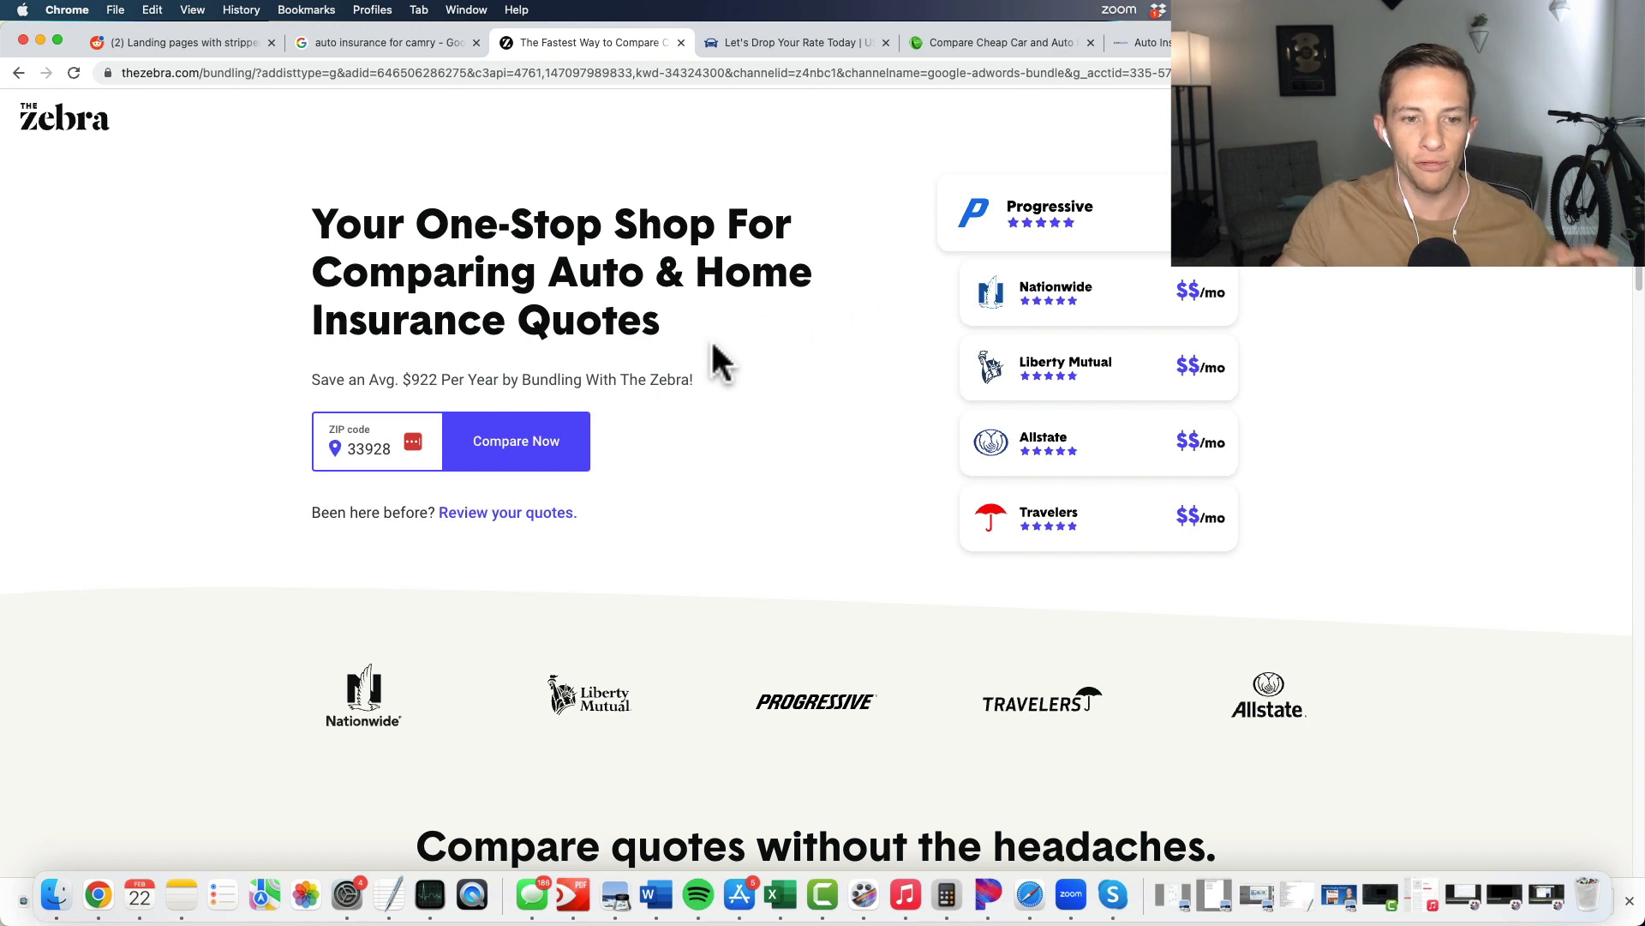
mouse_move(474, 478)
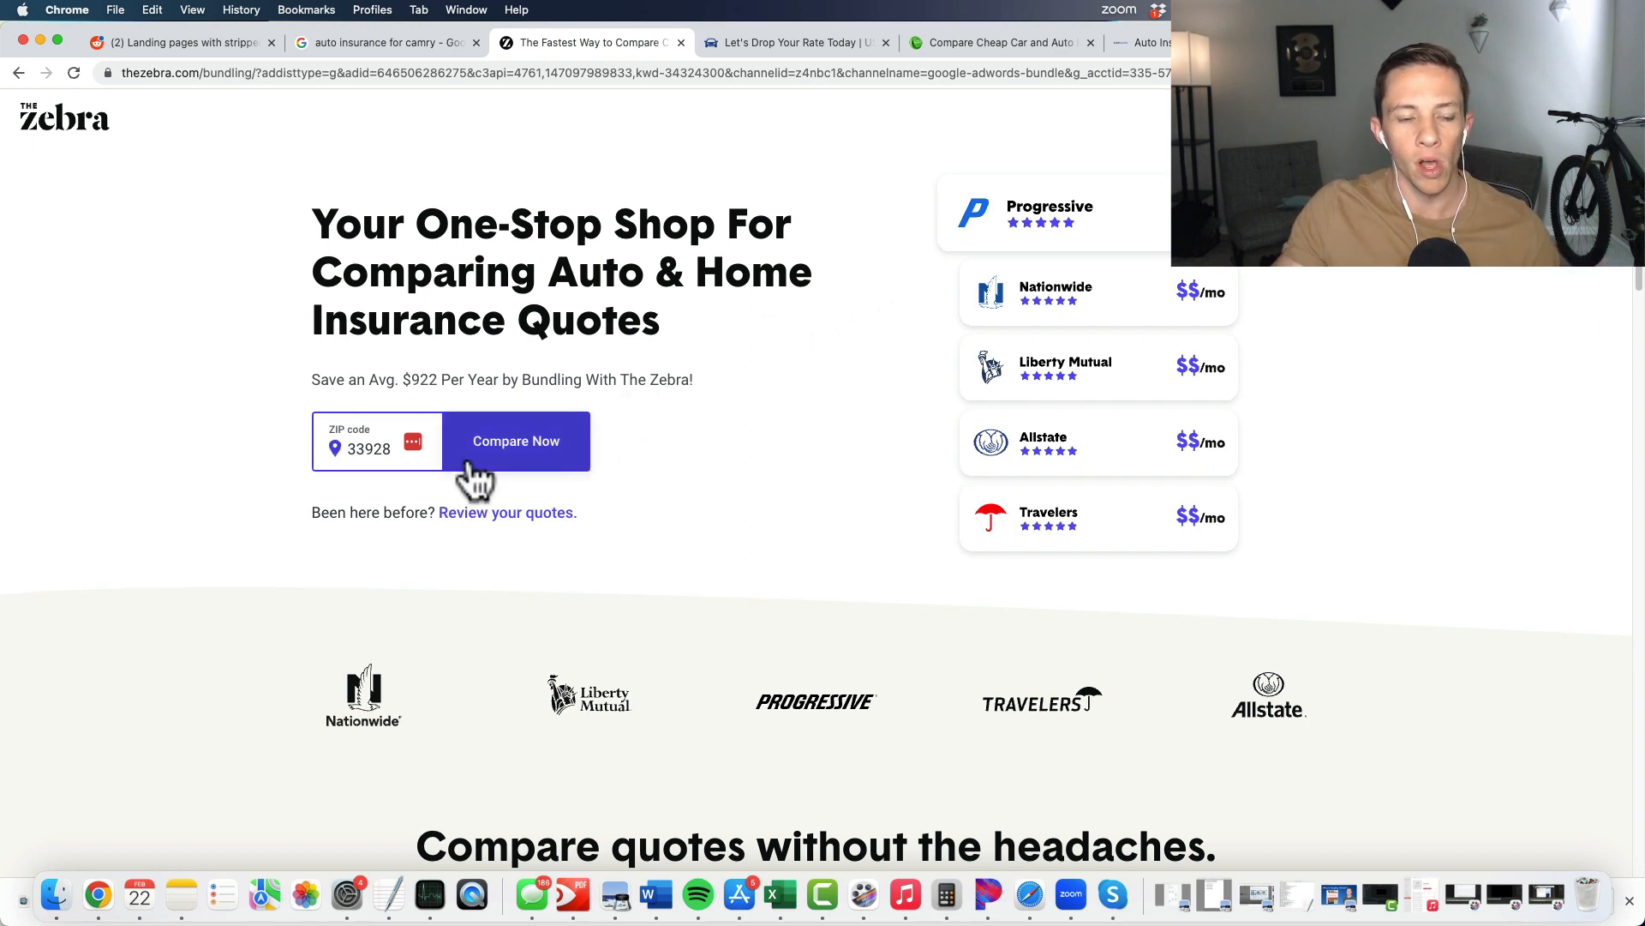
mouse_move(534, 479)
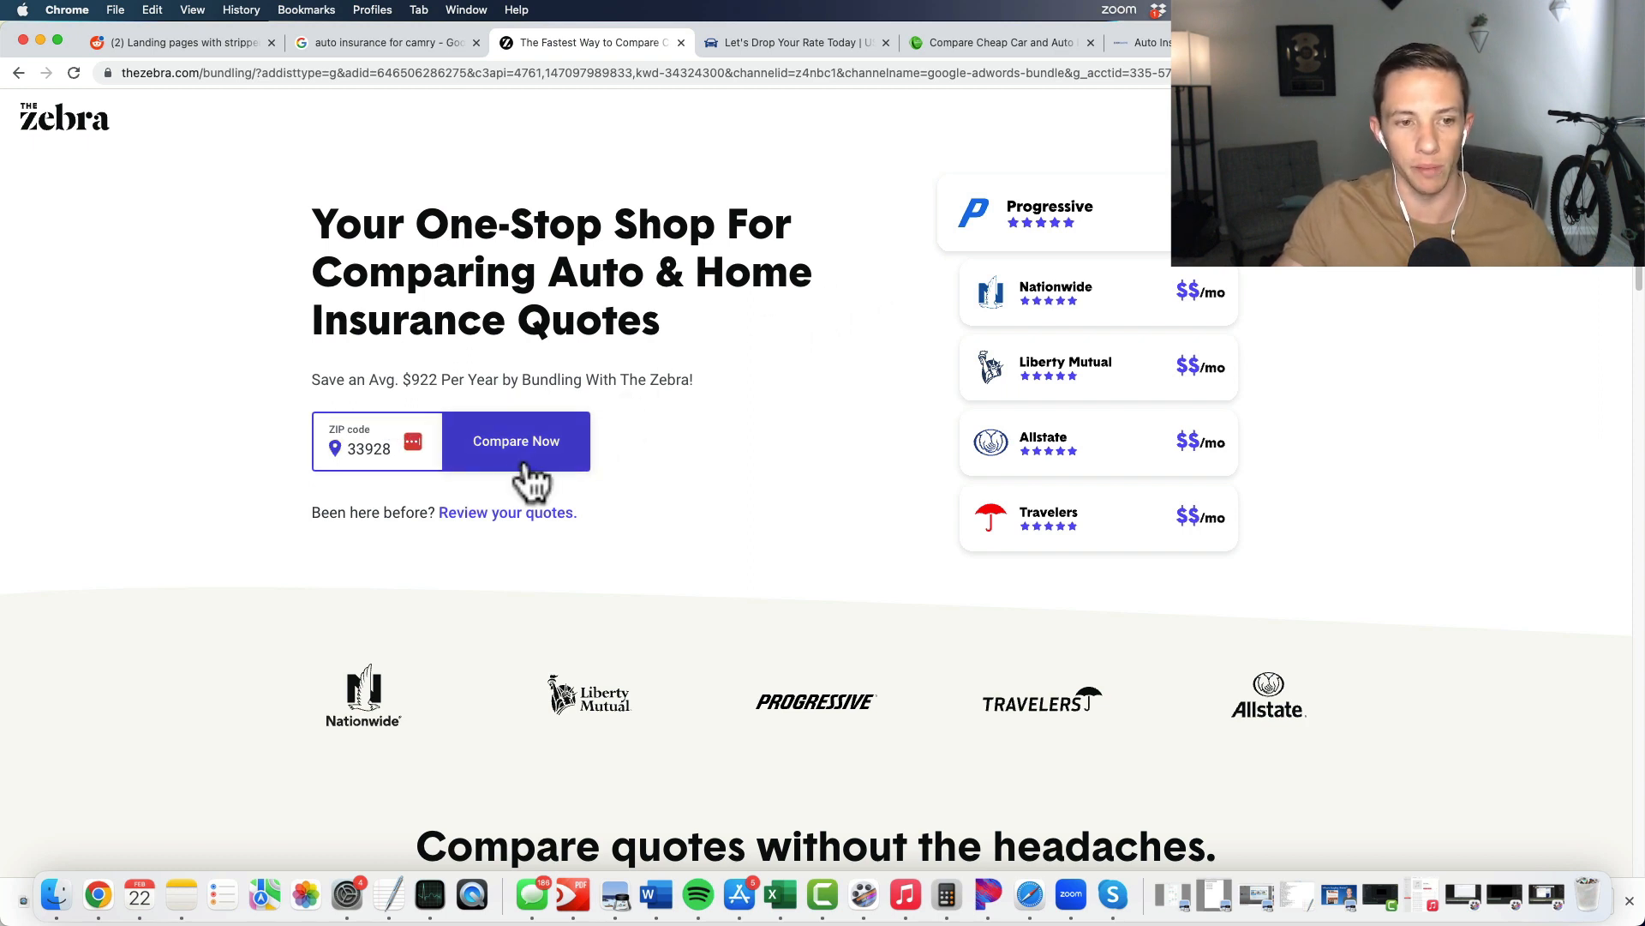
mouse_move(540, 466)
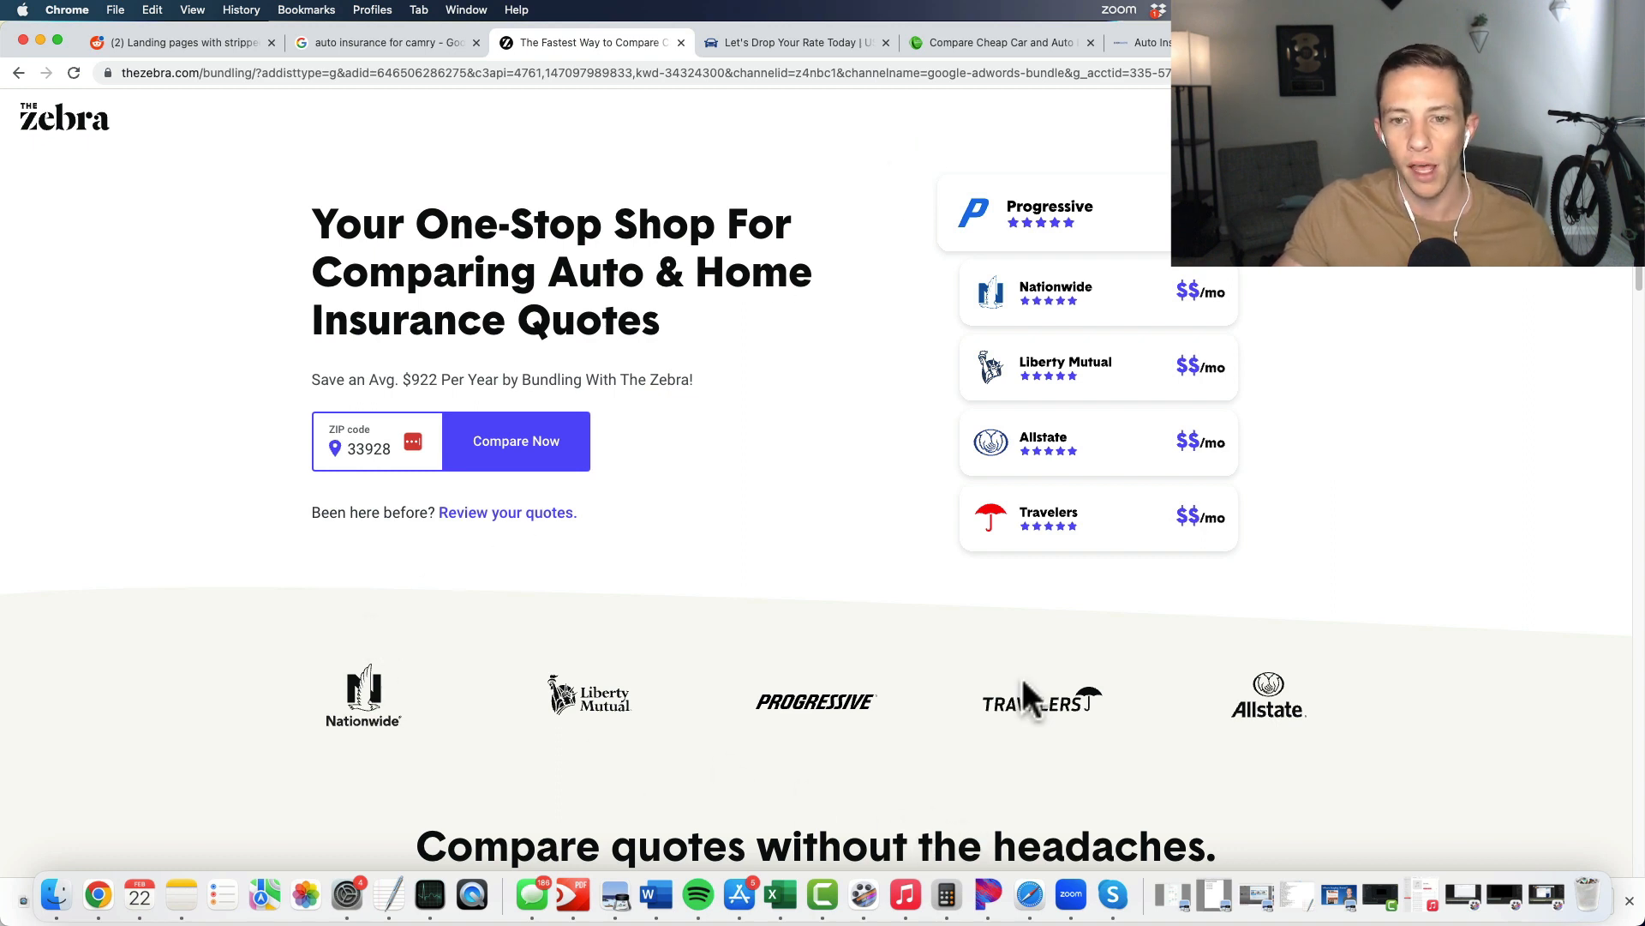
mouse_move(1013, 550)
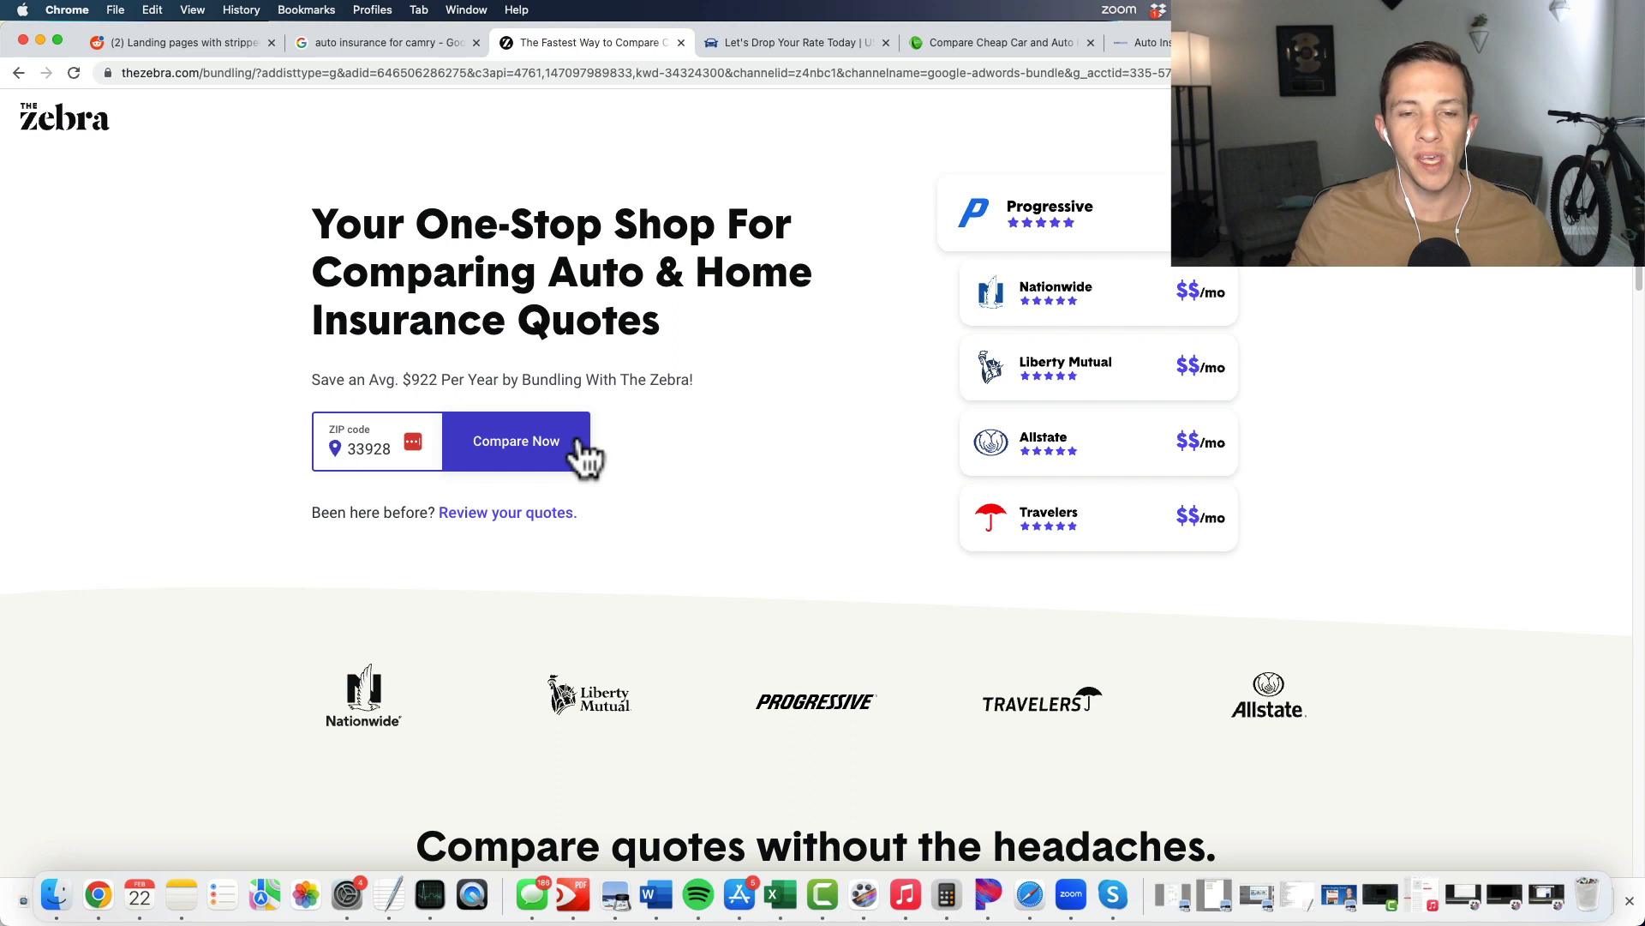
mouse_move(845, 134)
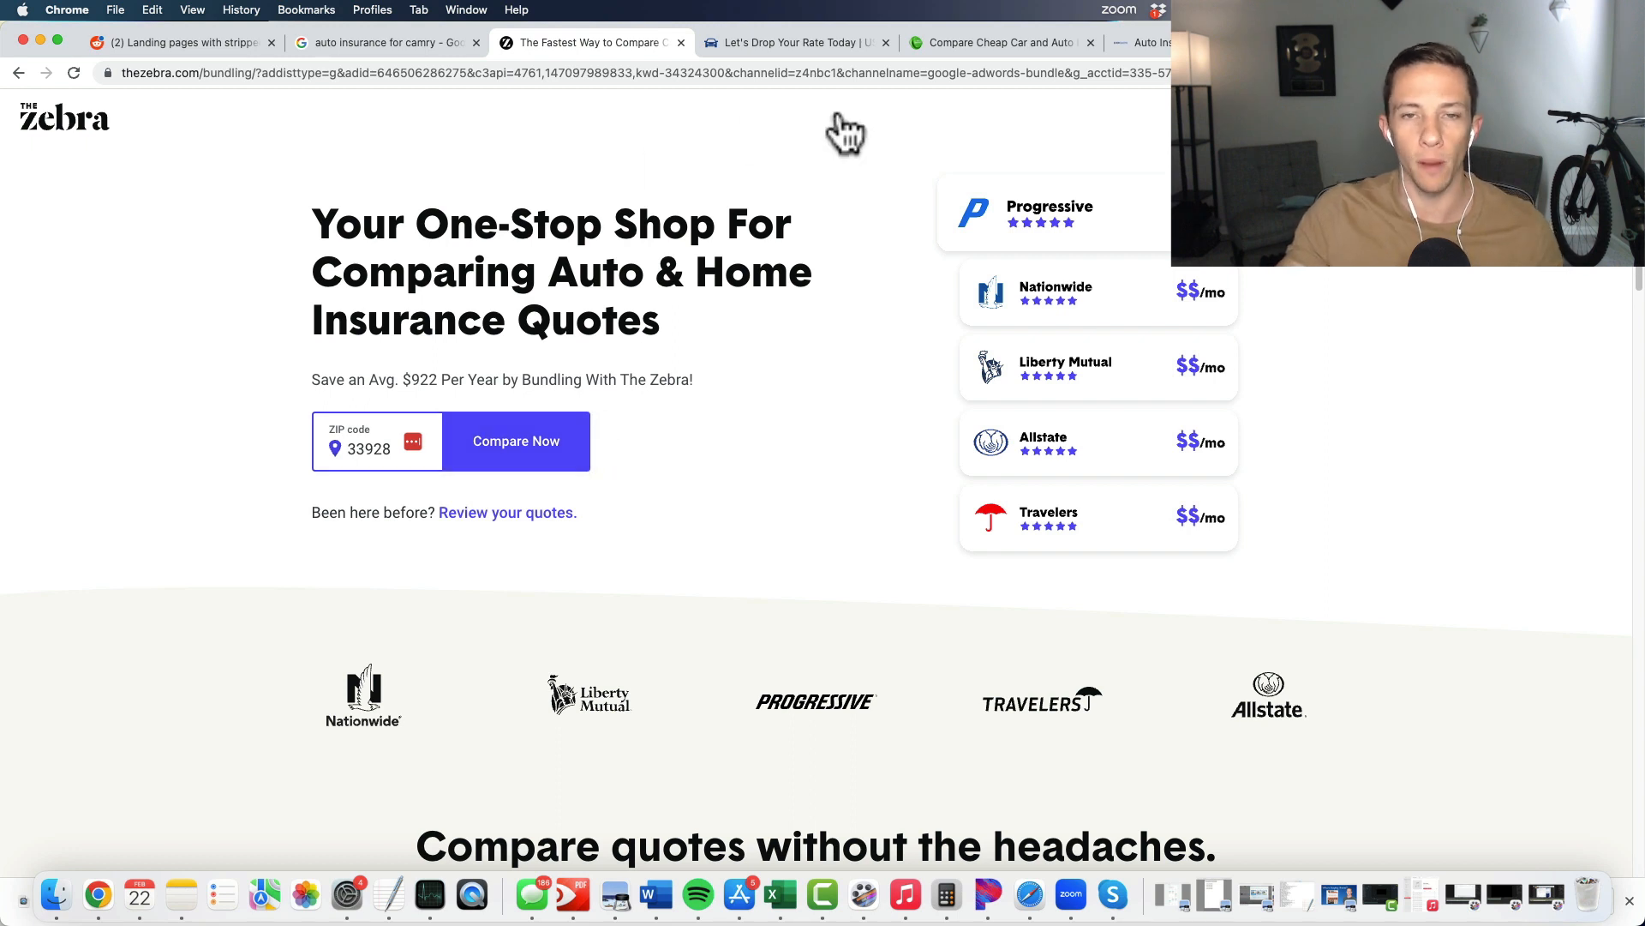
mouse_move(563, 751)
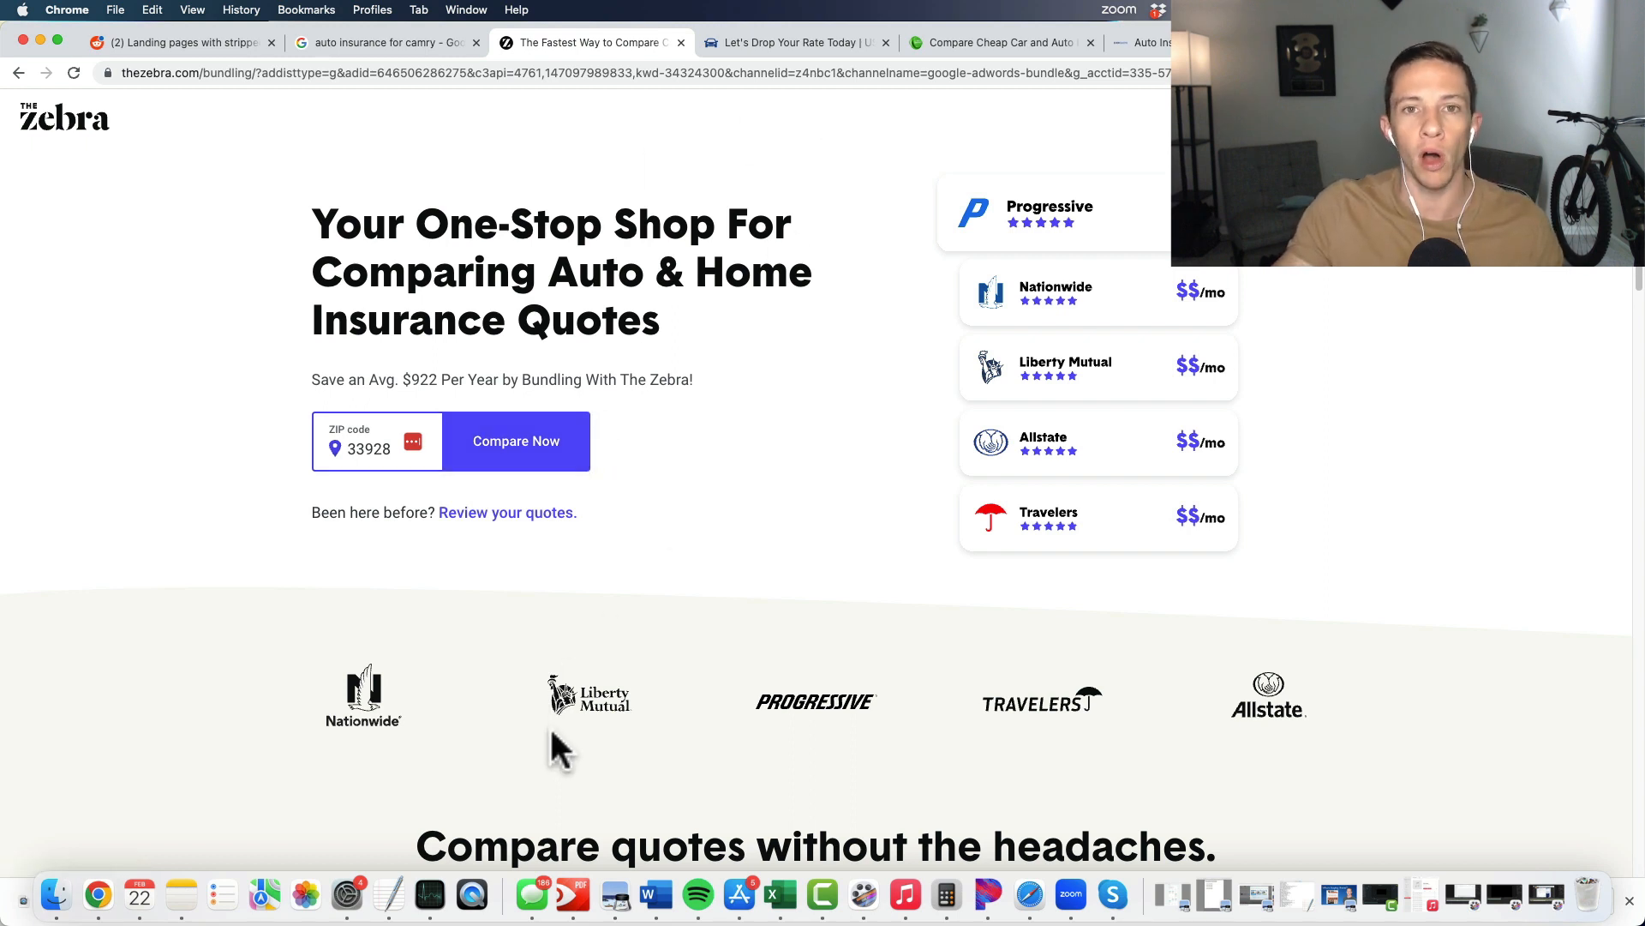
mouse_move(578, 756)
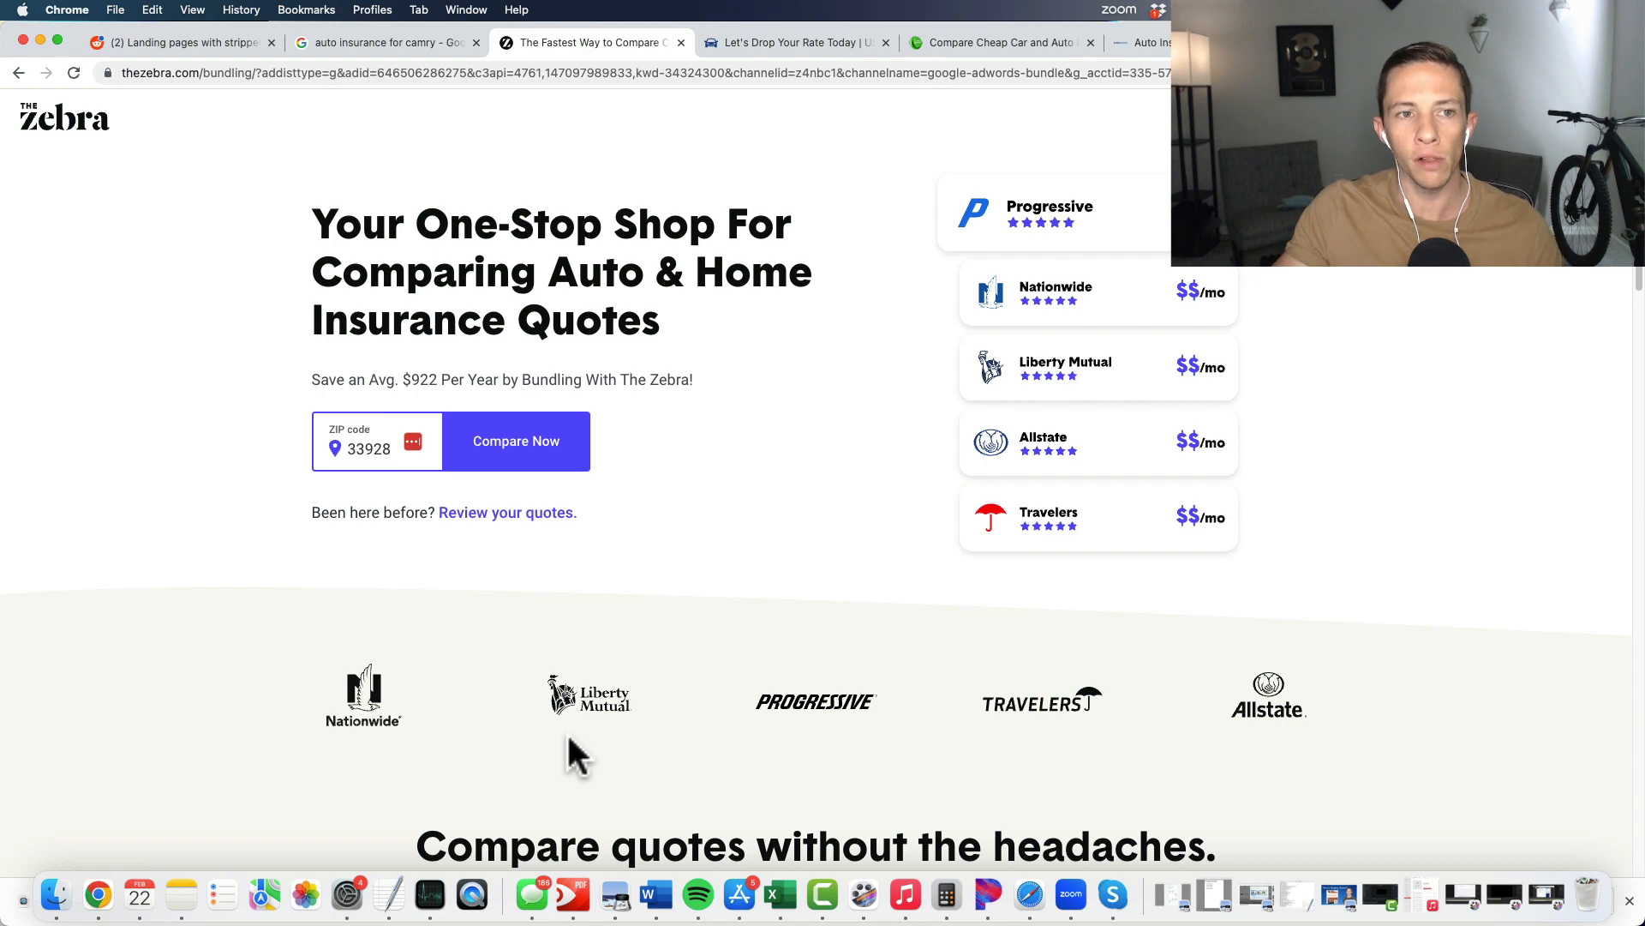
Step: Switch to the Reddit r/PPC post "Landing pages with stripped out navigation"
left_click(178, 43)
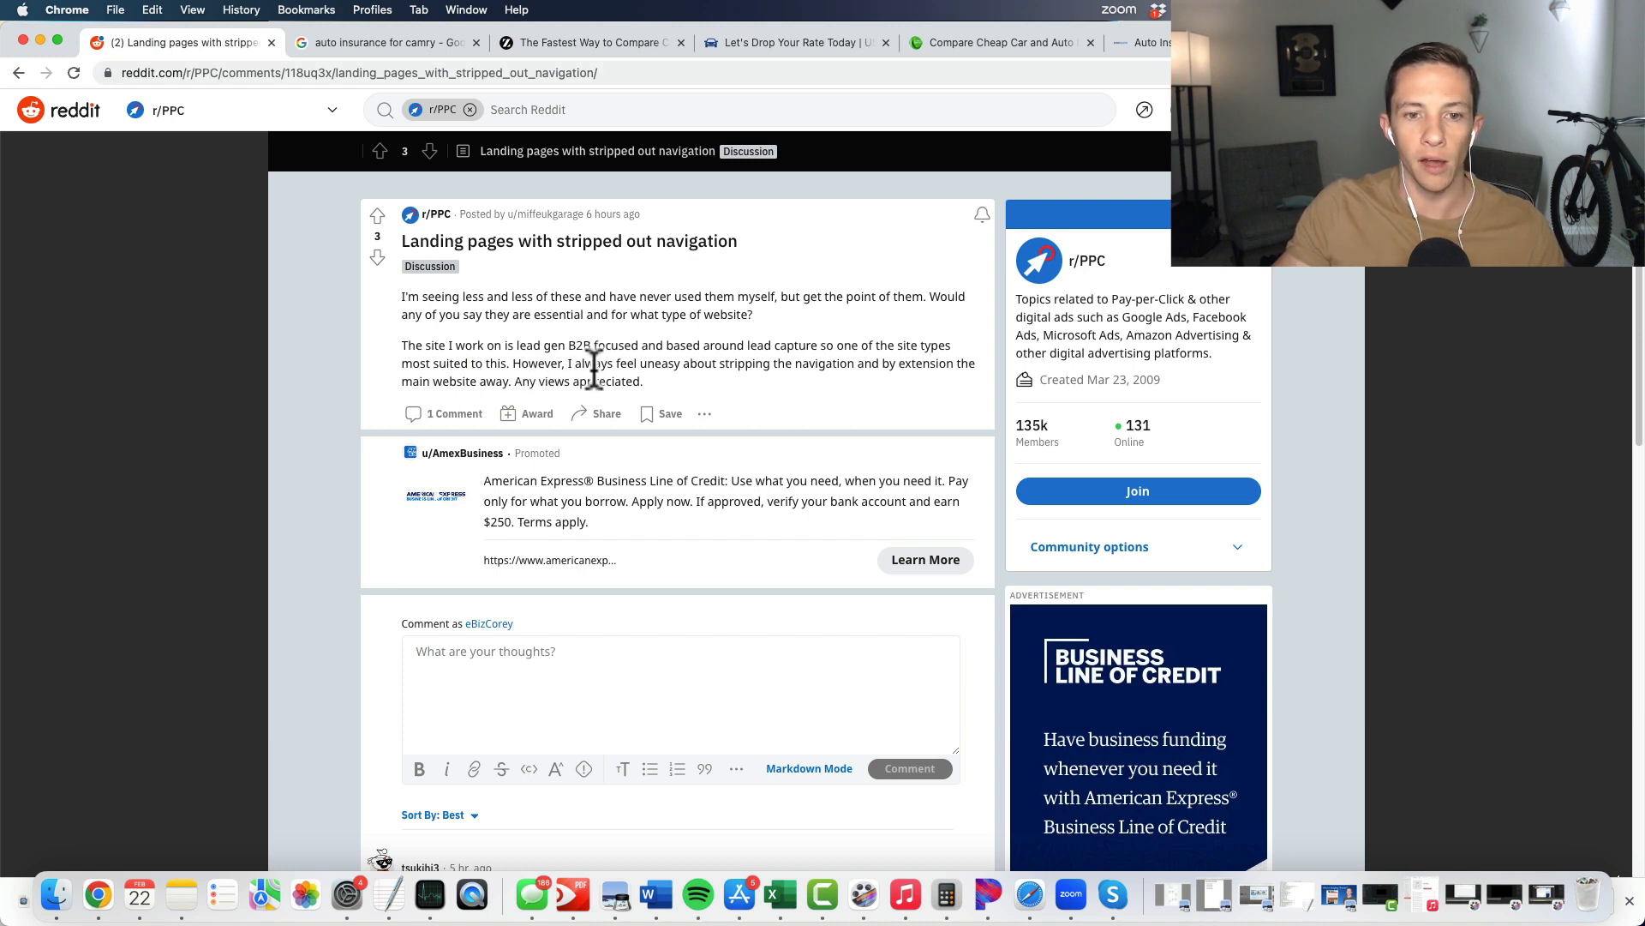
mouse_move(789, 389)
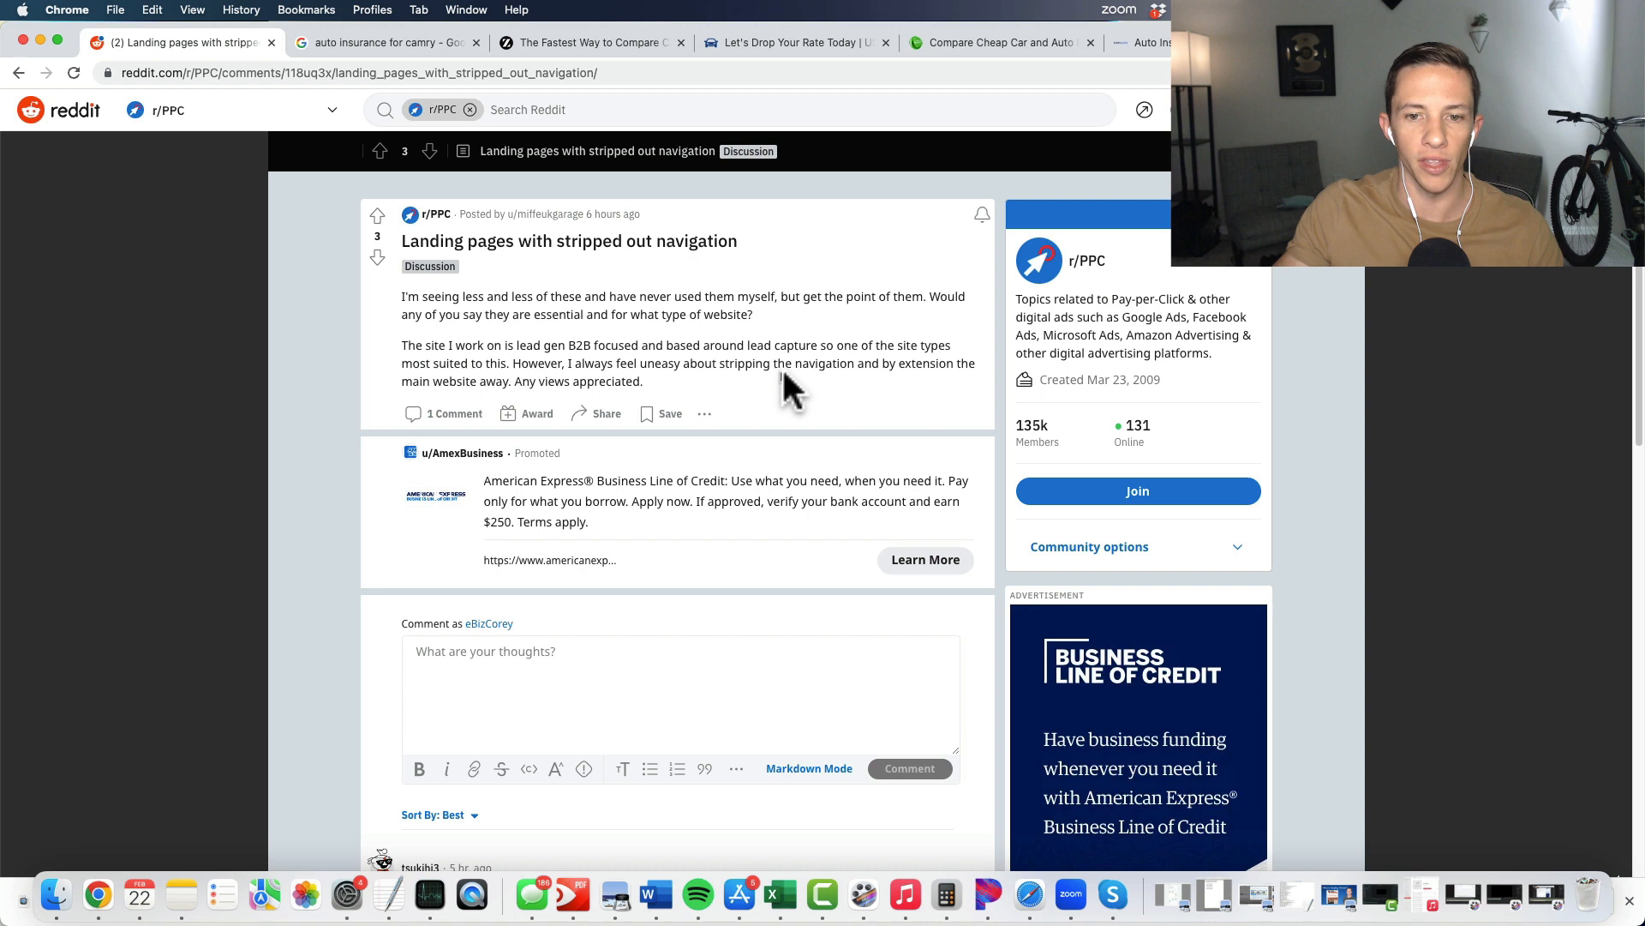
mouse_move(724, 400)
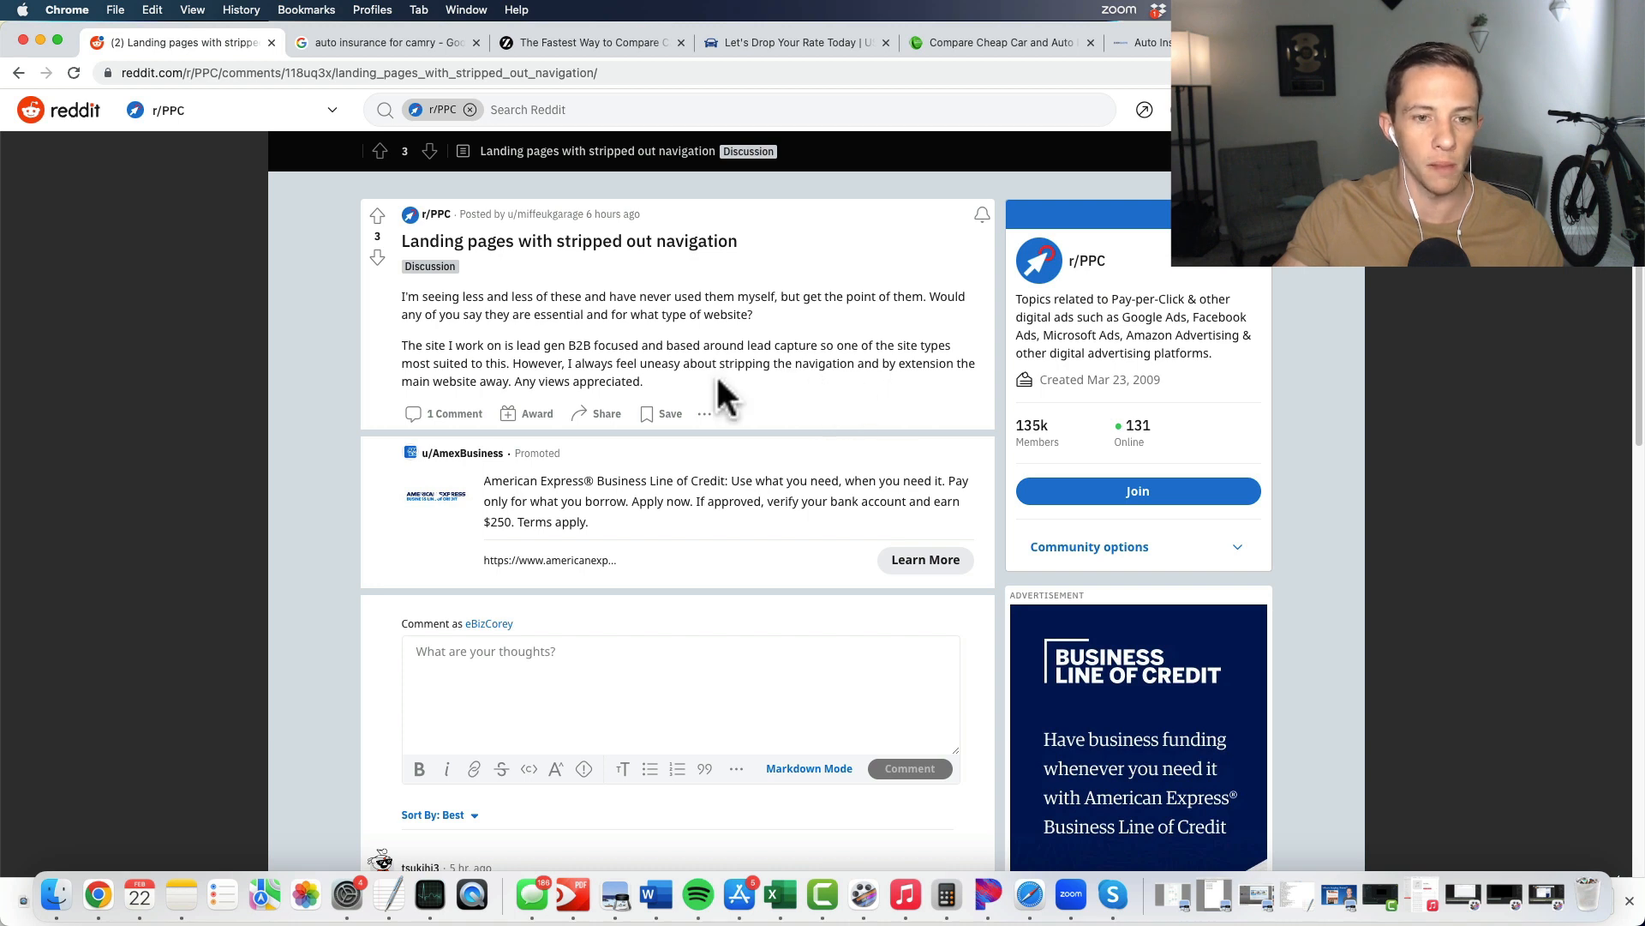
mouse_move(658, 408)
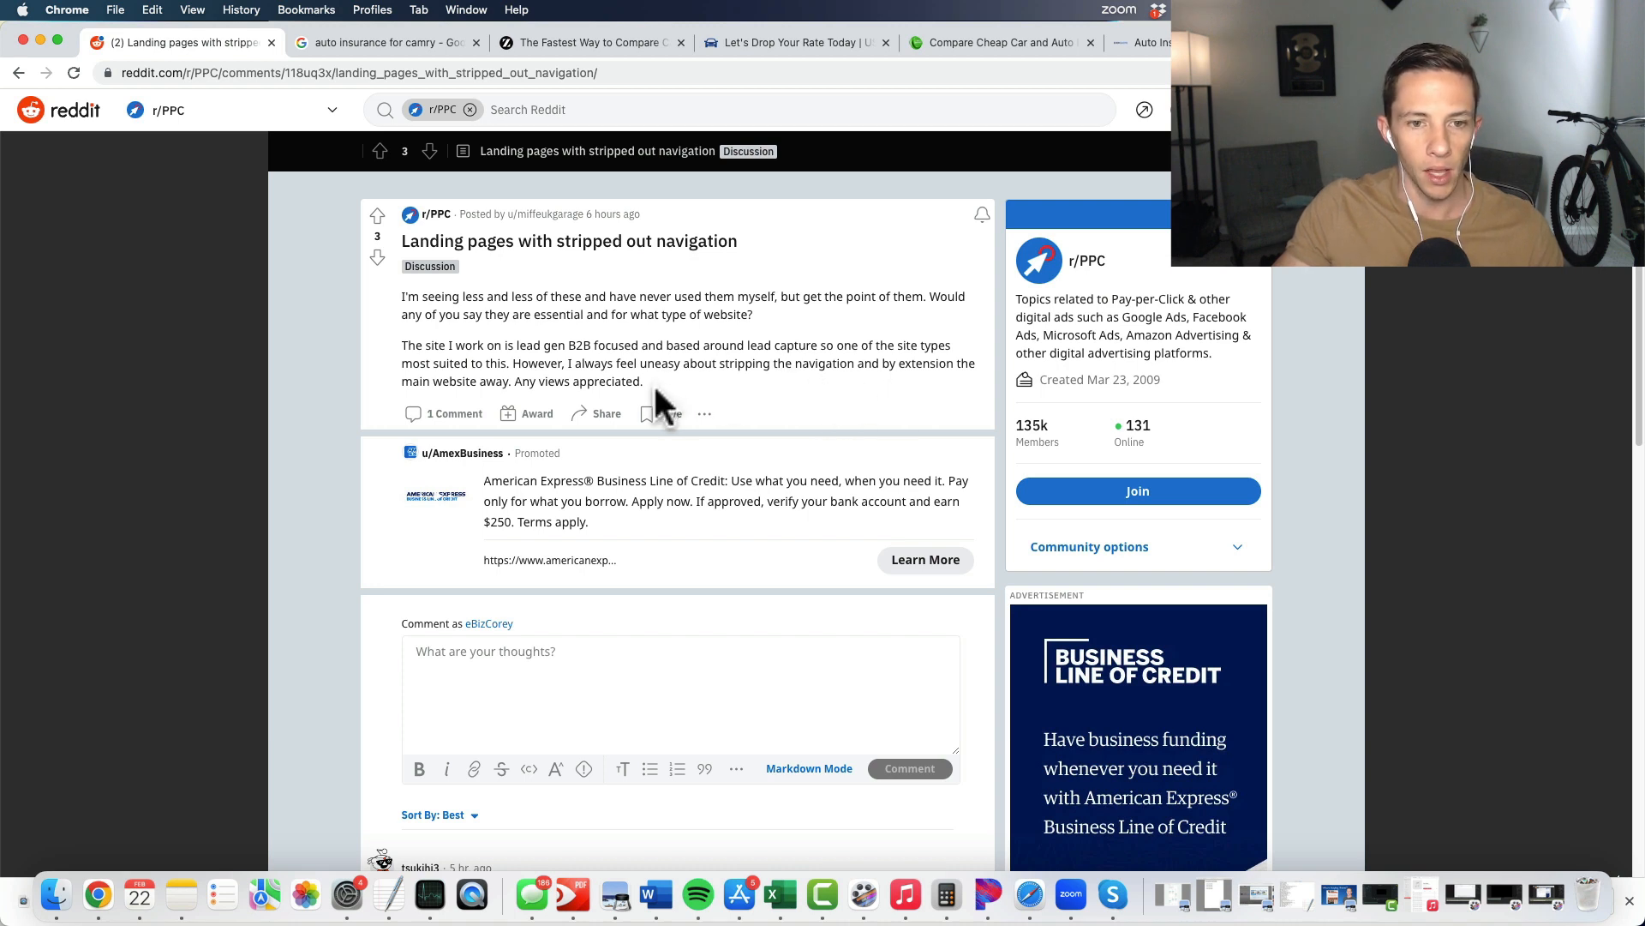
Step: Return from the Reddit post to The Zebra quote comparison page
left_click(588, 41)
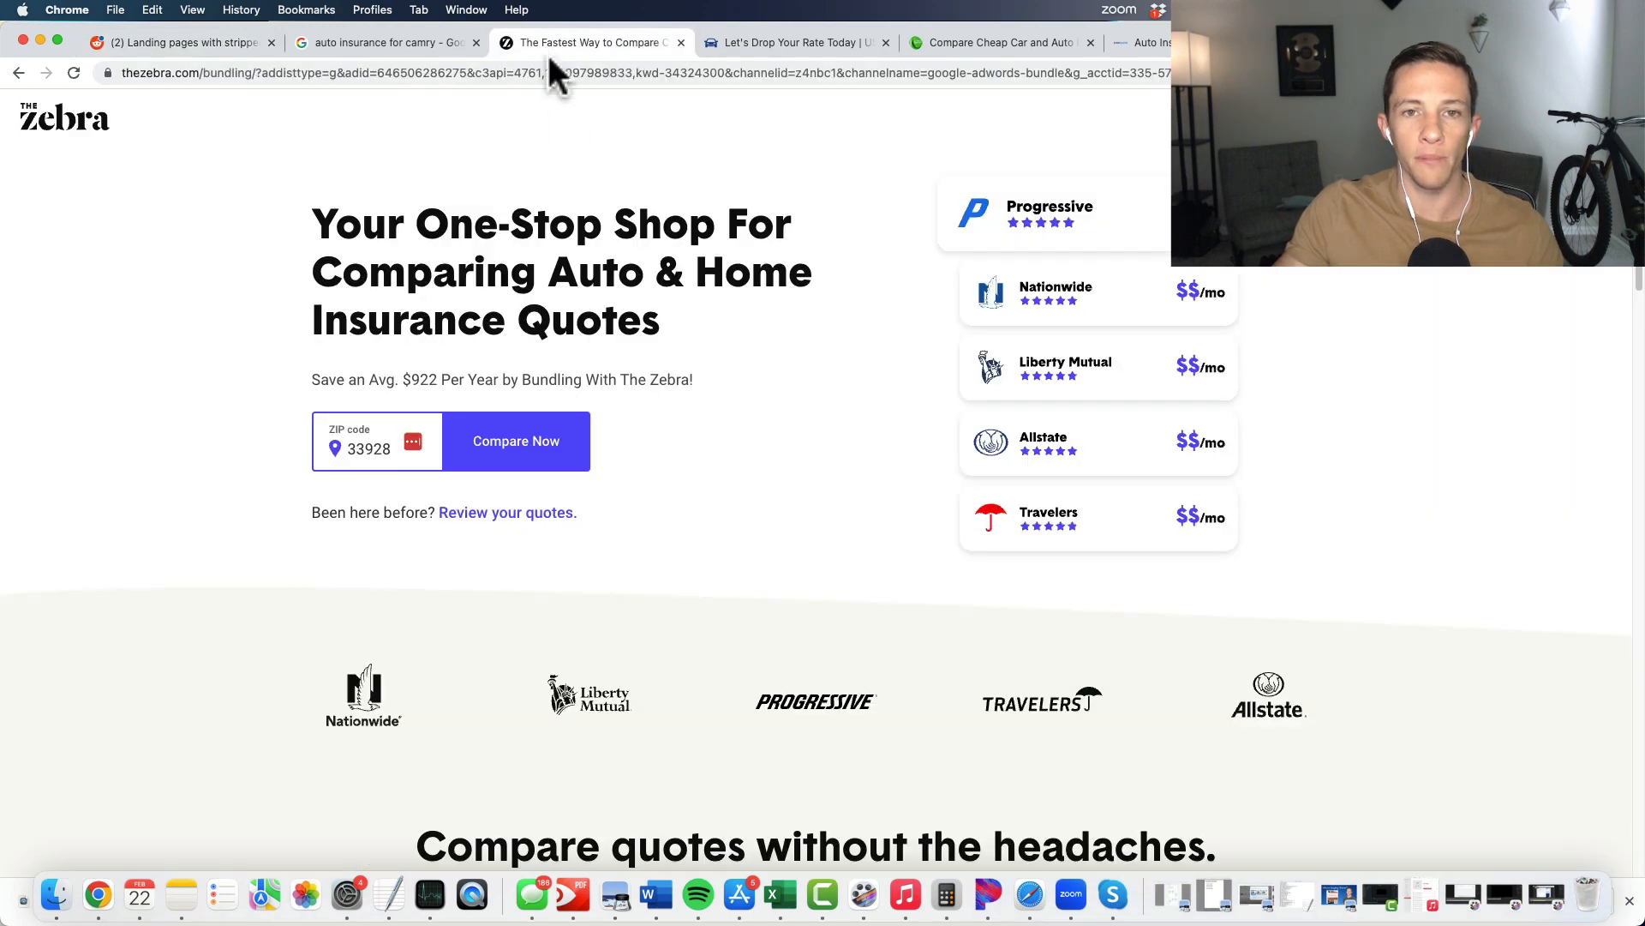
mouse_move(559, 231)
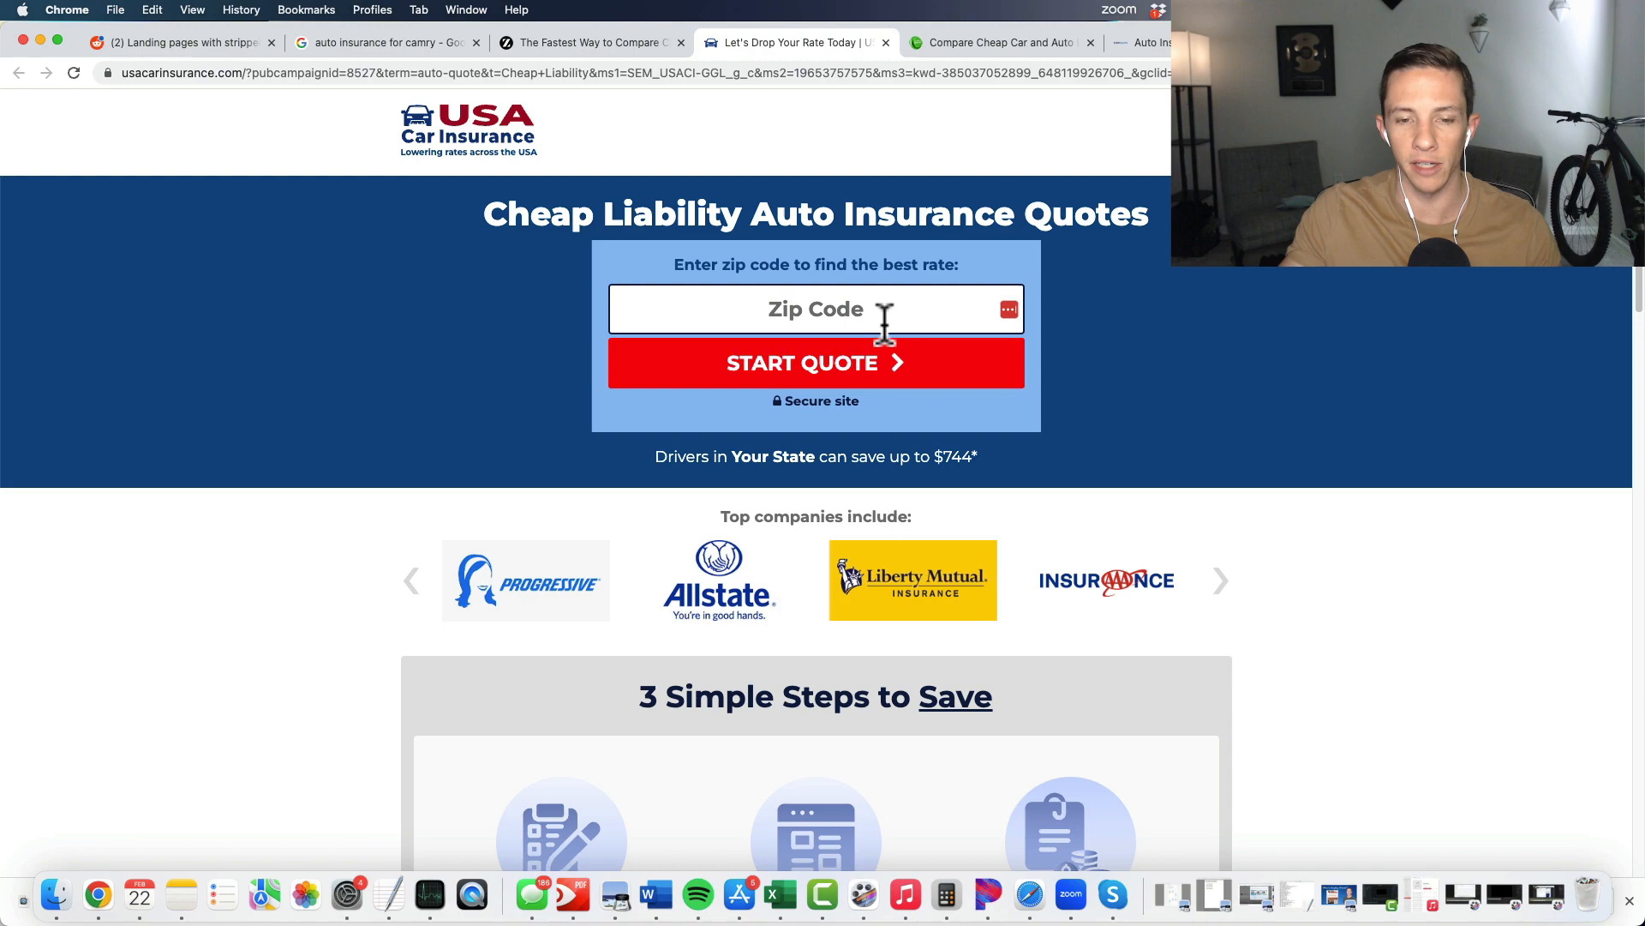
Step: Look over the USA Car Insurance cheap liability quotes page, then switch to the USAuto tab
scroll("down", 3)
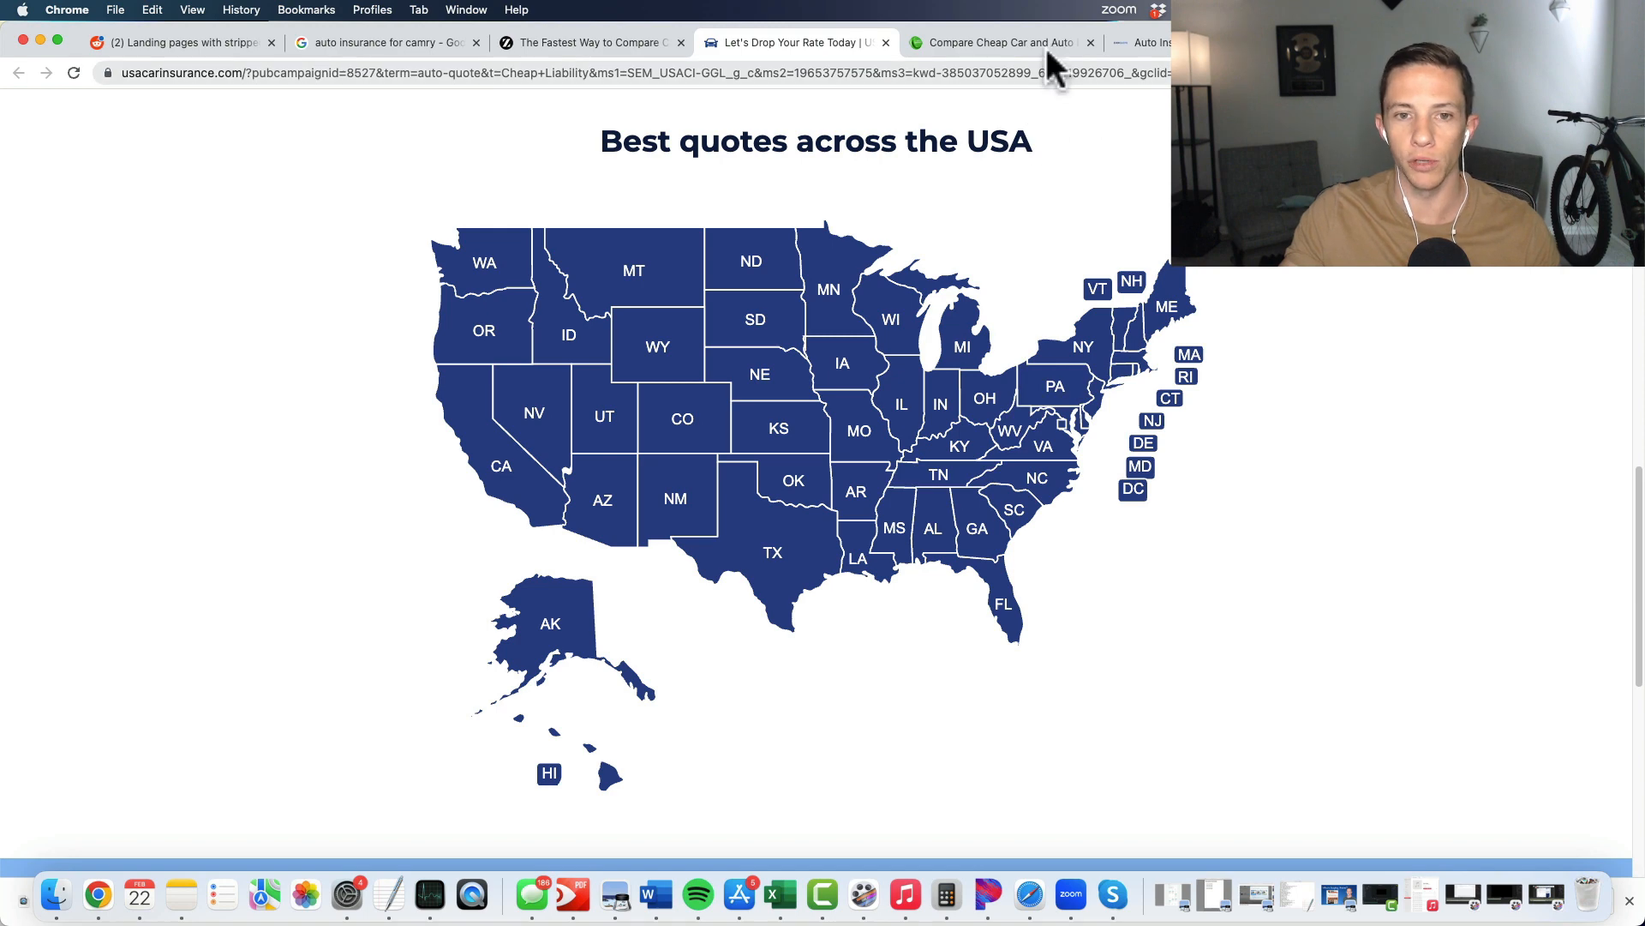
mouse_move(997, 42)
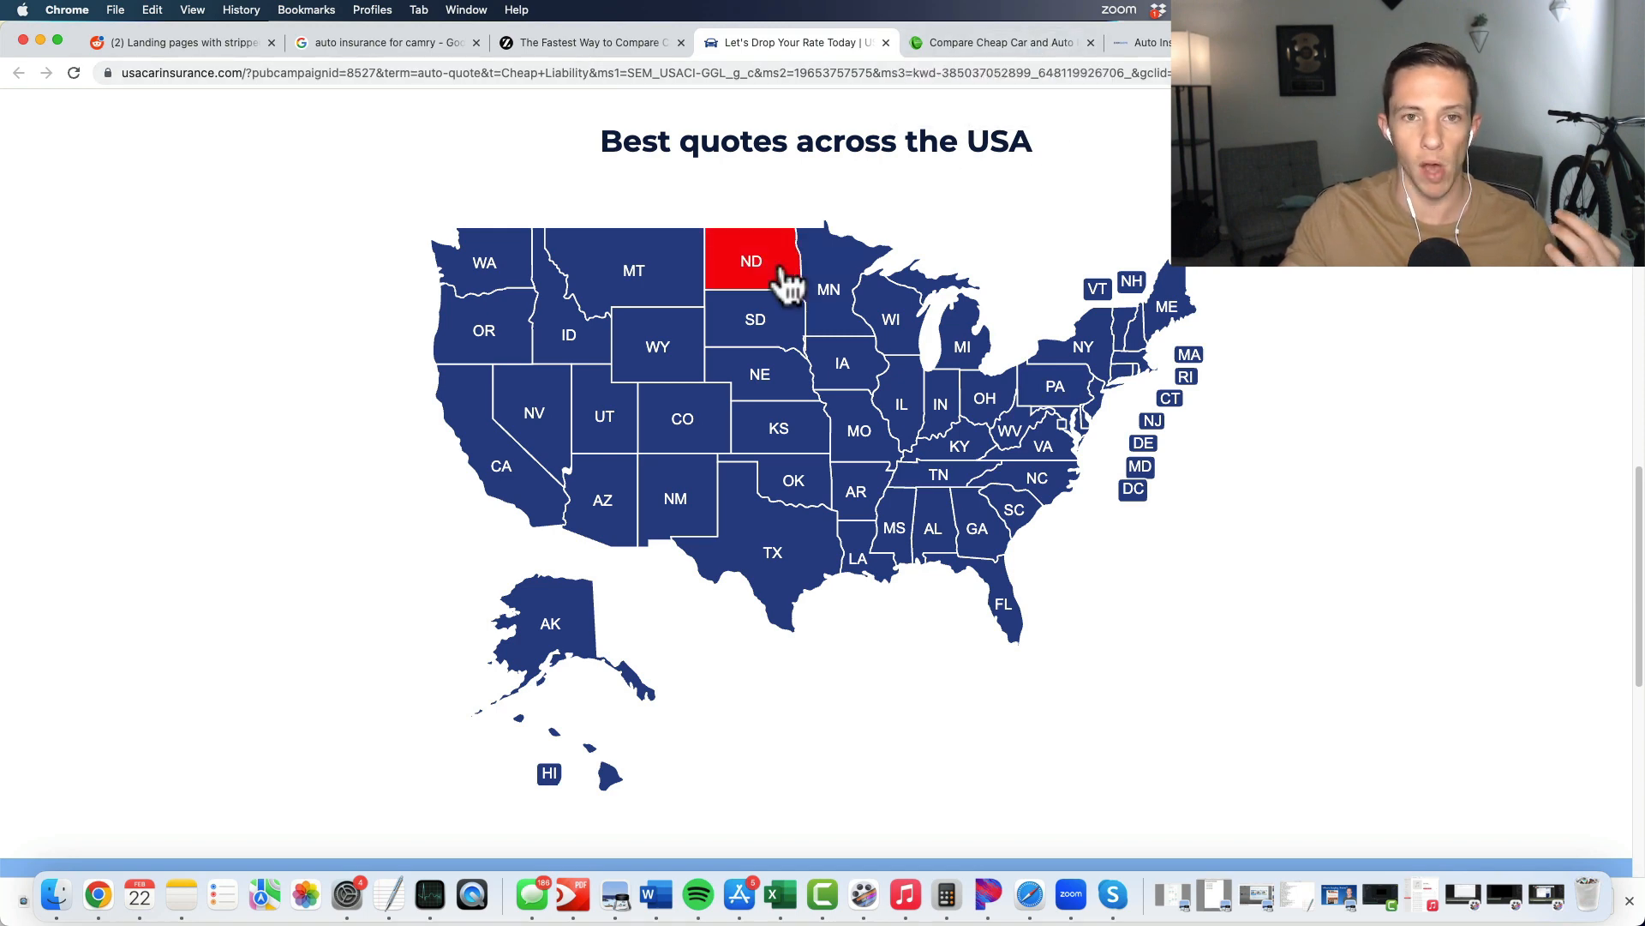
mouse_move(975, 63)
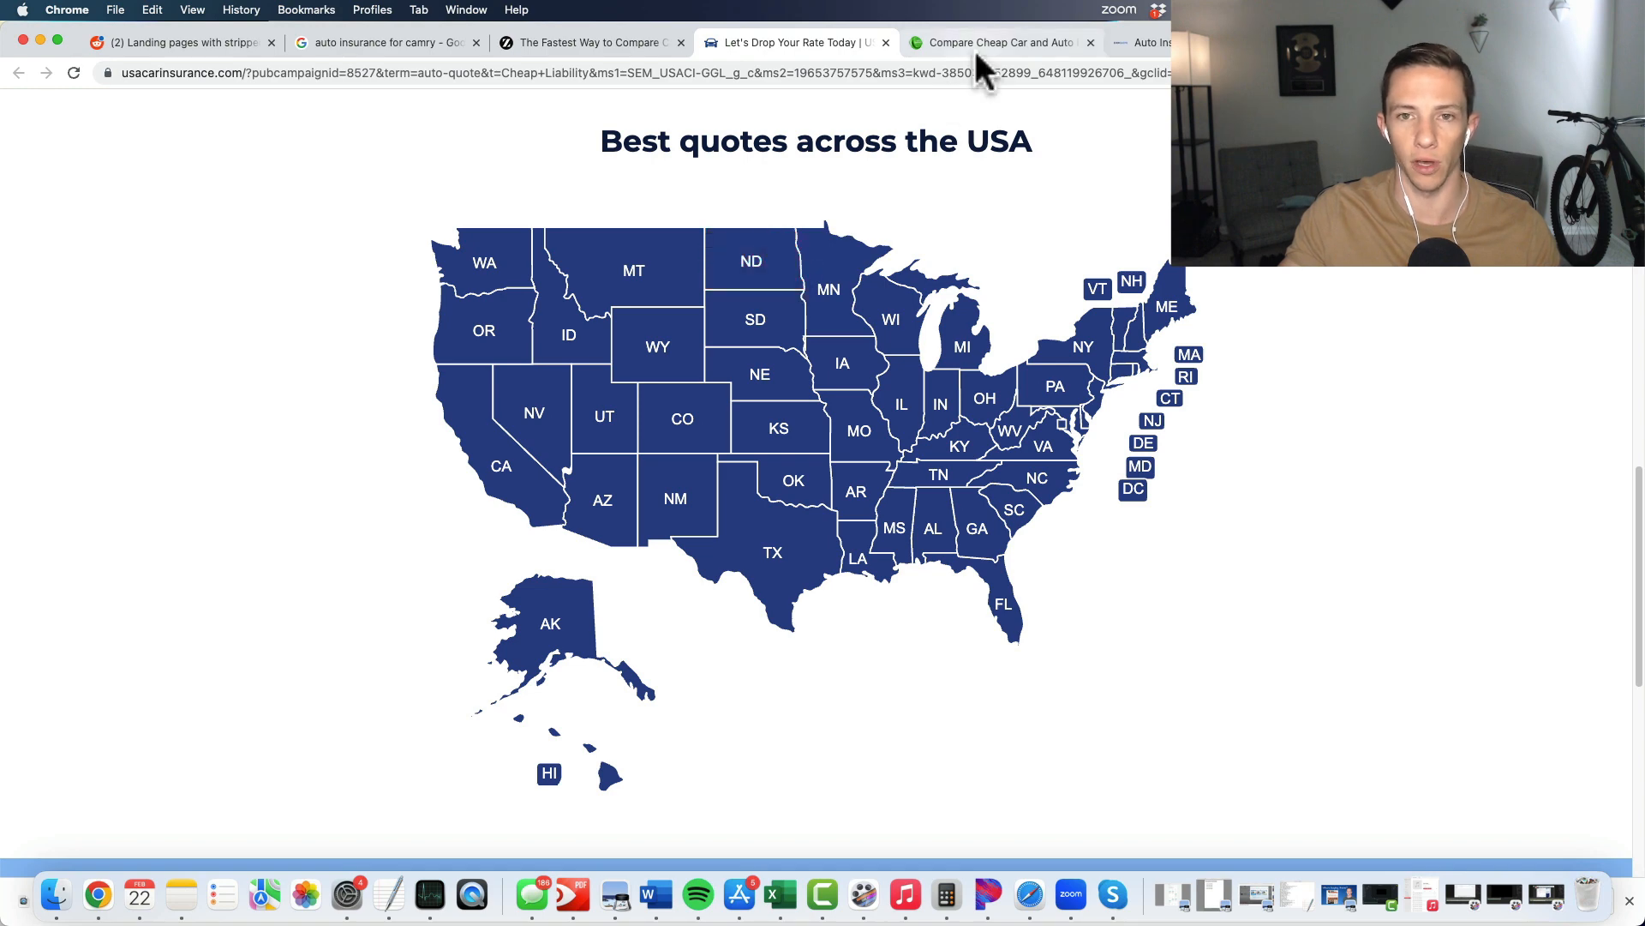
left_click(997, 41)
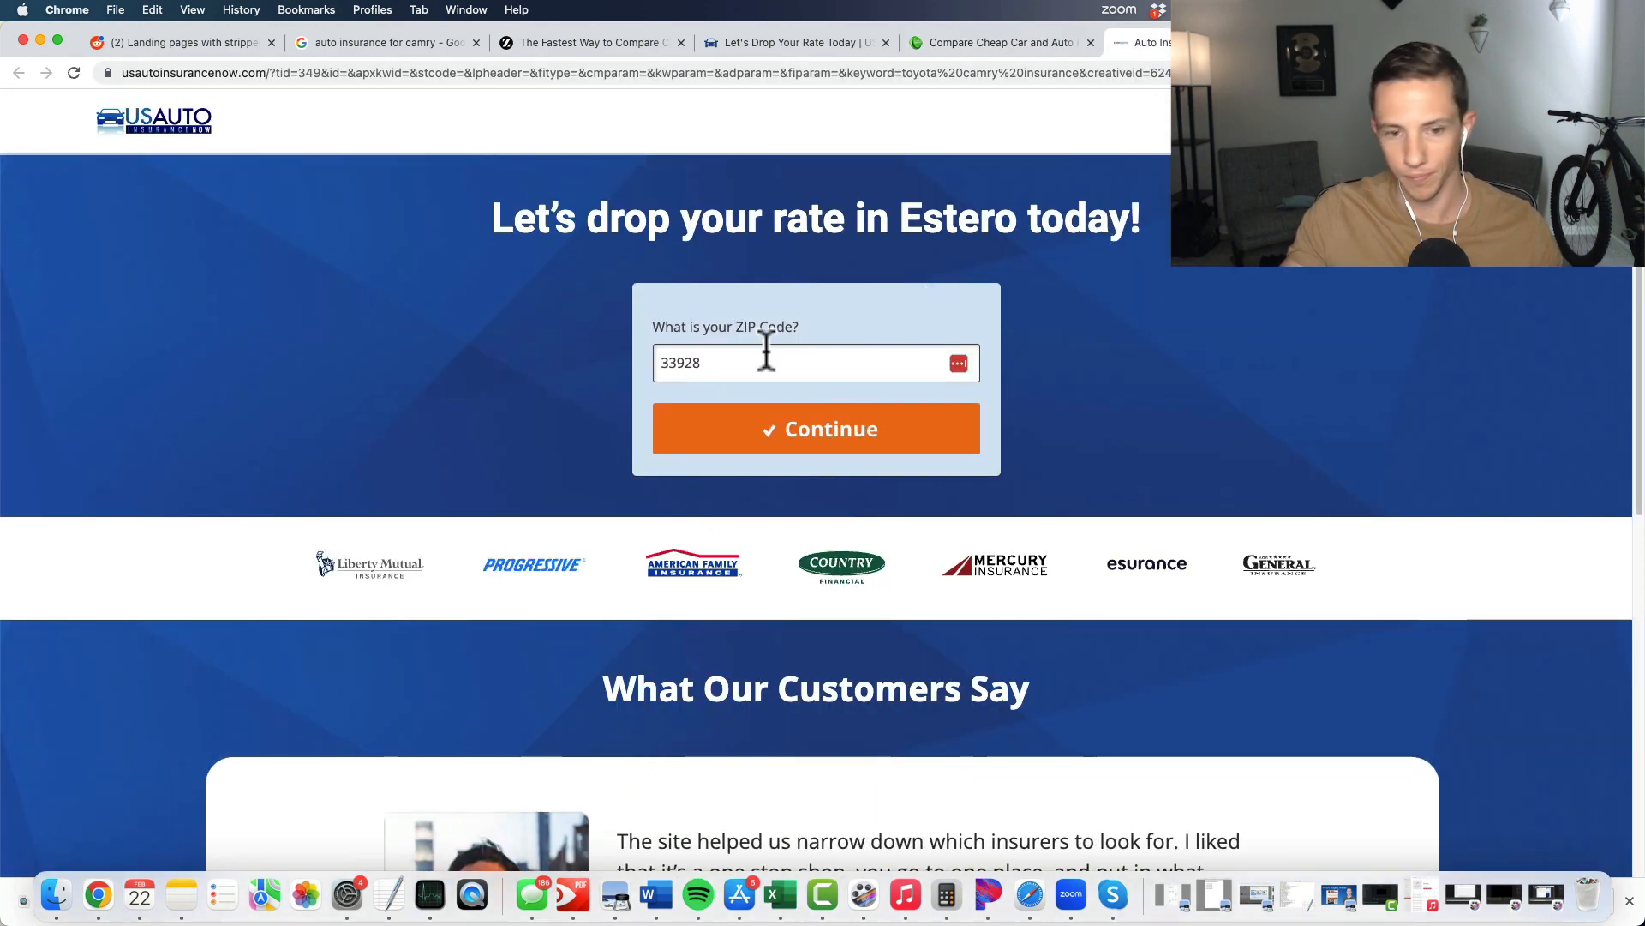
Step: Review the USAuto "drop your rate in Estero" page down to its footer and back up
scroll("down", 3)
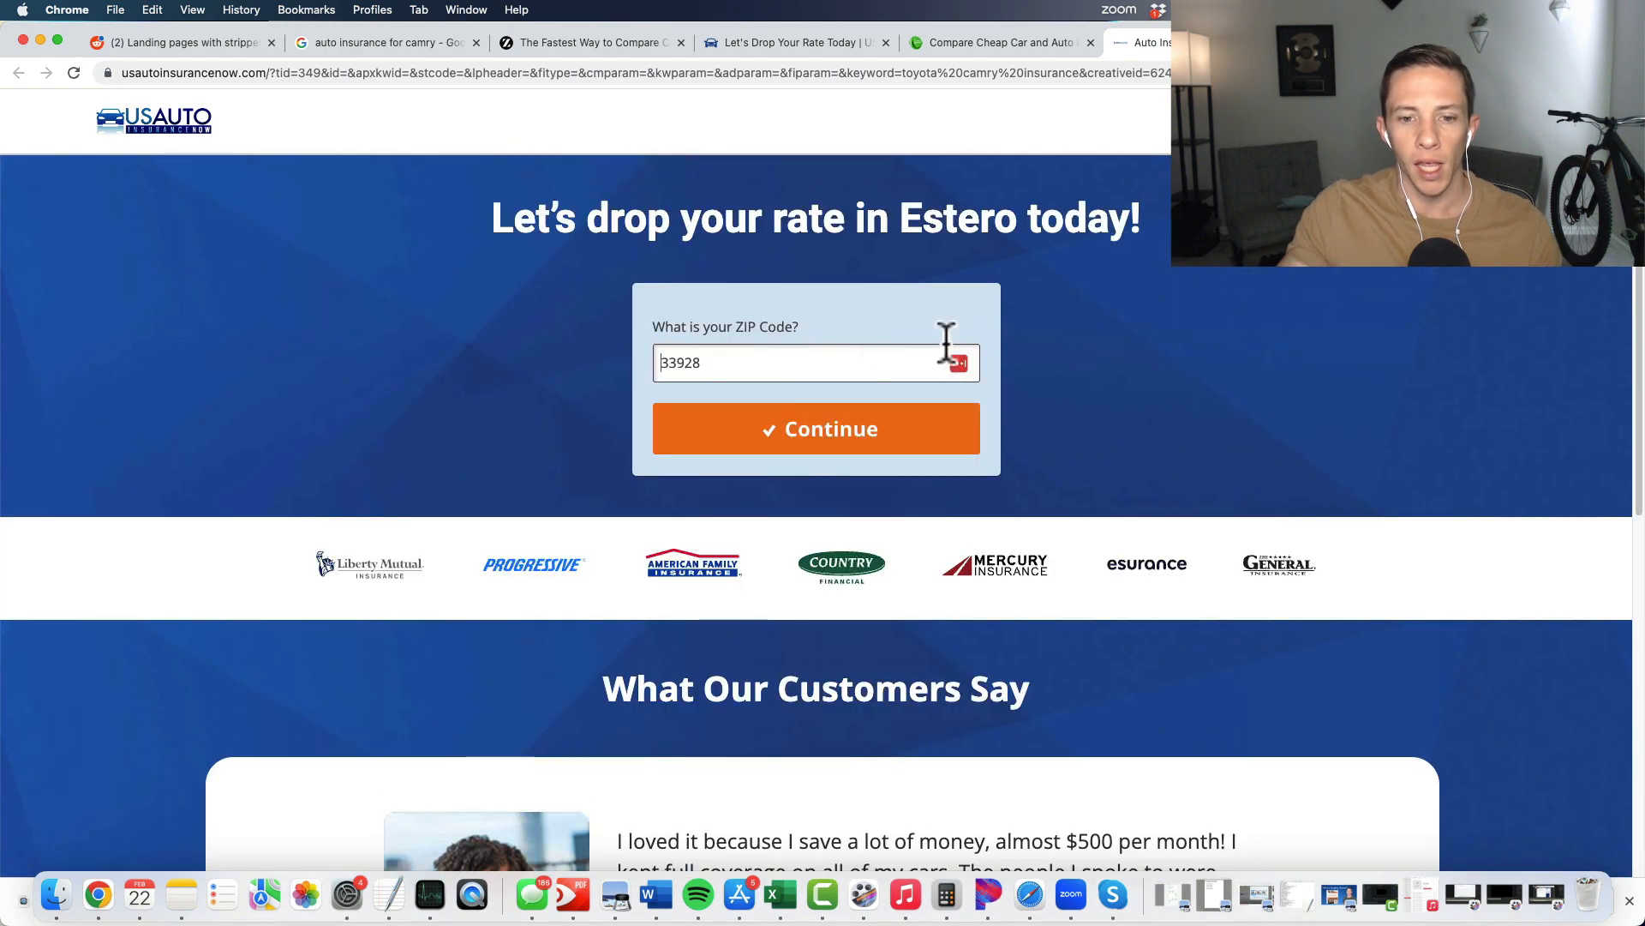
scroll("down", 3)
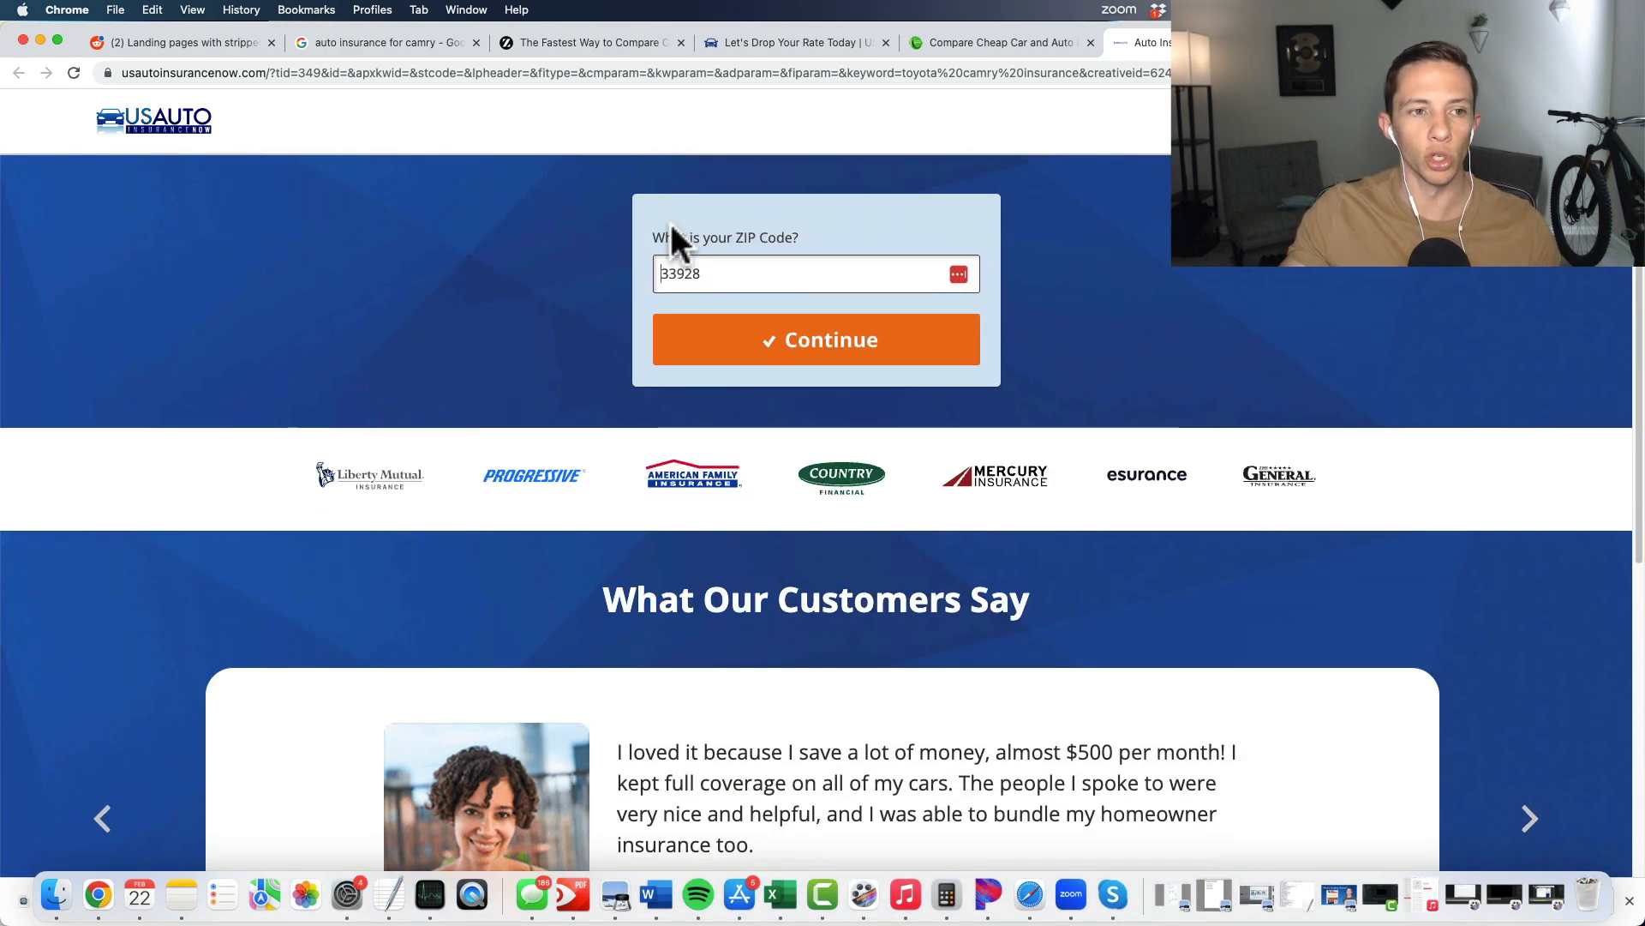
scroll("down", 3)
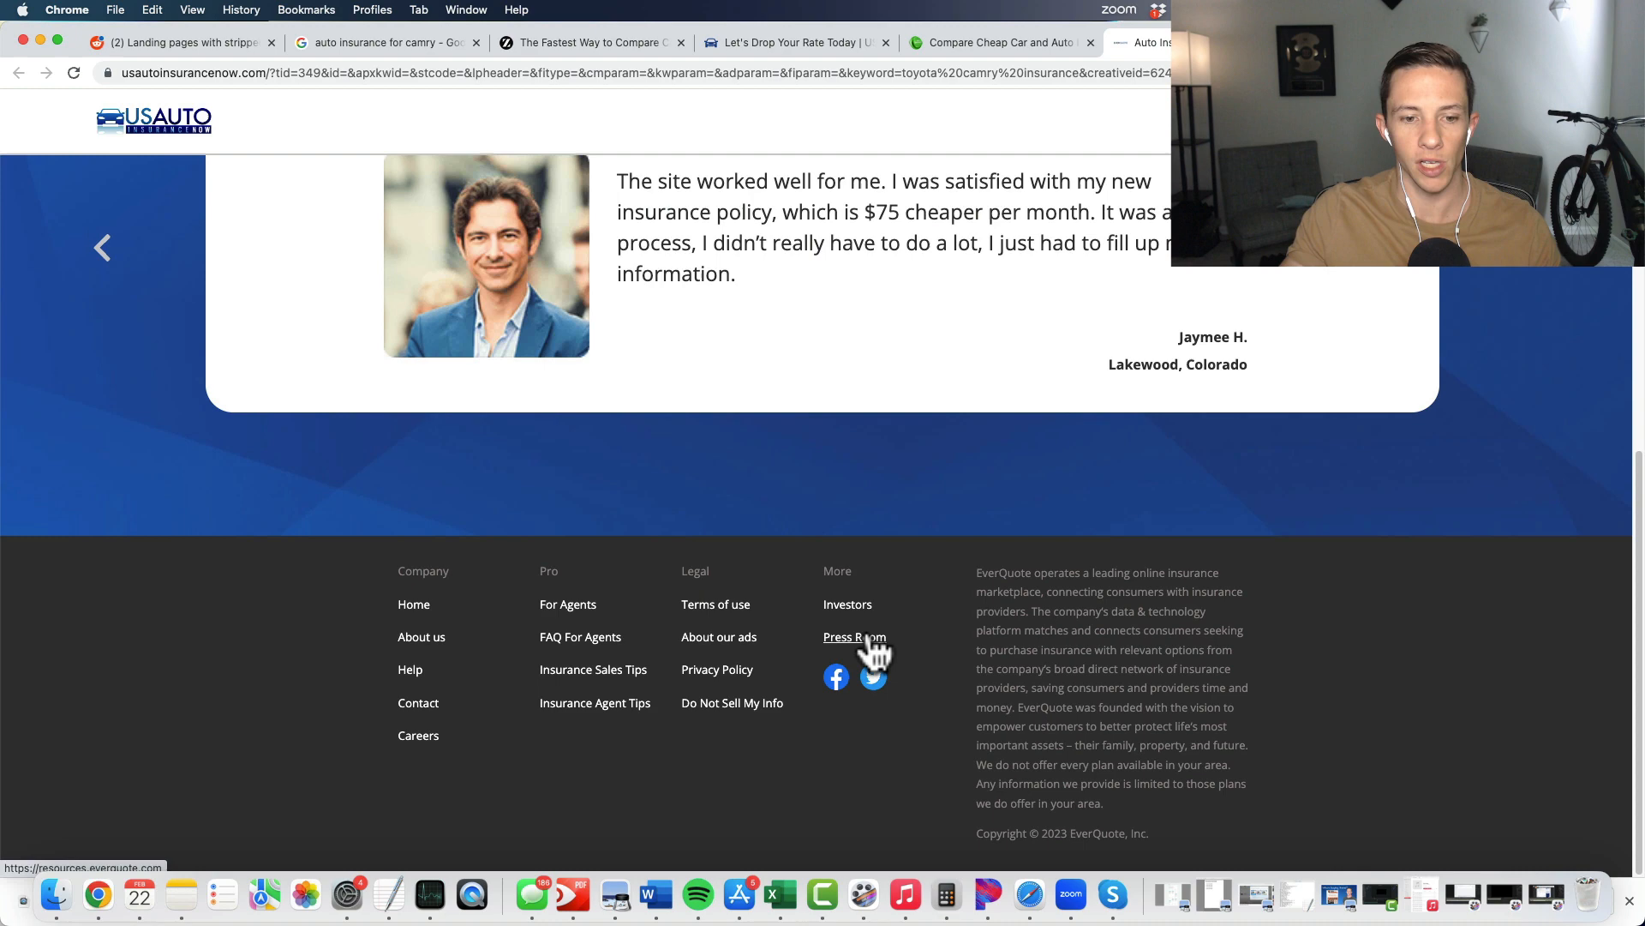
mouse_move(629, 614)
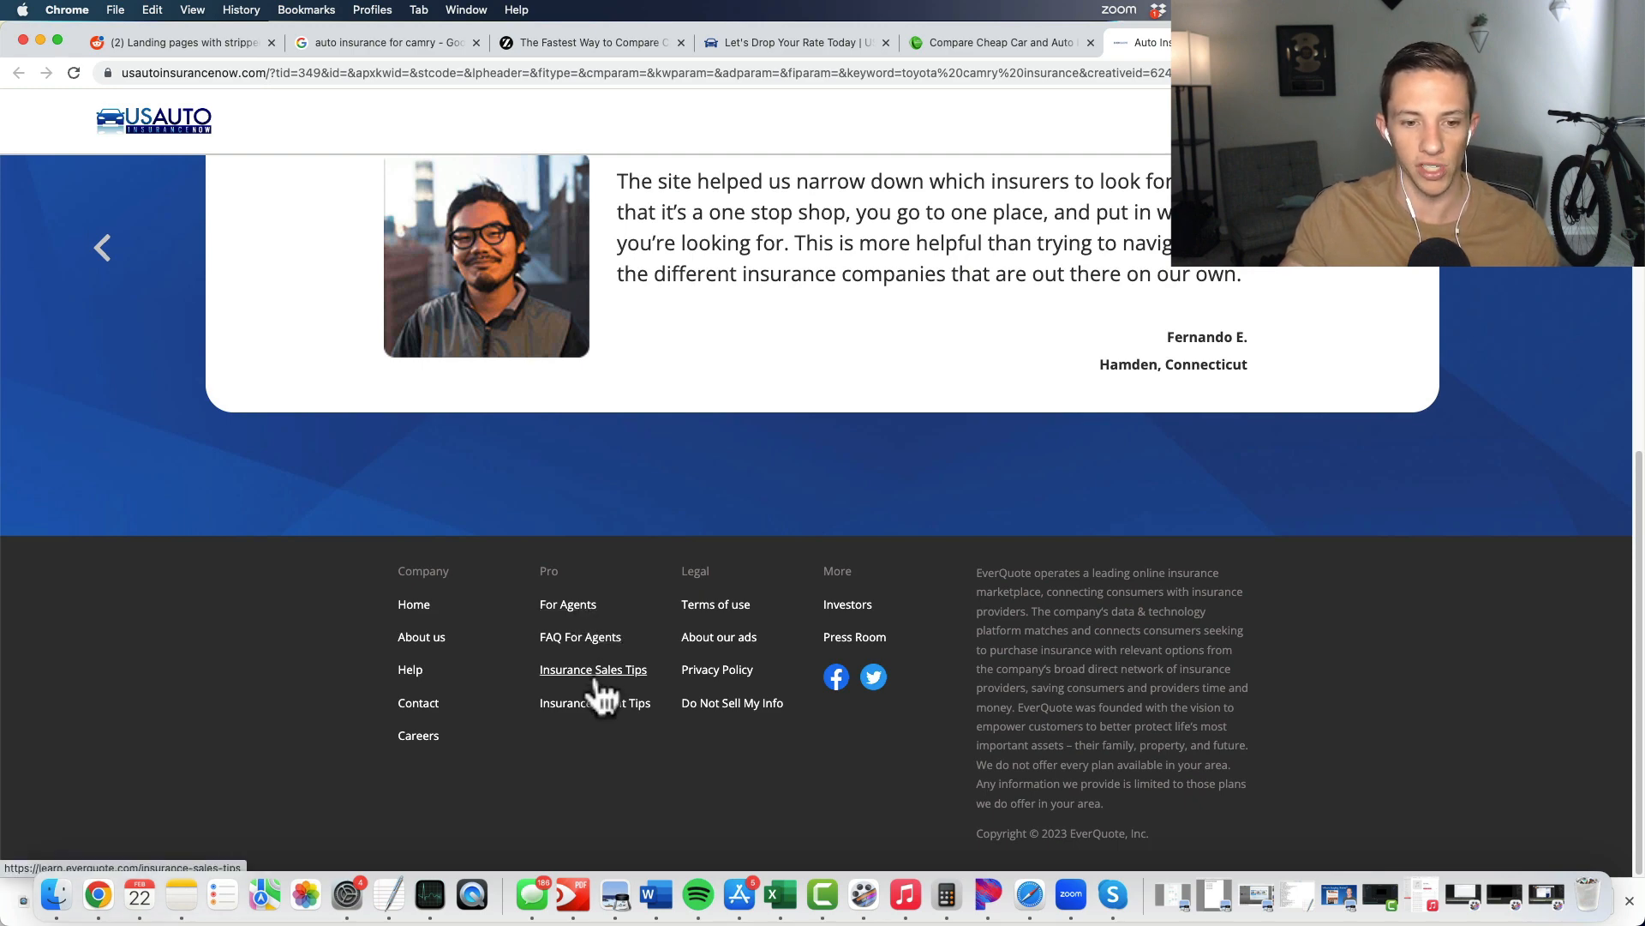
scroll("up", 3)
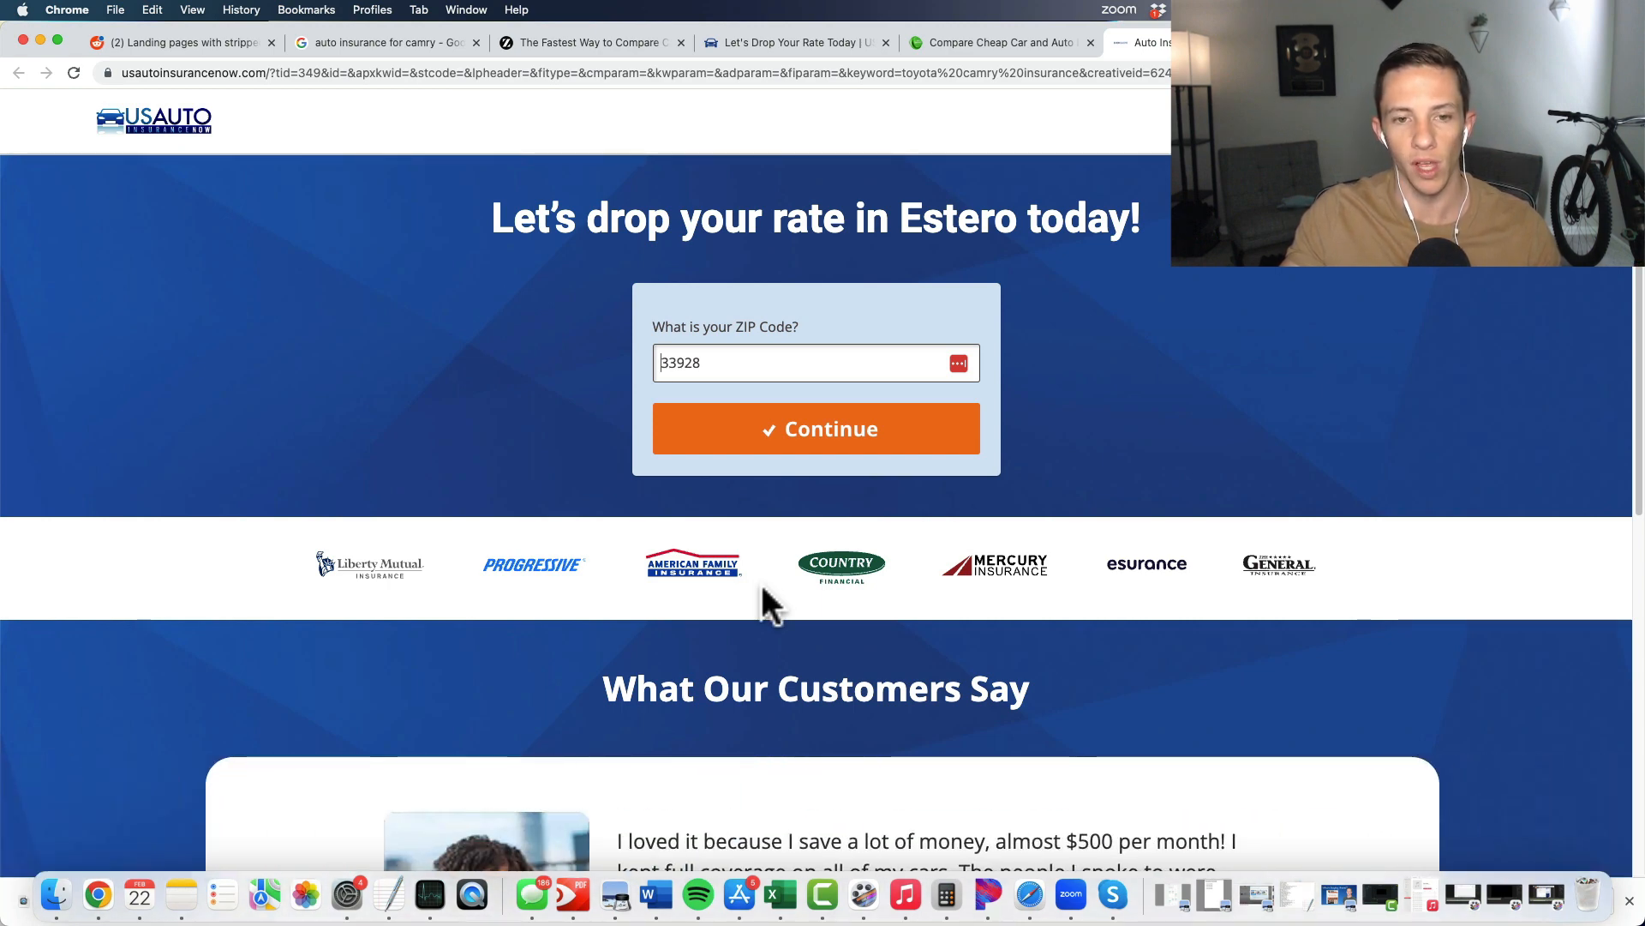
mouse_move(761, 583)
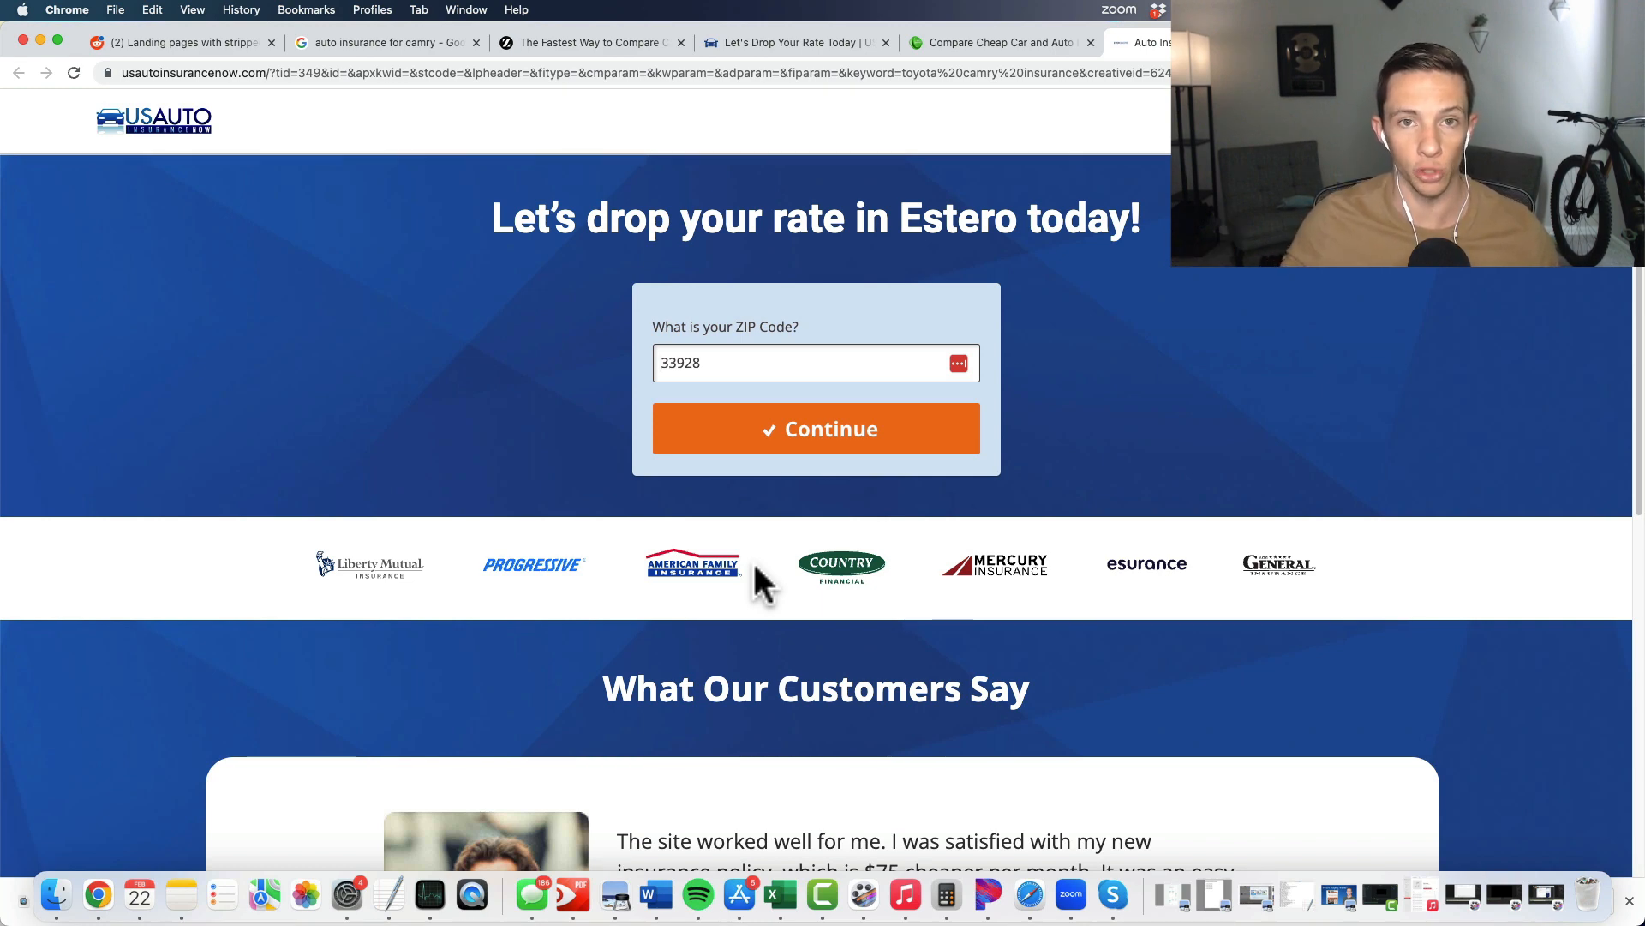
mouse_move(624, 137)
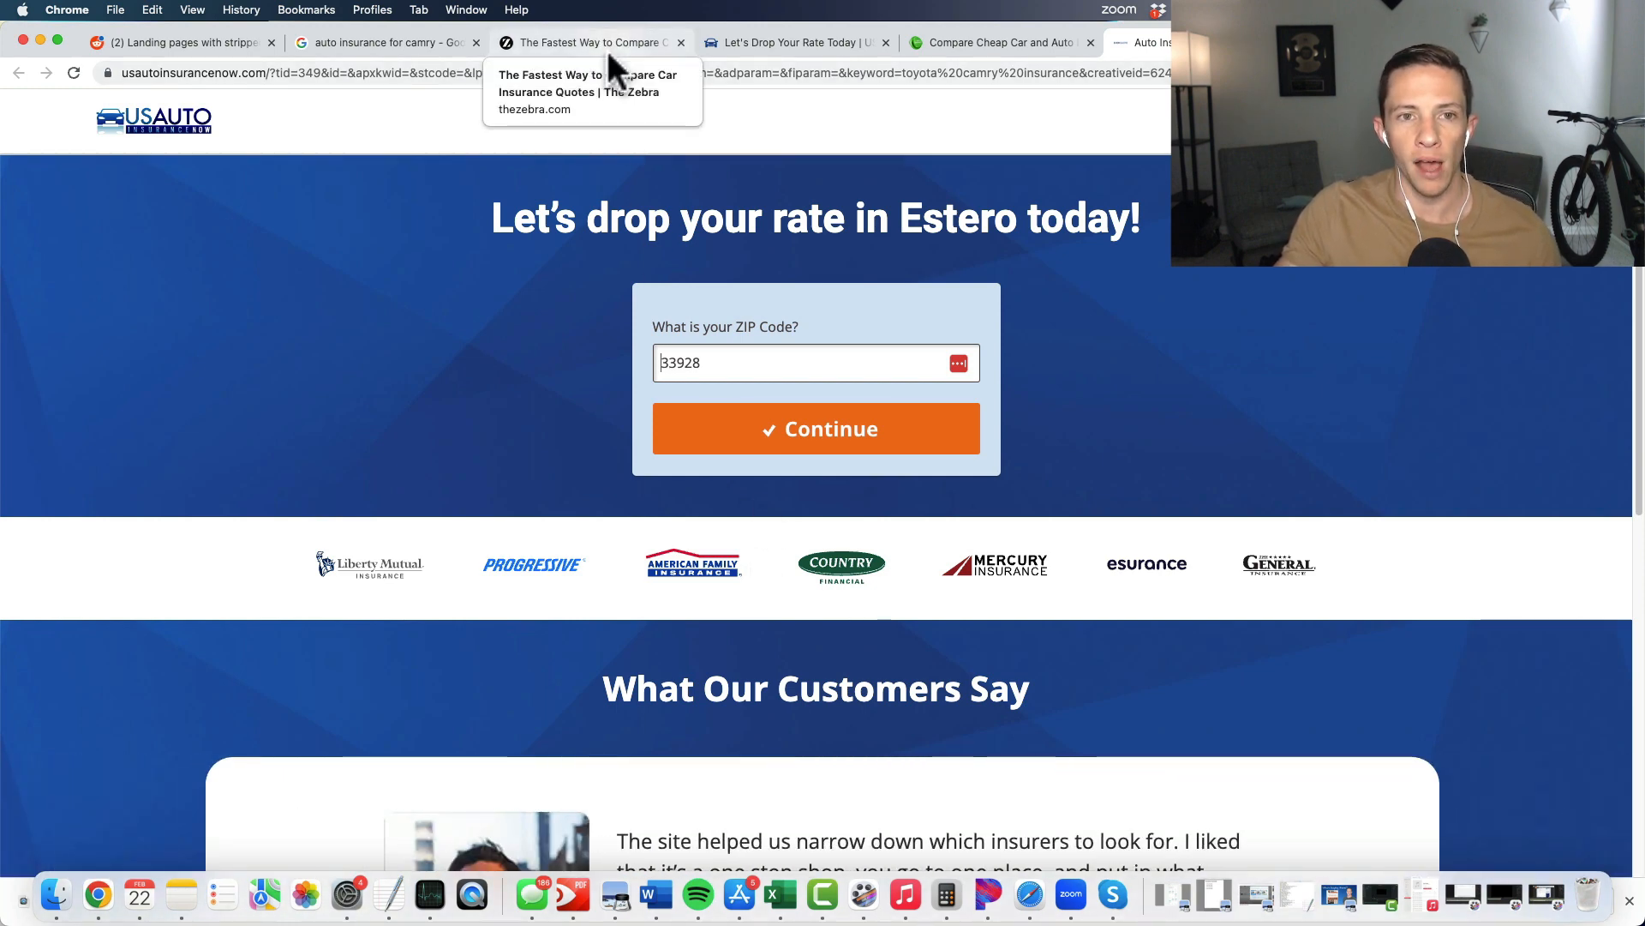
Step: Bring The Zebra comparison page with ZIP 33928 back on screen
left_click(588, 43)
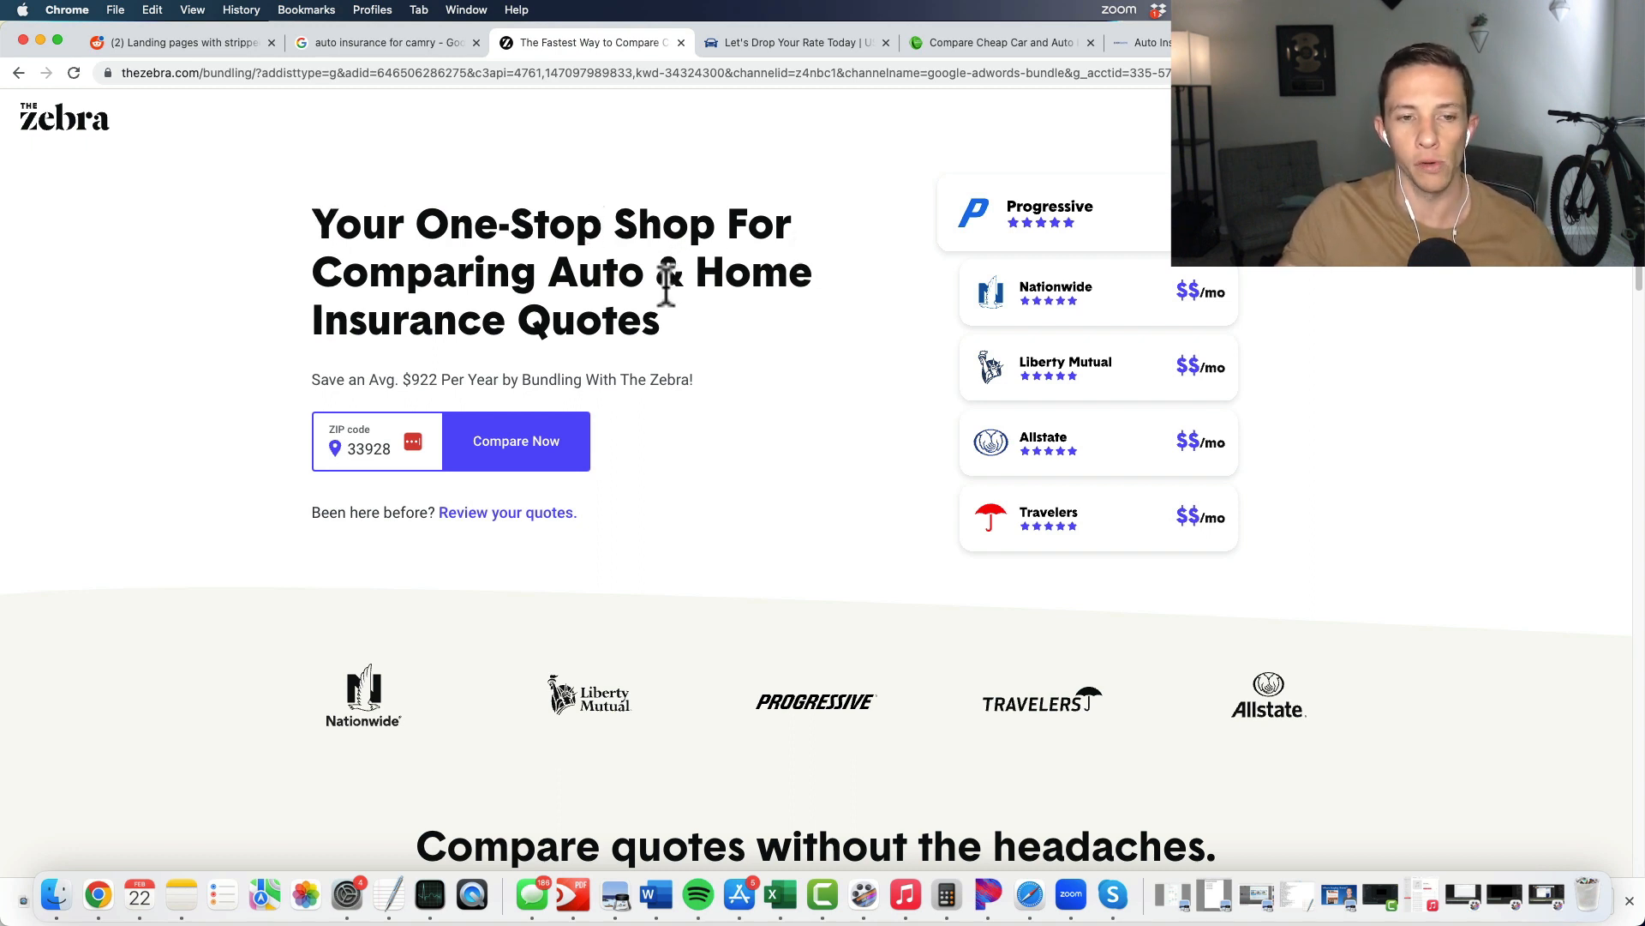
mouse_move(666, 362)
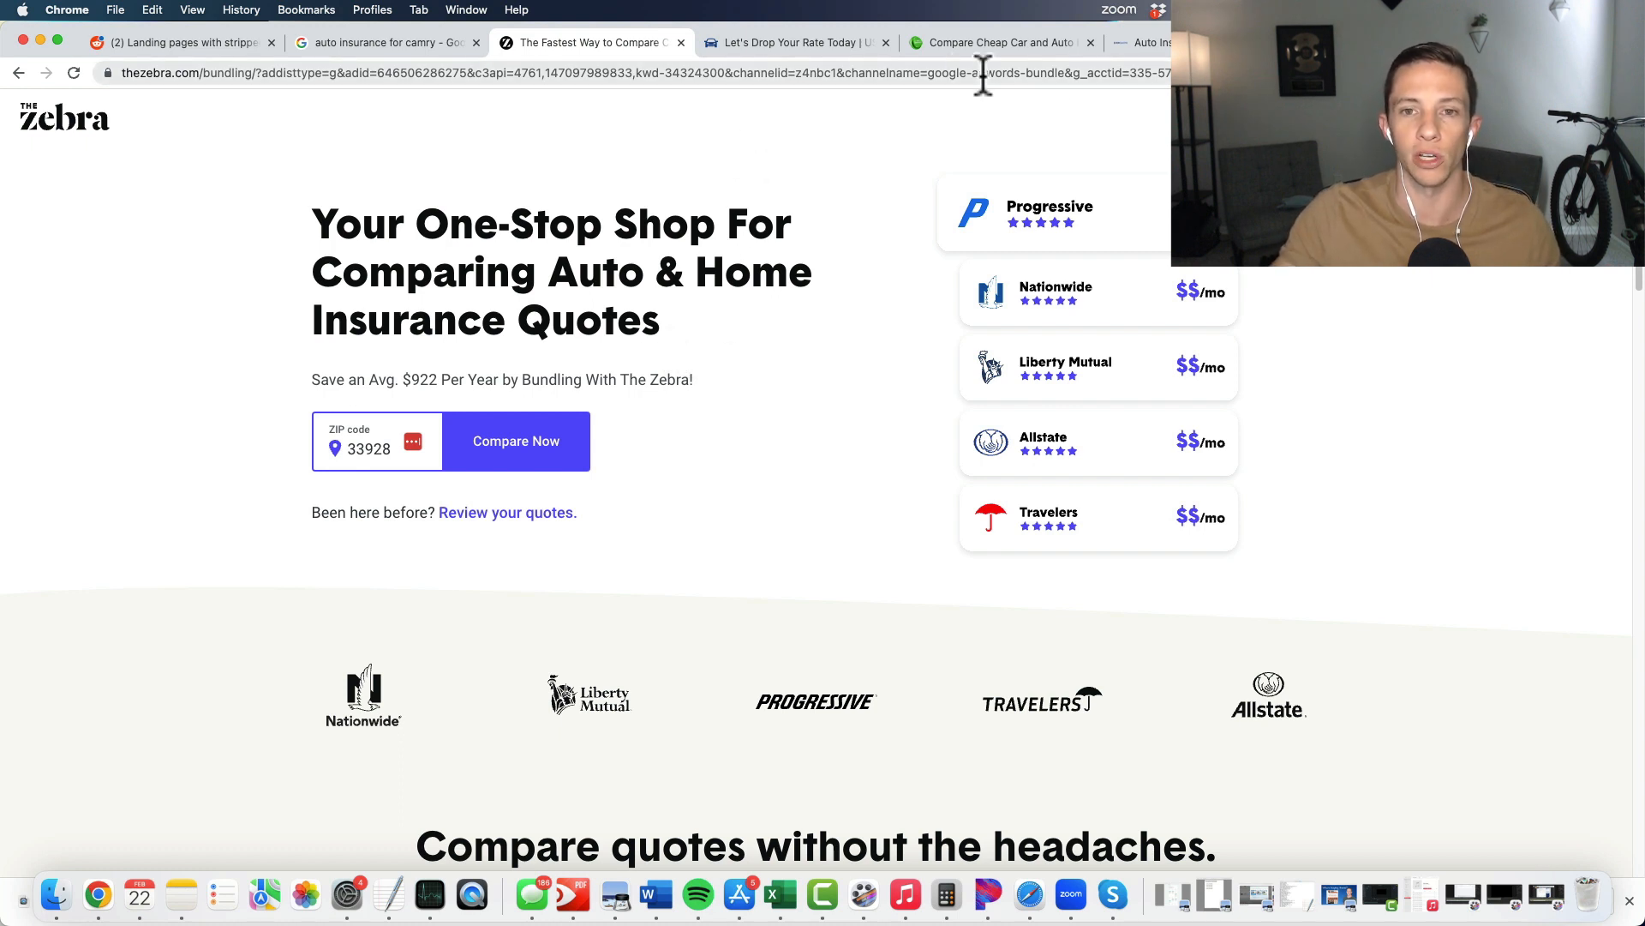
mouse_move(1138, 147)
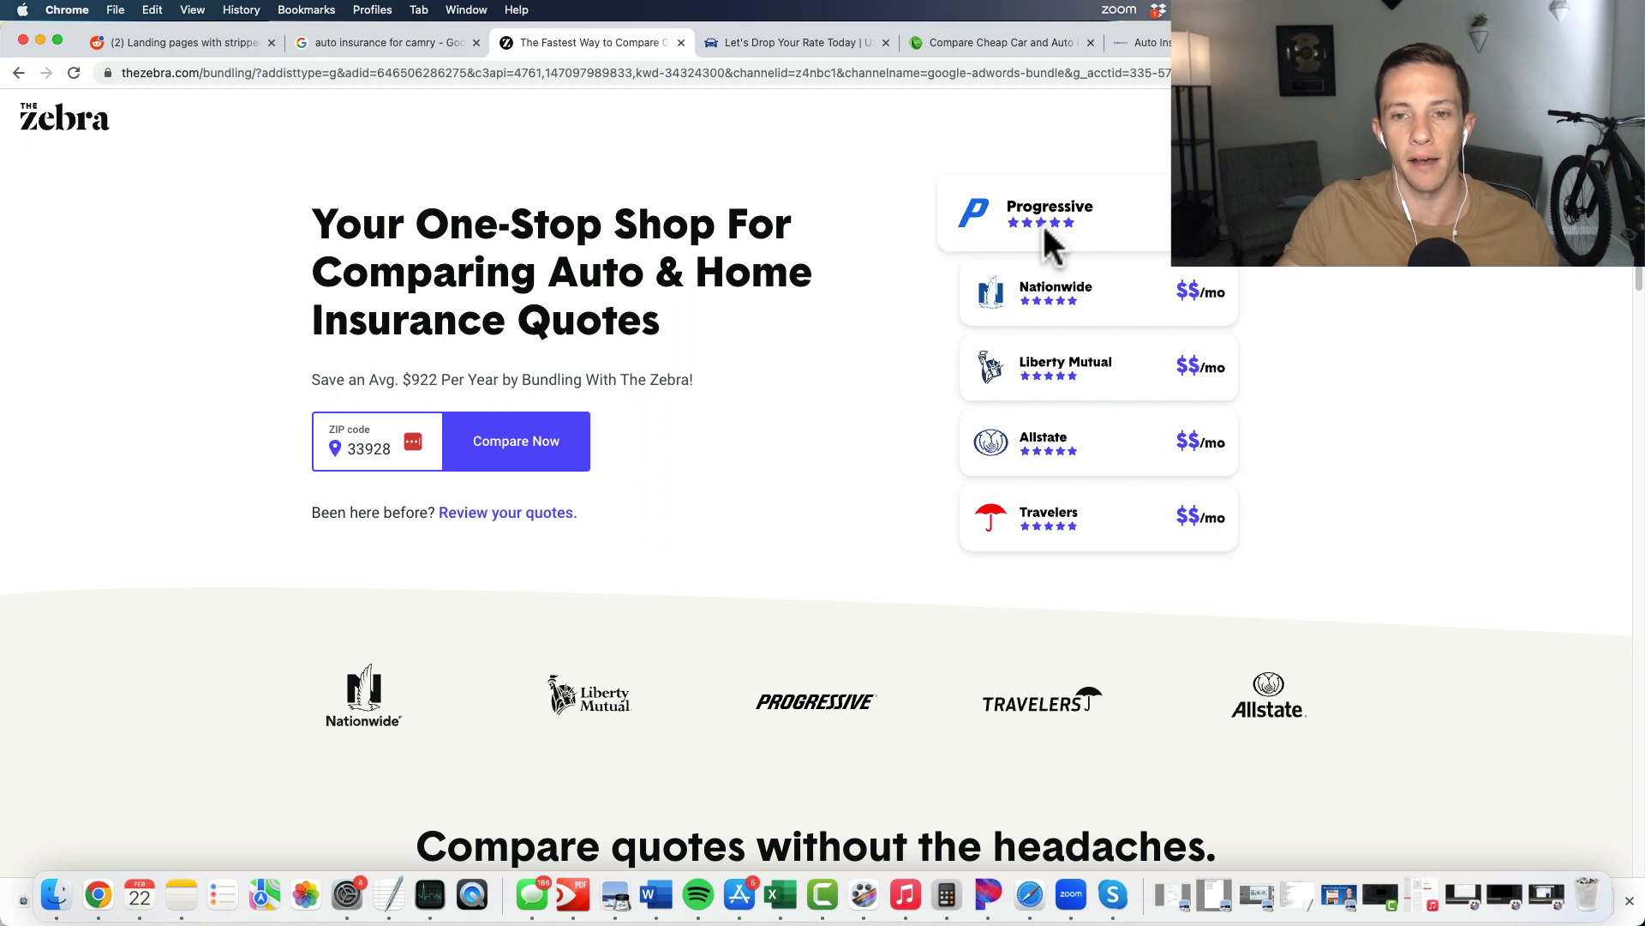
mouse_move(723, 346)
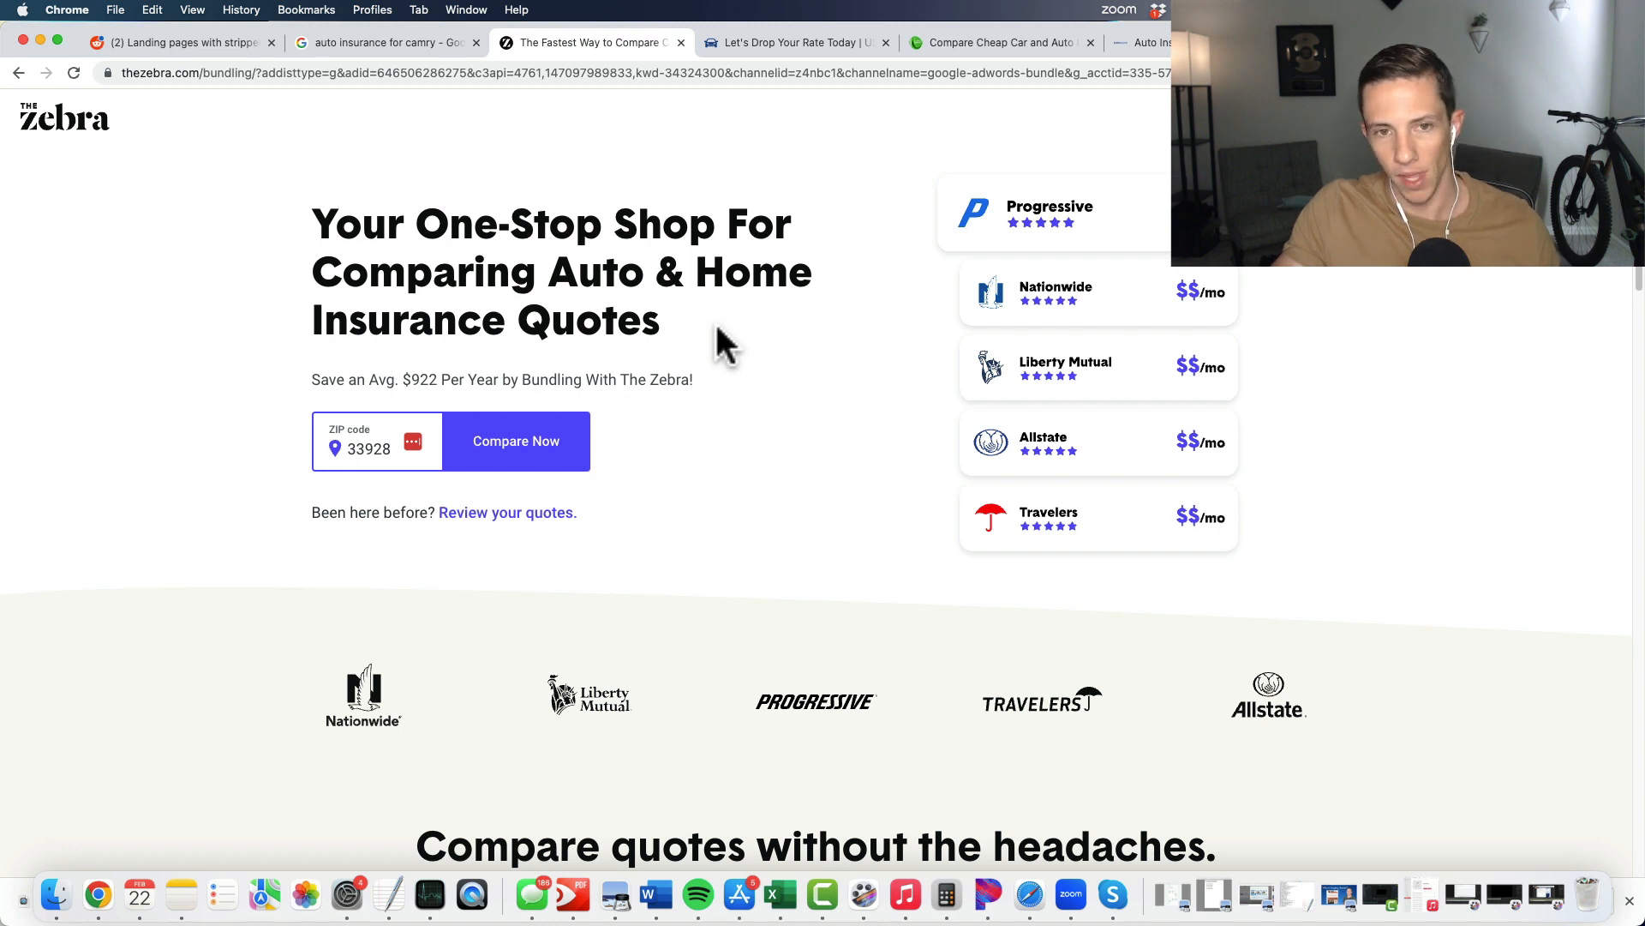
mouse_move(658, 346)
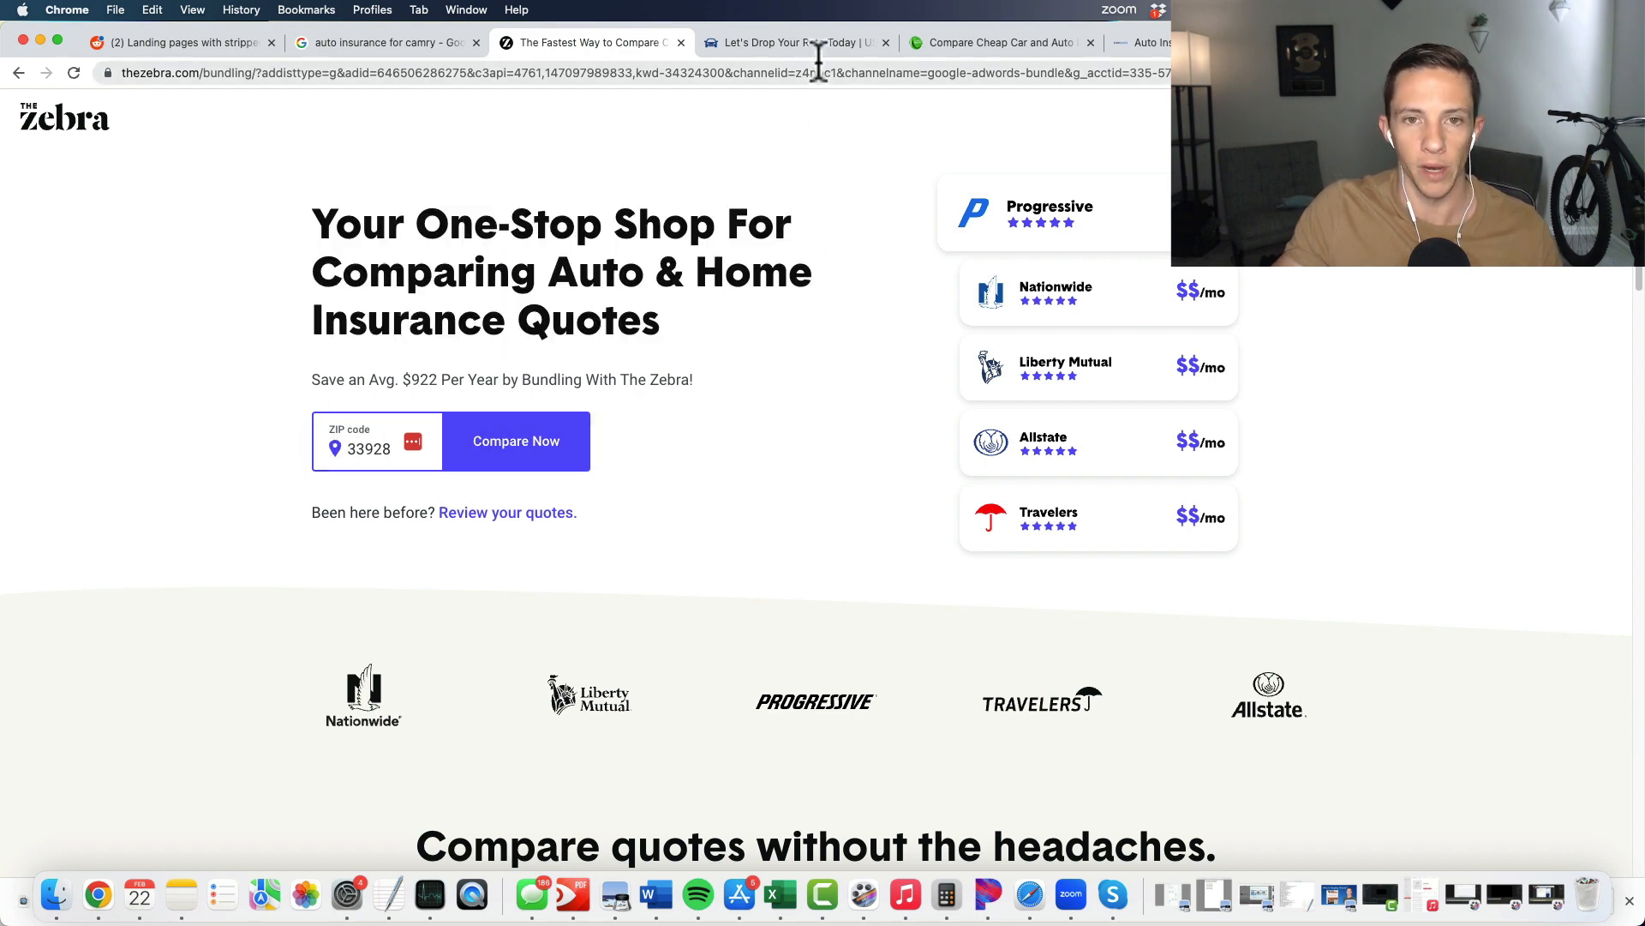
Step: Flip past USA Car Insurance to the USAuto page and select "Estero" in its headline
left_click(792, 41)
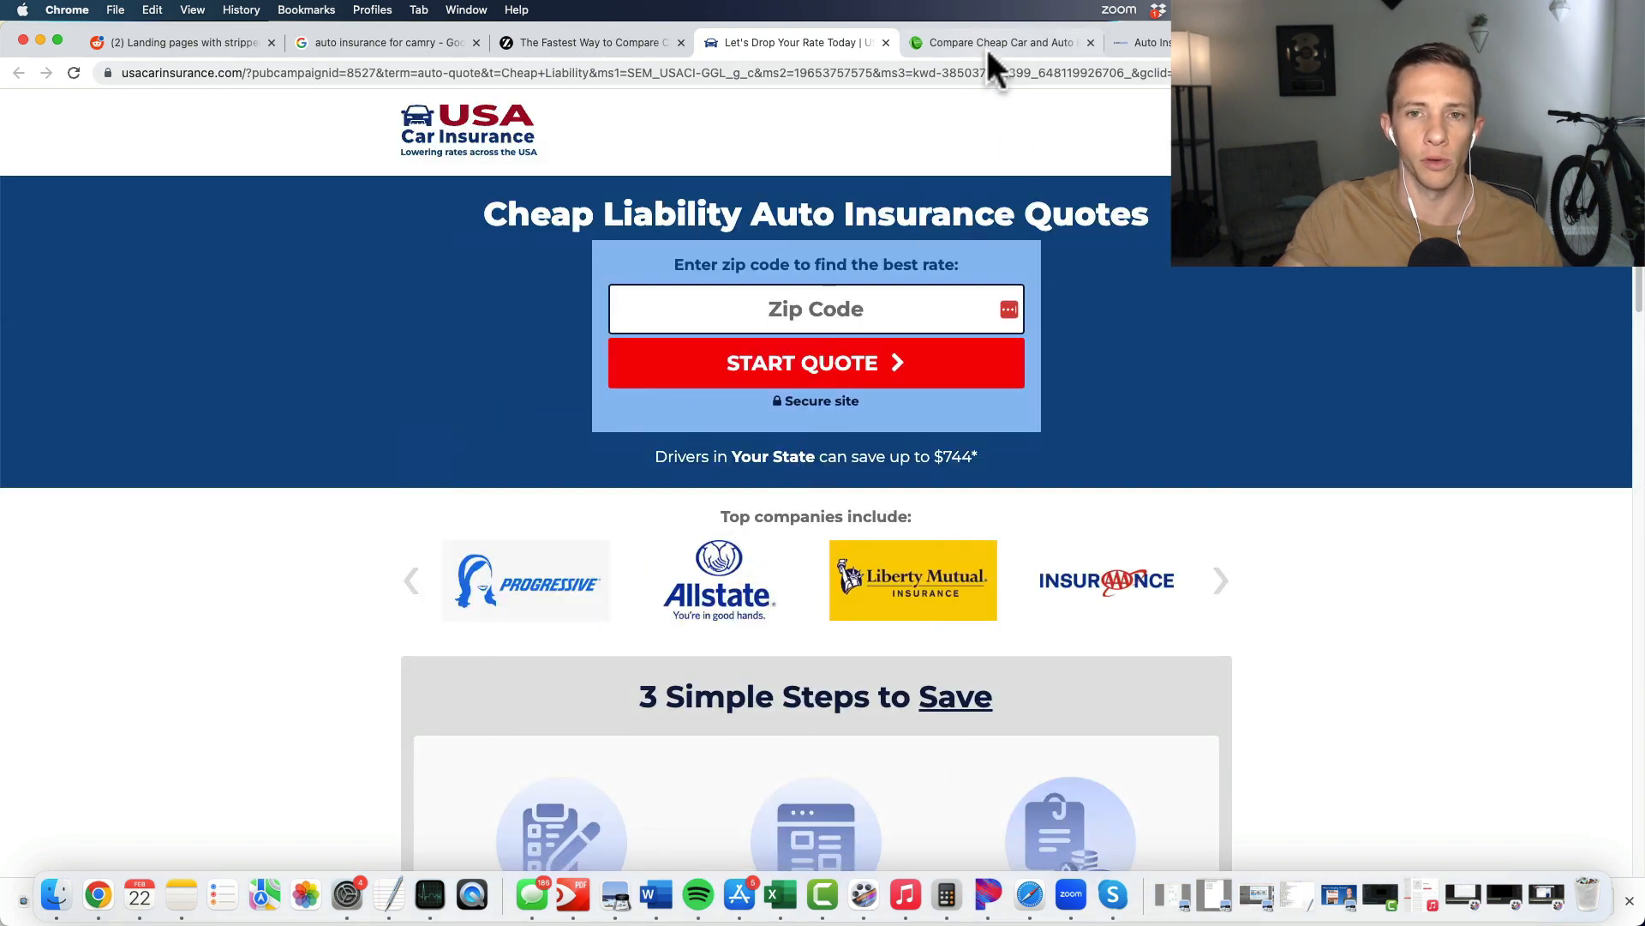
left_click(994, 41)
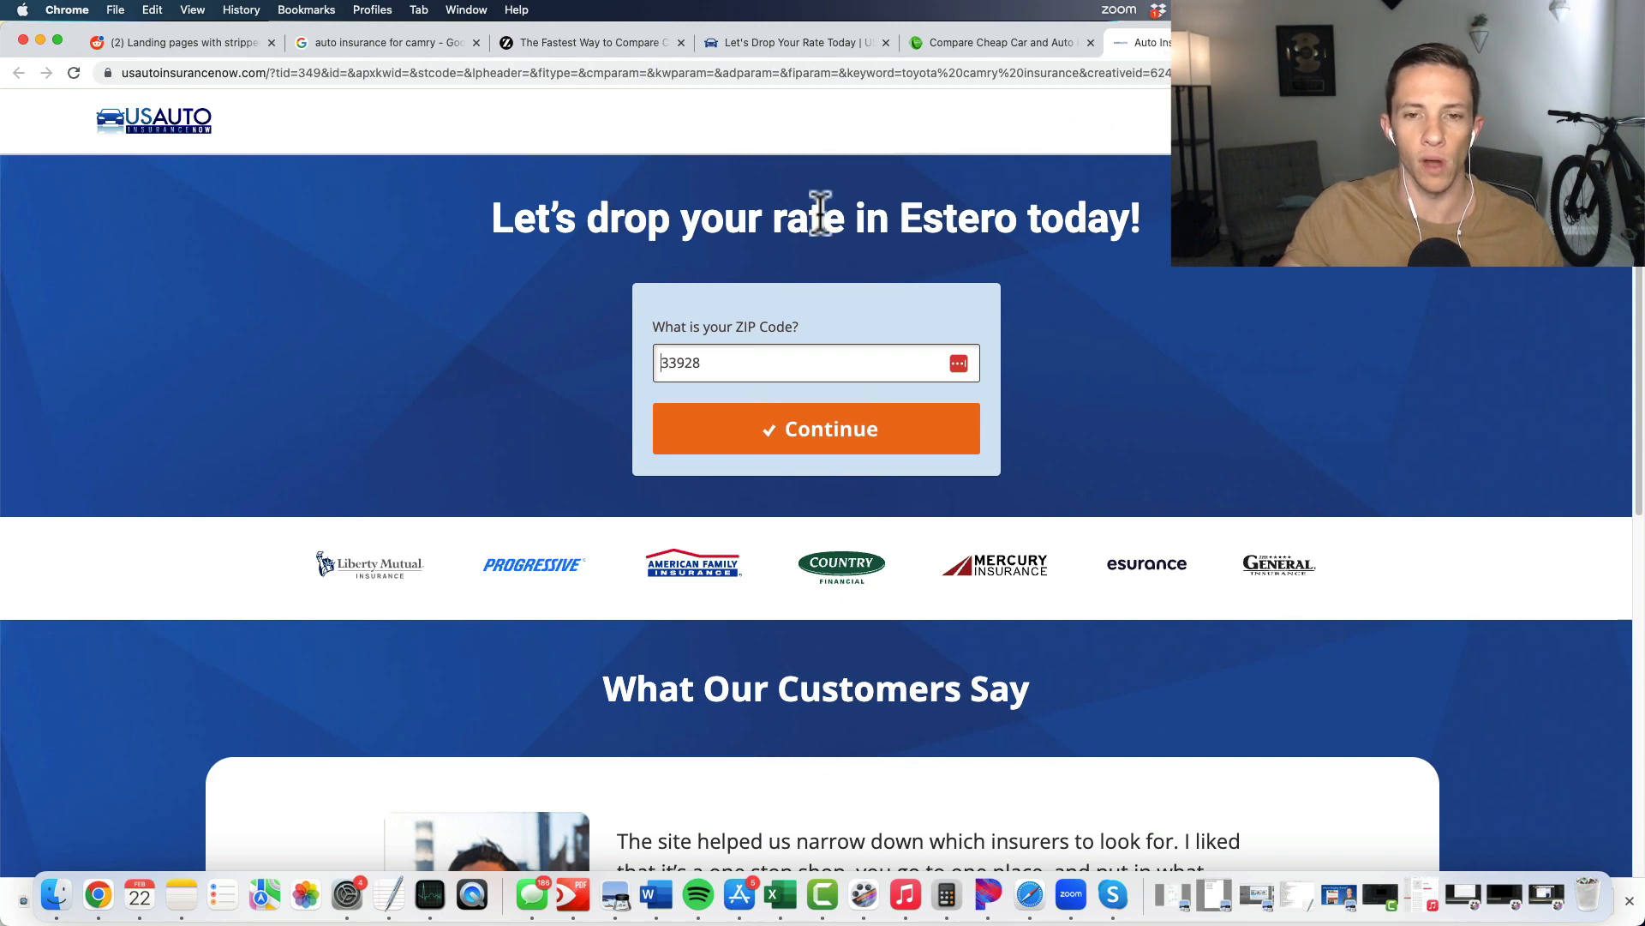
double_click(955, 217)
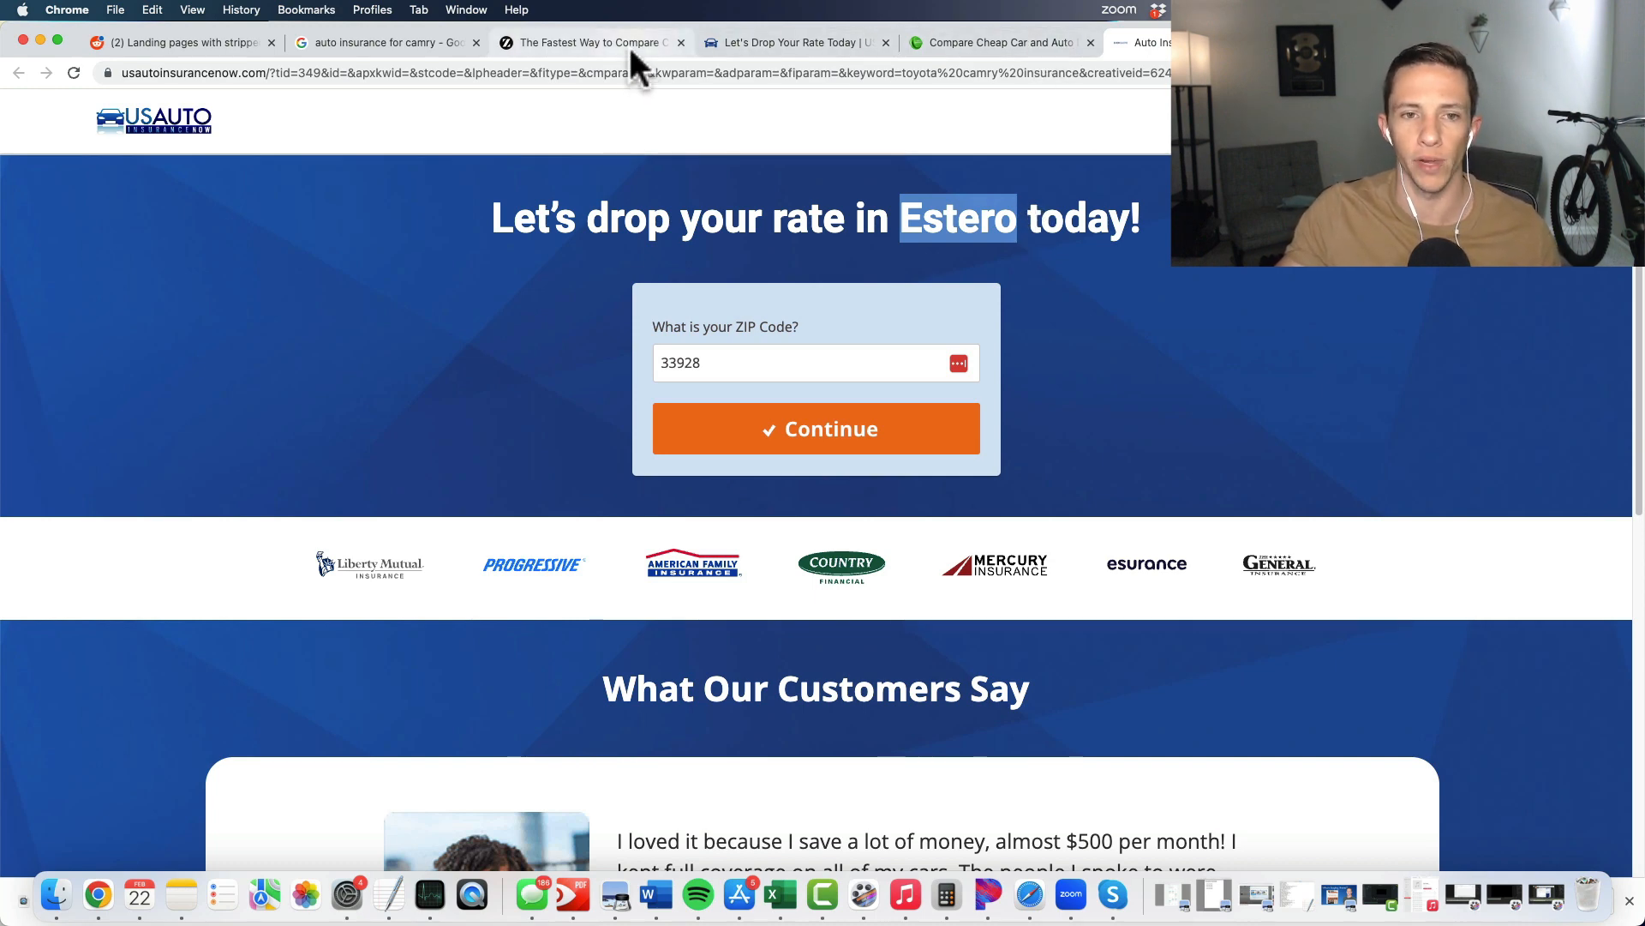
Step: Revisit The Zebra comparison page and scroll through its content
left_click(591, 42)
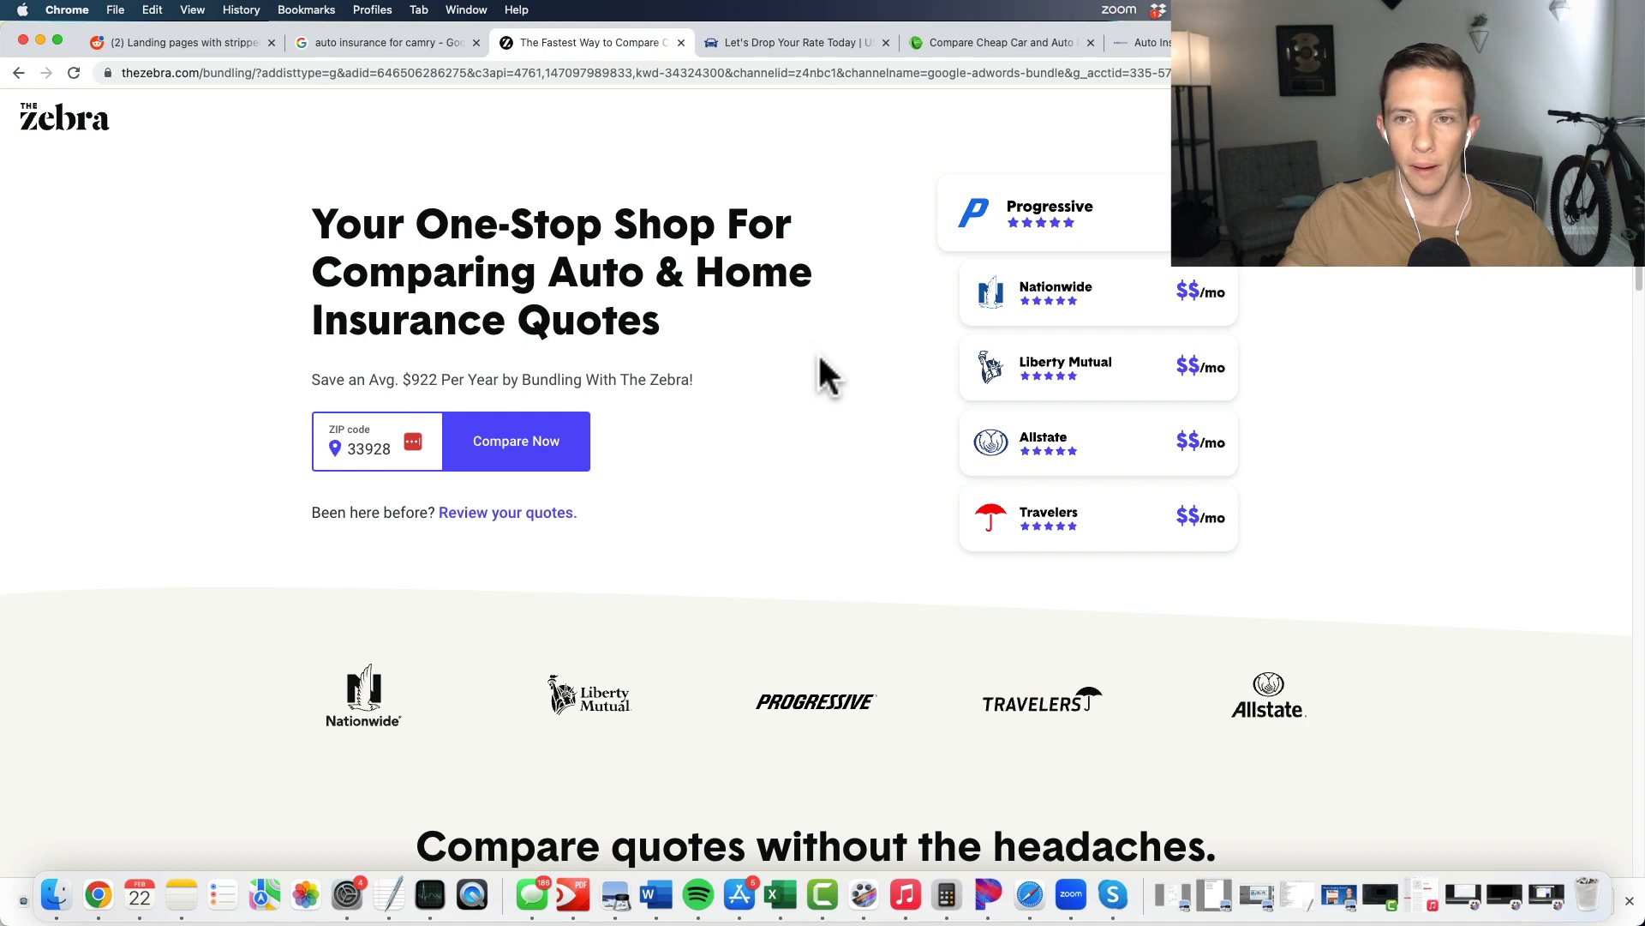
mouse_move(697, 331)
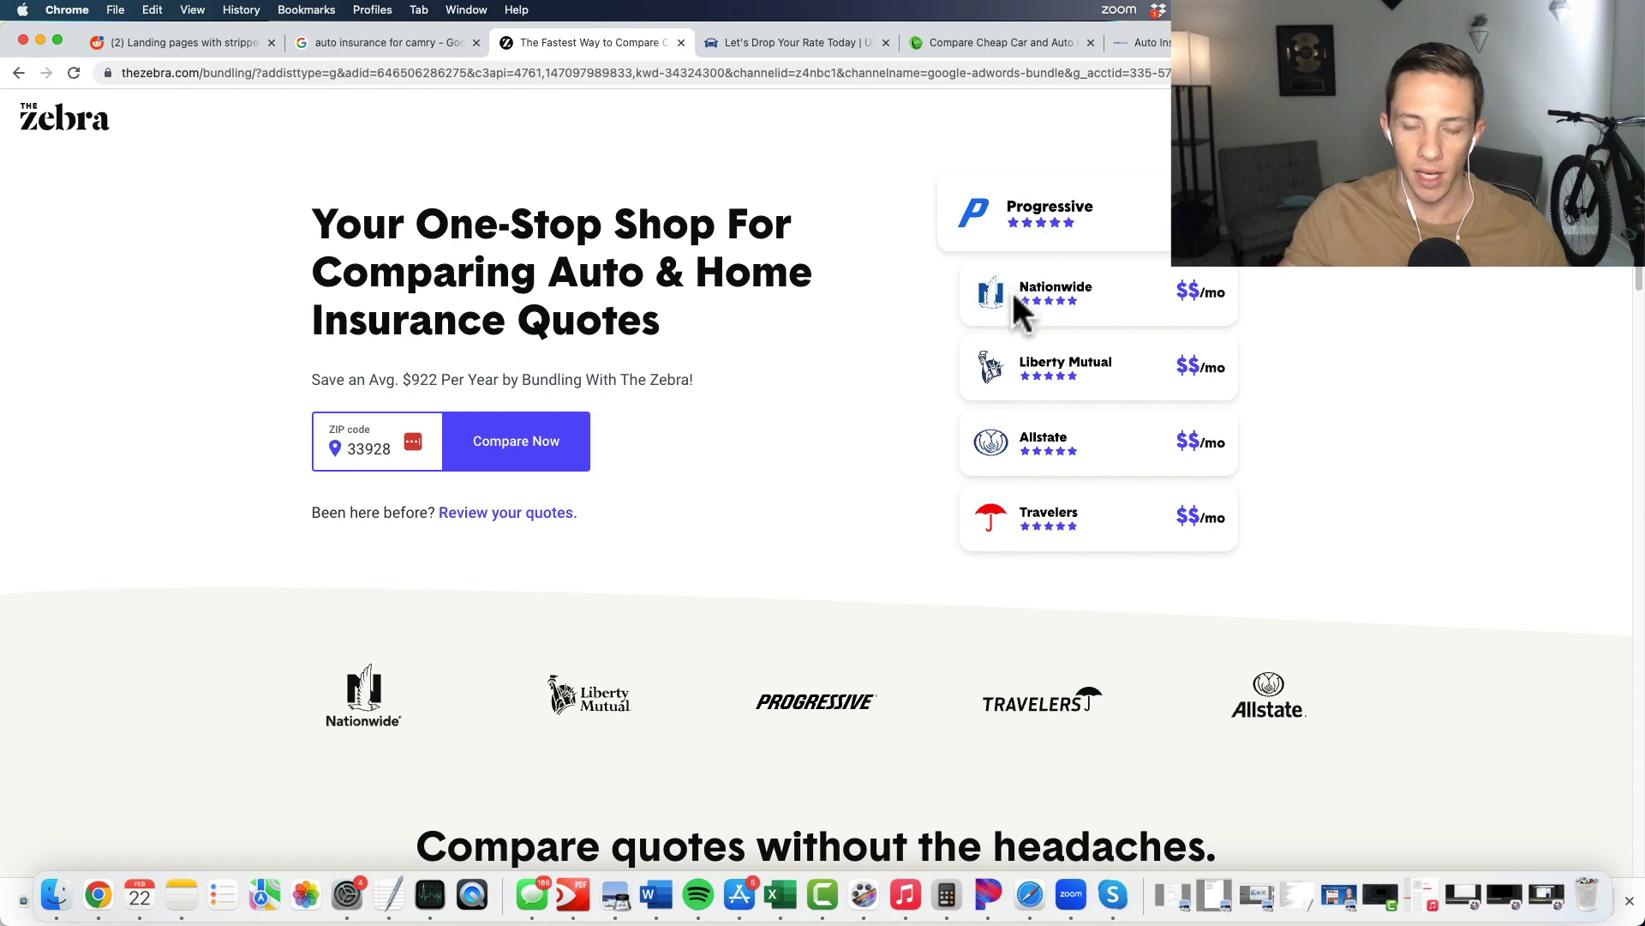
mouse_move(1039, 451)
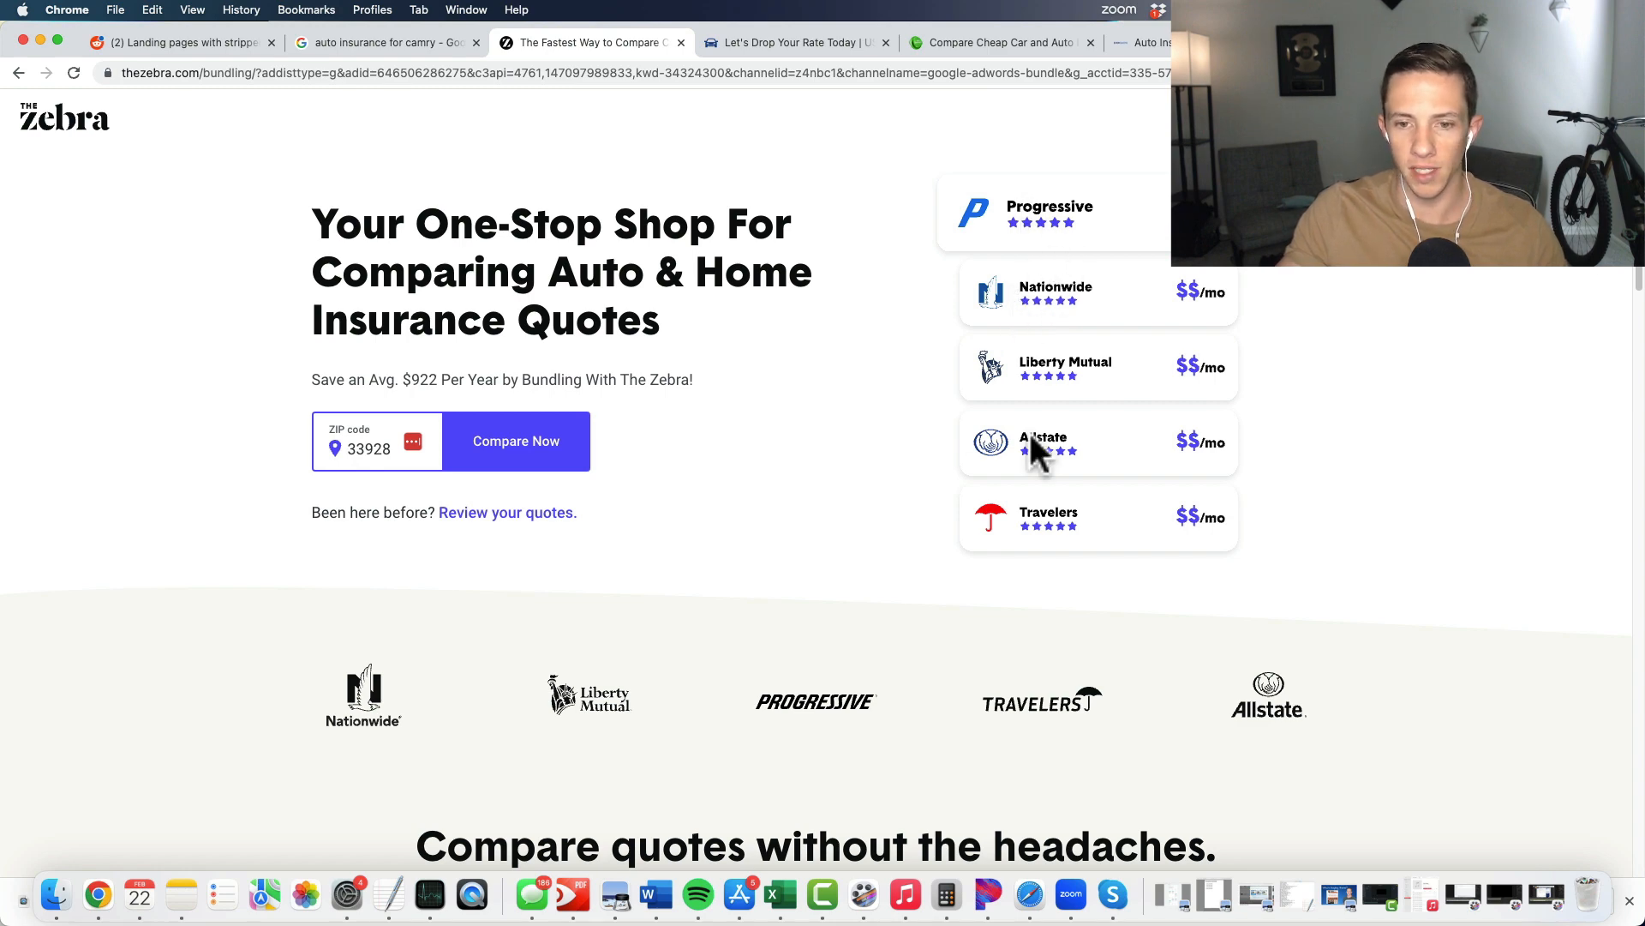
scroll("down", 3)
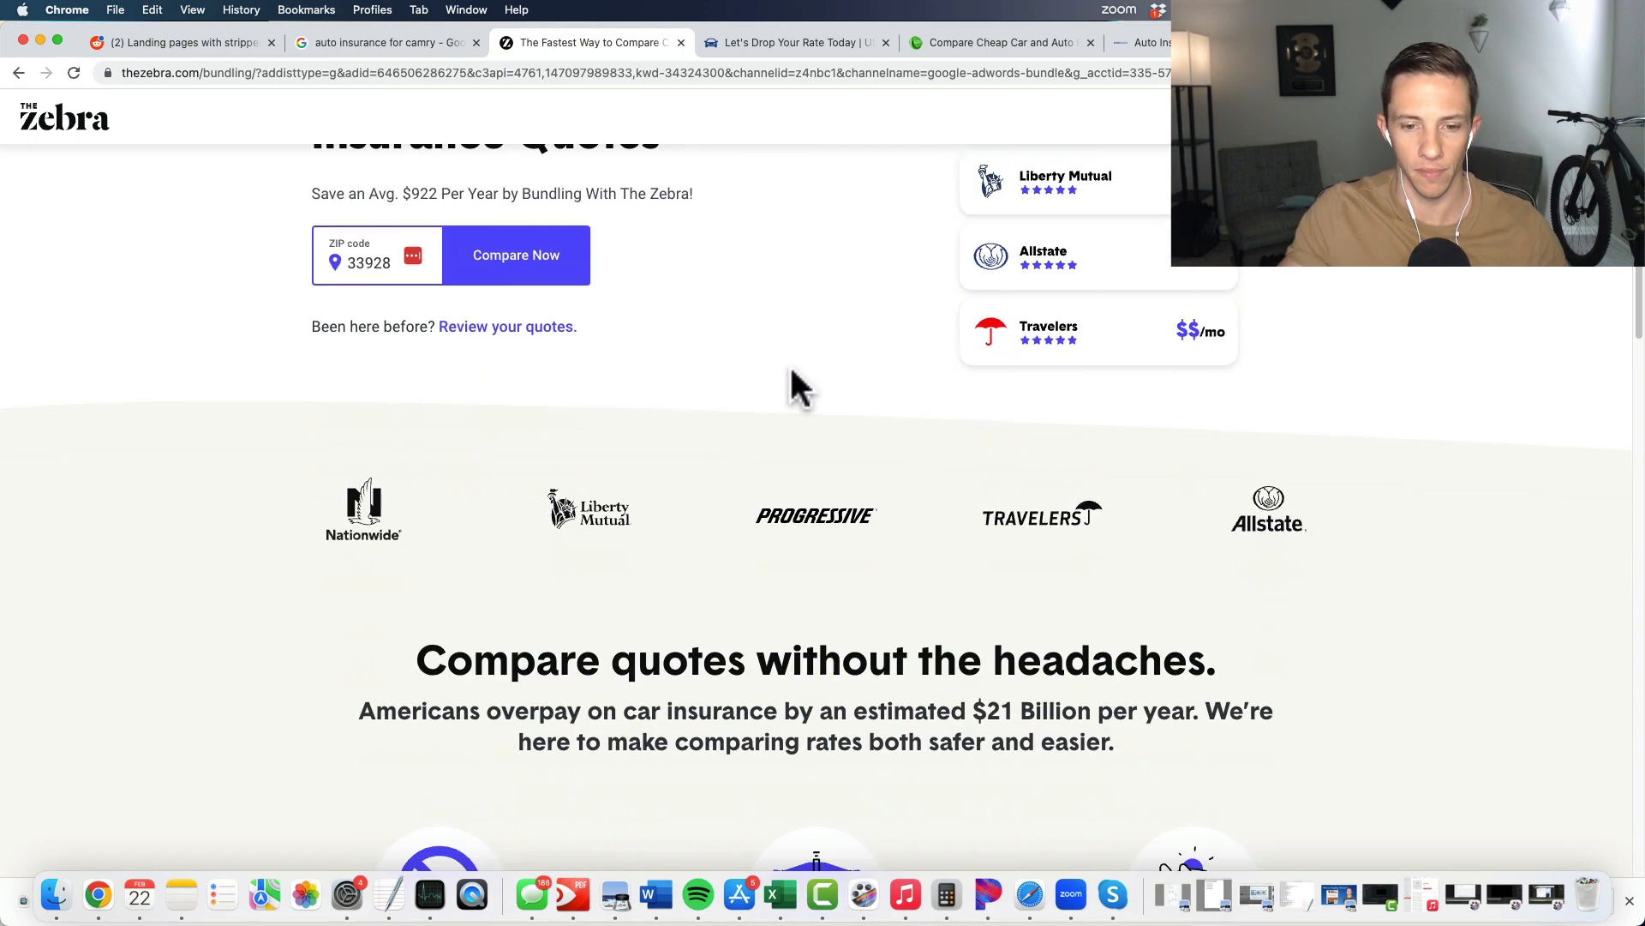
scroll("down", 3)
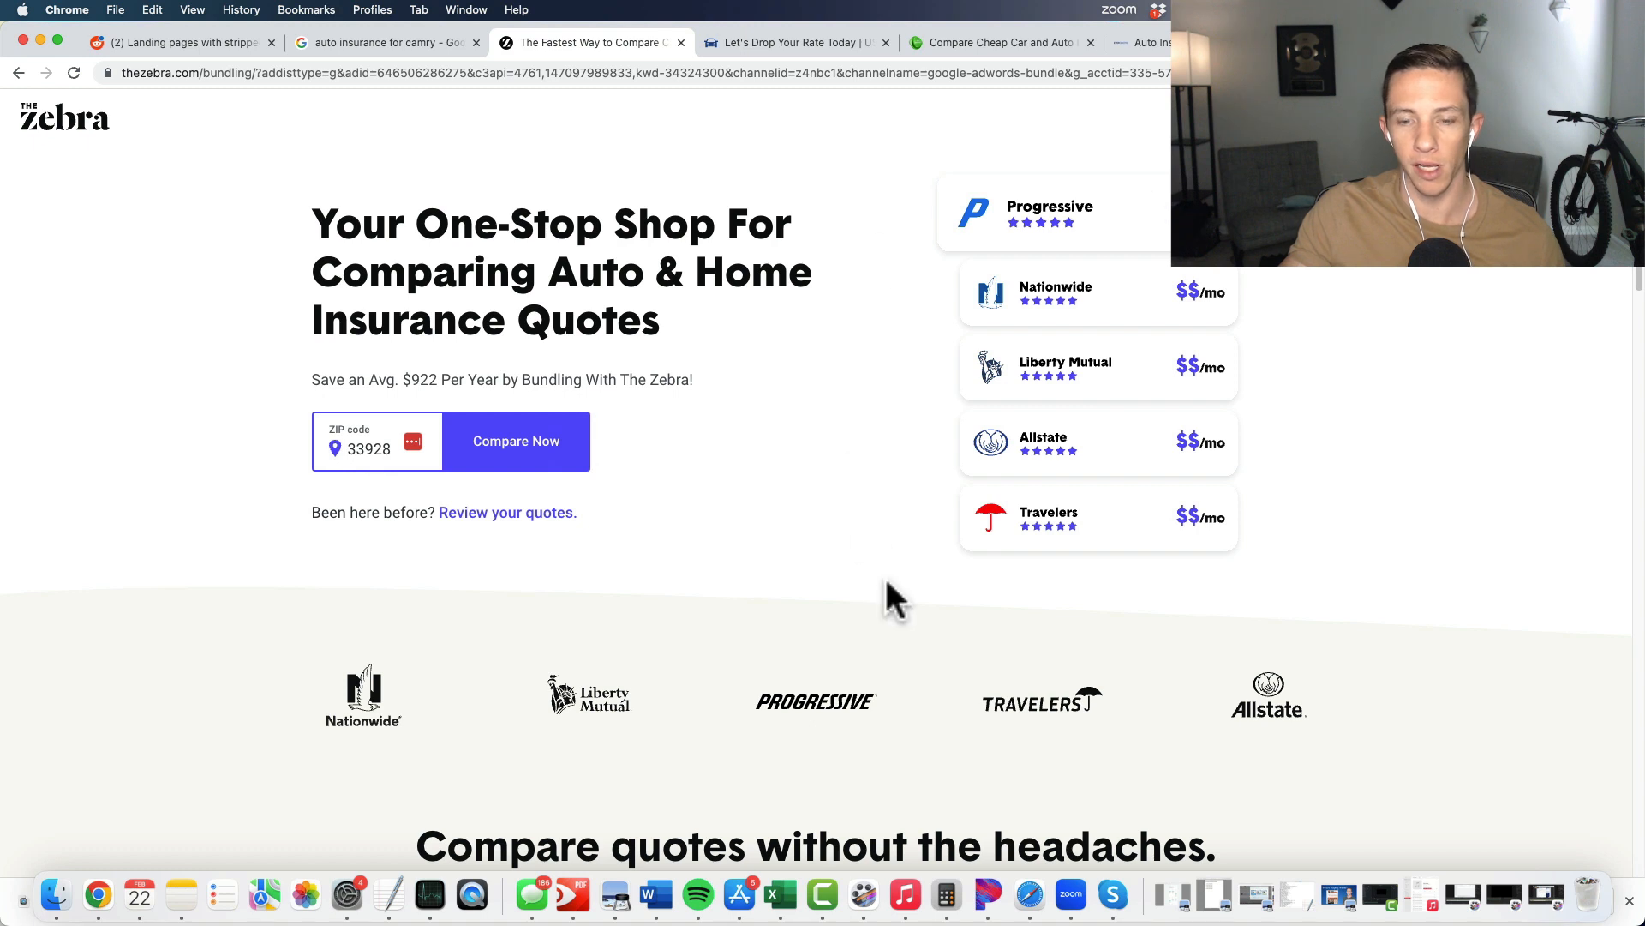
mouse_move(1102, 188)
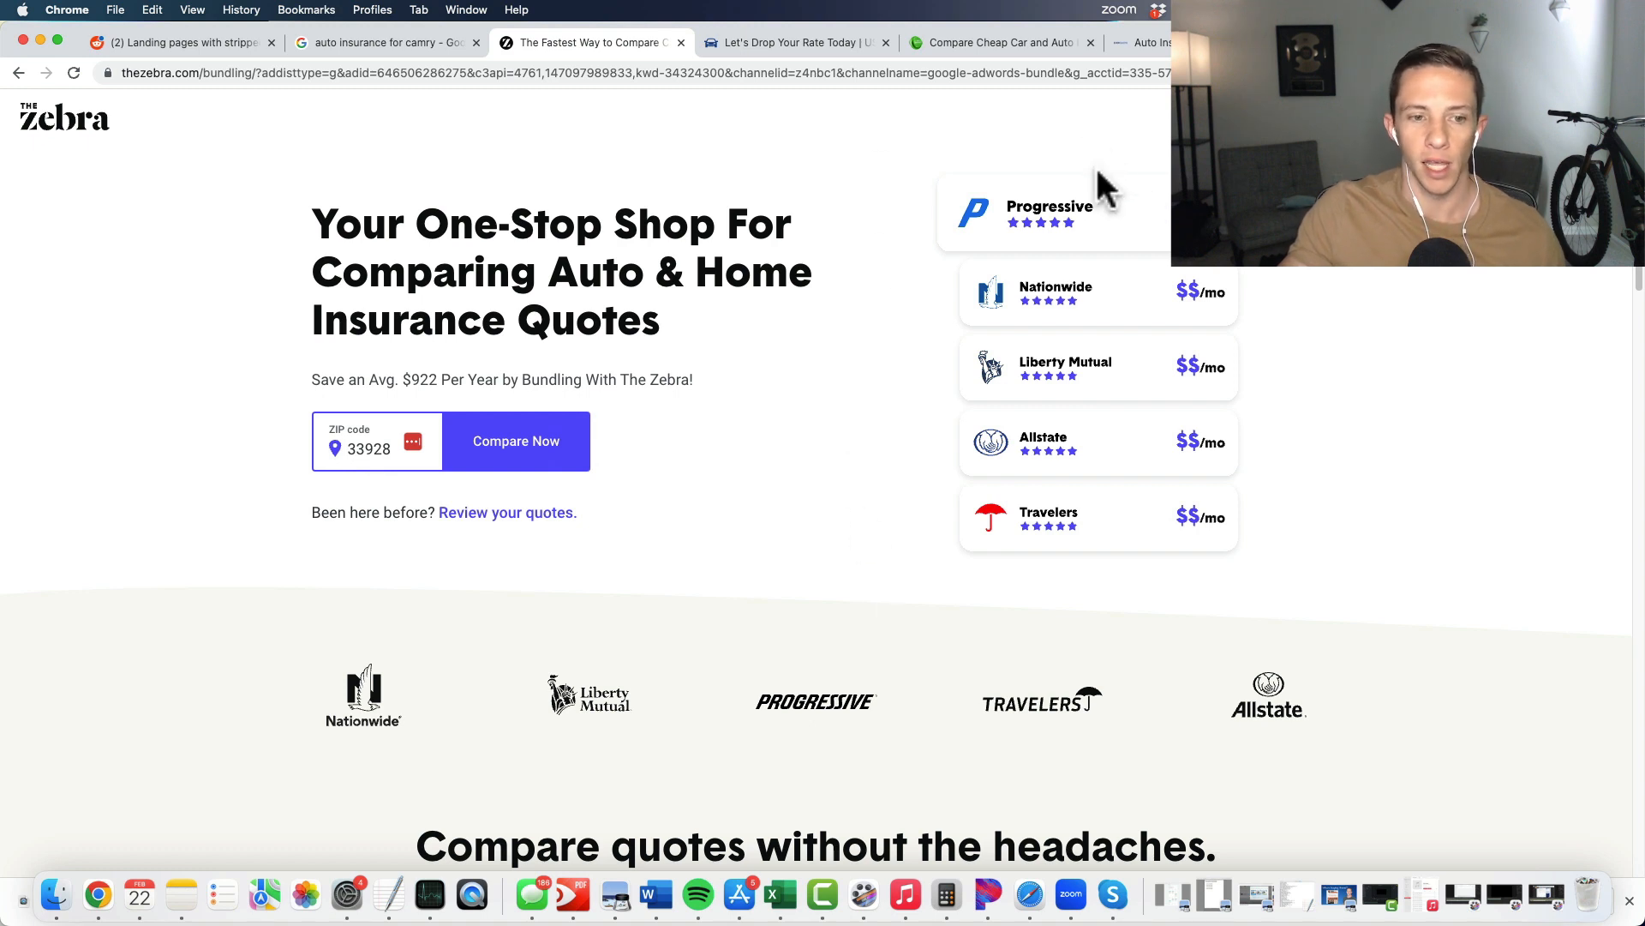
mouse_move(1088, 338)
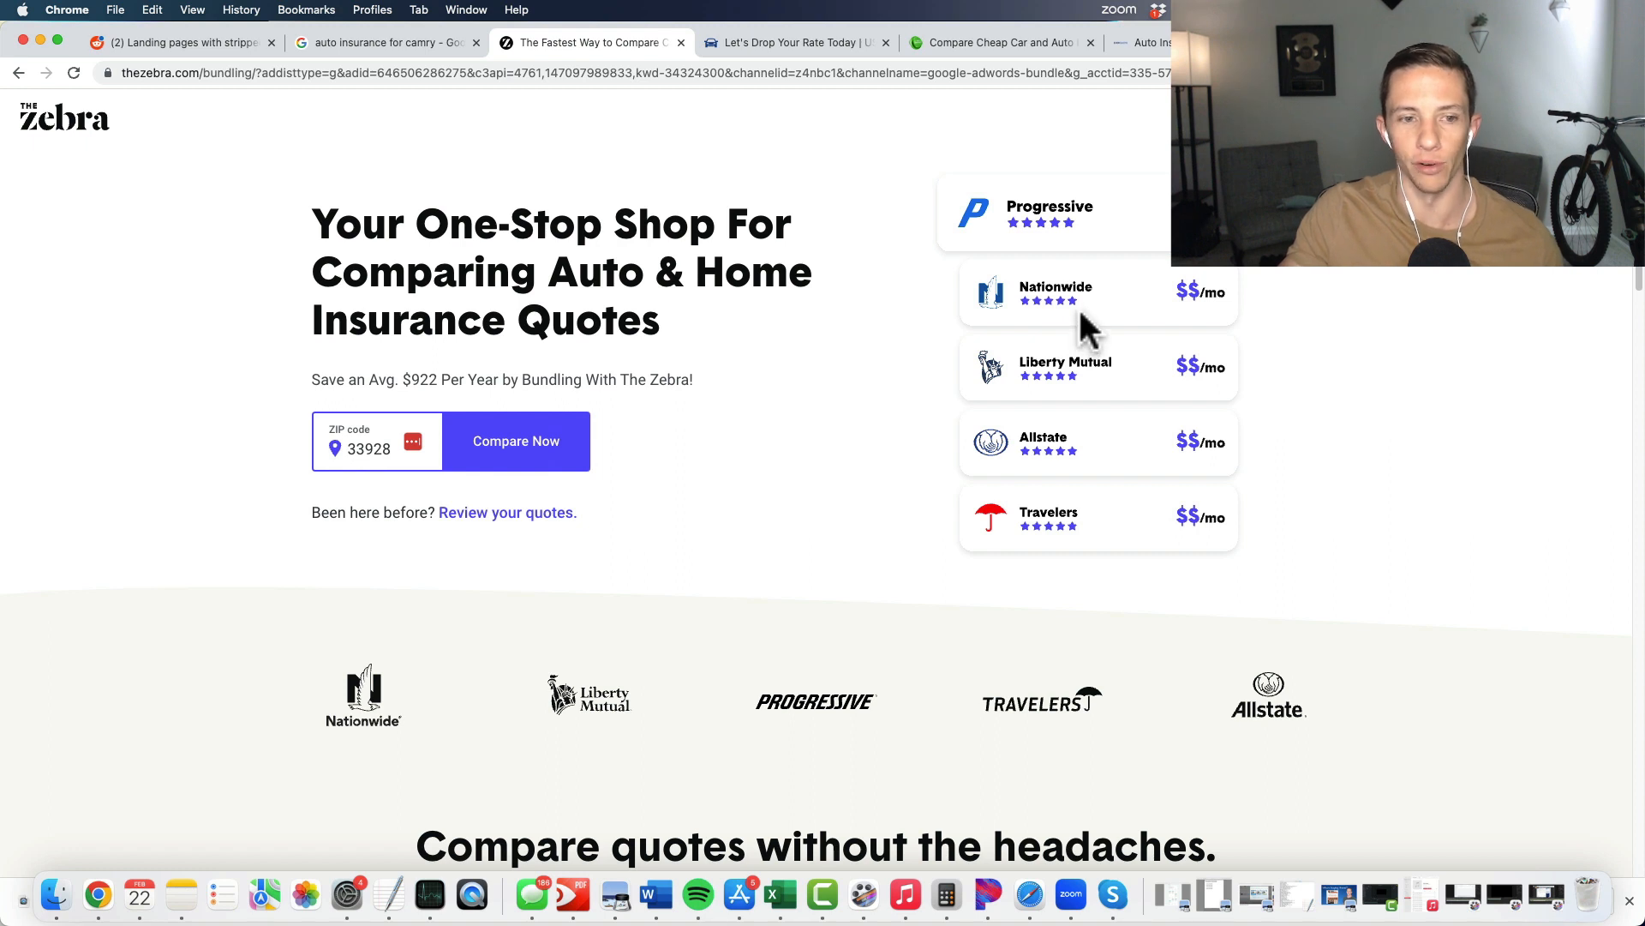
mouse_move(1045, 302)
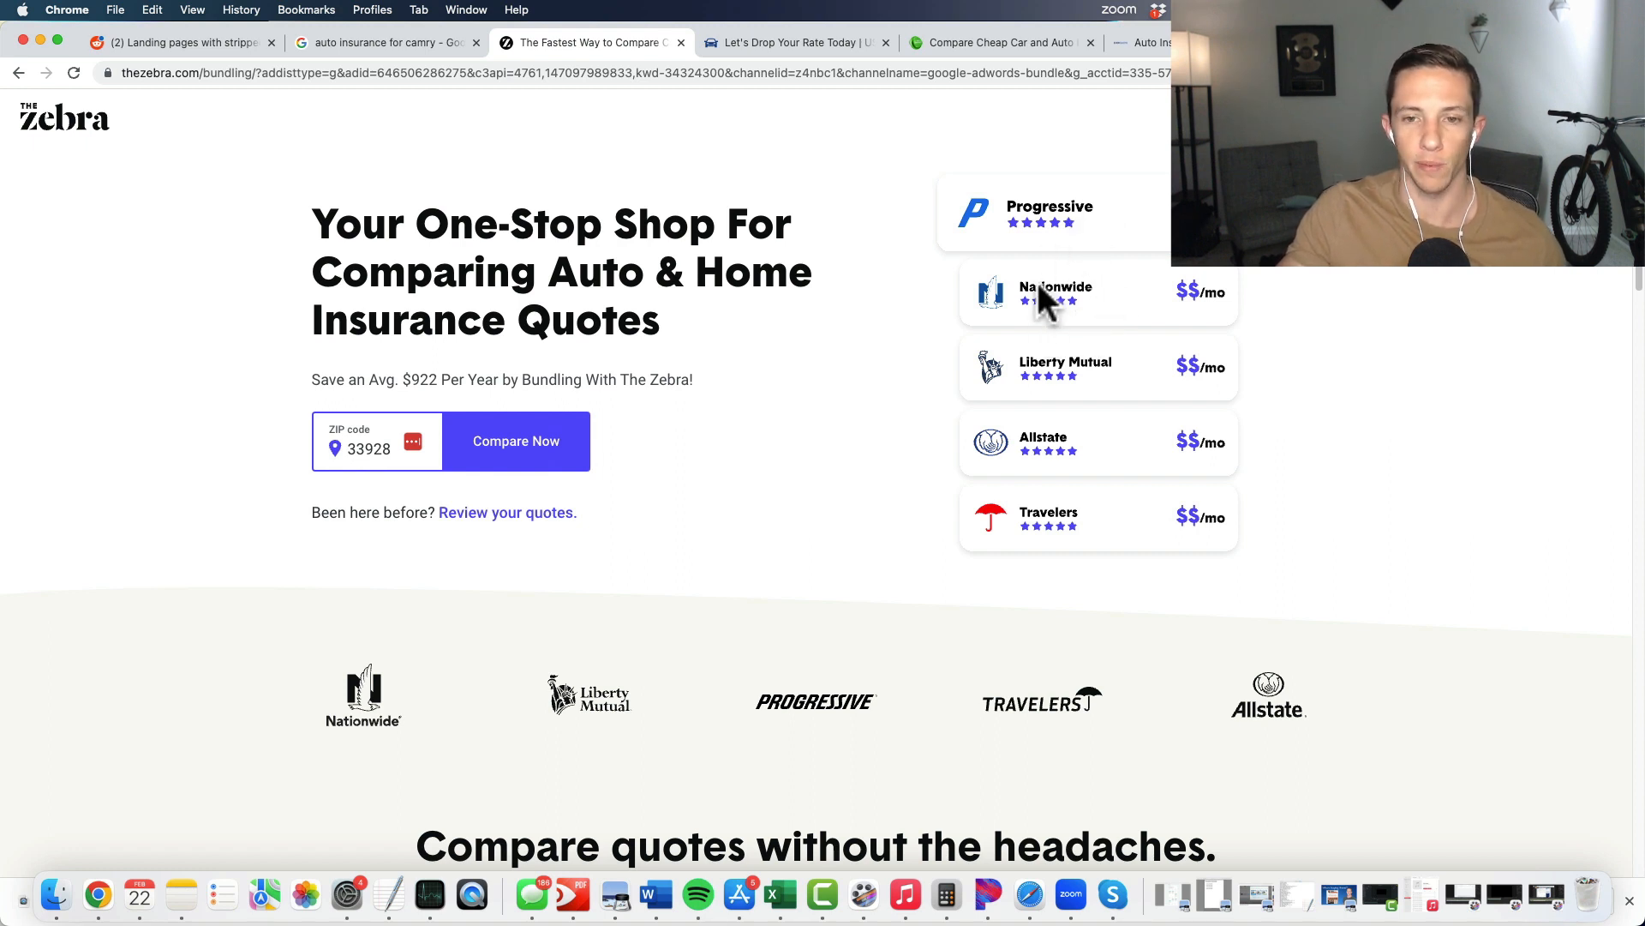
mouse_move(1029, 453)
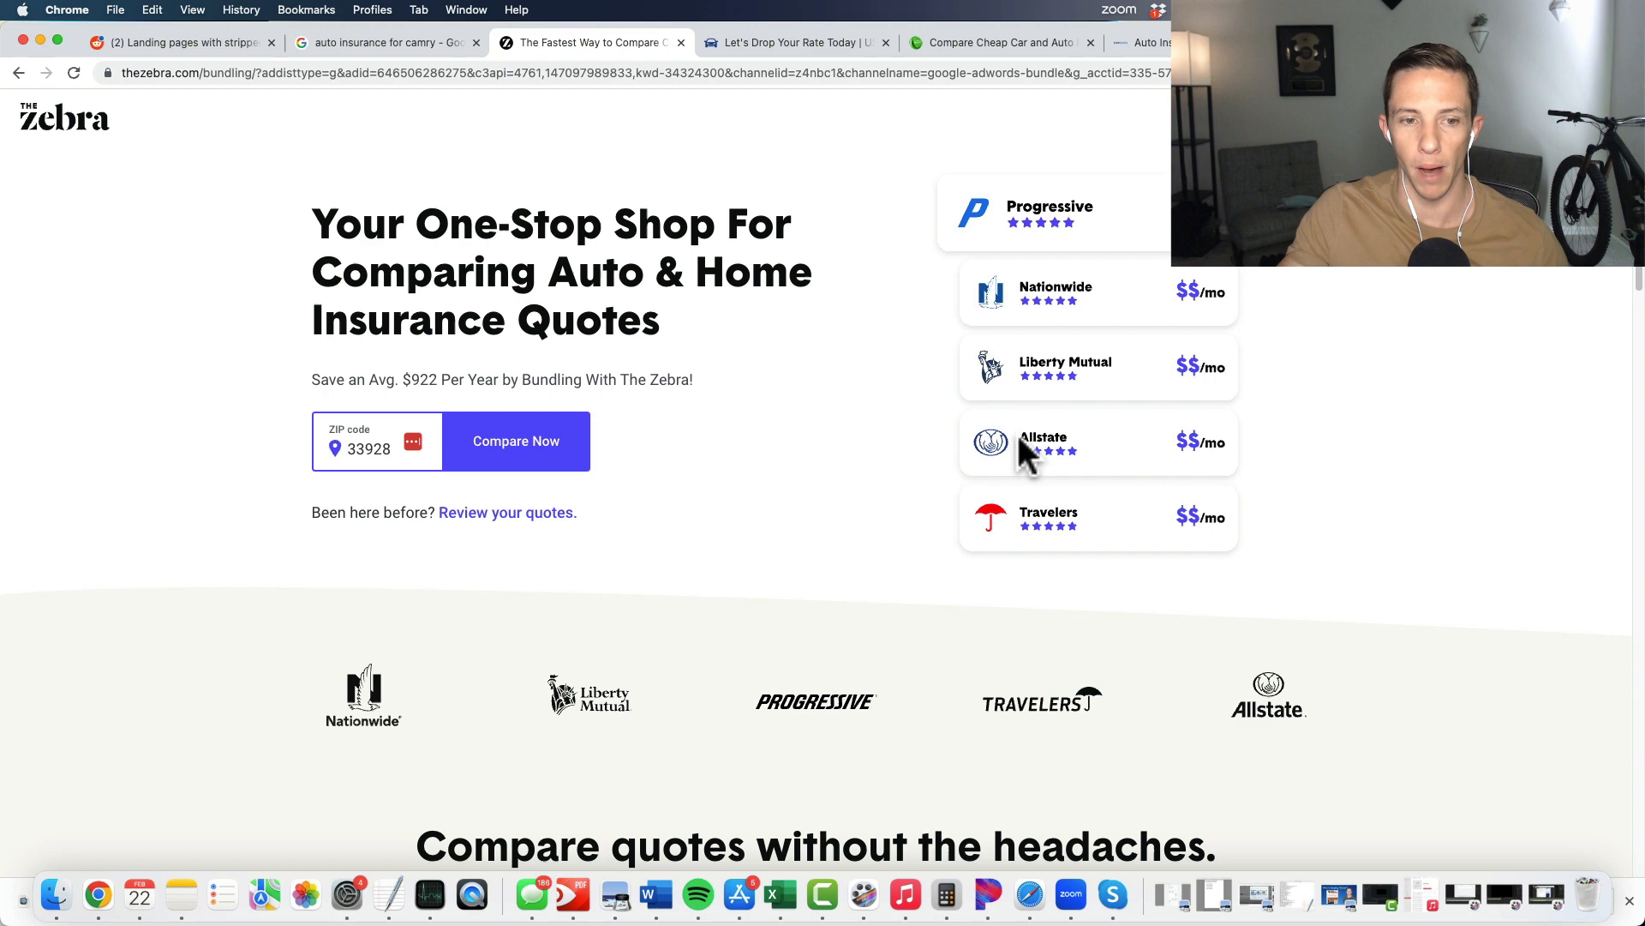
mouse_move(924, 446)
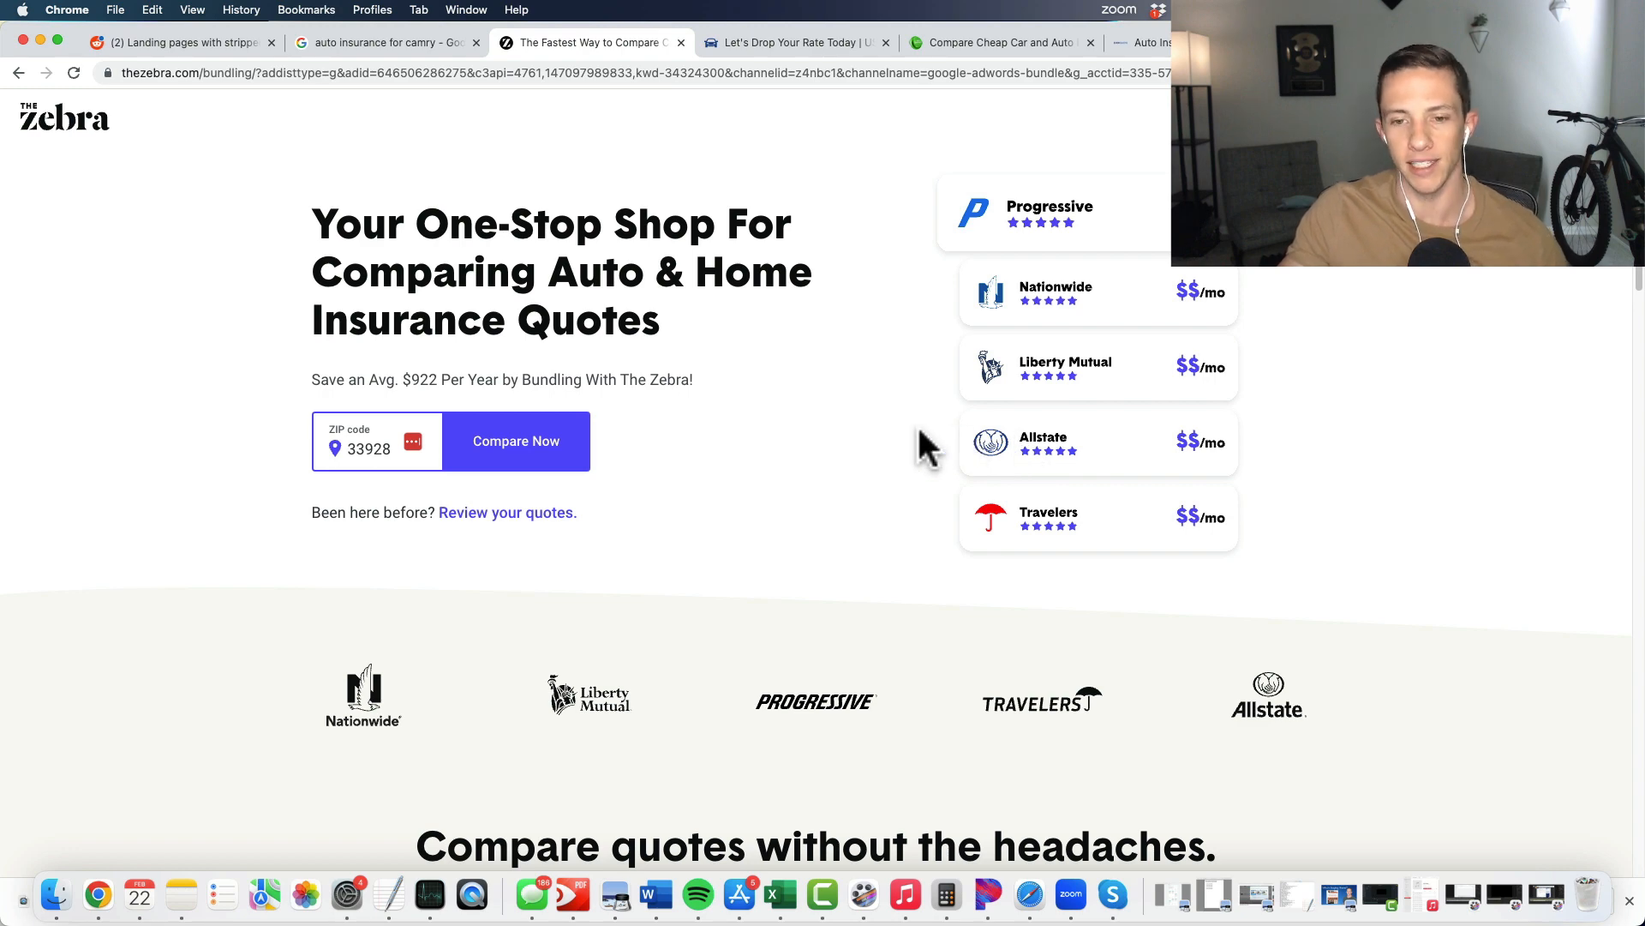
scroll("down", 3)
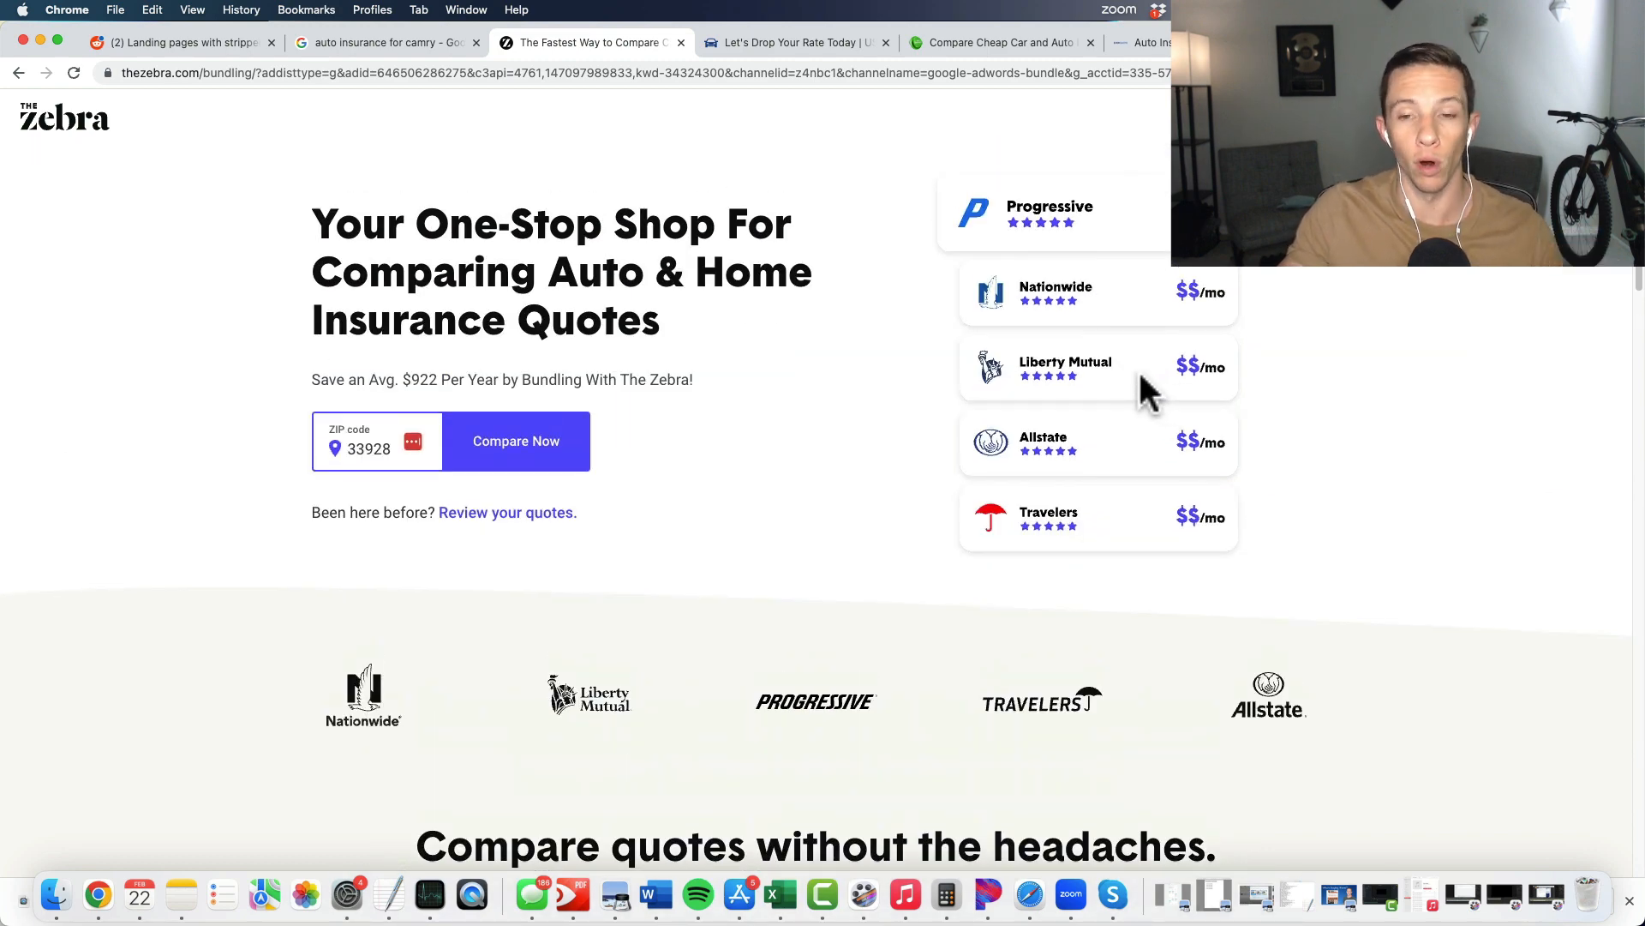
mouse_move(998, 173)
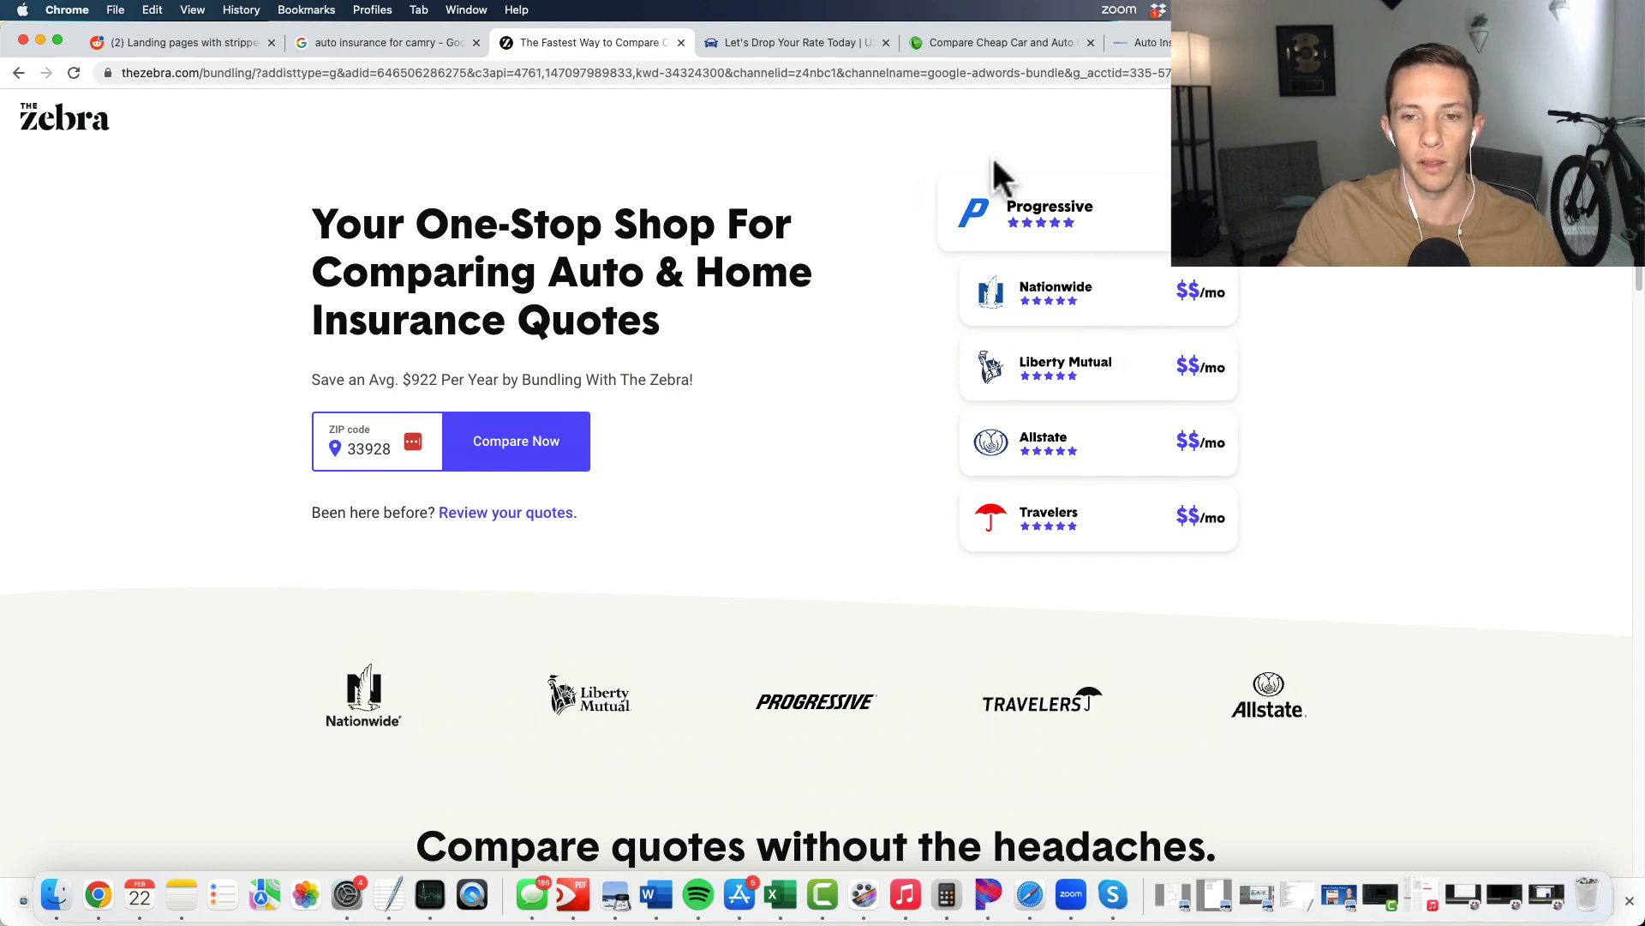
mouse_move(984, 176)
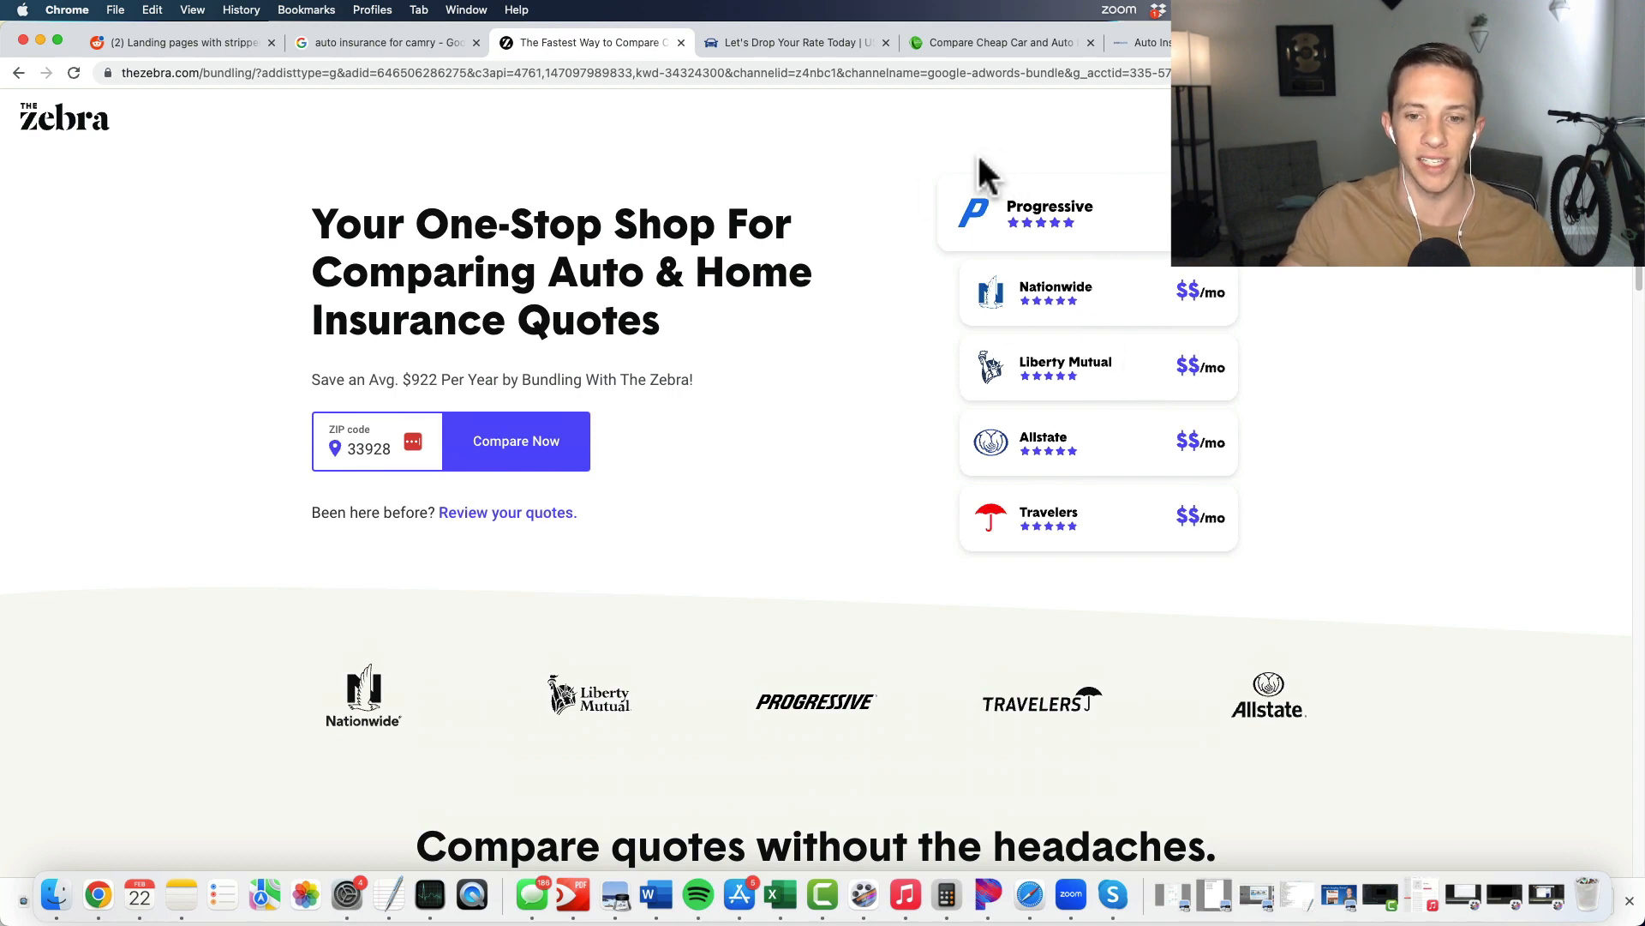
Step: Flip through USA Car Insurance to the insurance.com page with coverage types and three easy steps
left_click(793, 43)
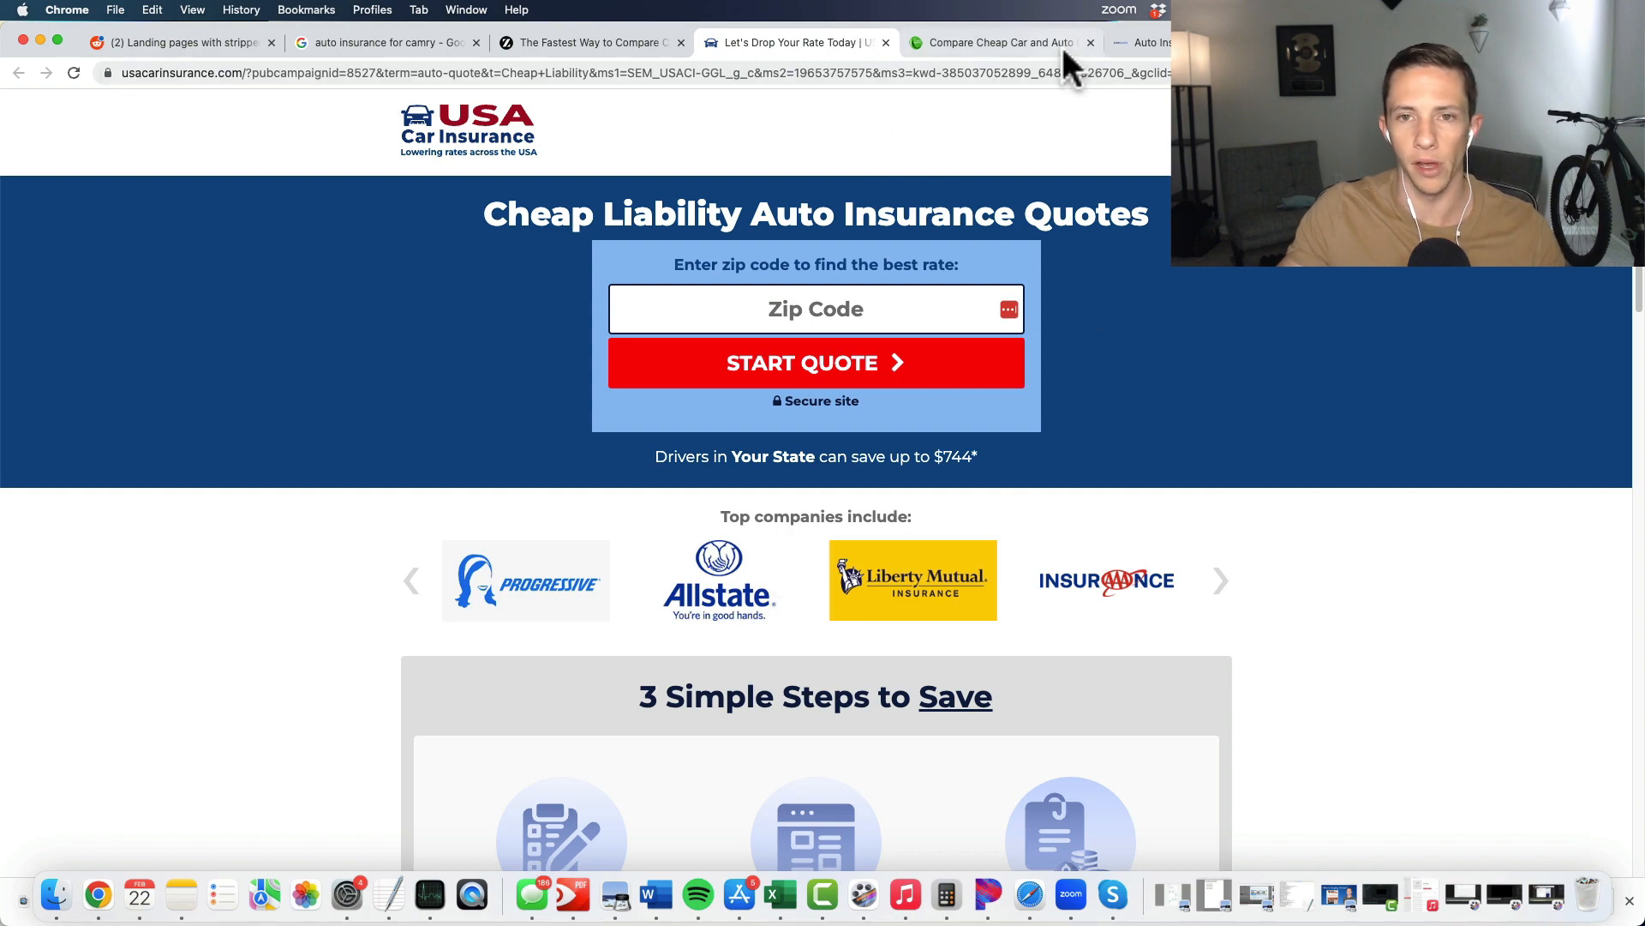
left_click(997, 41)
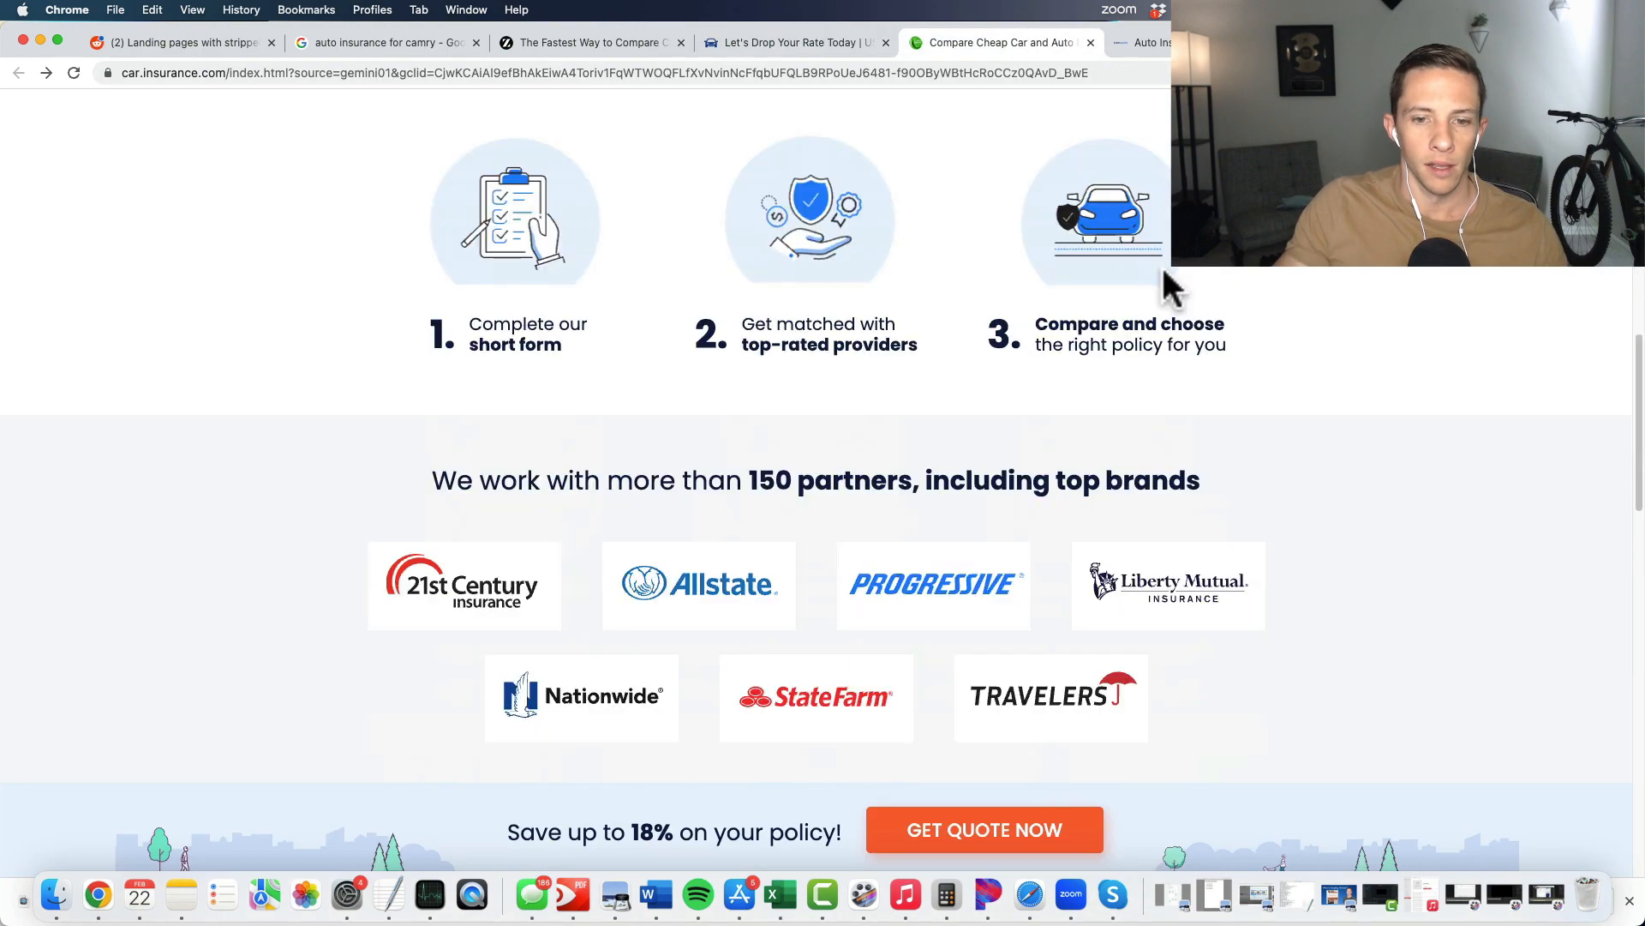
scroll("down", 3)
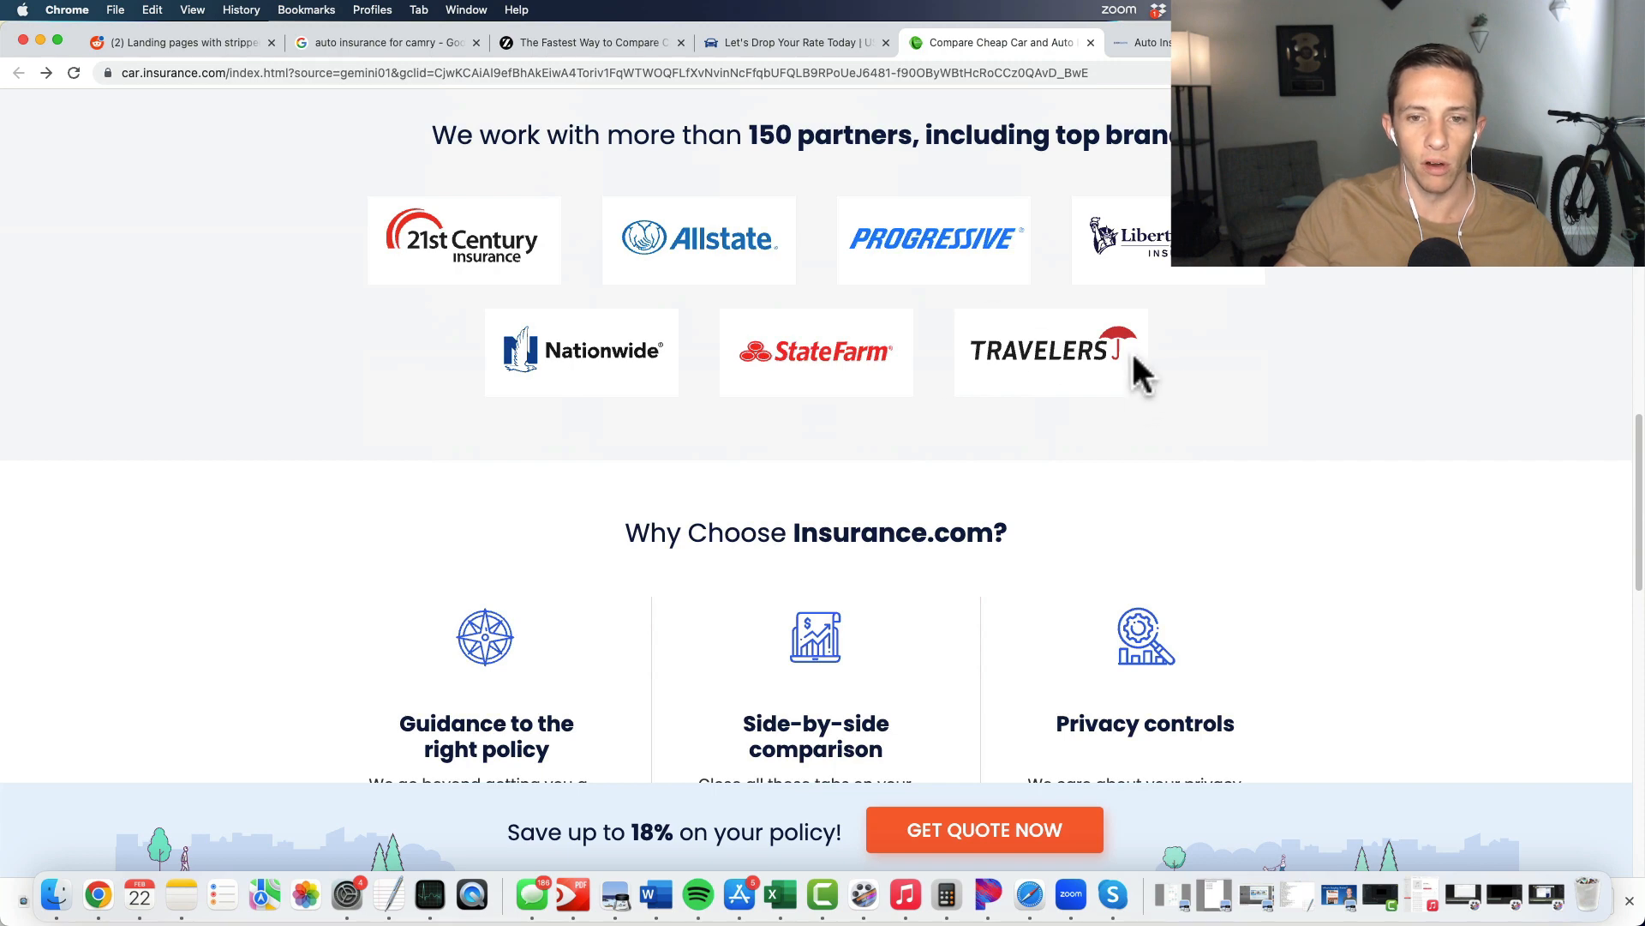
scroll("up", 3)
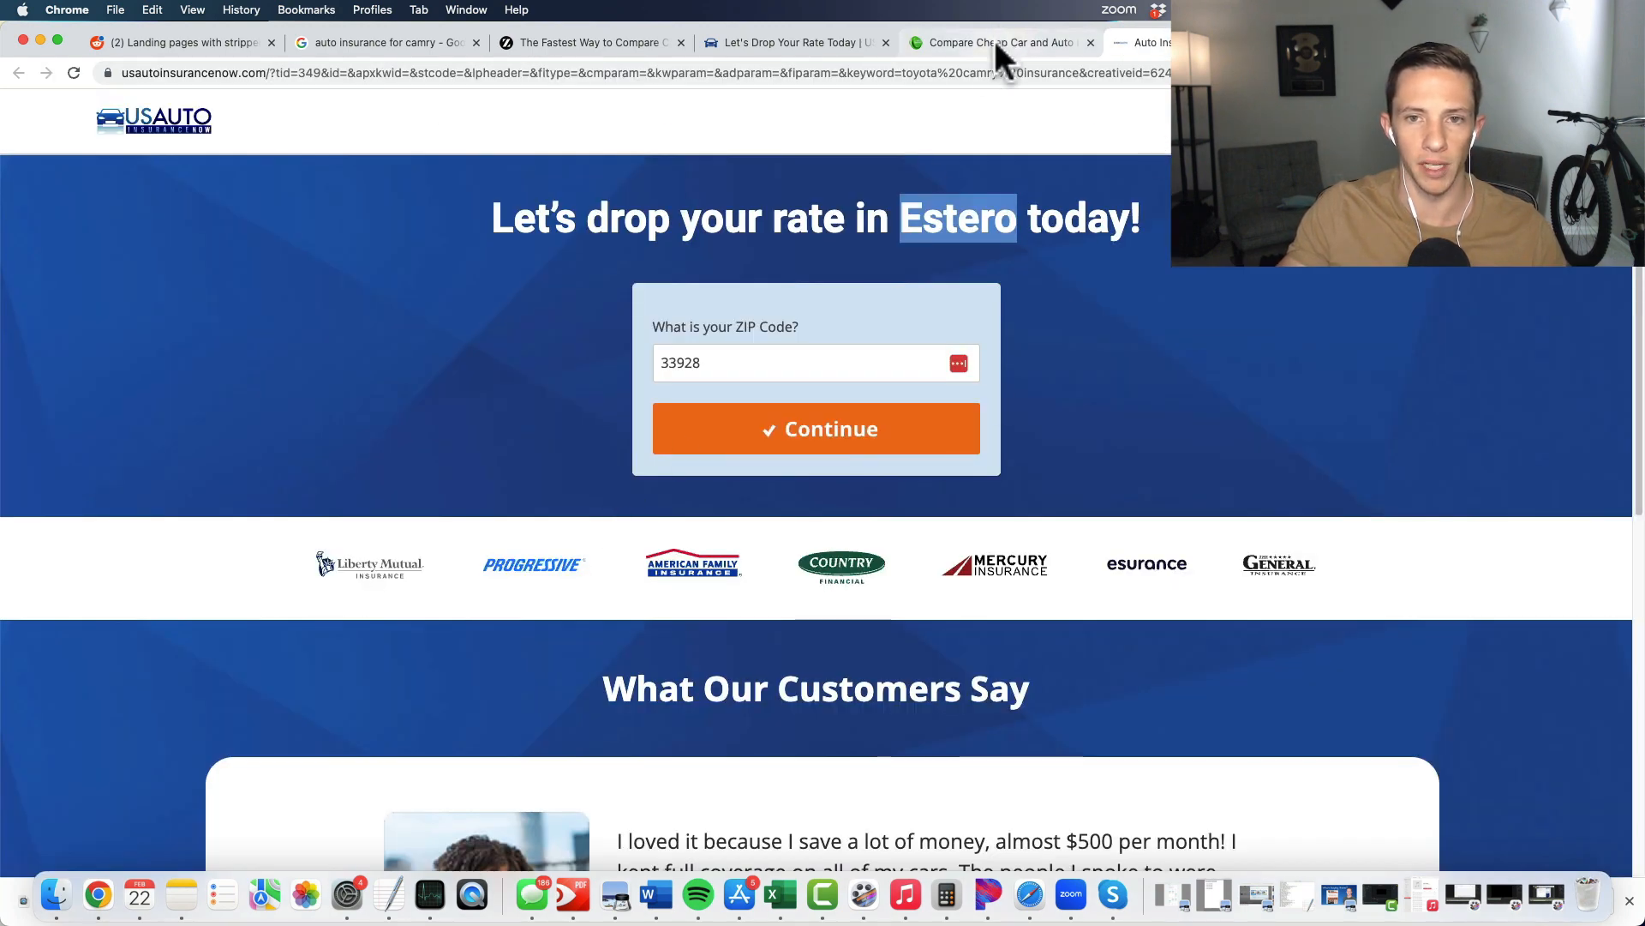
left_click(992, 41)
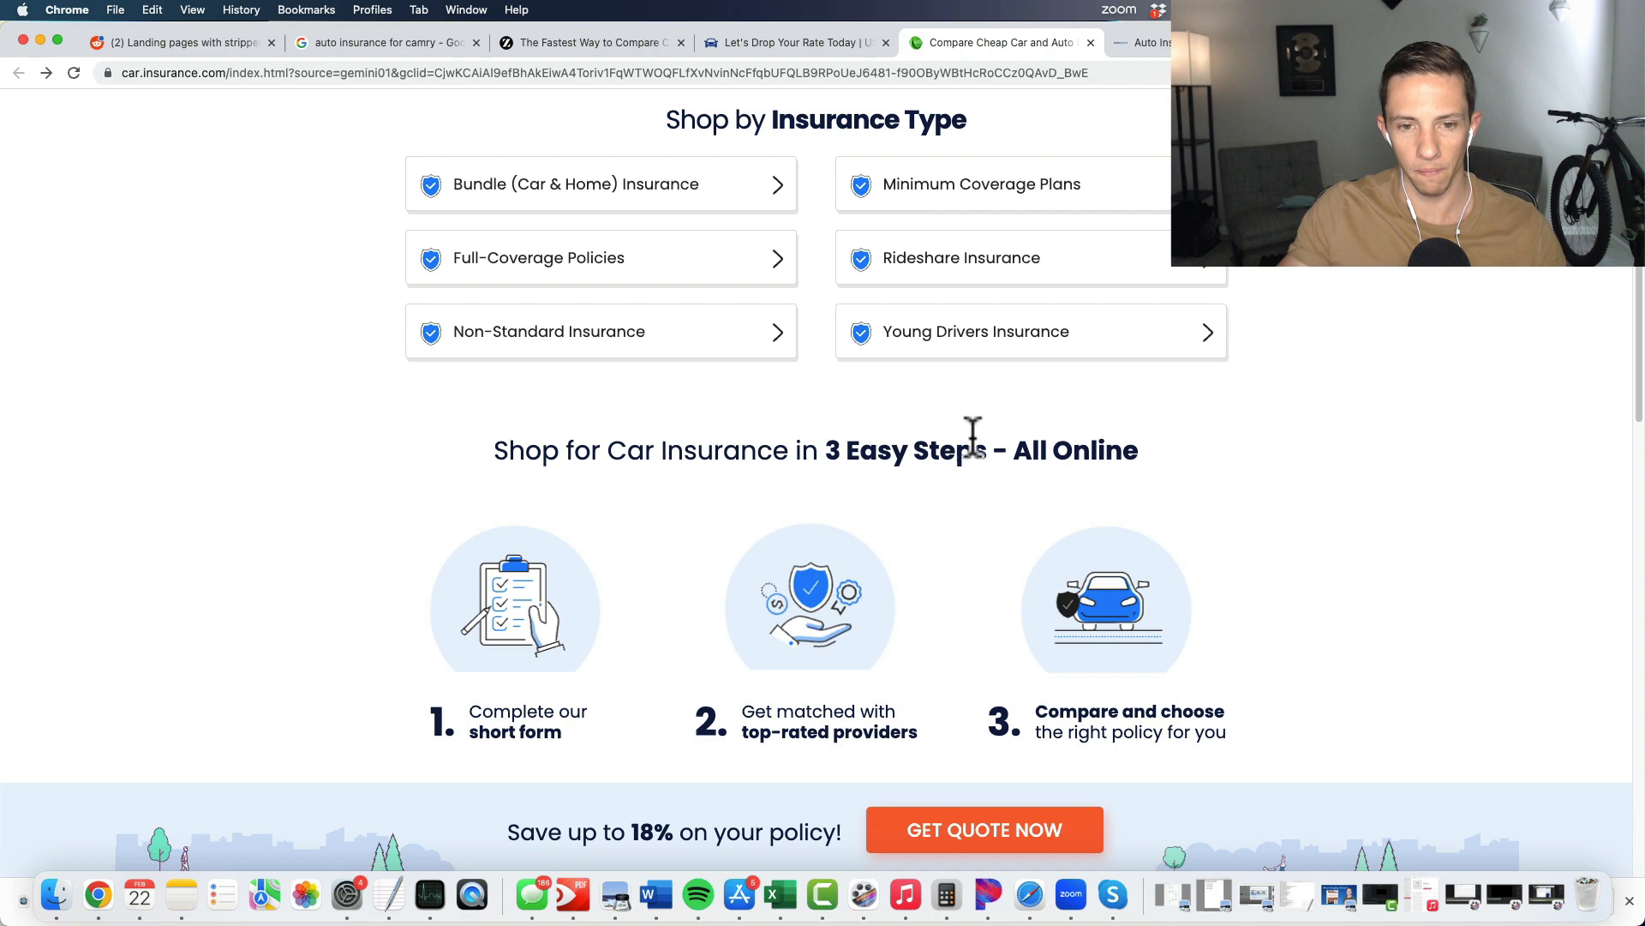
scroll("down", 3)
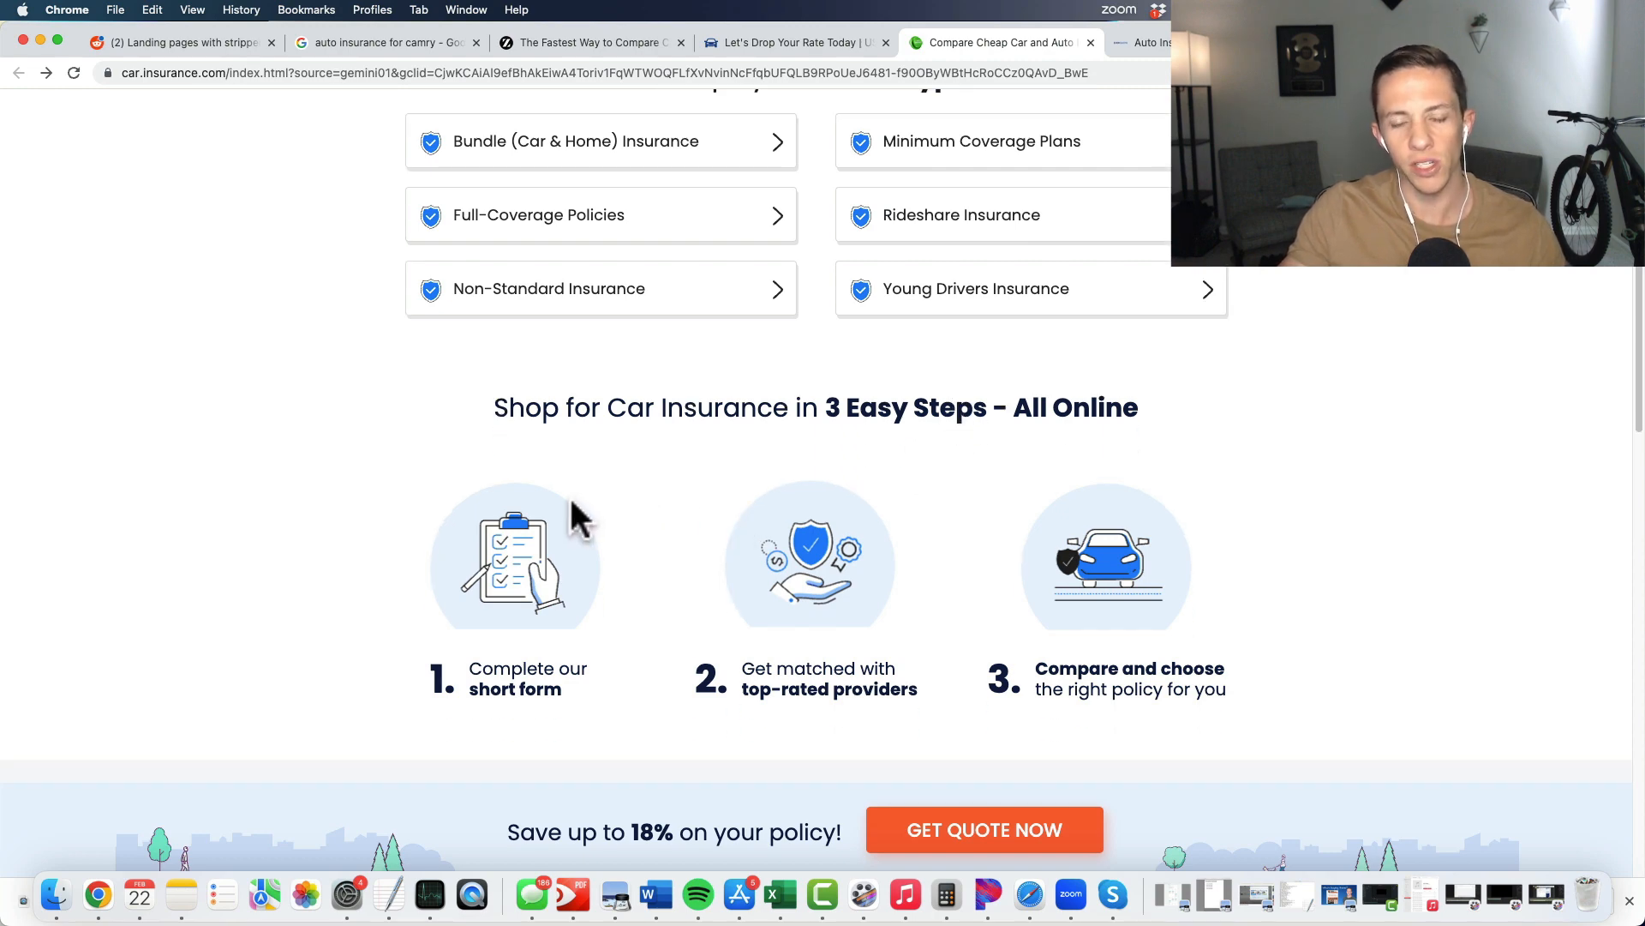
mouse_move(886, 573)
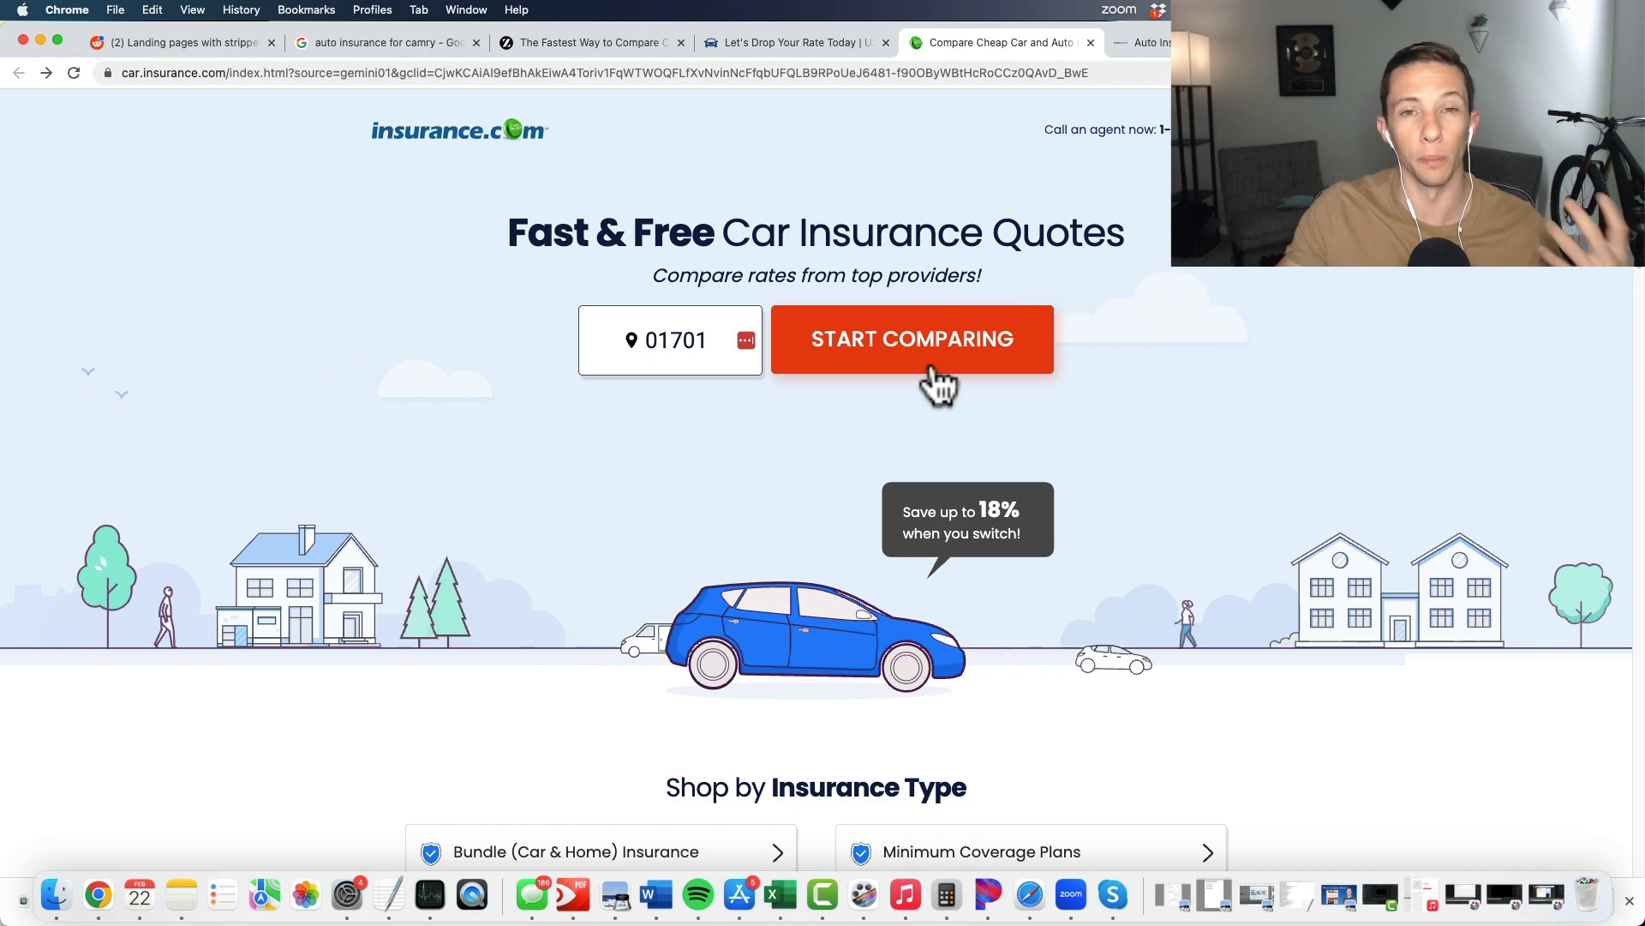
scroll("down", 3)
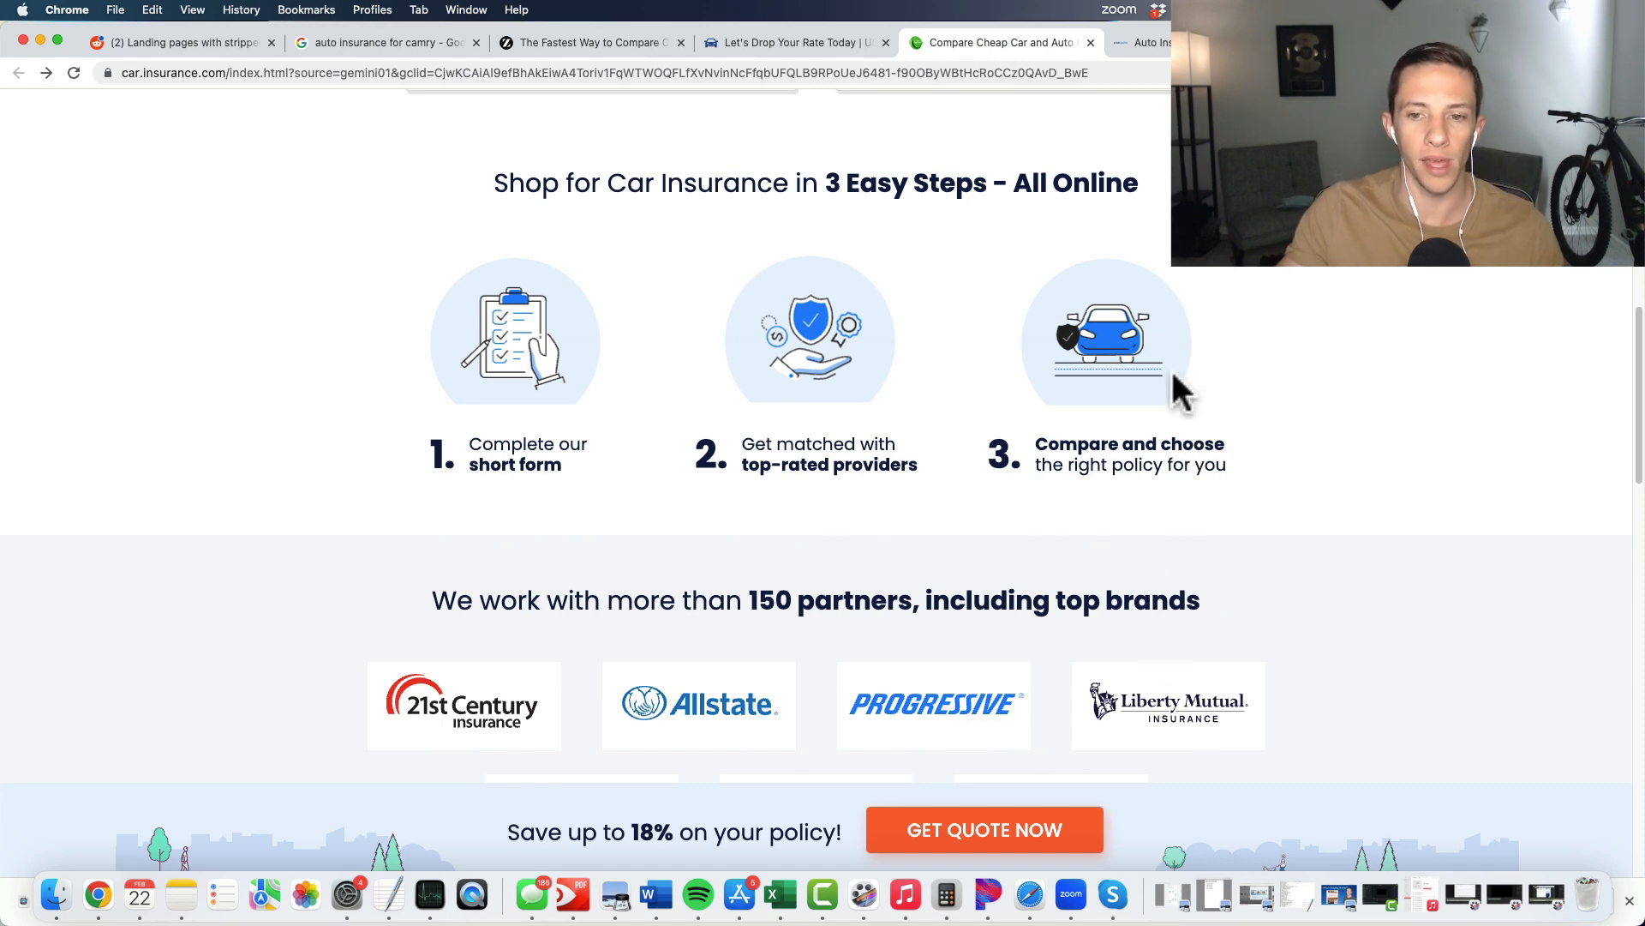
mouse_move(1244, 399)
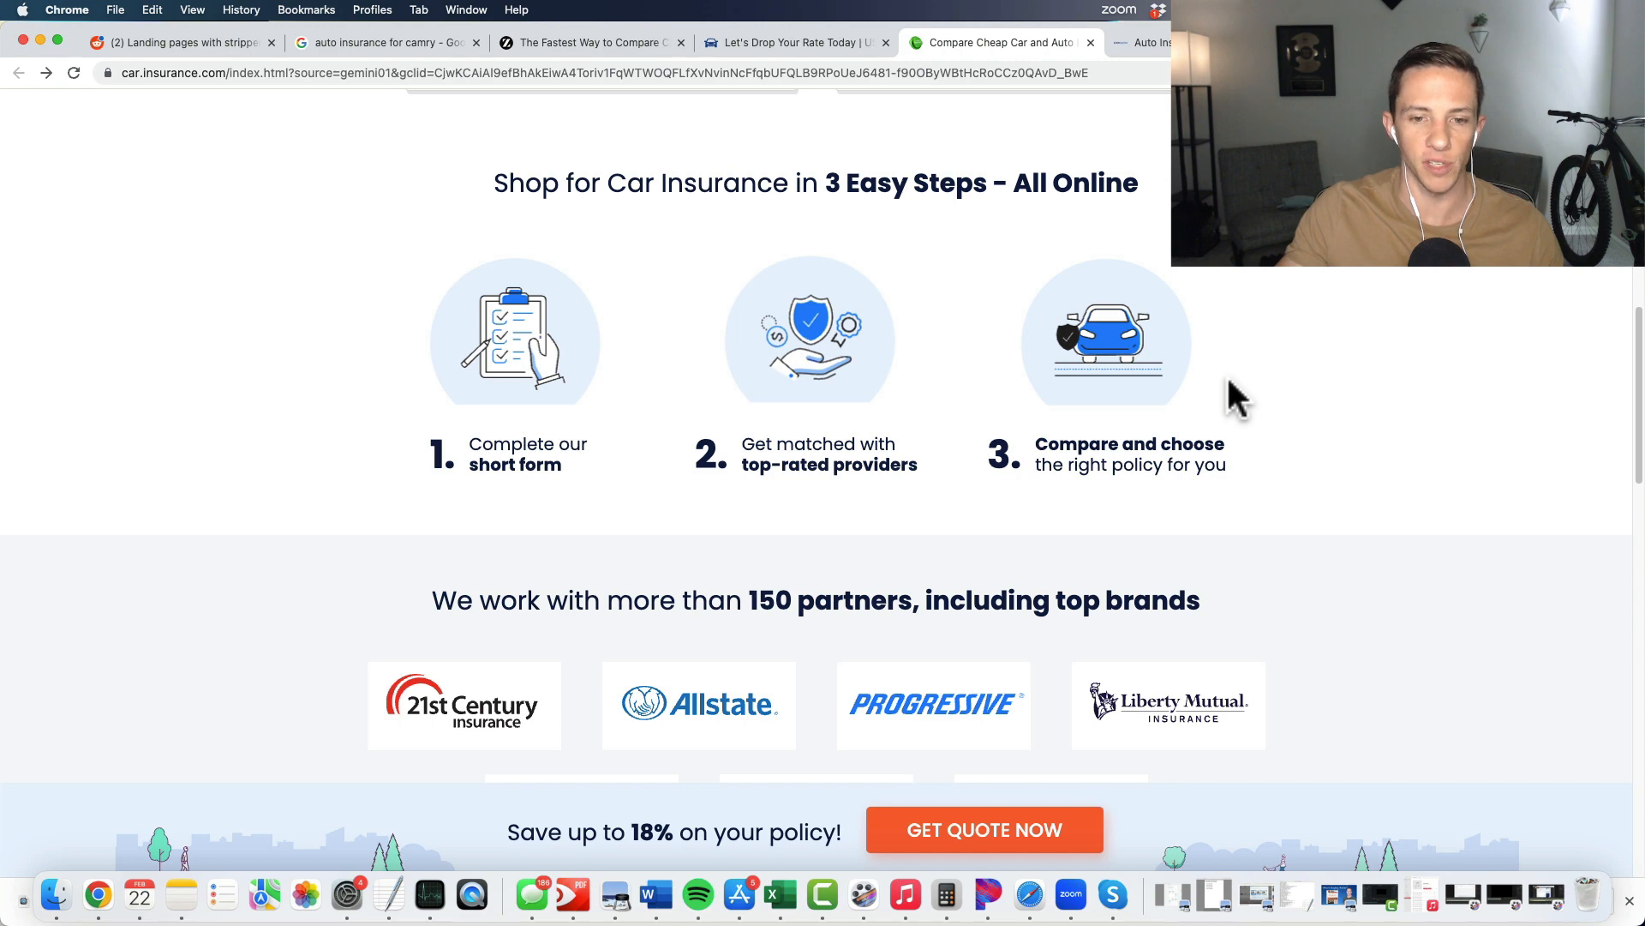
mouse_move(1083, 383)
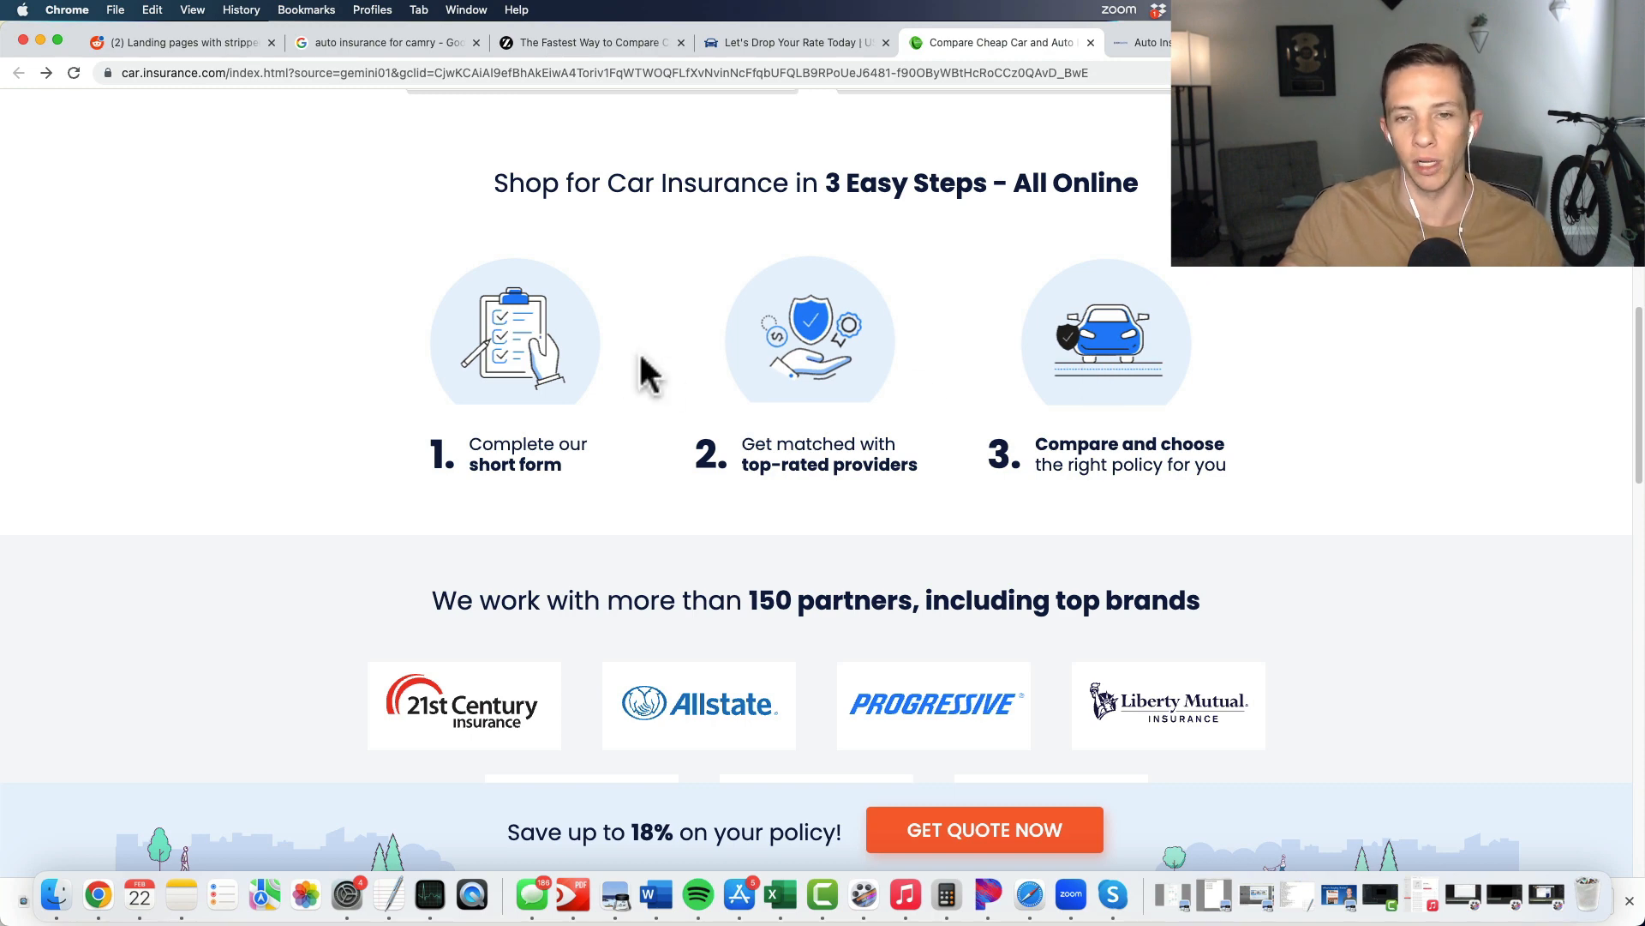
mouse_move(682, 389)
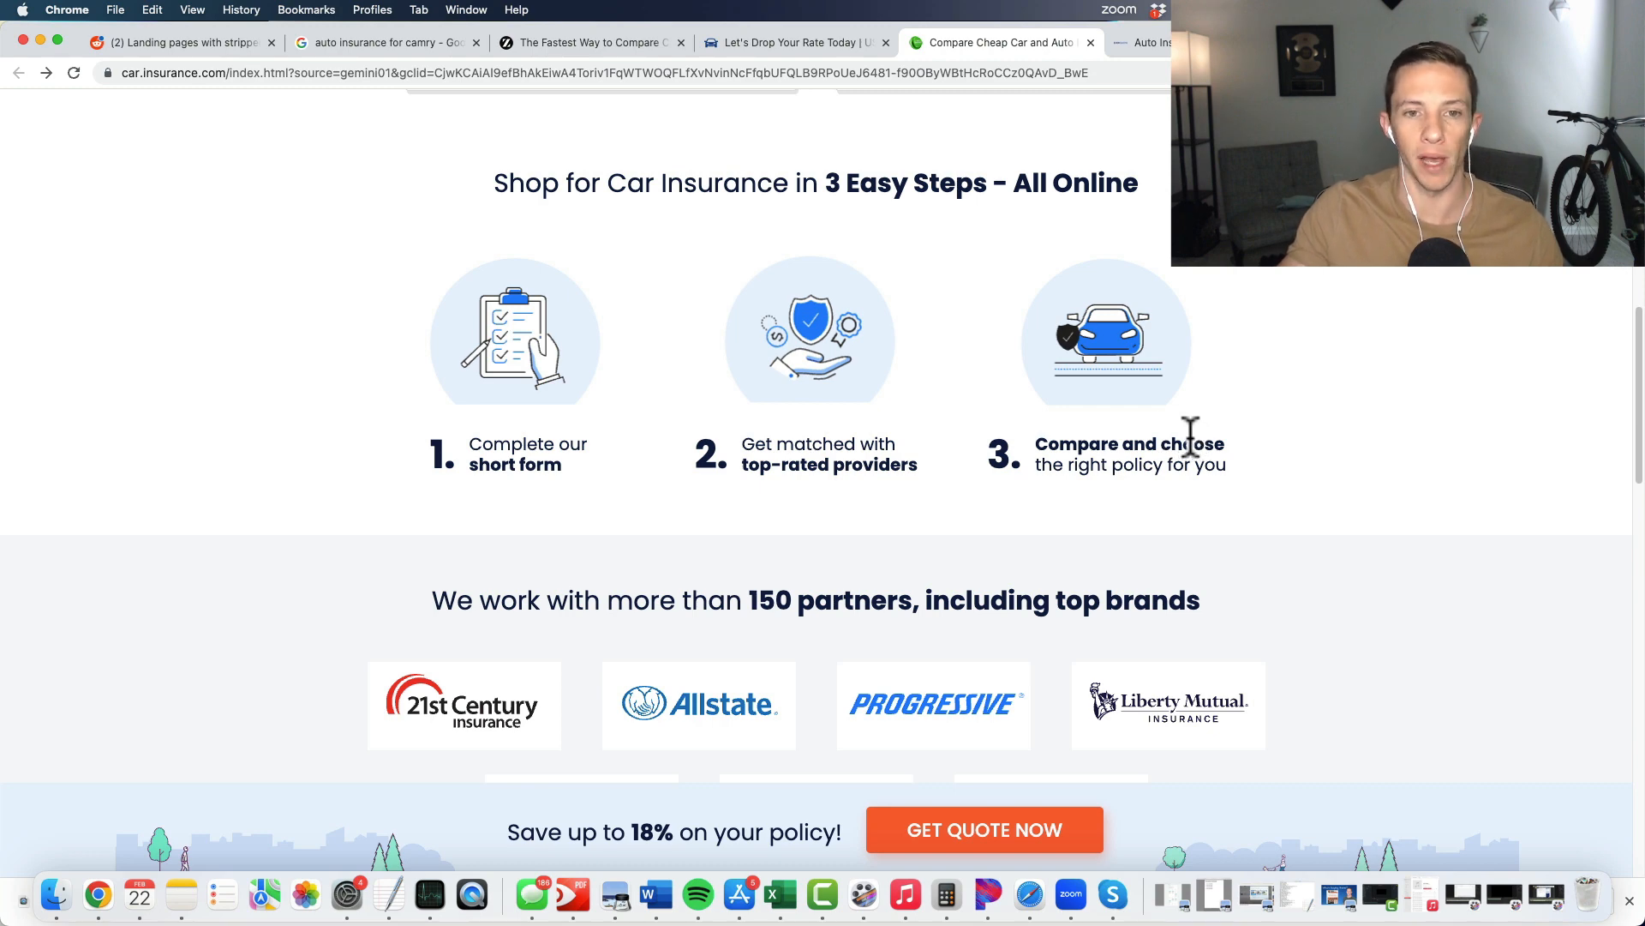
mouse_move(913, 357)
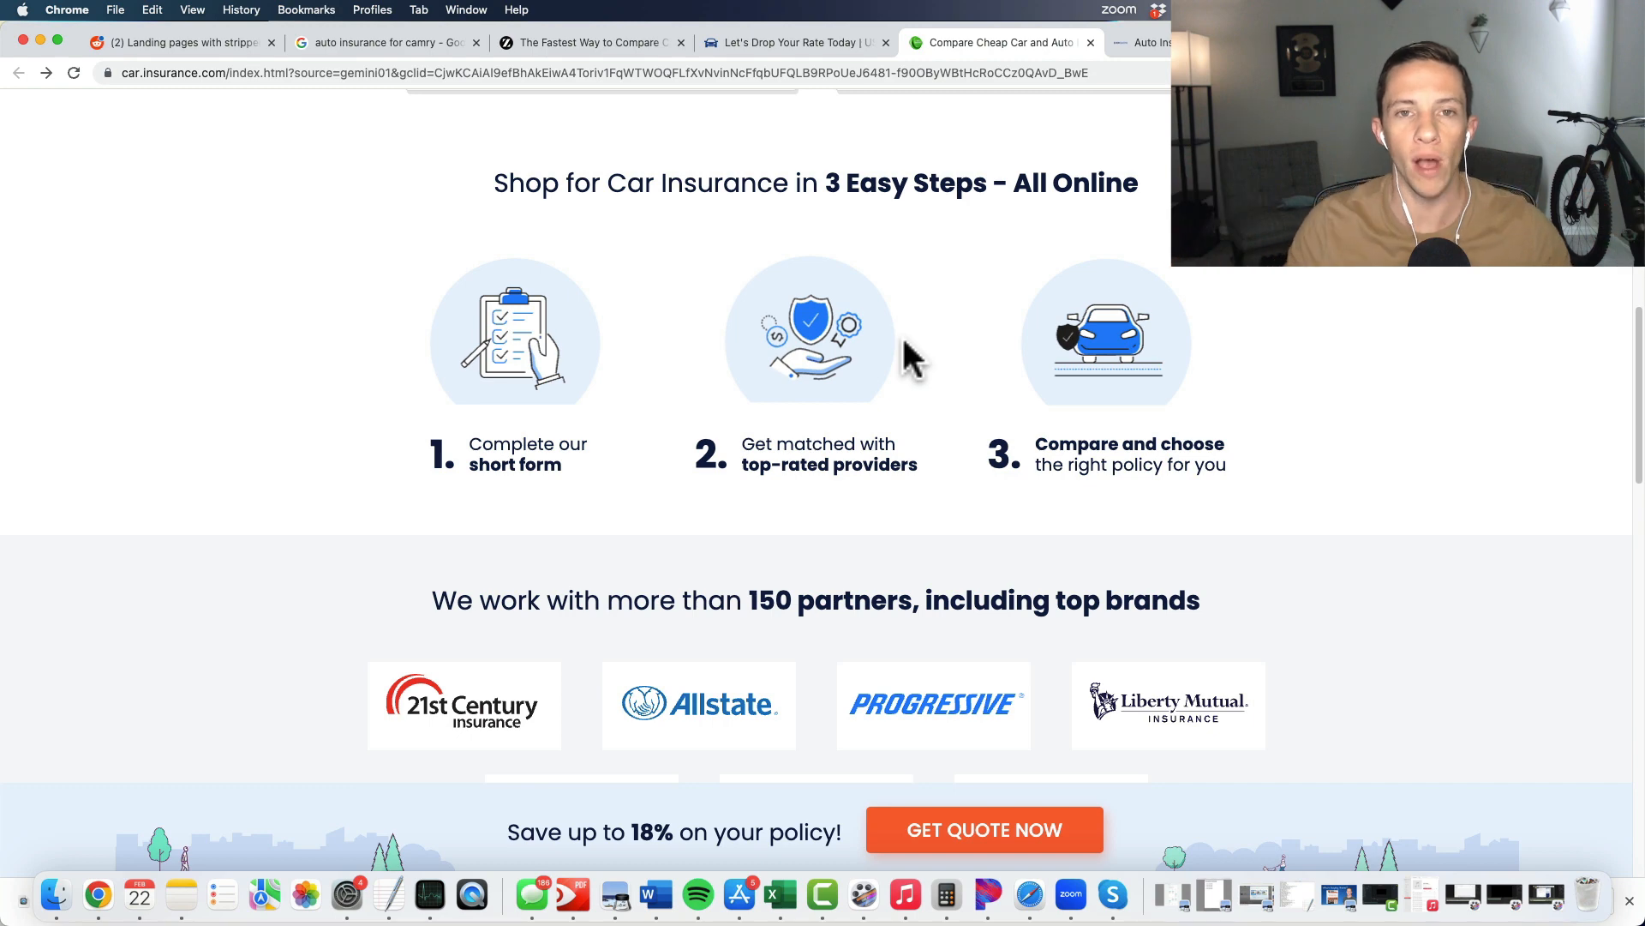
mouse_move(954, 19)
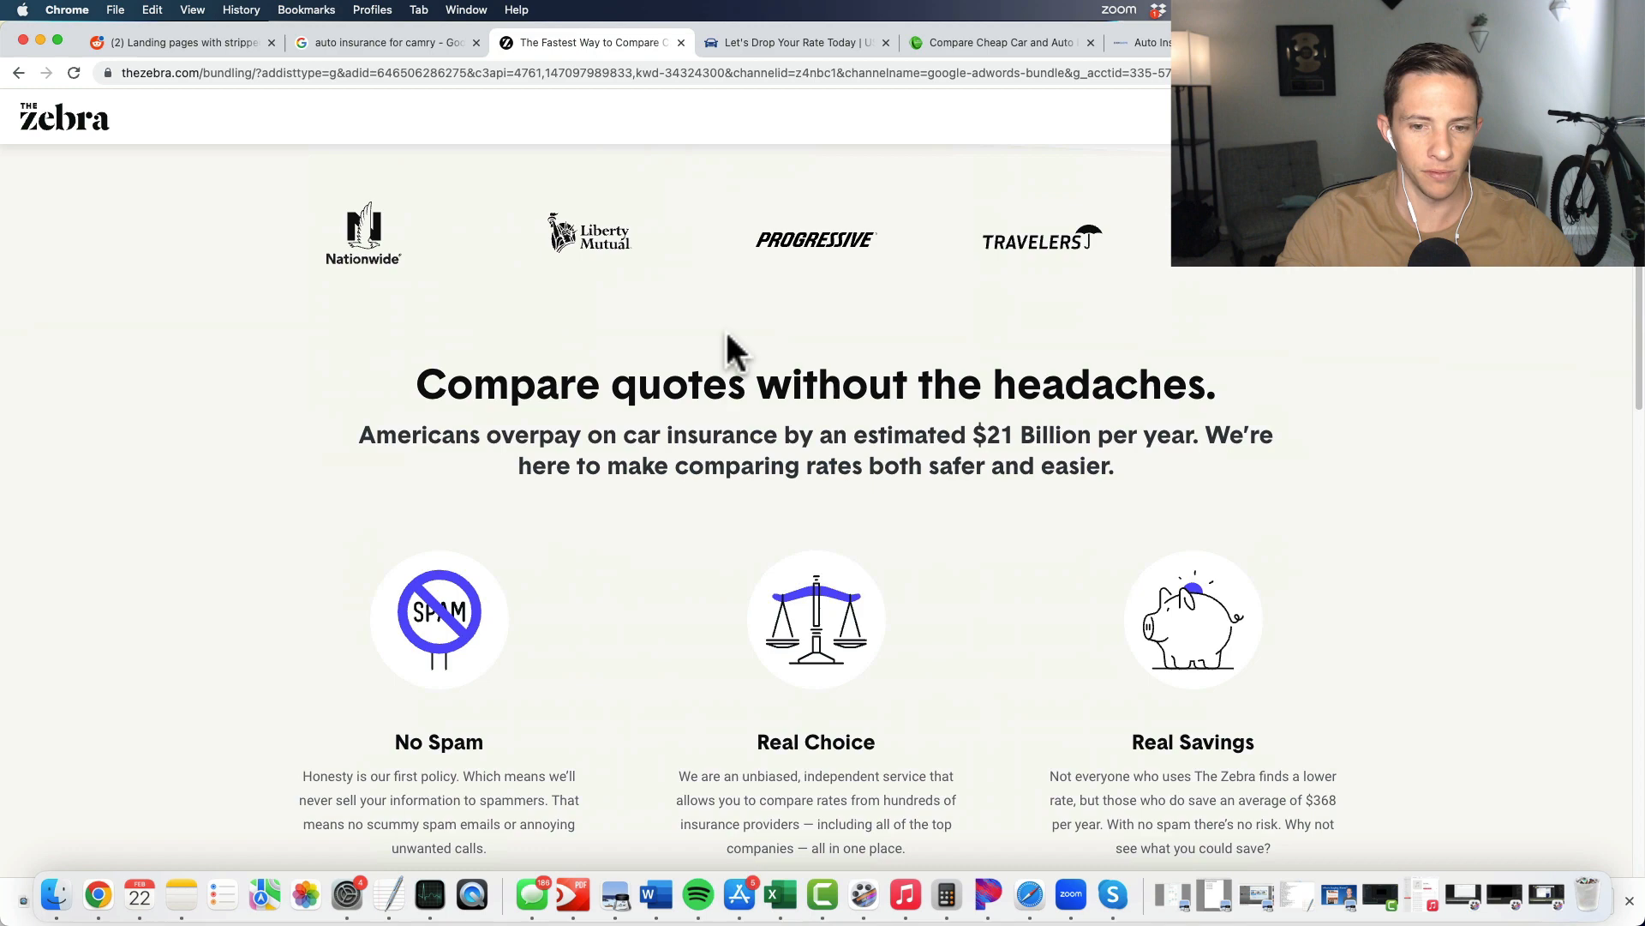
scroll("down", 3)
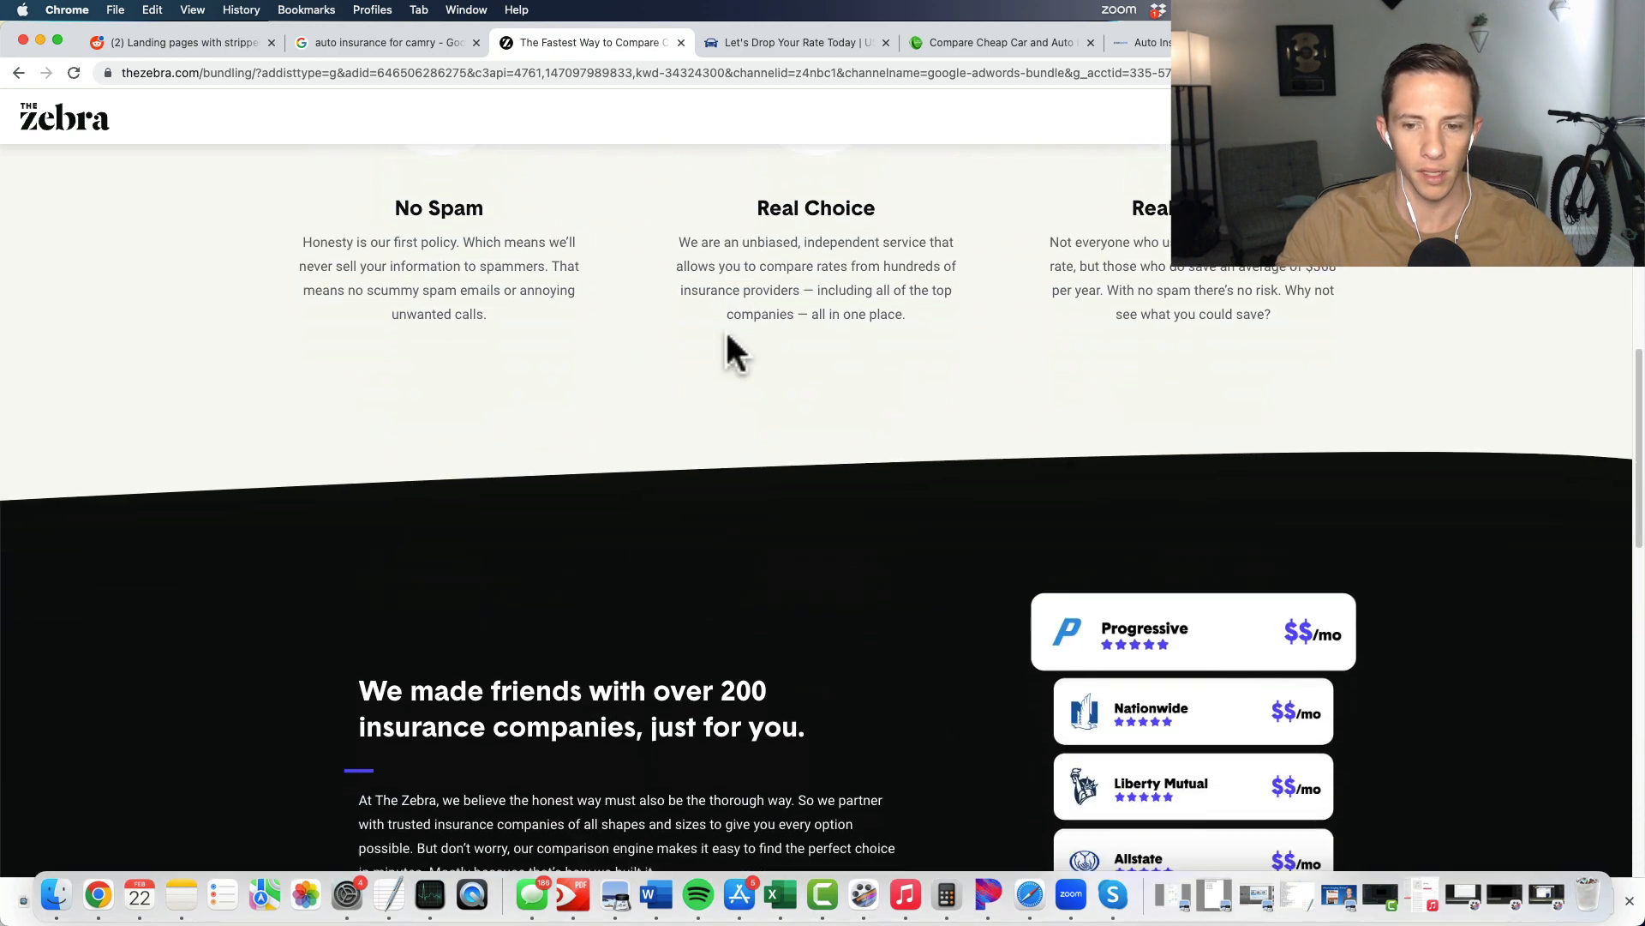
scroll("down", 3)
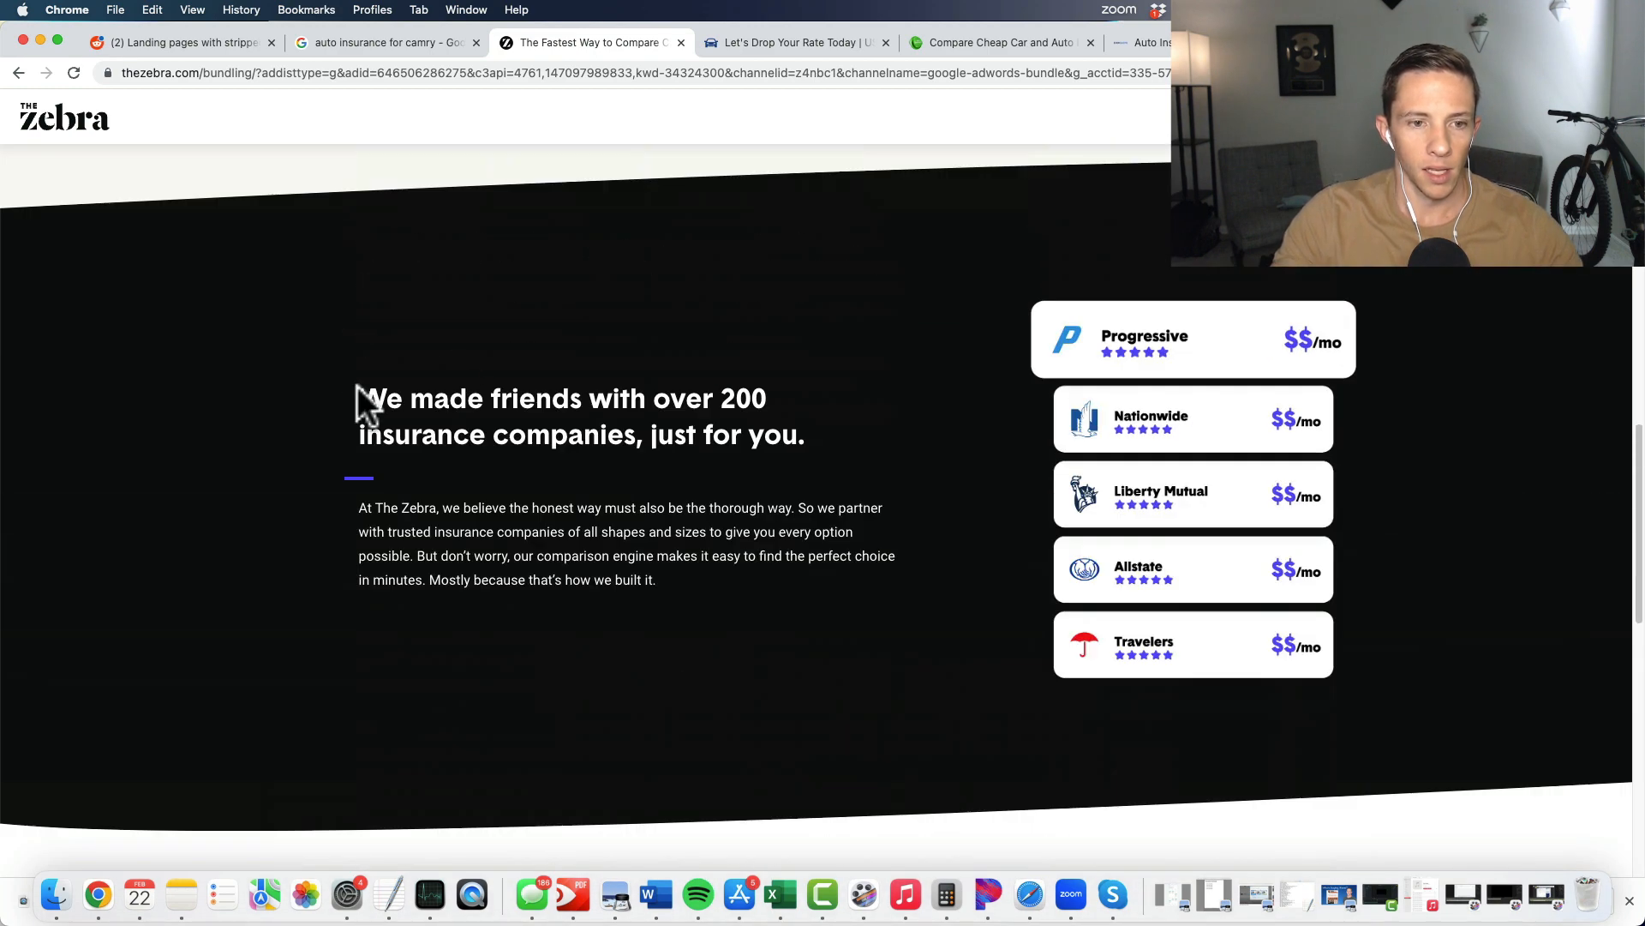
scroll("down", 3)
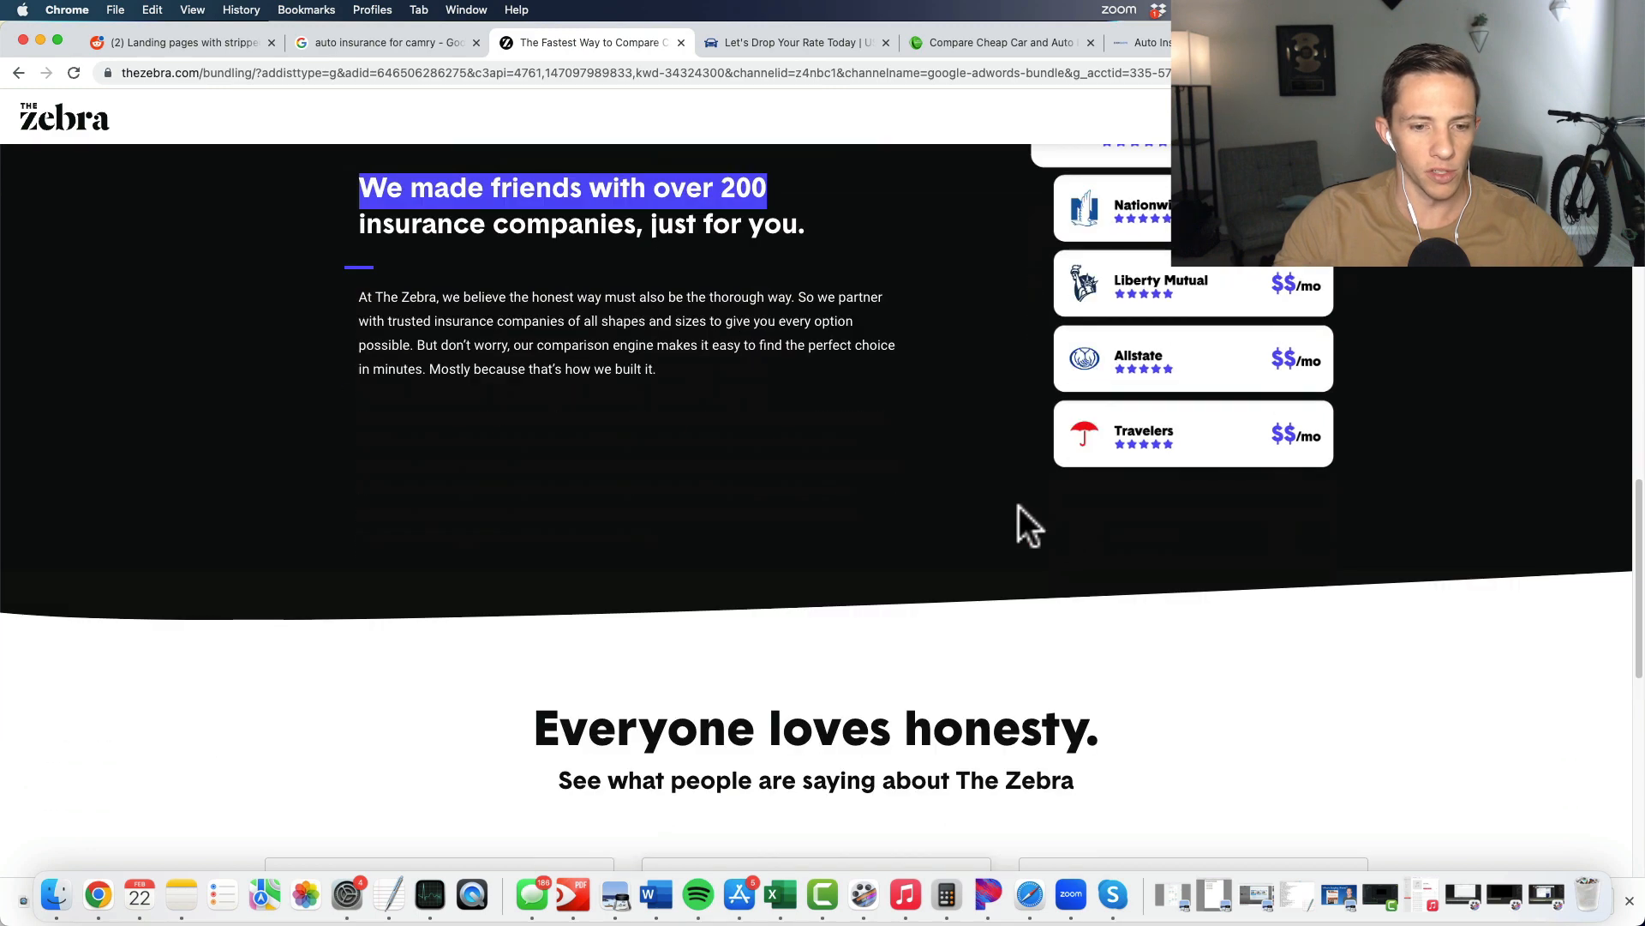
scroll("down", 3)
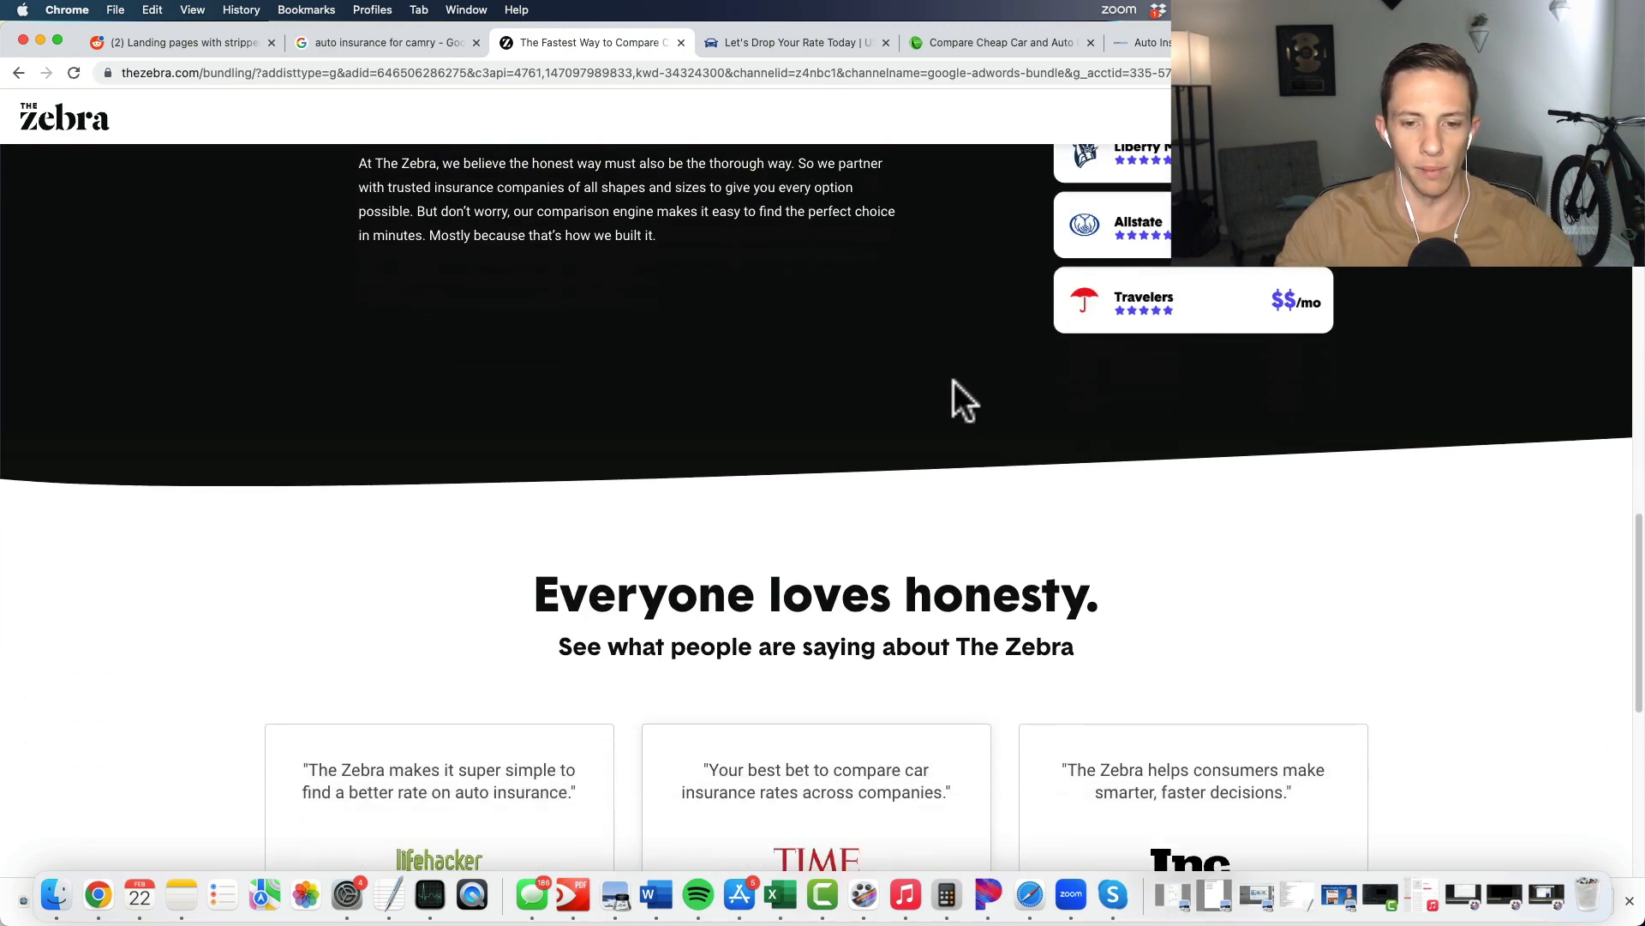
scroll("down", 3)
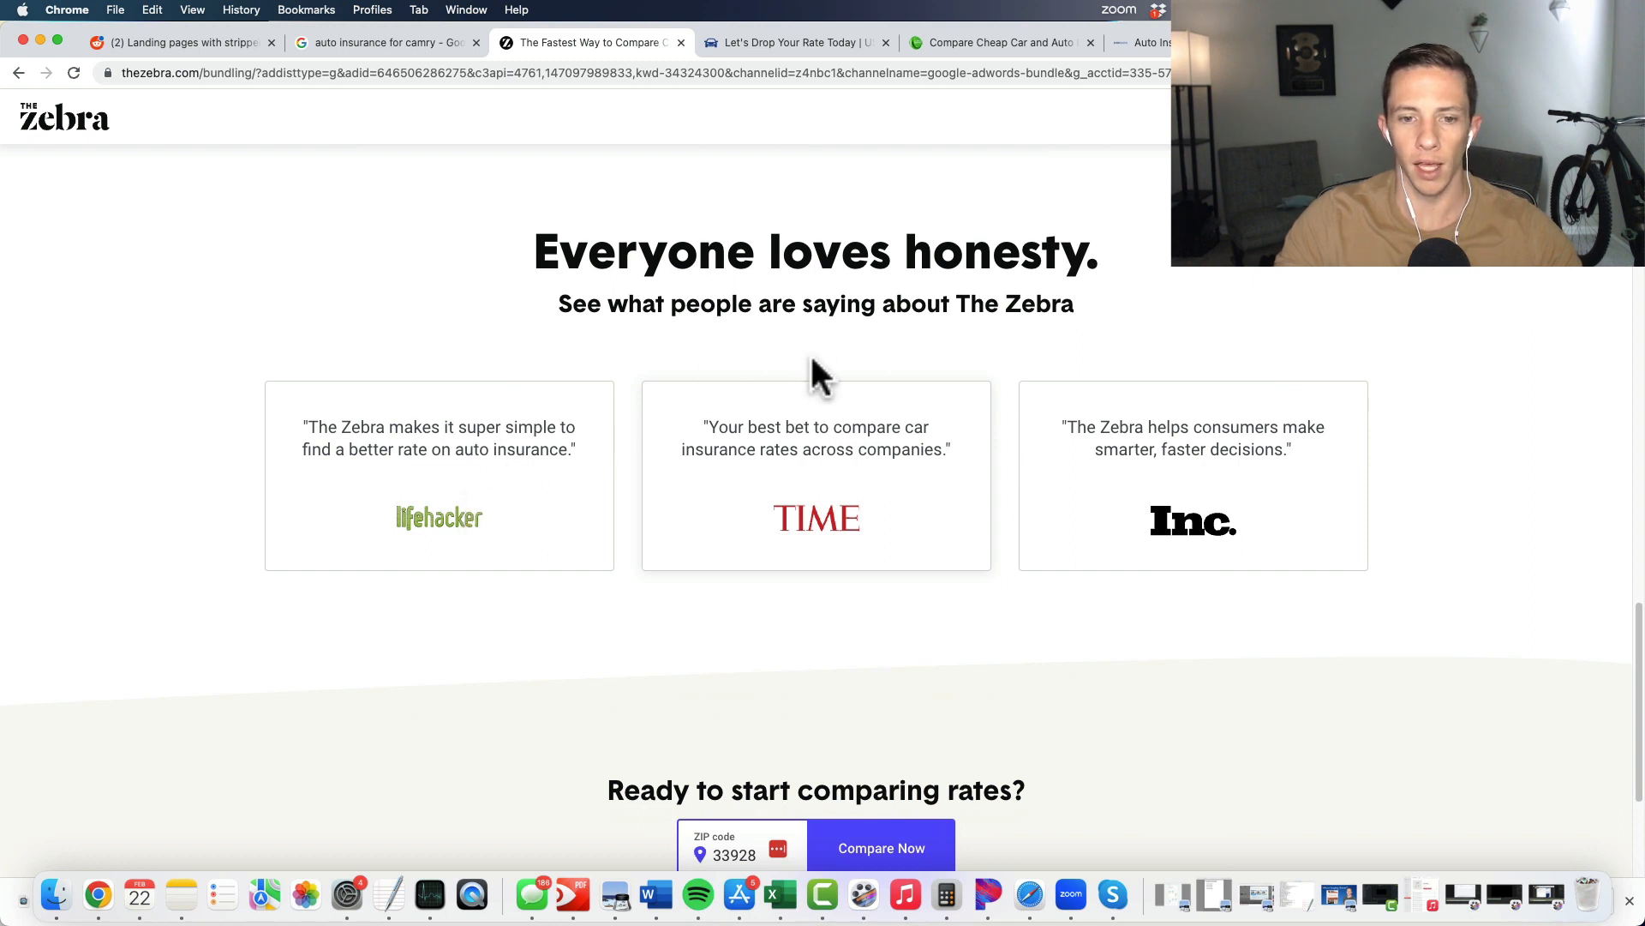
mouse_move(850, 572)
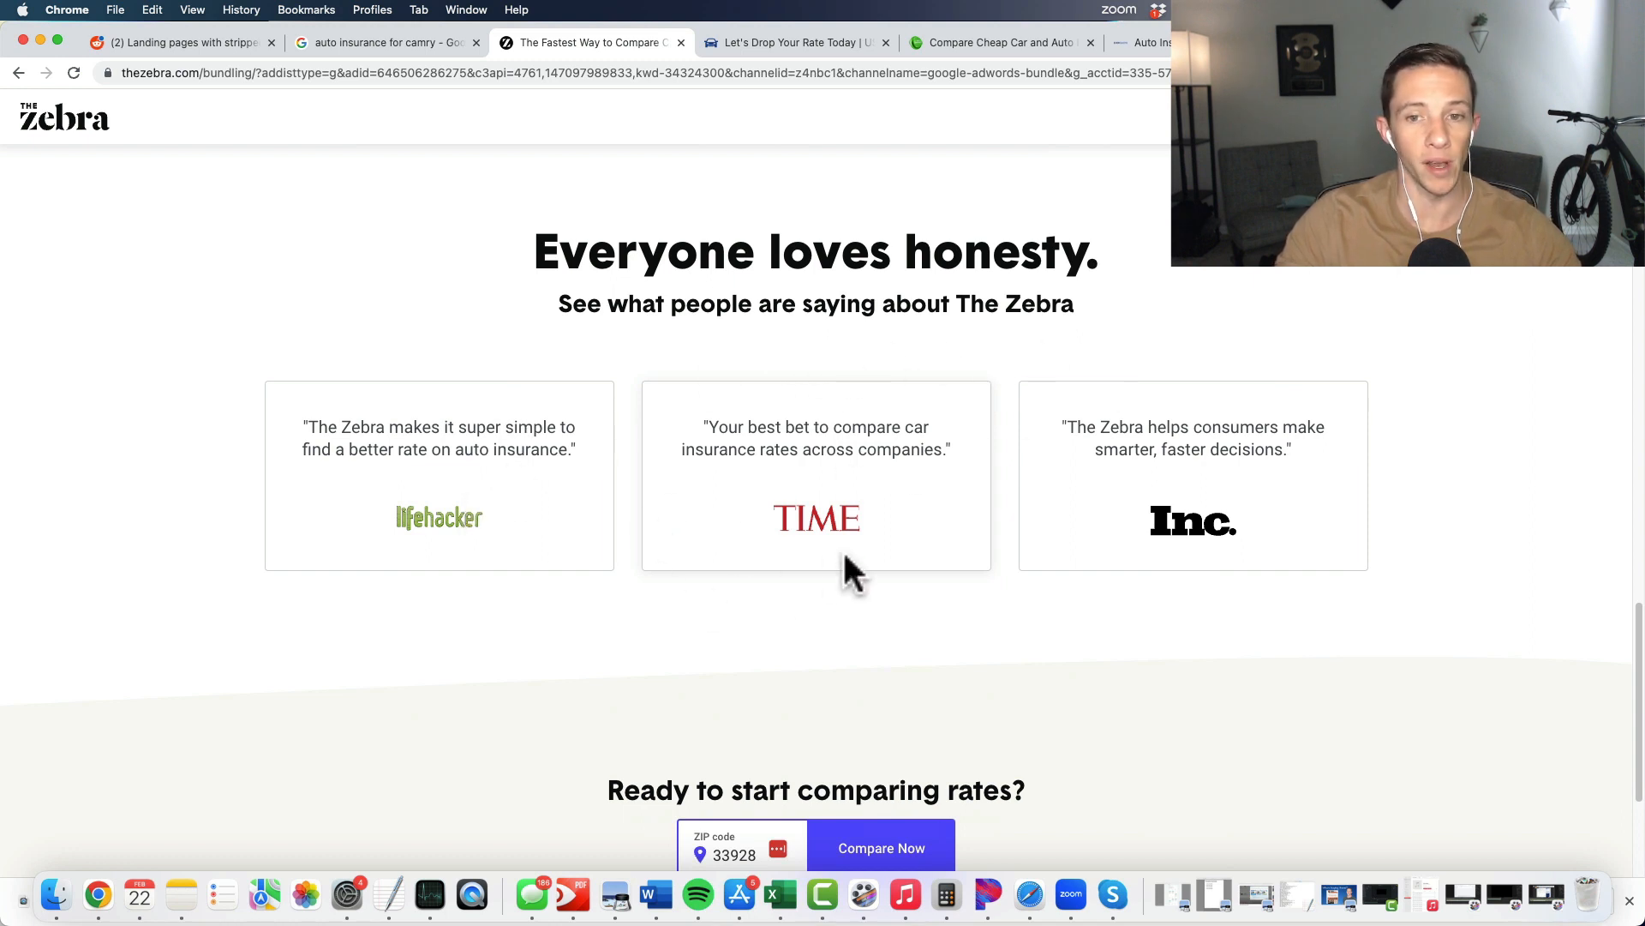
mouse_move(1154, 567)
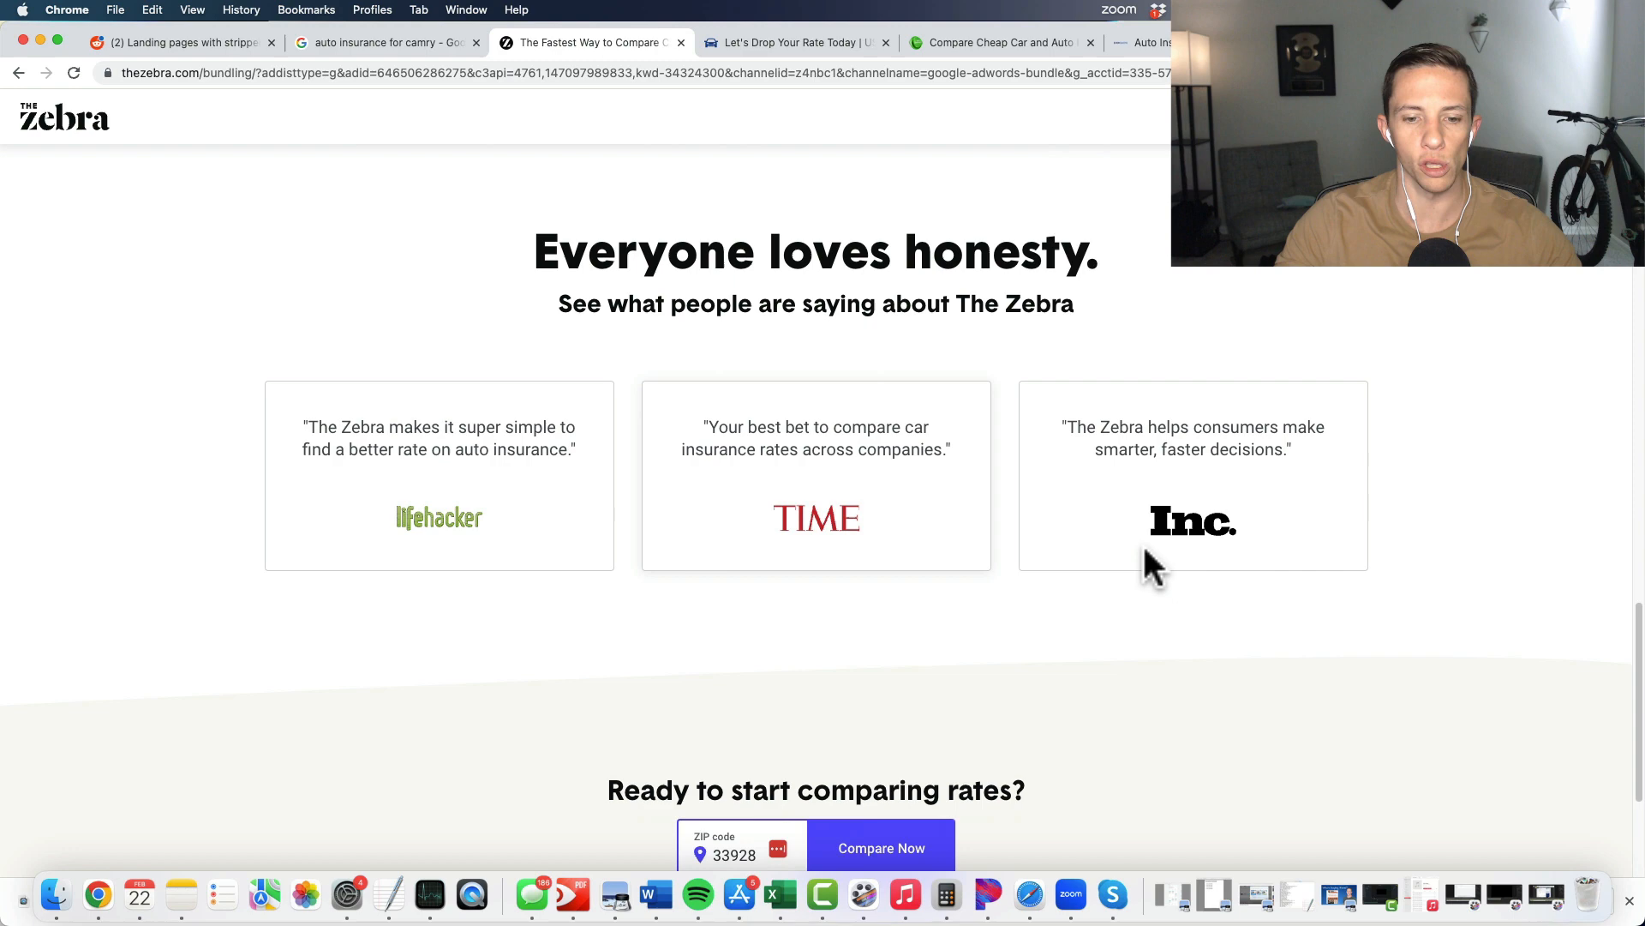
mouse_move(908, 562)
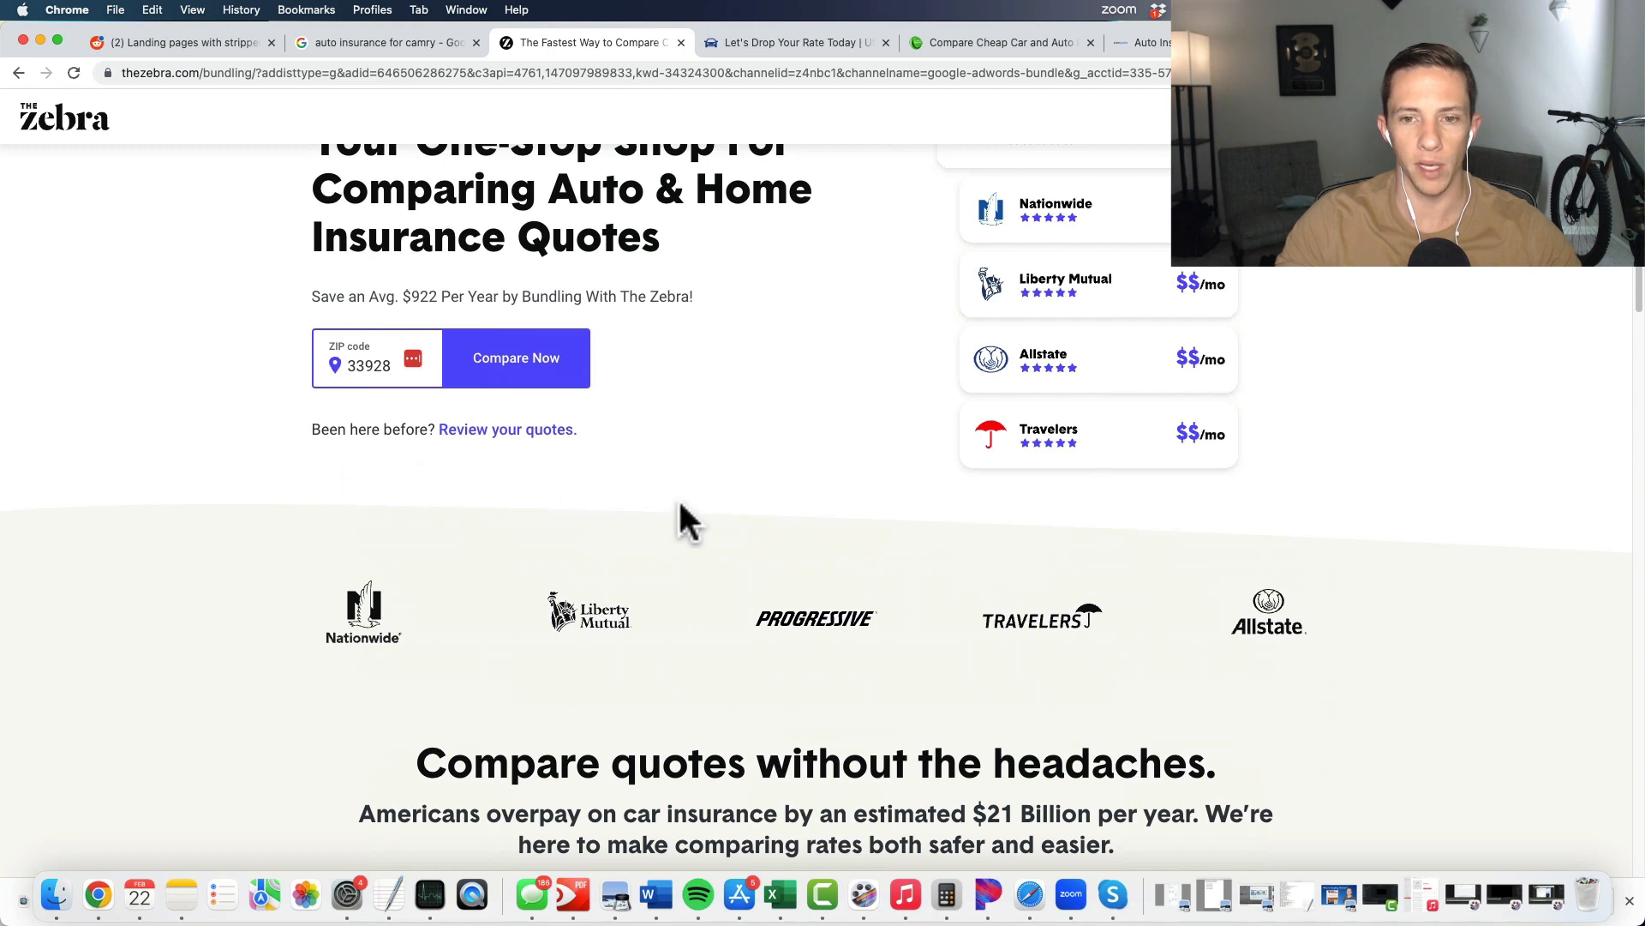
mouse_move(598, 502)
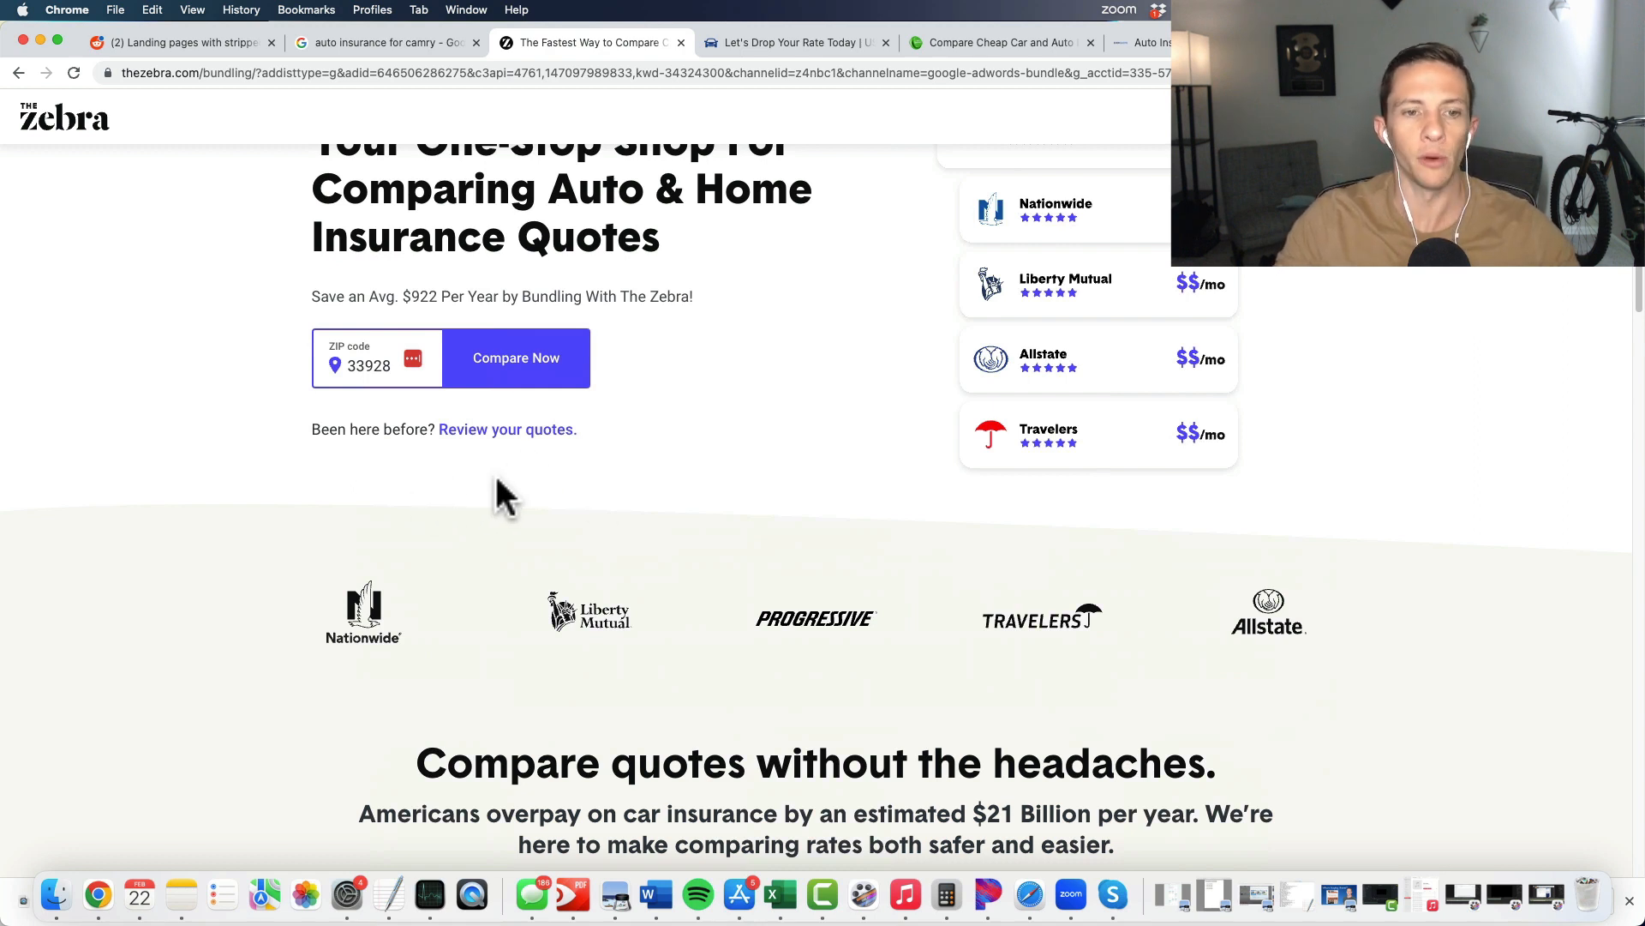
mouse_move(447, 504)
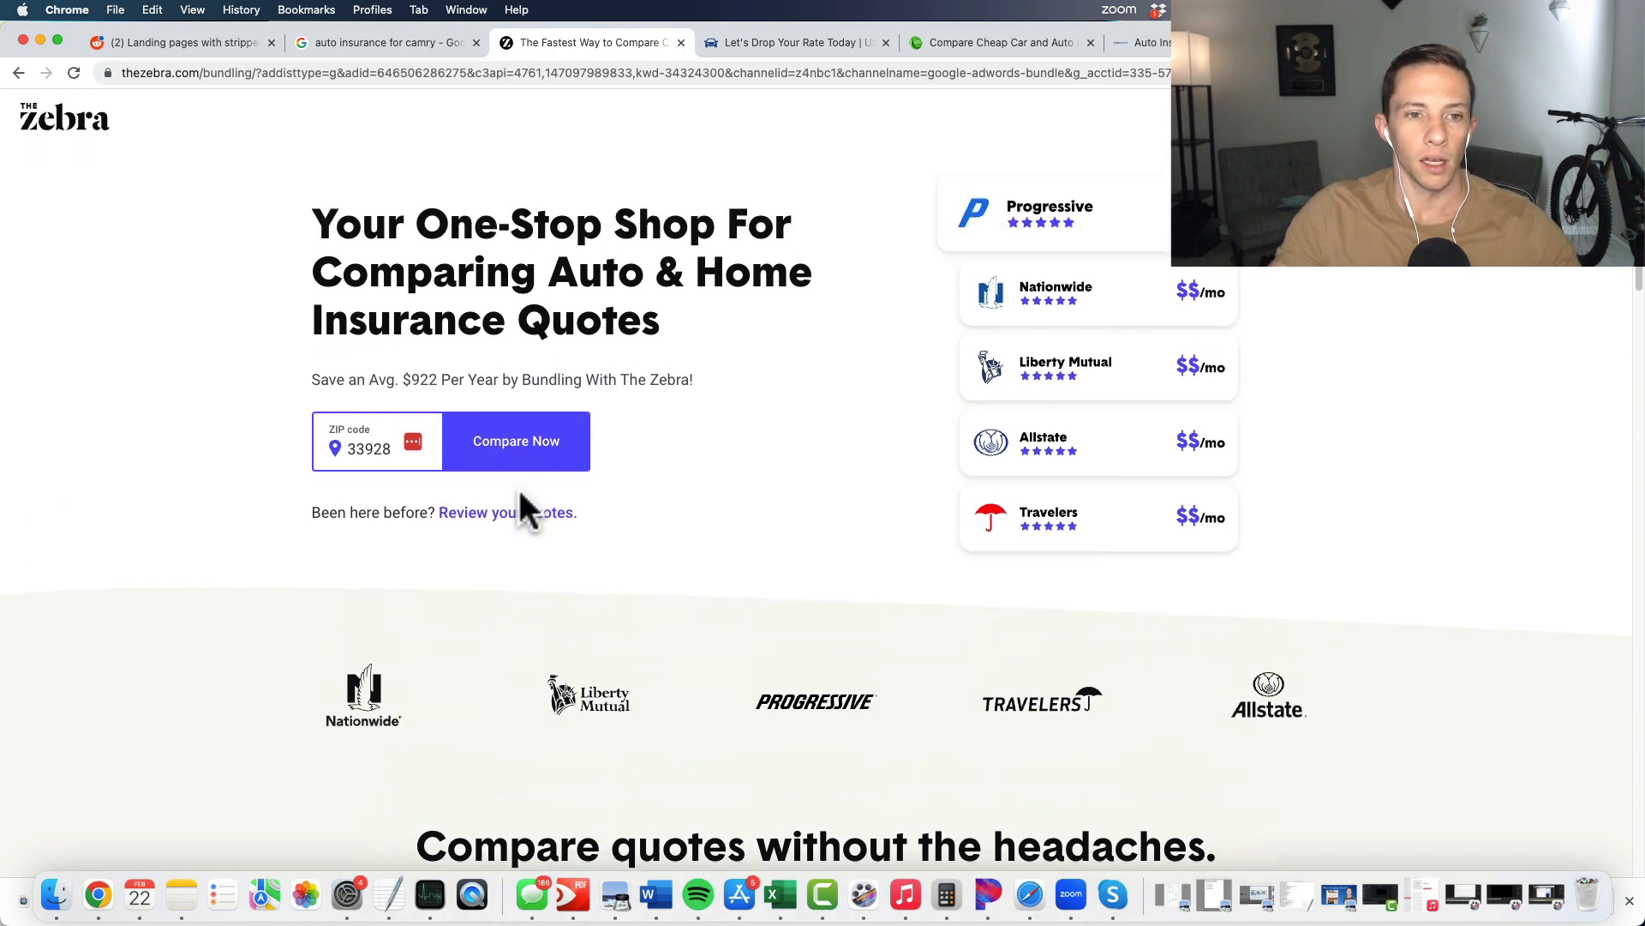
mouse_move(509, 583)
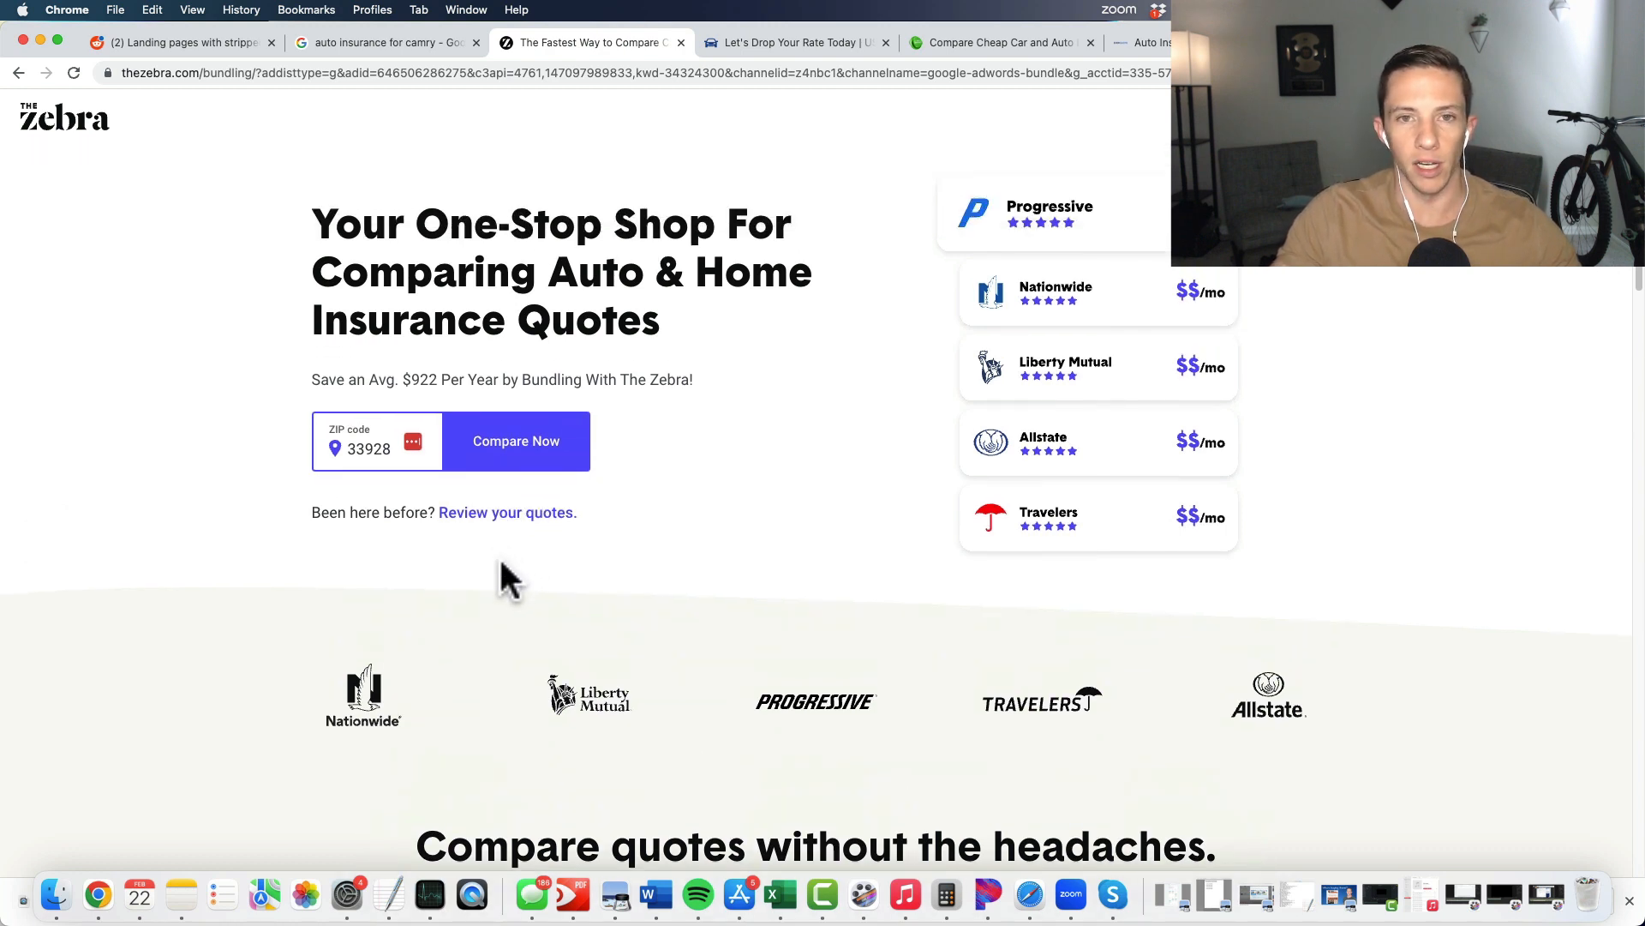
mouse_move(567, 568)
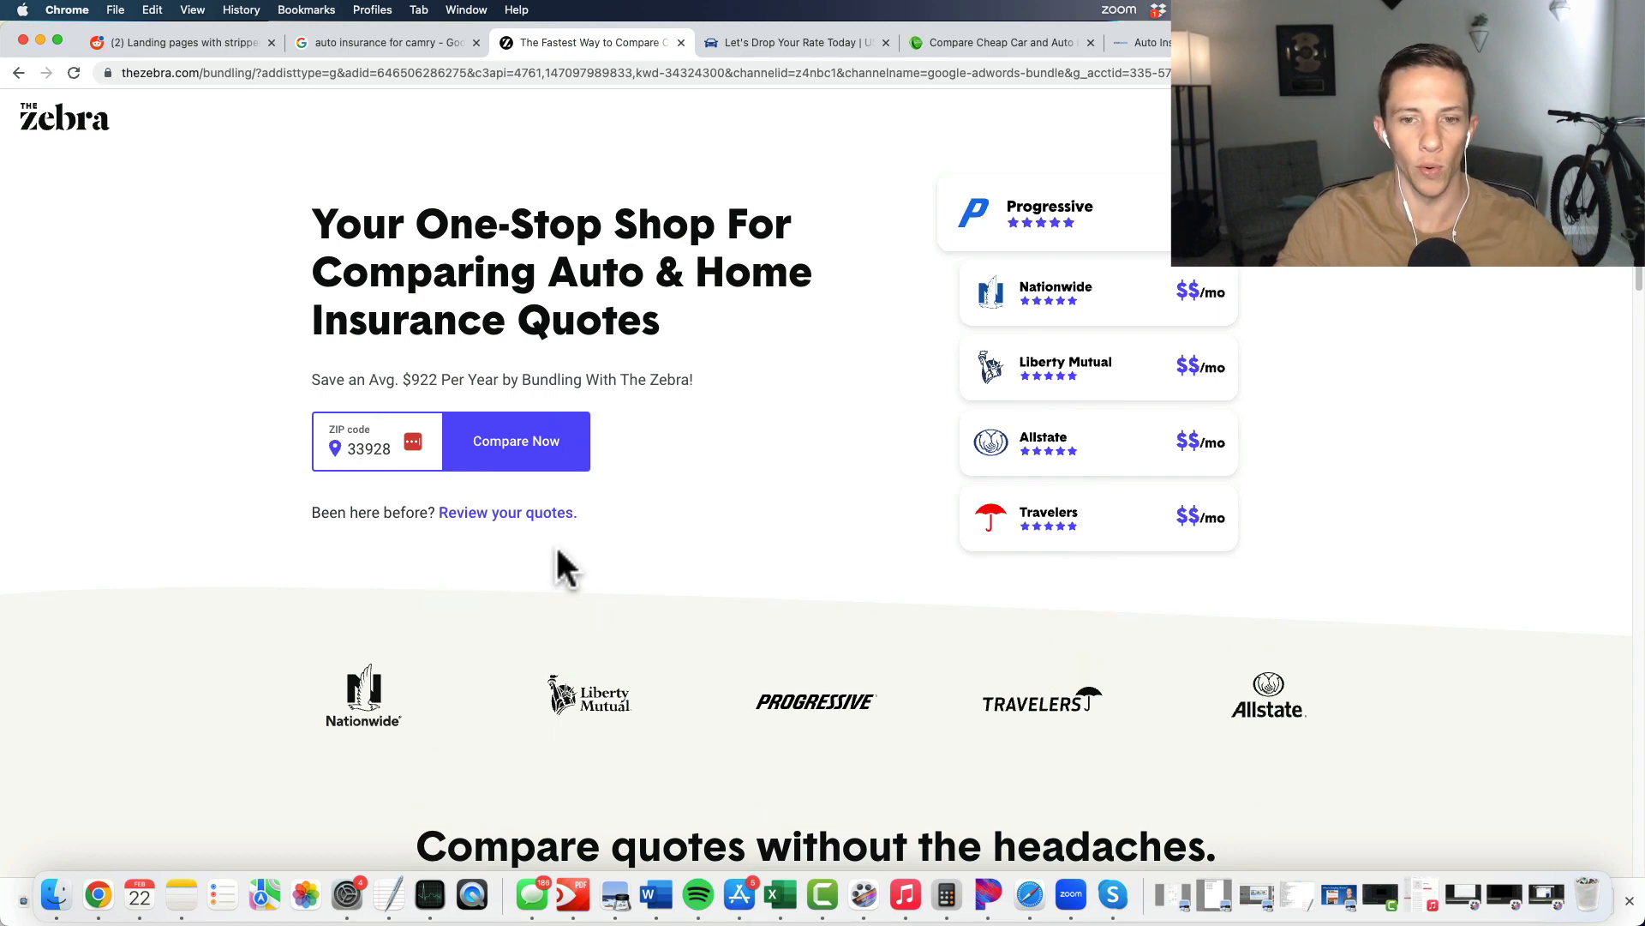
scroll("down", 3)
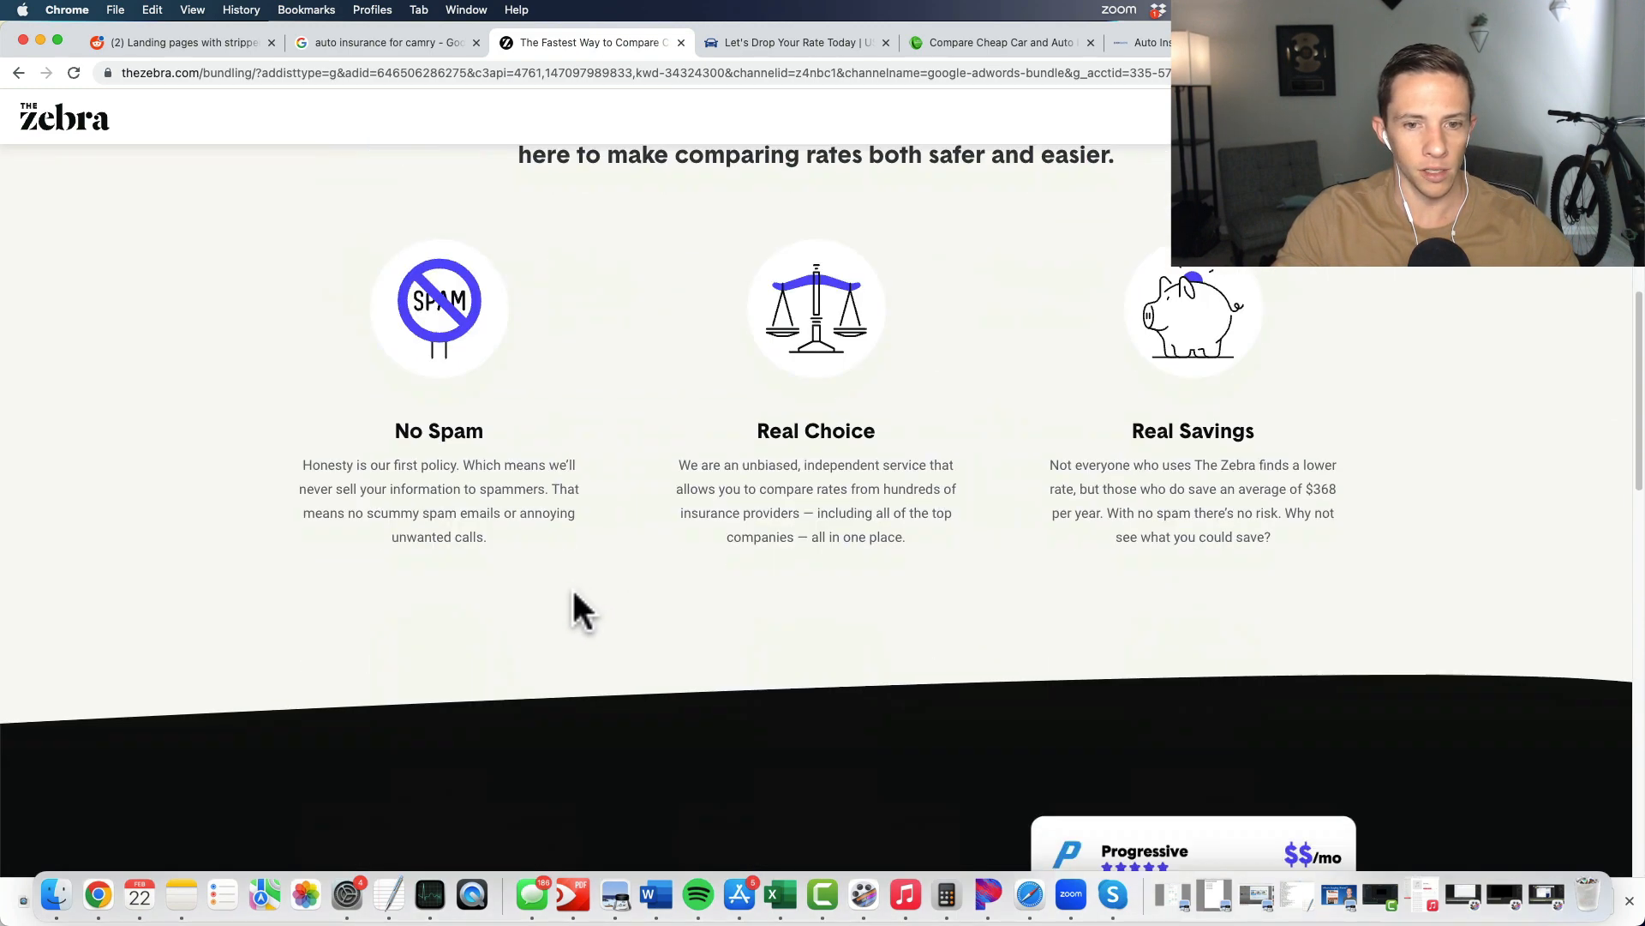
scroll("down", 3)
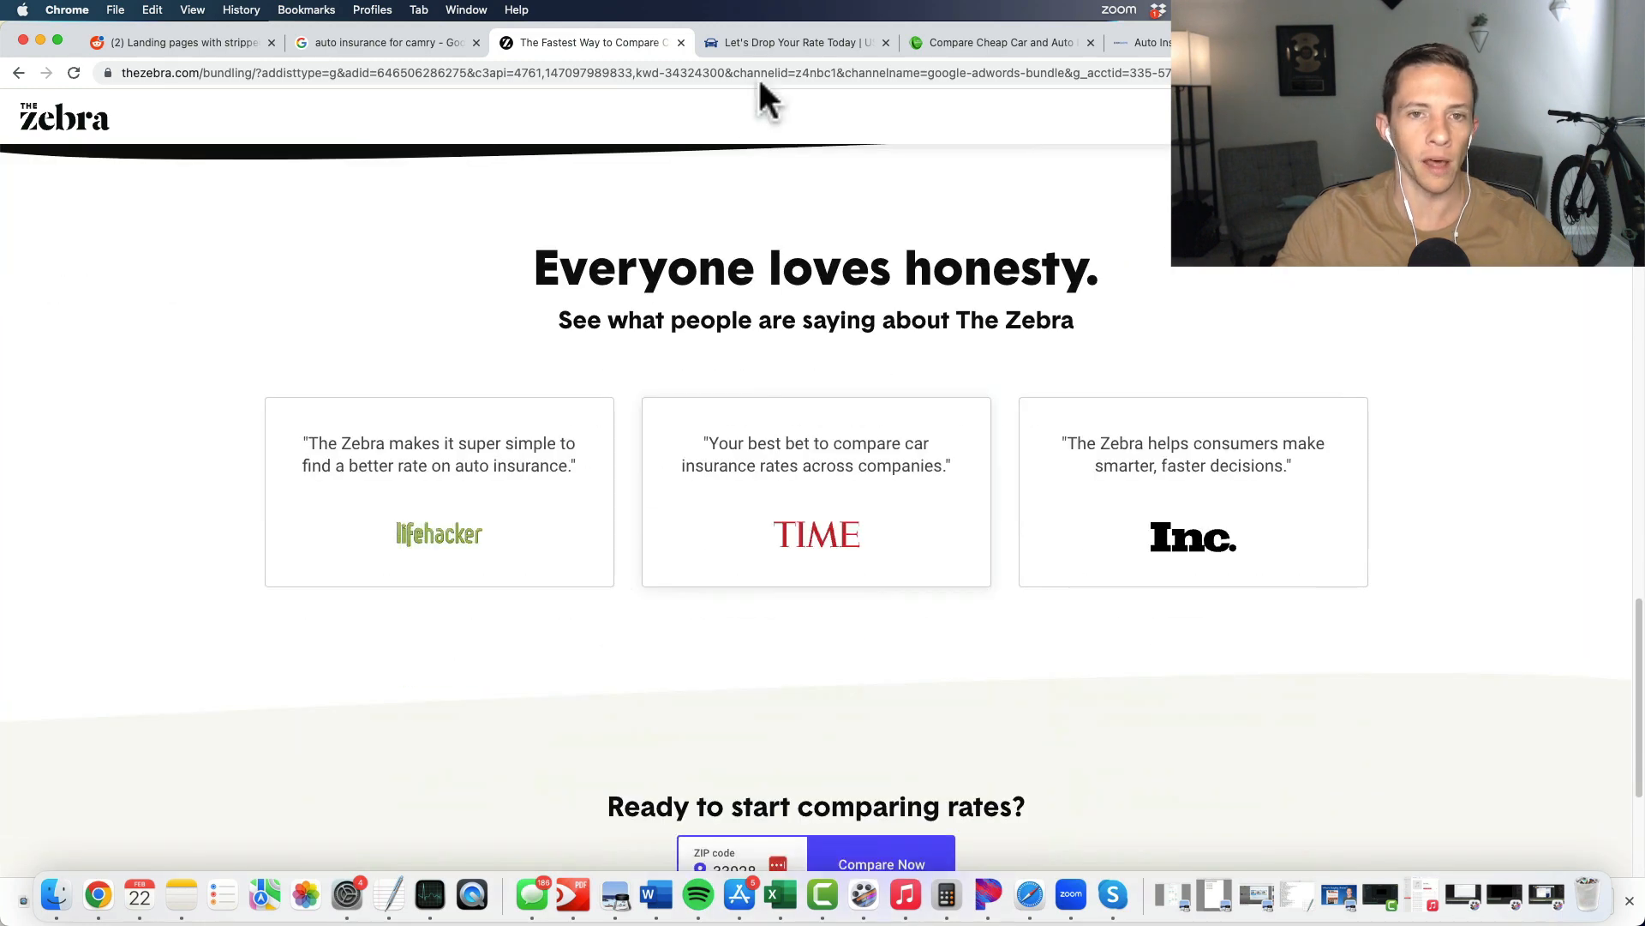
Step: Review the landing page's Shop by Insurance Type list and article cards, ending at the Fast & Free quotes headline
left_click(792, 43)
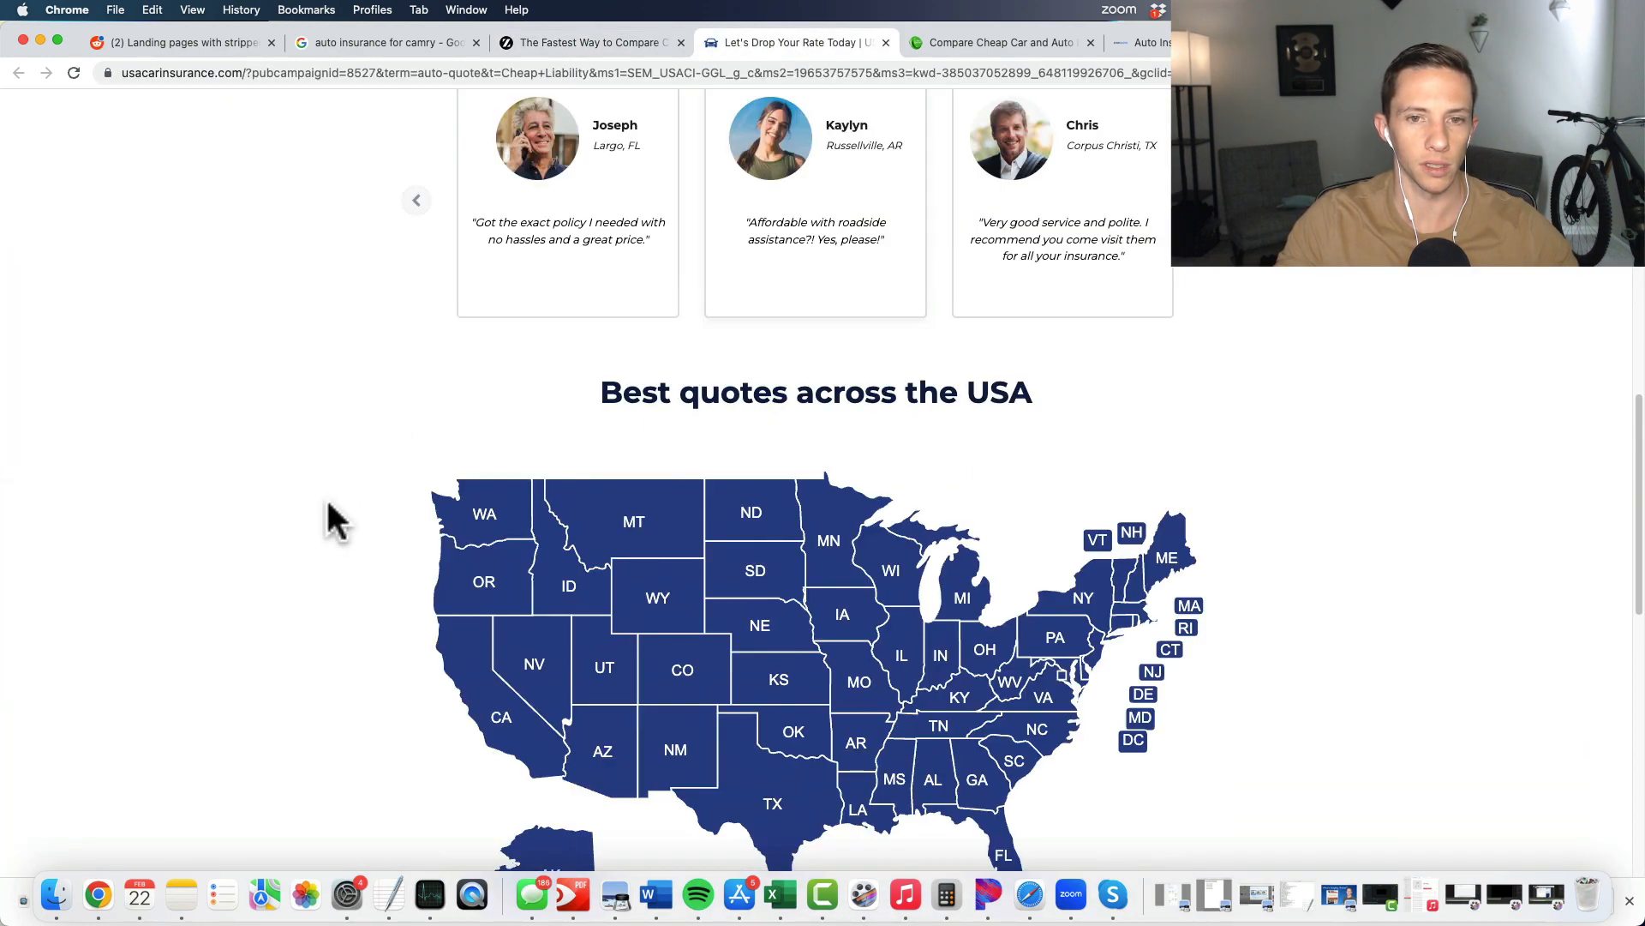
scroll("up", 3)
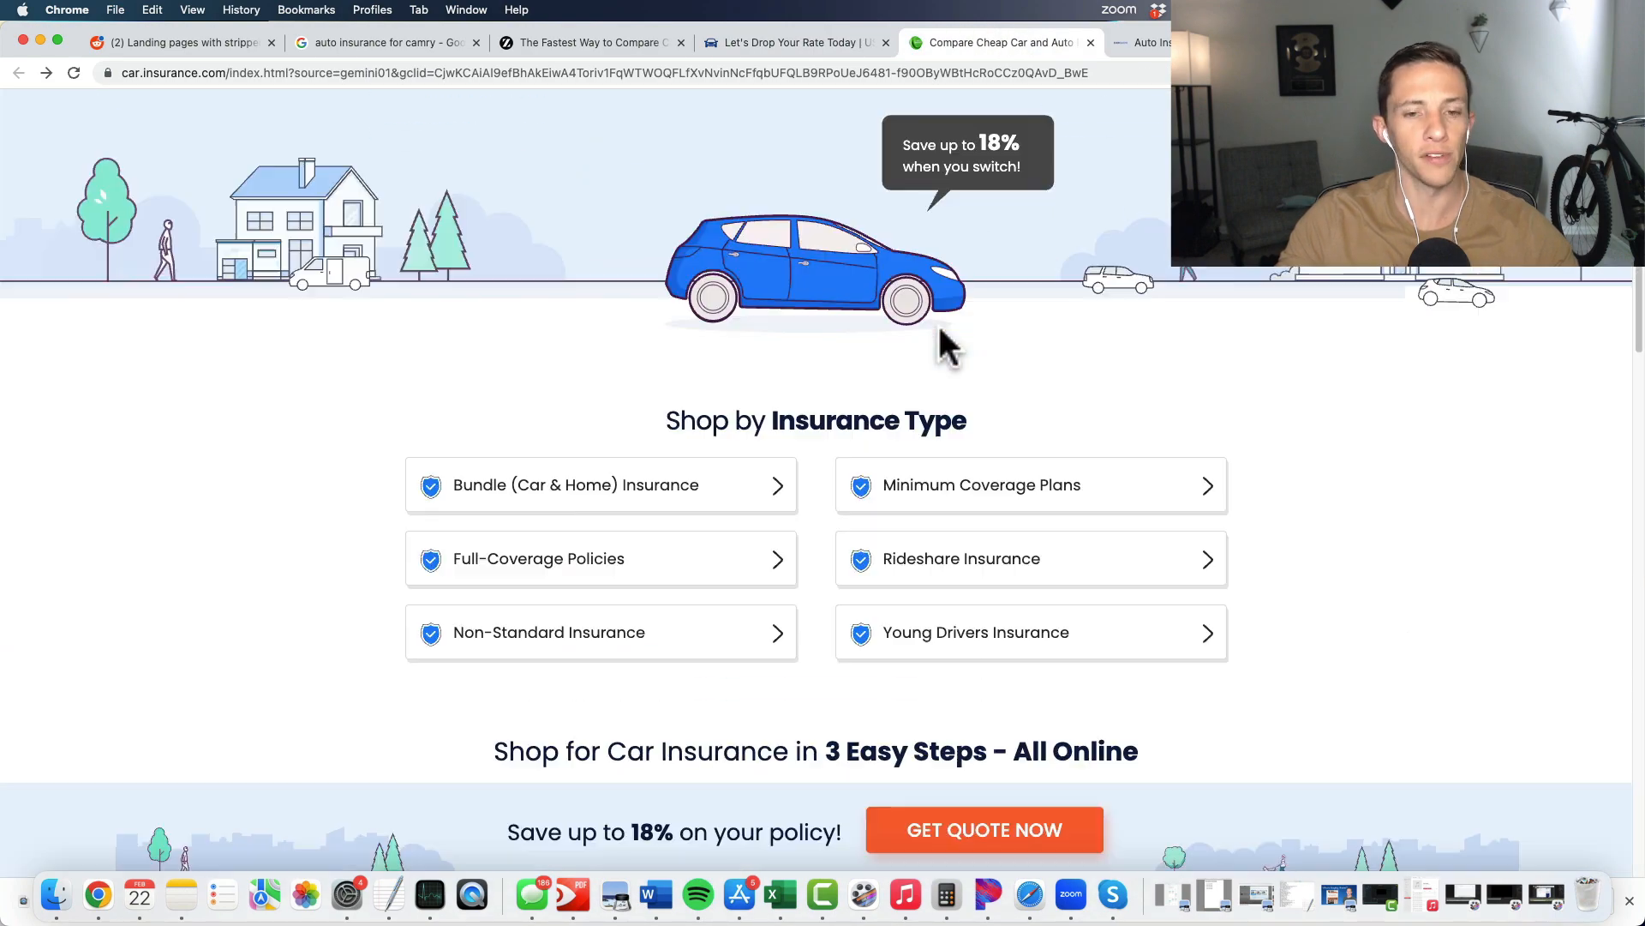
scroll("down", 3)
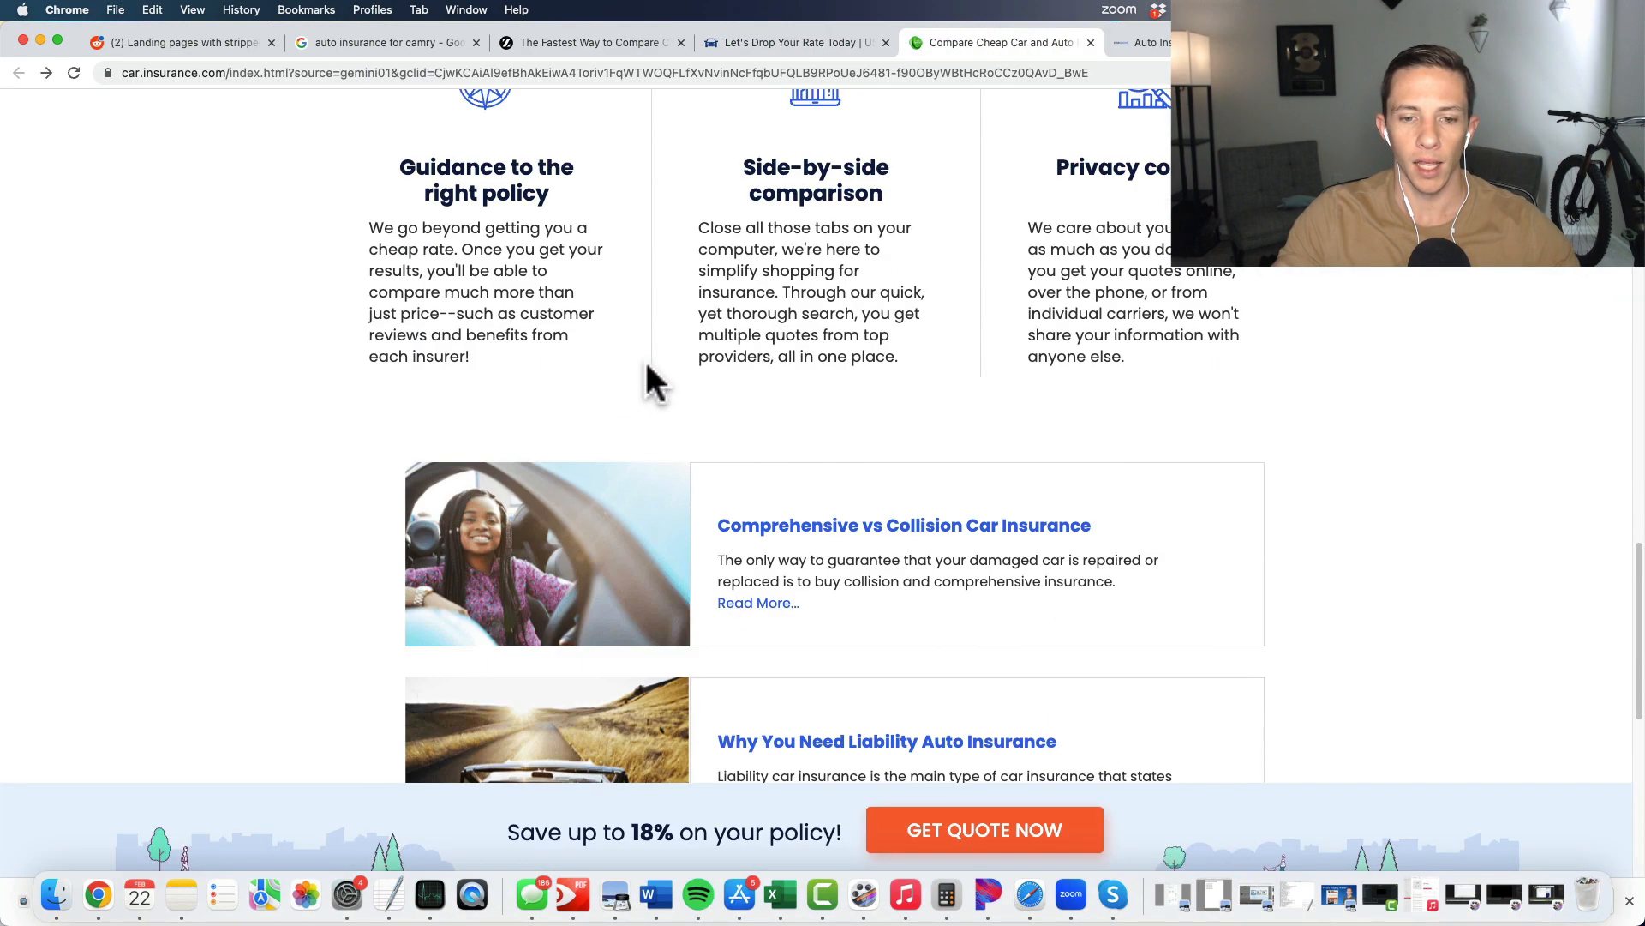
scroll("down", 3)
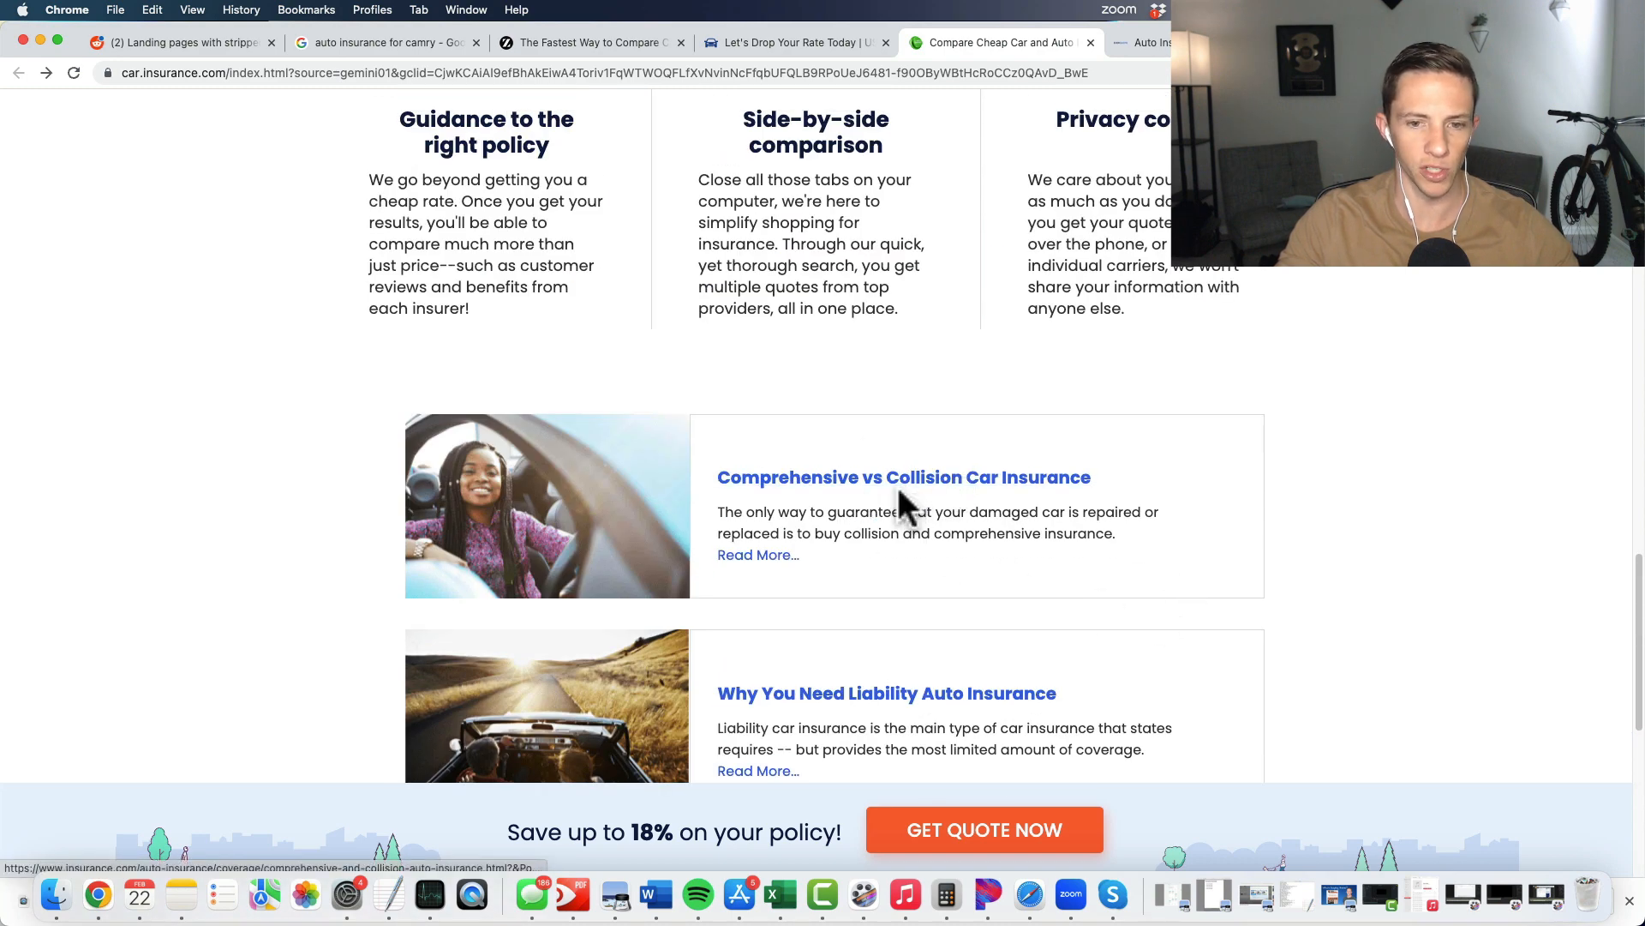
mouse_move(903, 476)
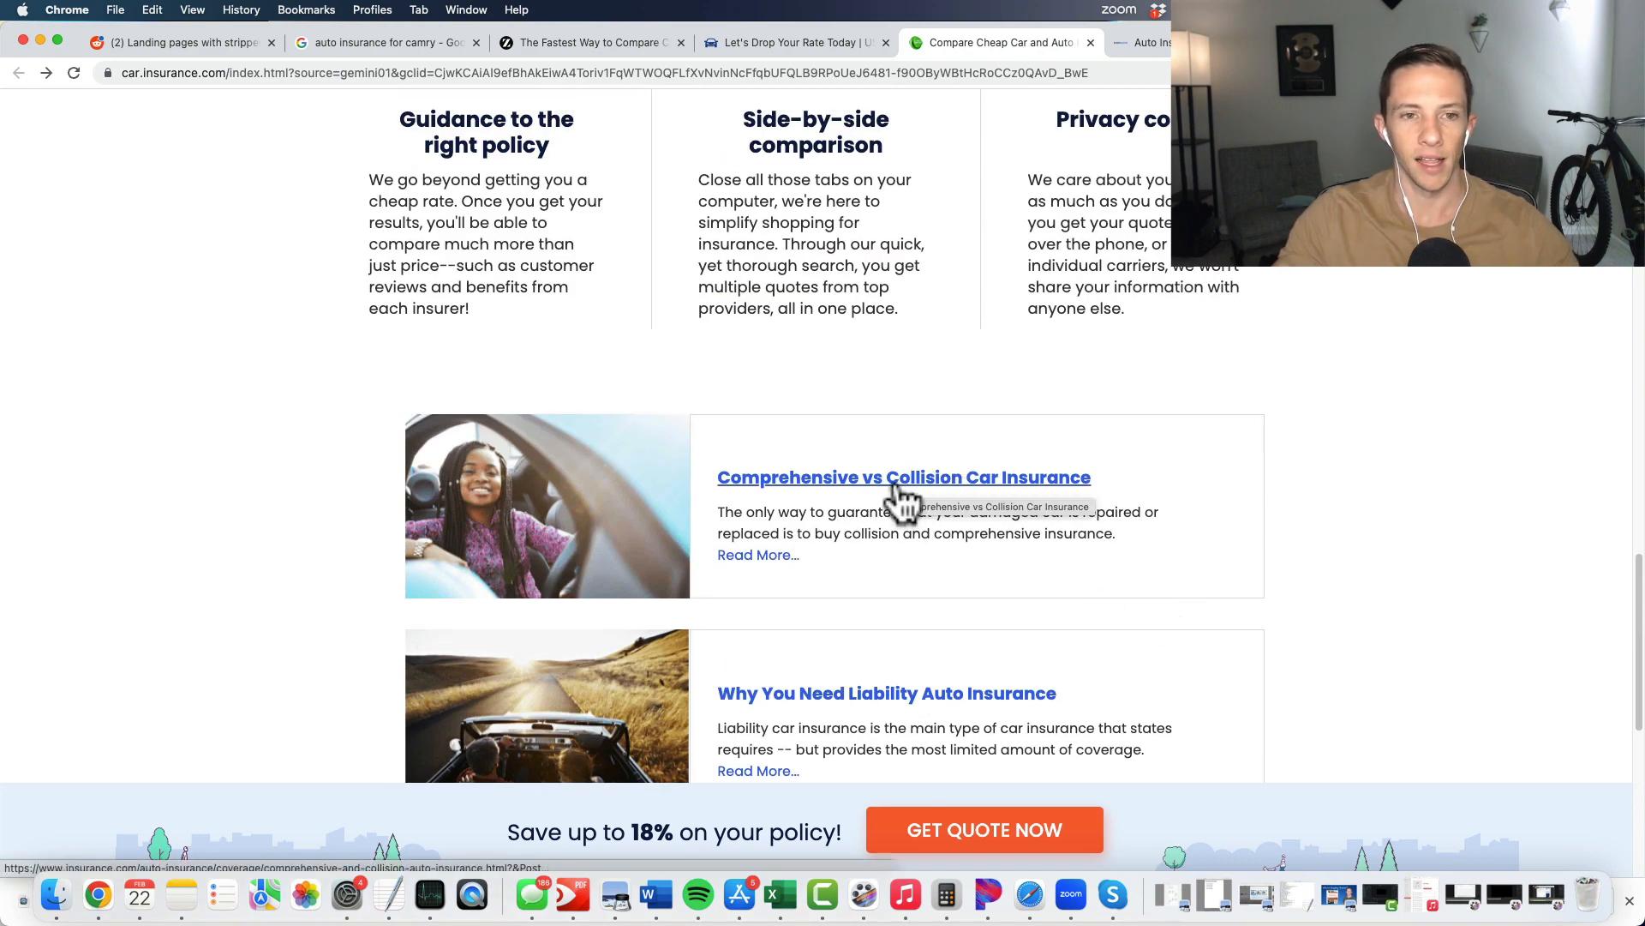
mouse_move(782, 460)
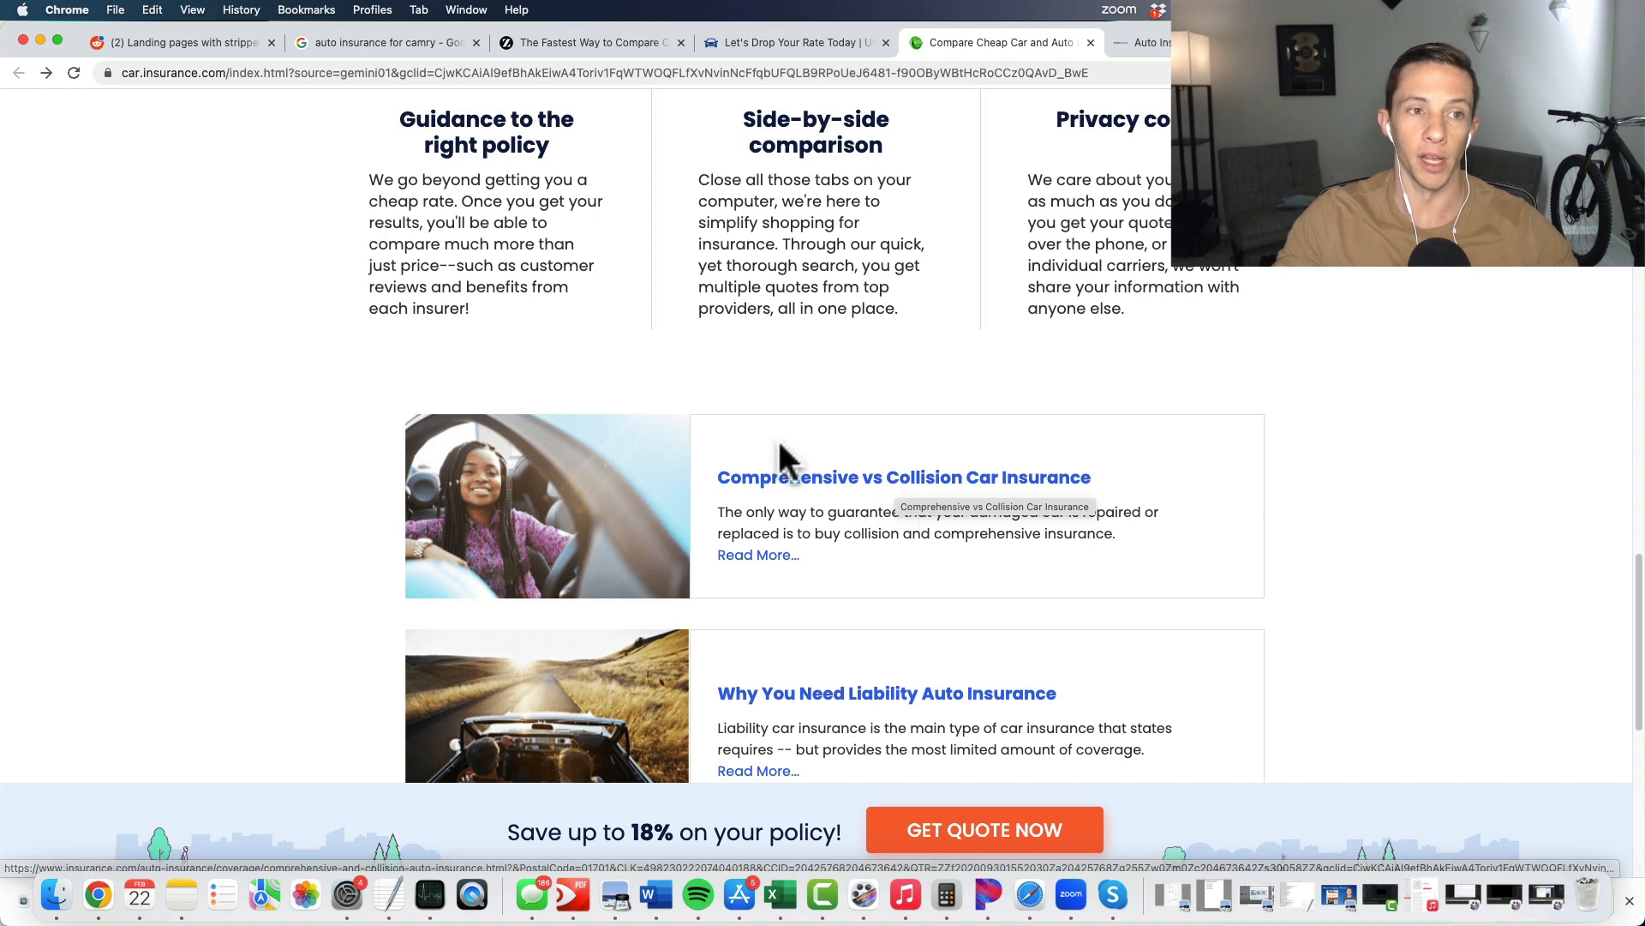
mouse_move(1024, 492)
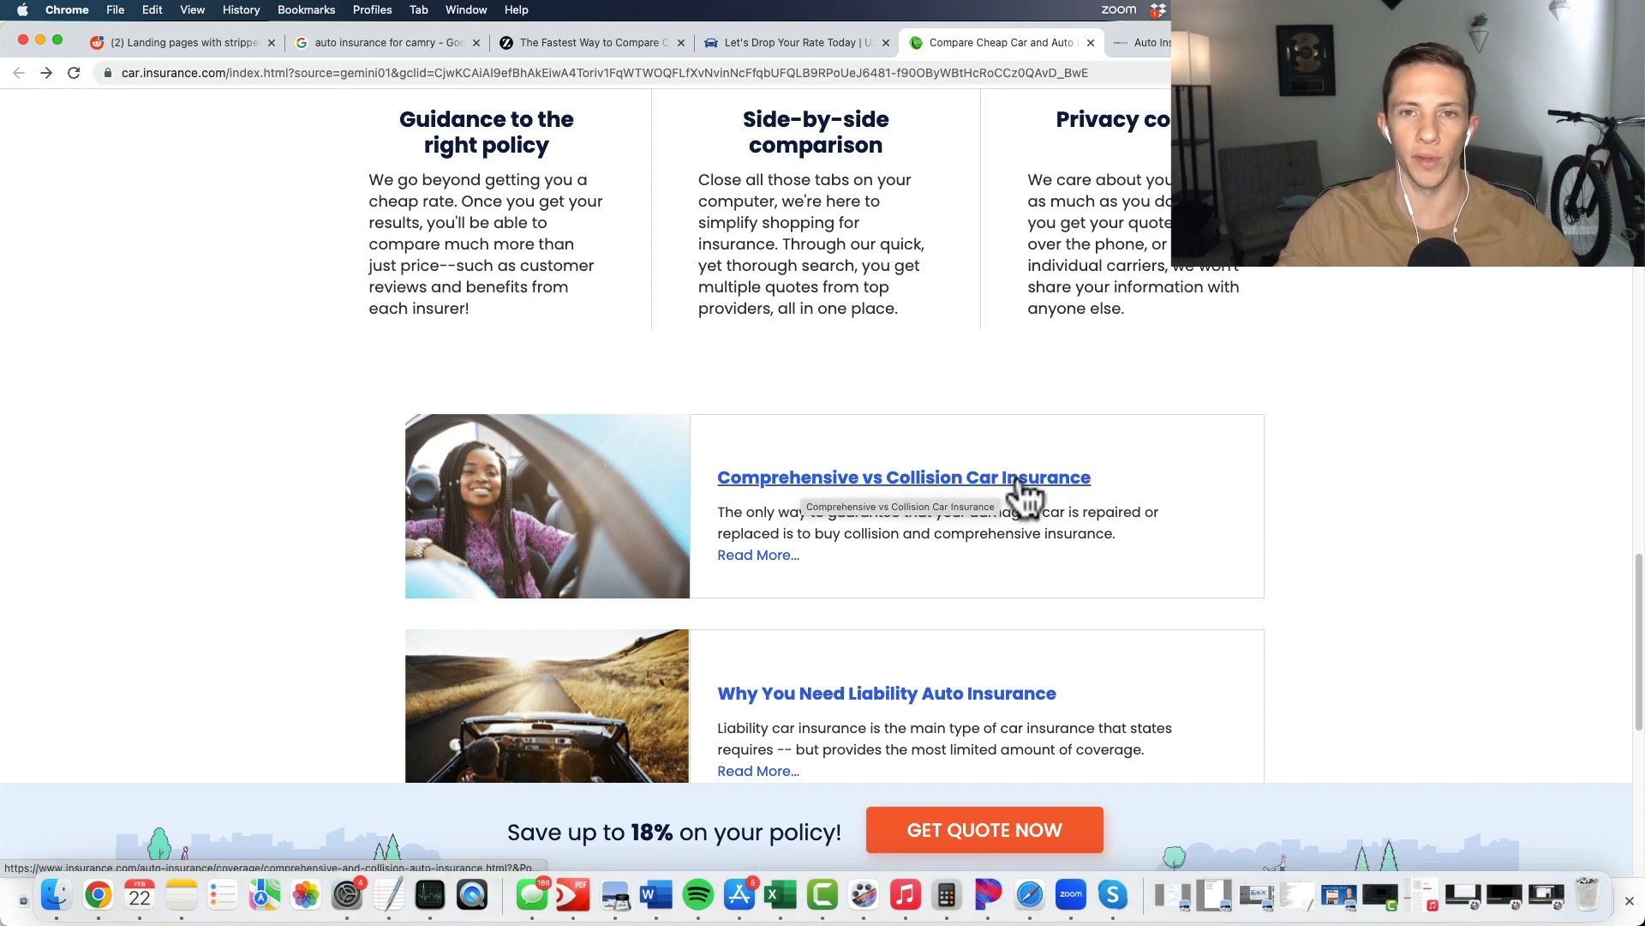
mouse_move(1038, 423)
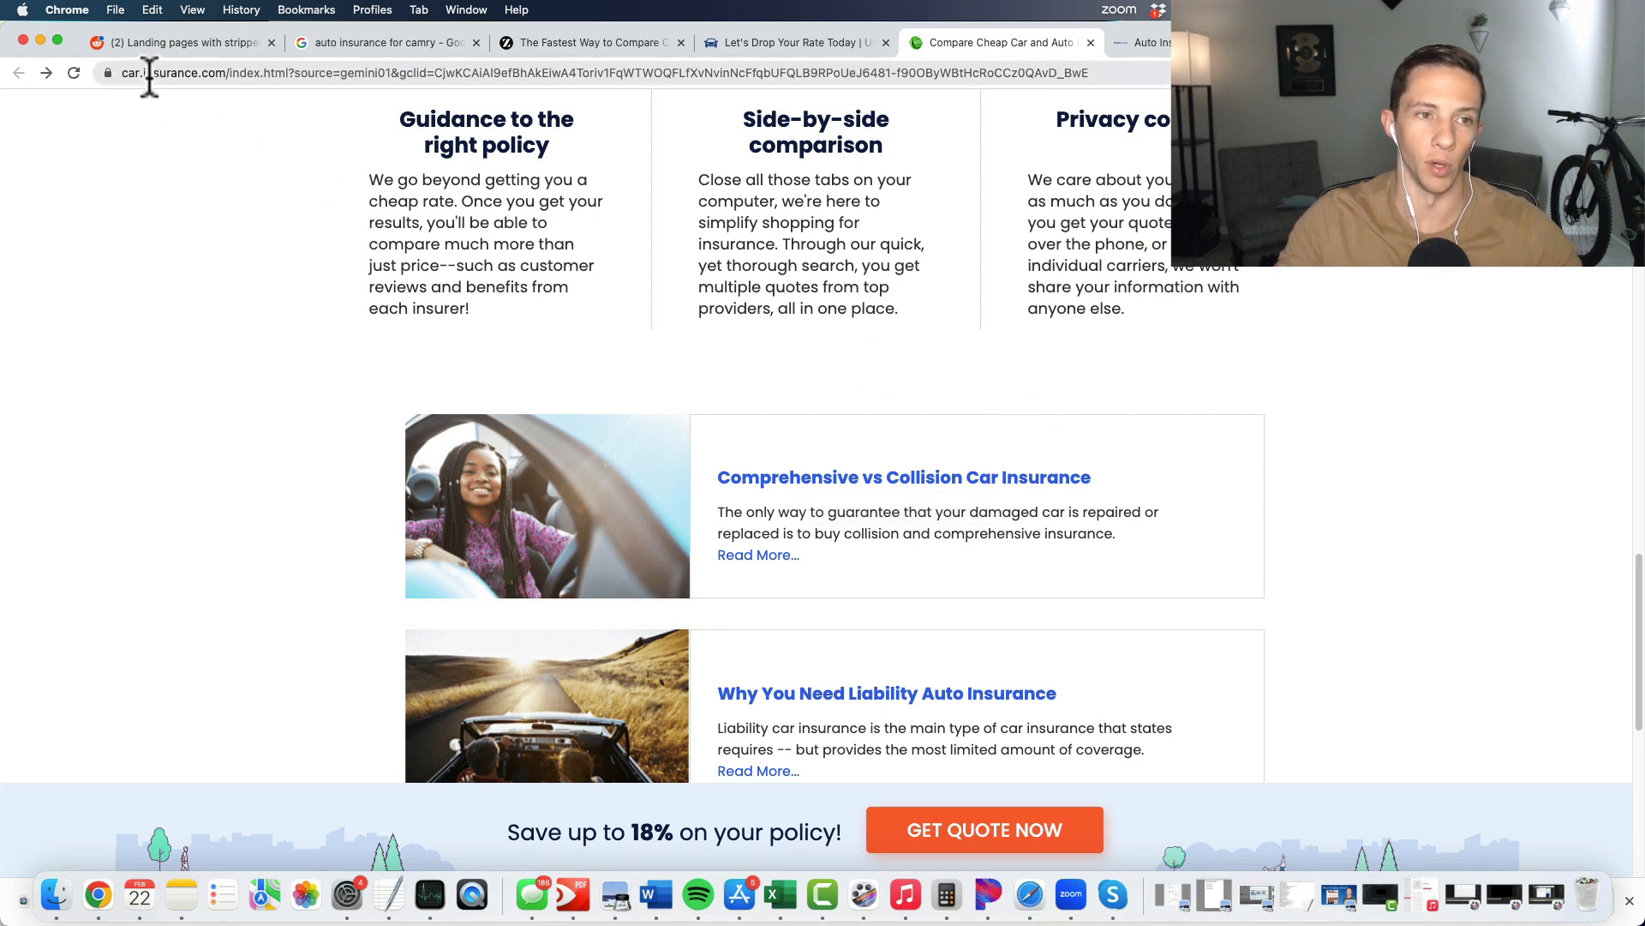
mouse_move(1049, 410)
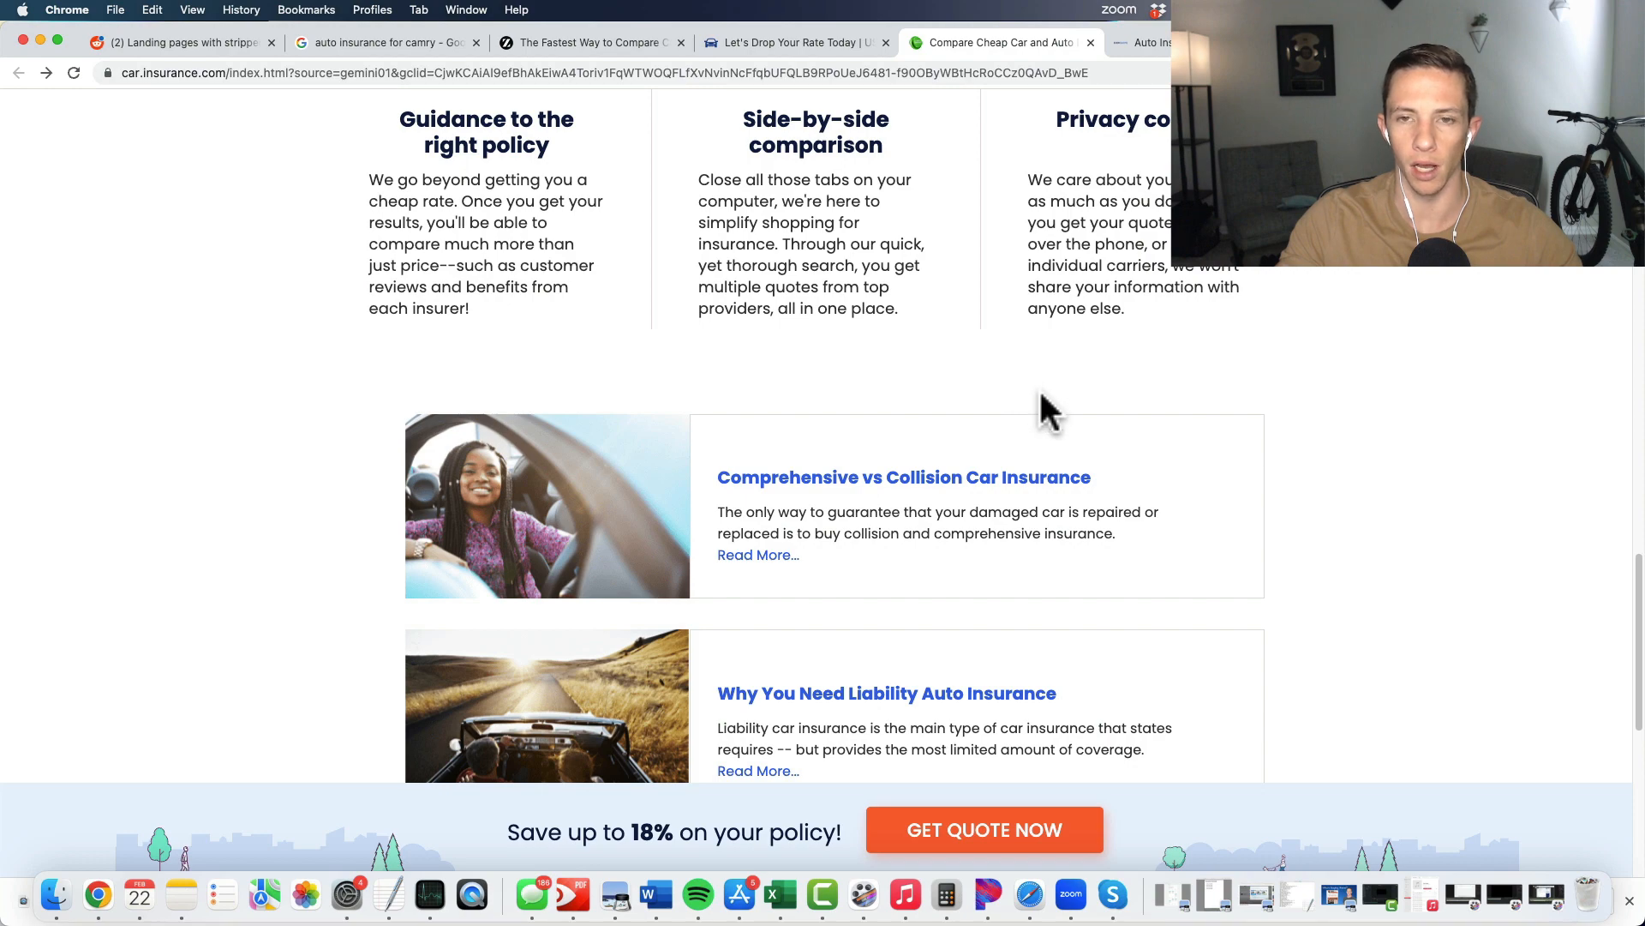
scroll("up", 3)
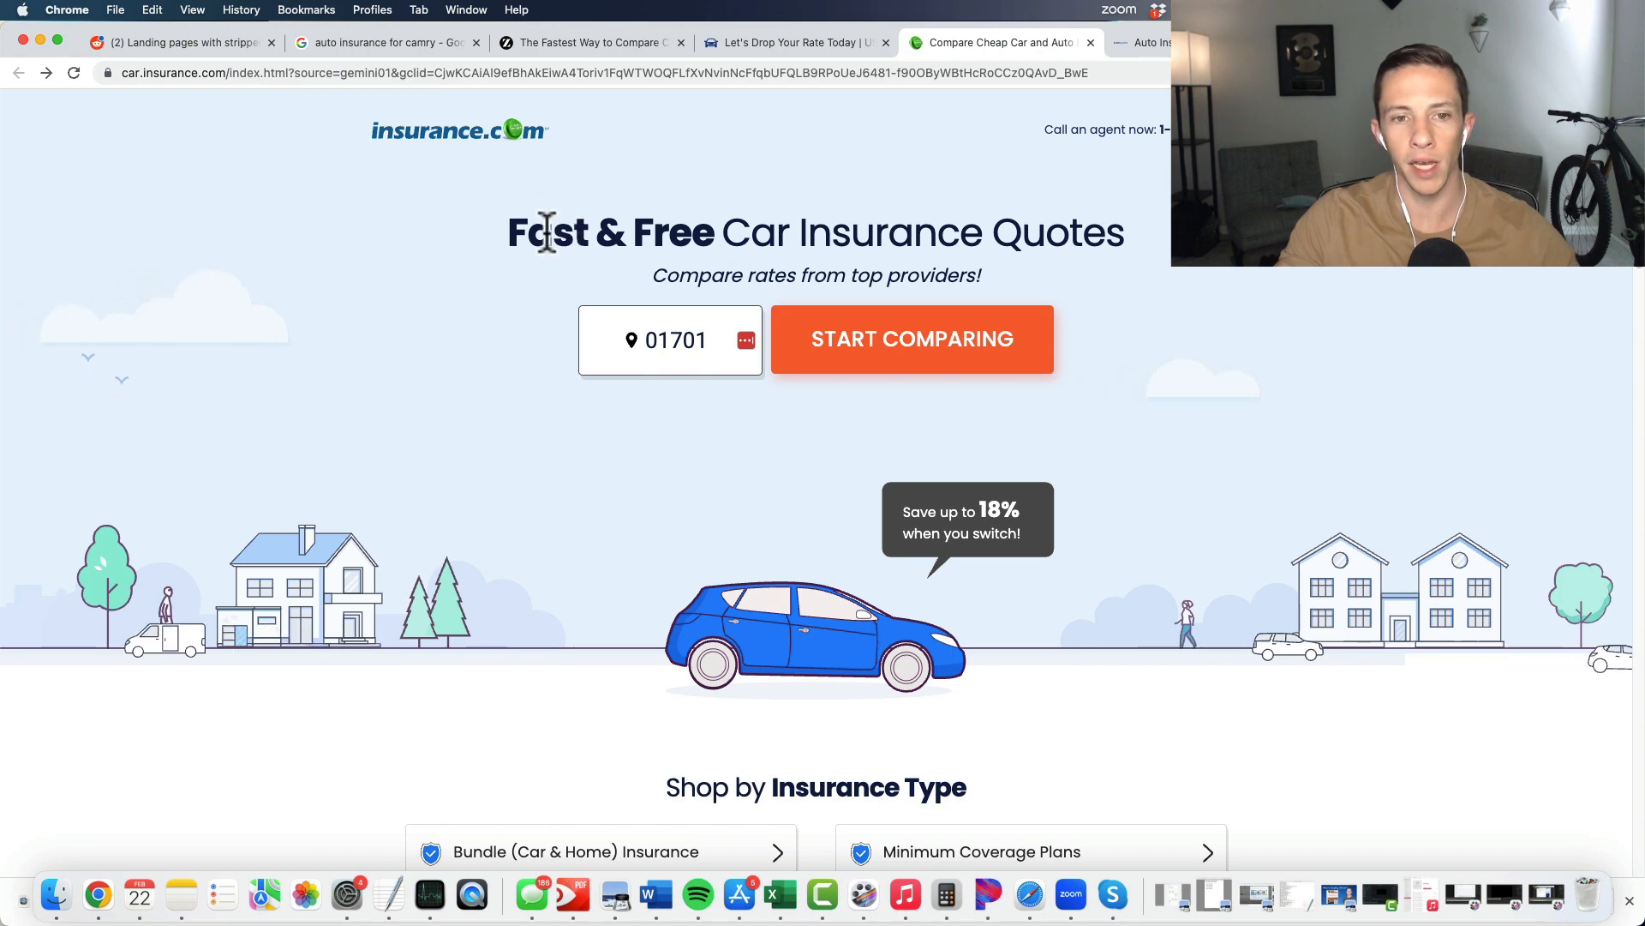
mouse_move(524, 320)
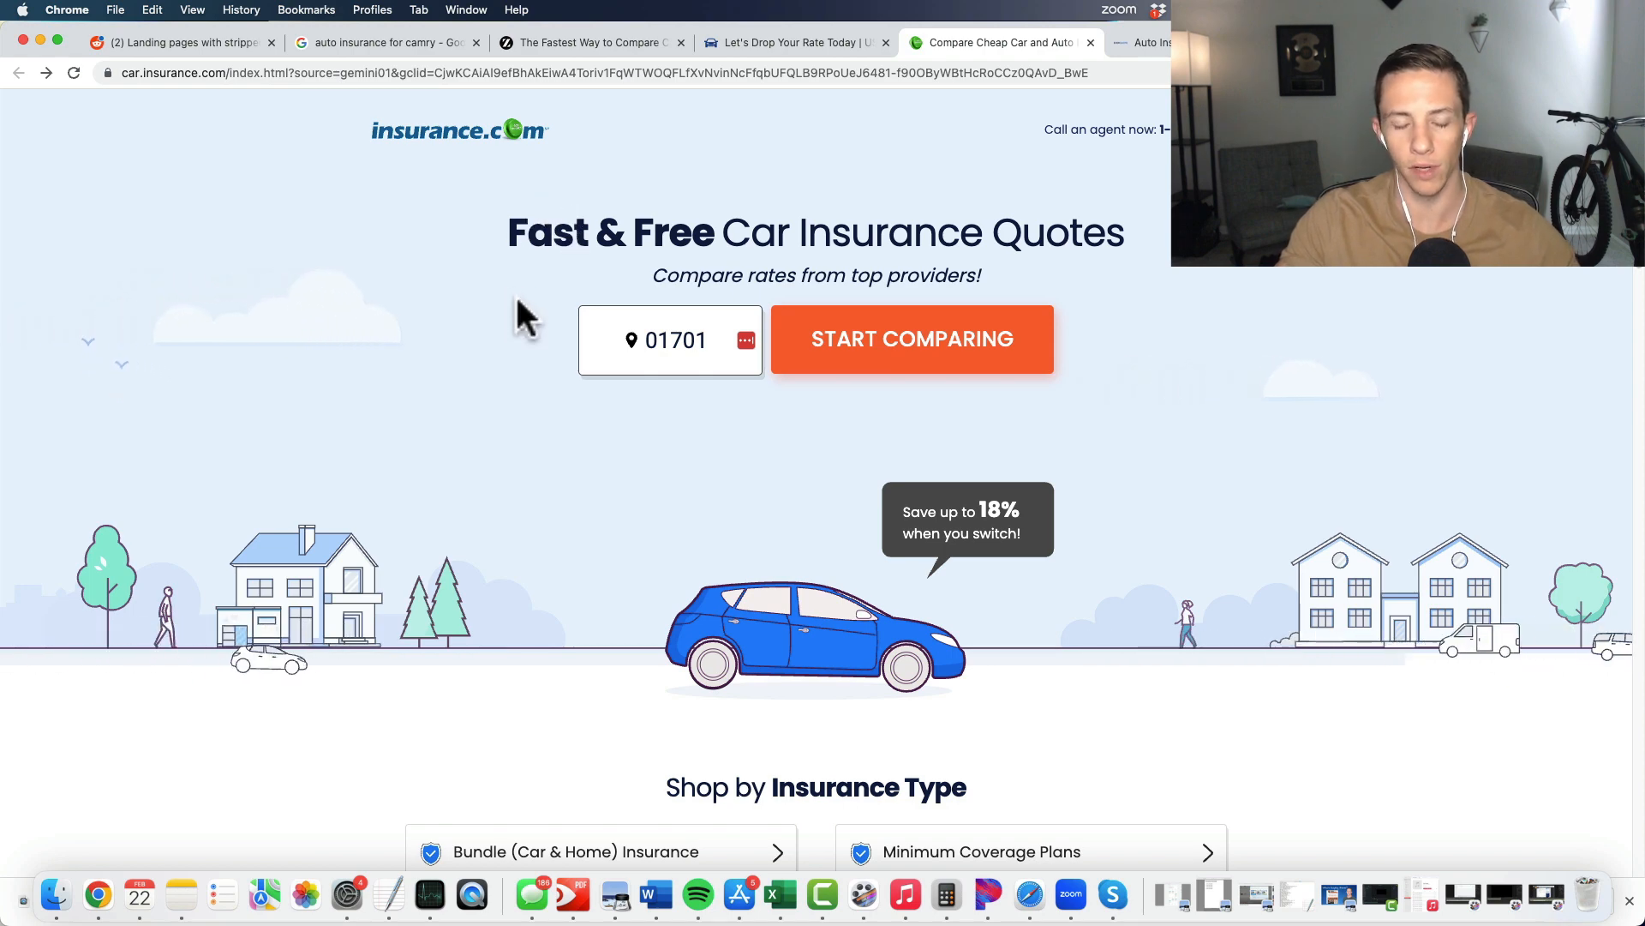
mouse_move(540, 305)
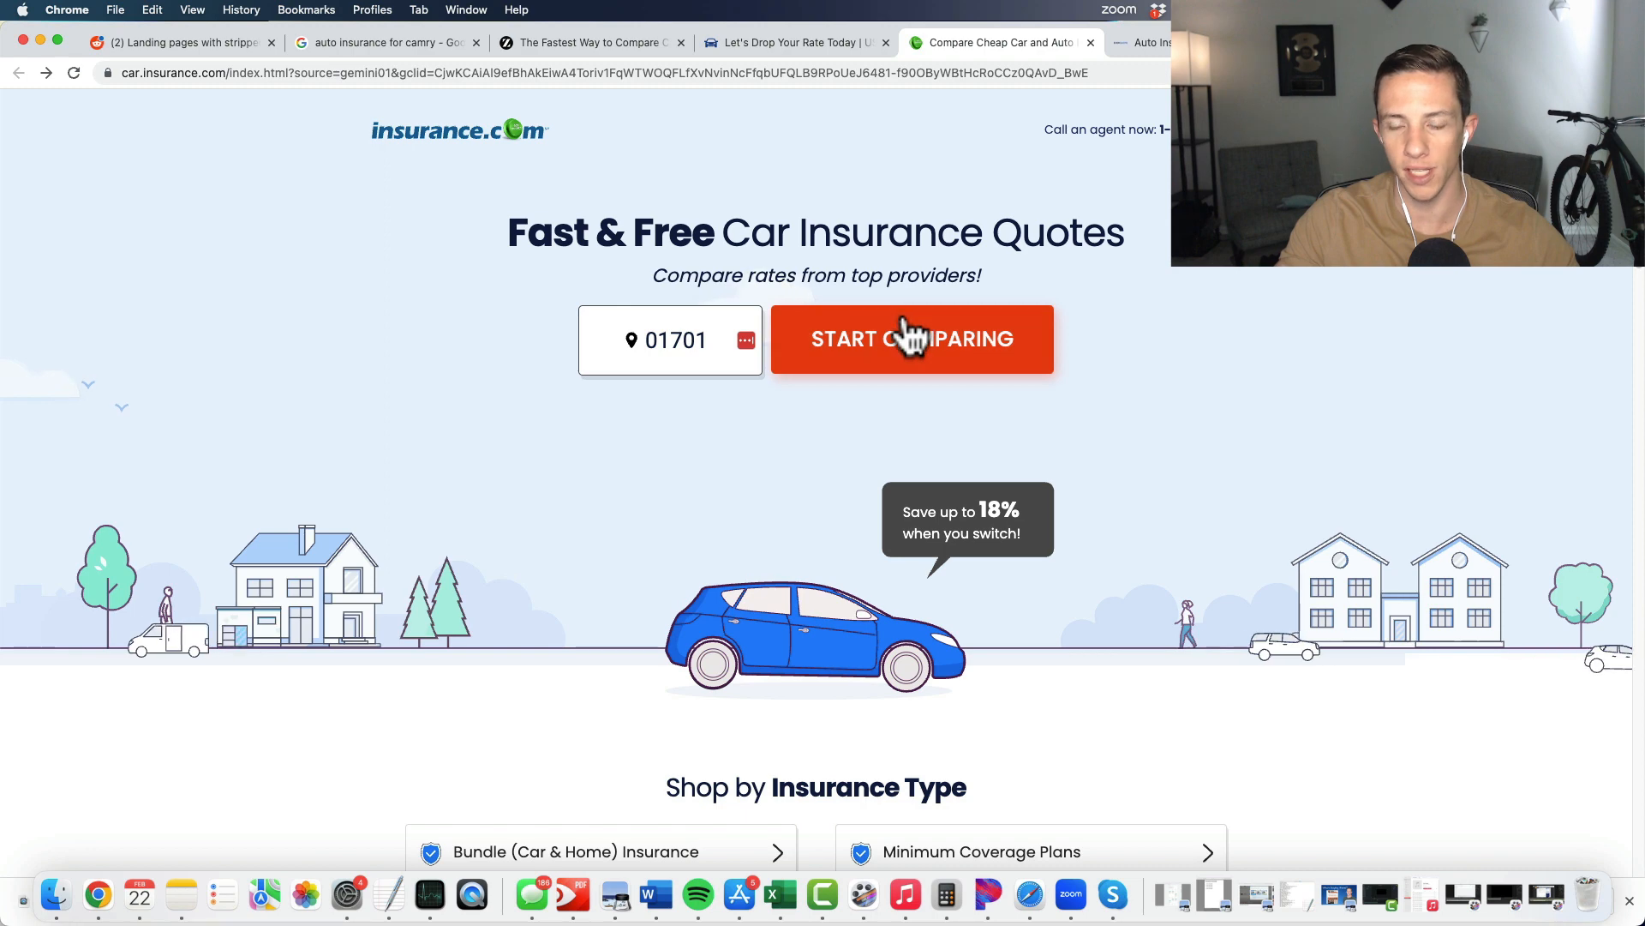
mouse_move(891, 367)
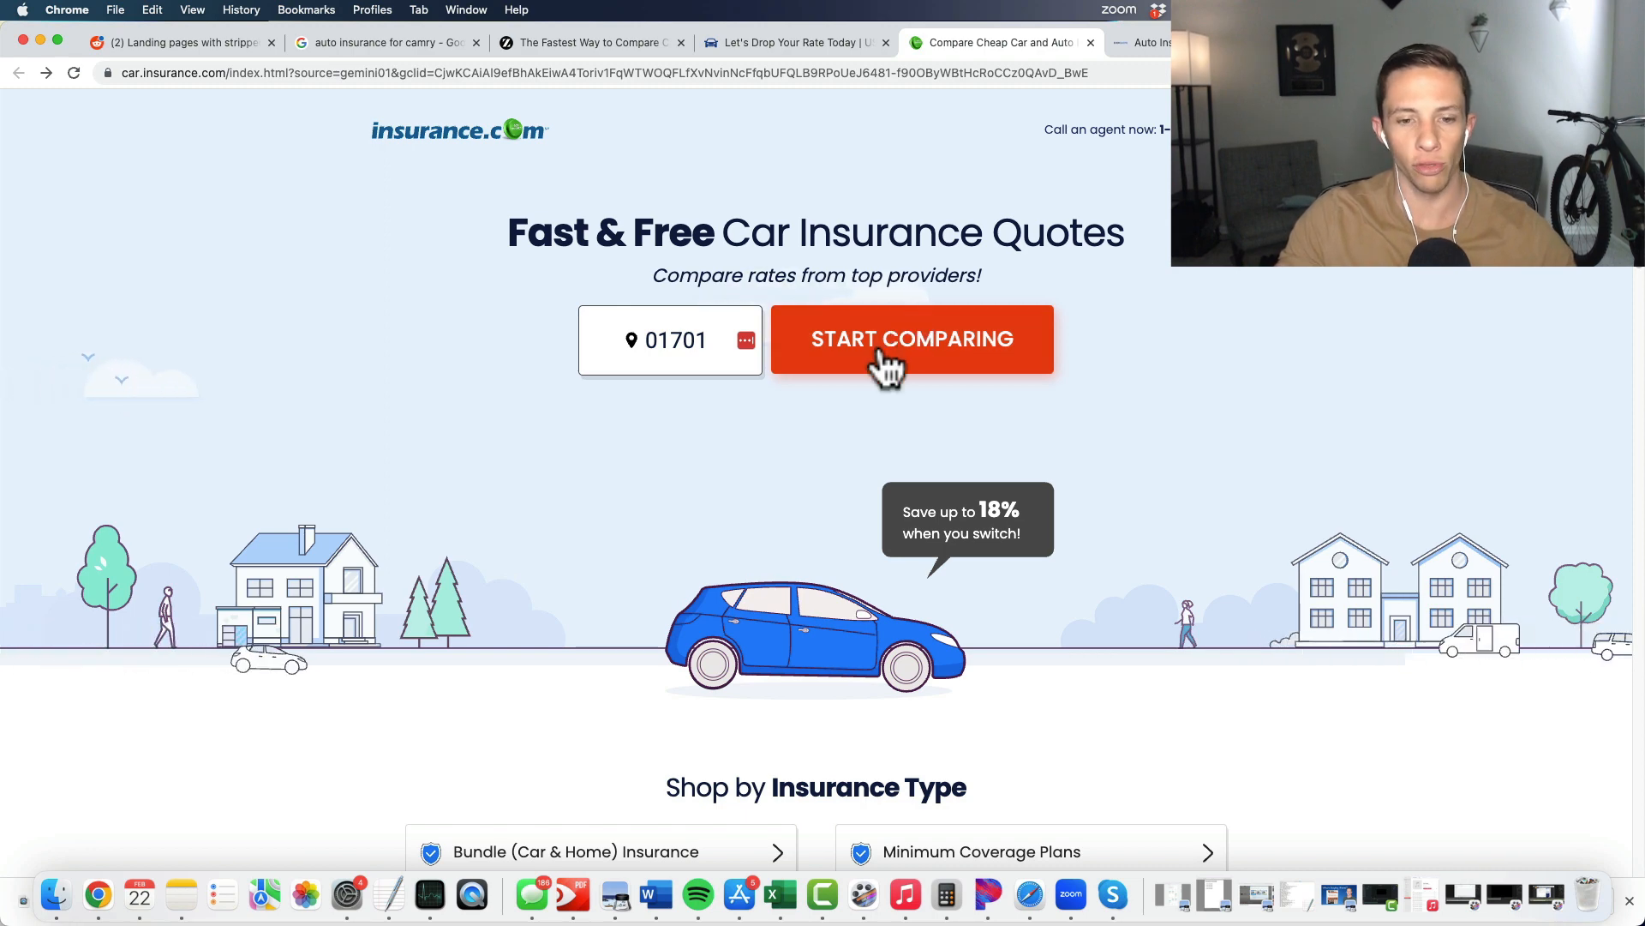
Step: Pass through the USA Car Insurance page back to The Zebra's comparison hero at the top
left_click(792, 41)
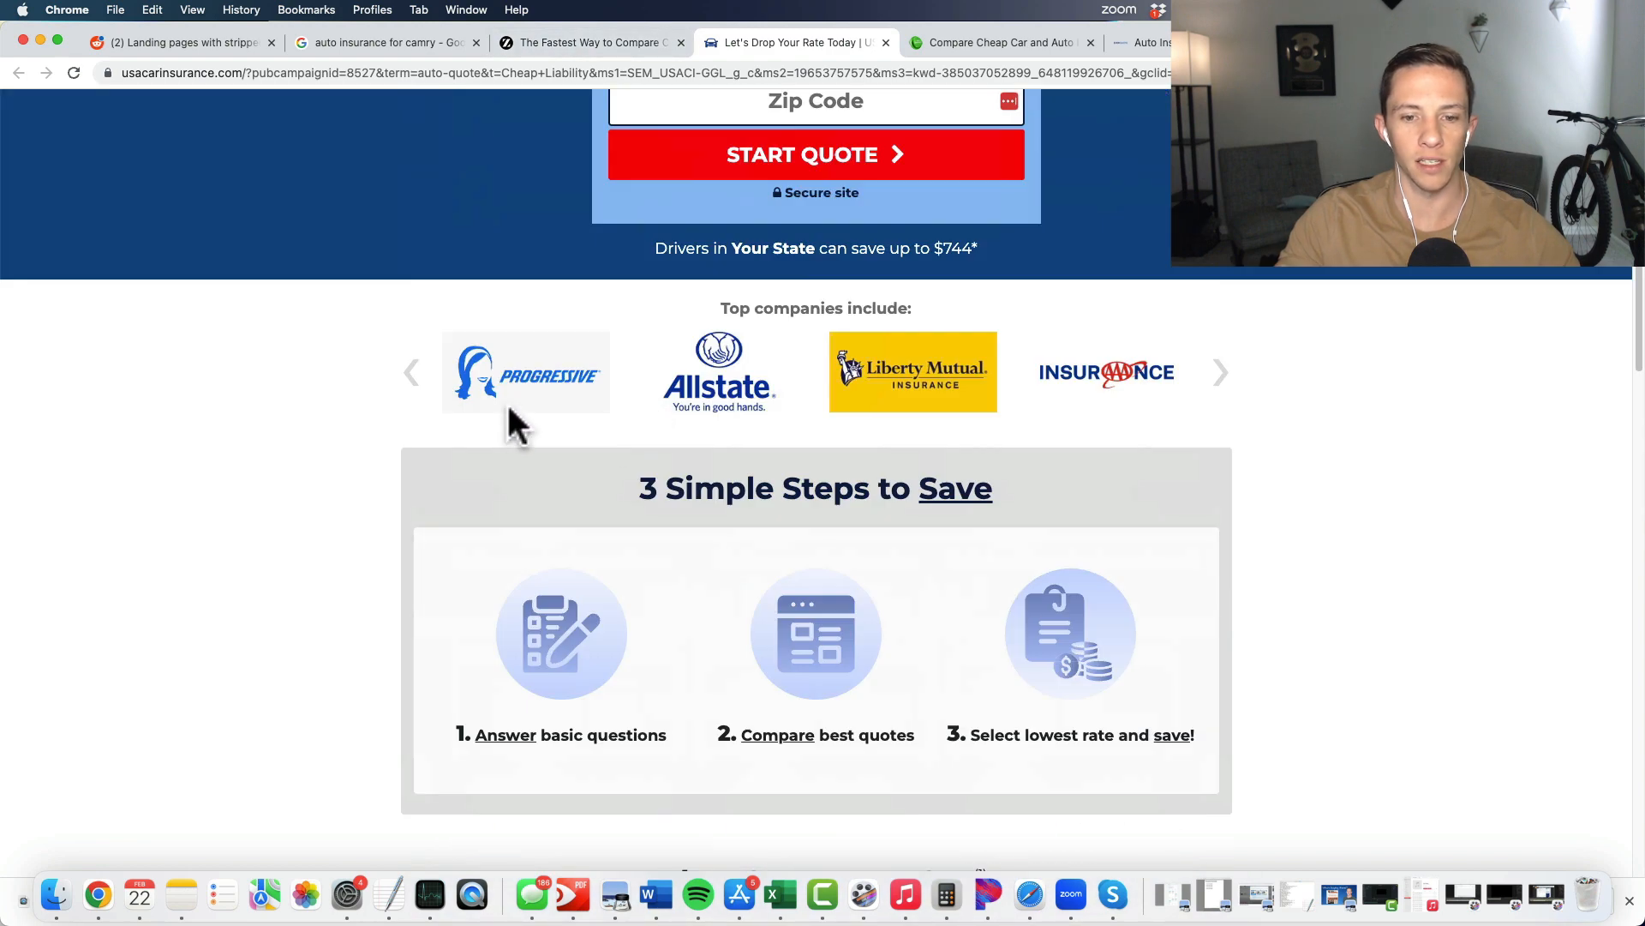
mouse_move(1068, 680)
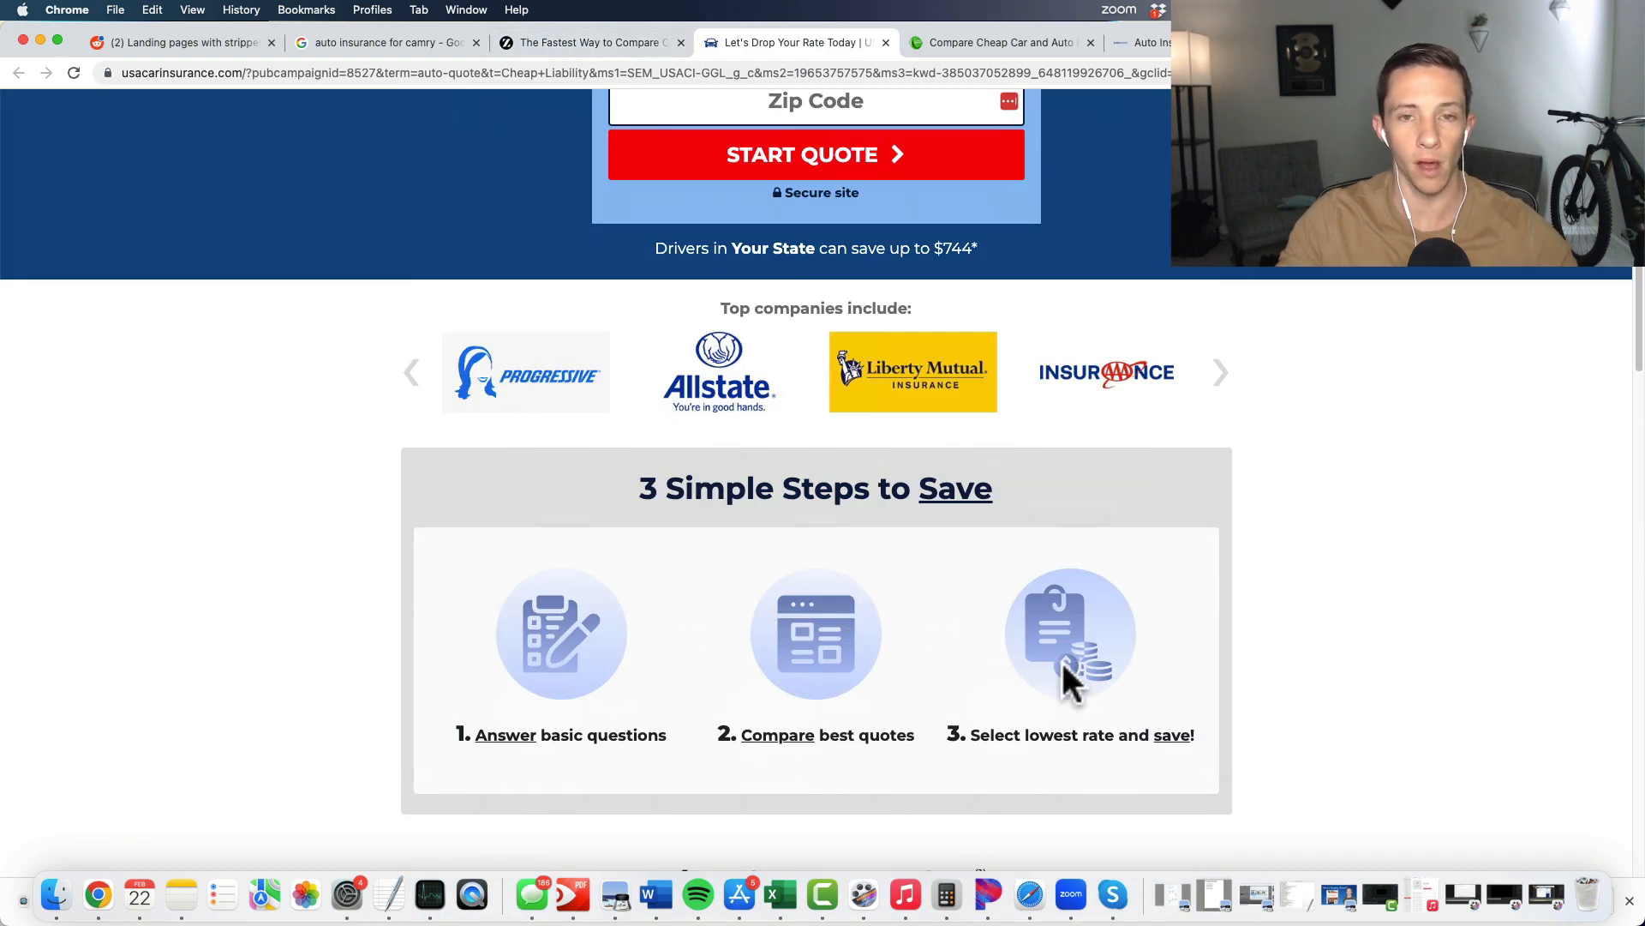
mouse_move(485, 410)
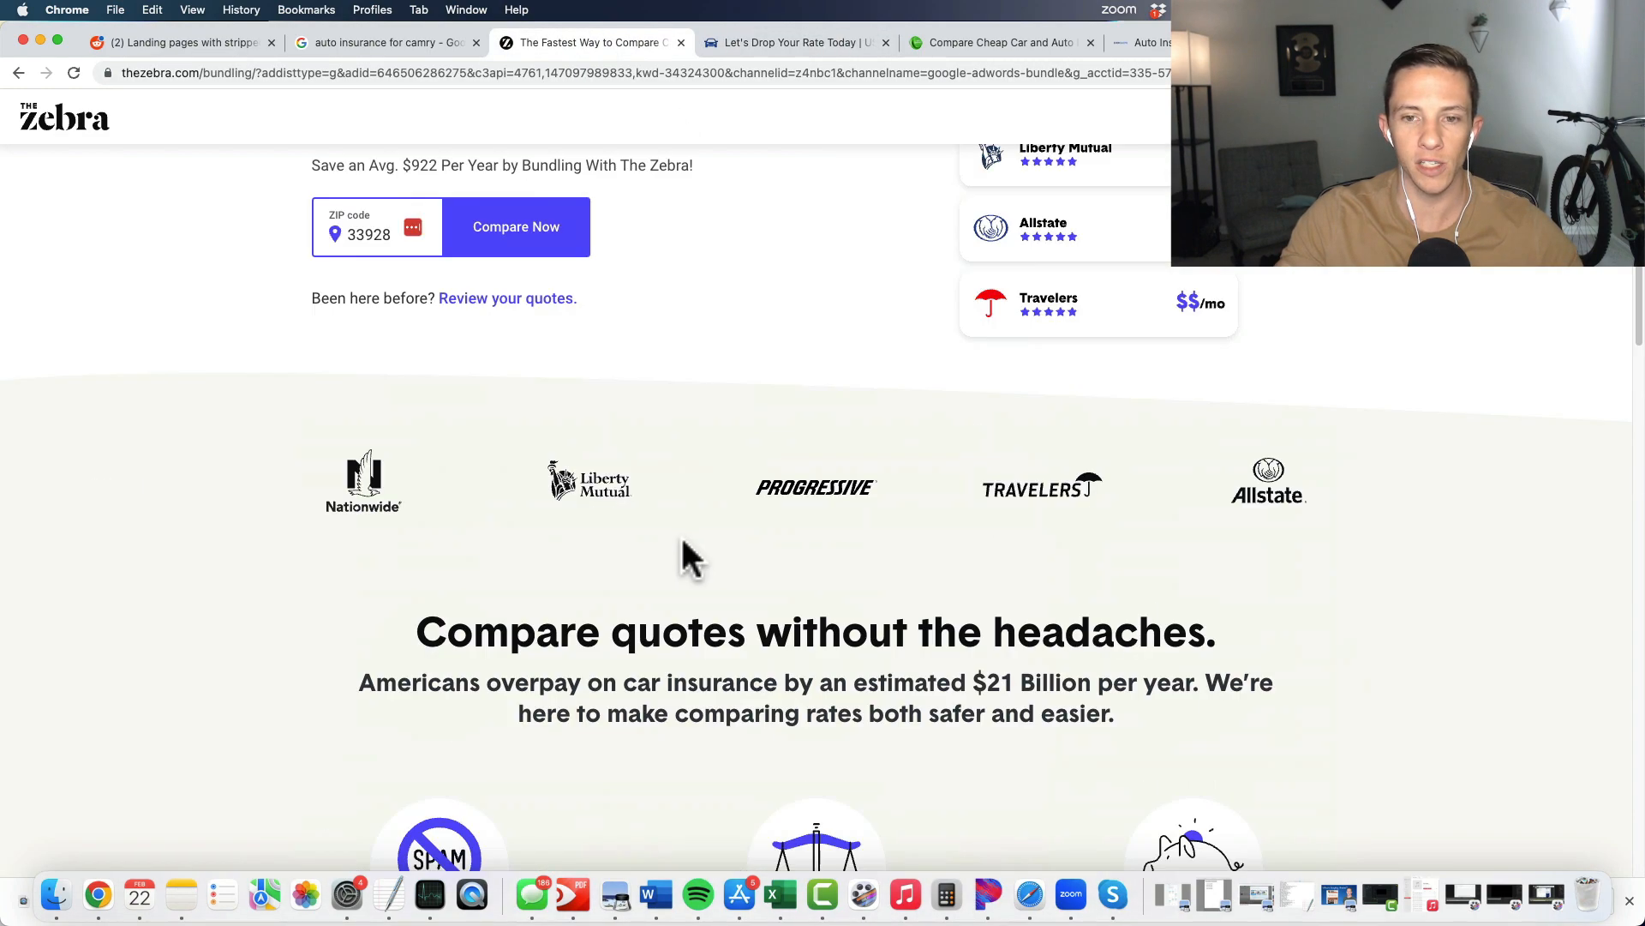
scroll("up", 3)
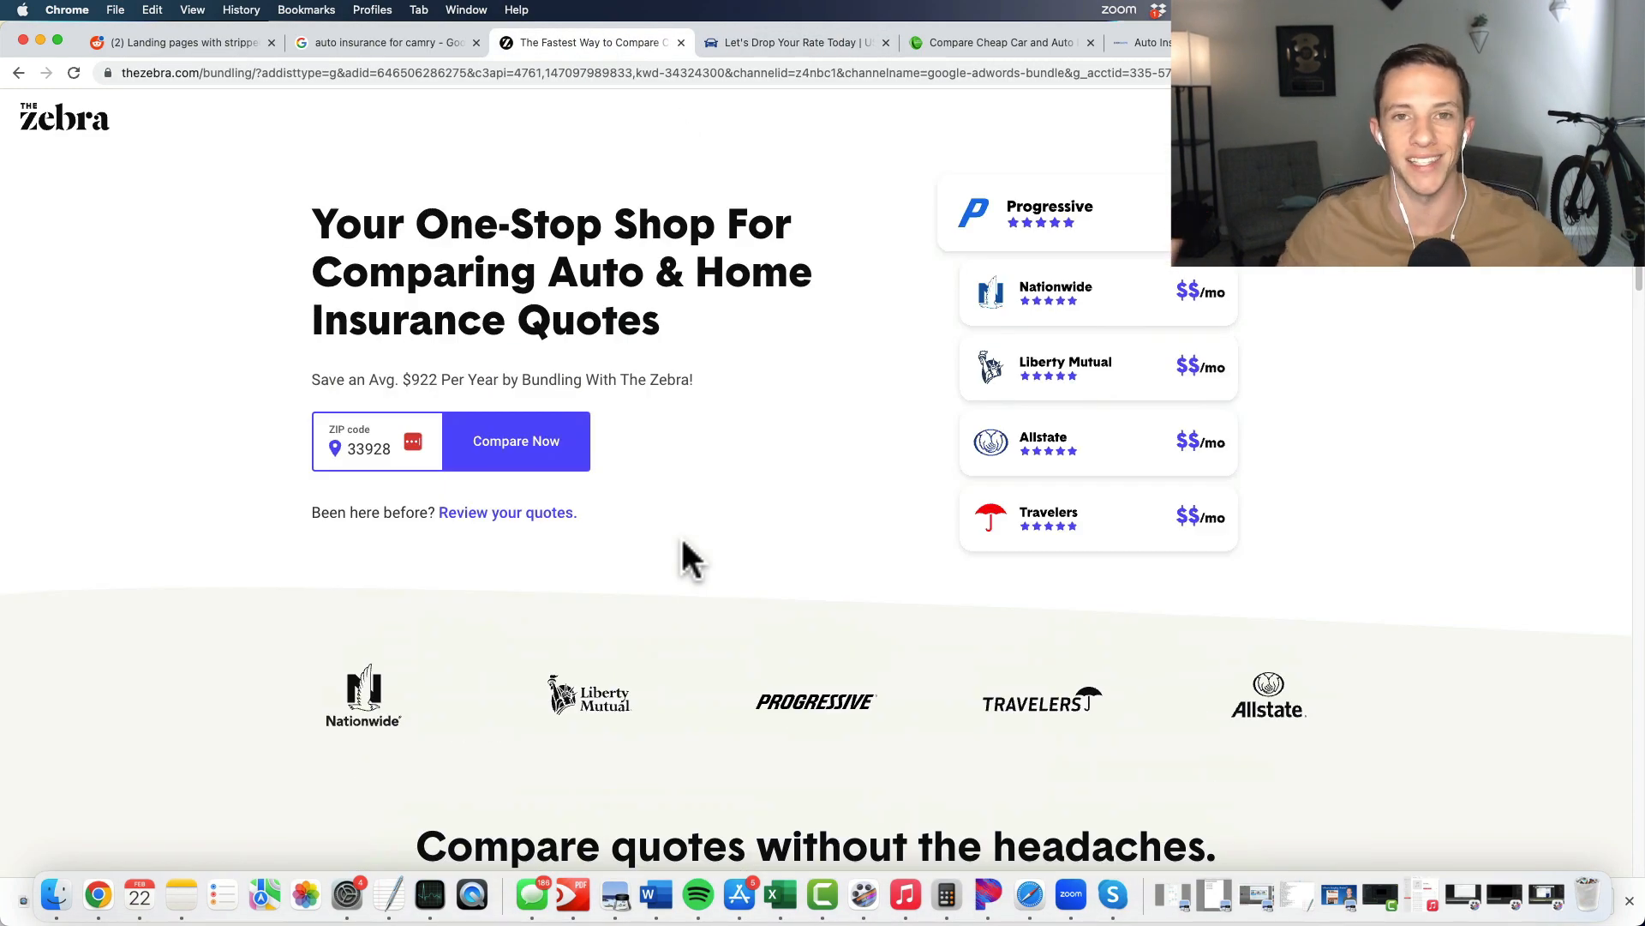